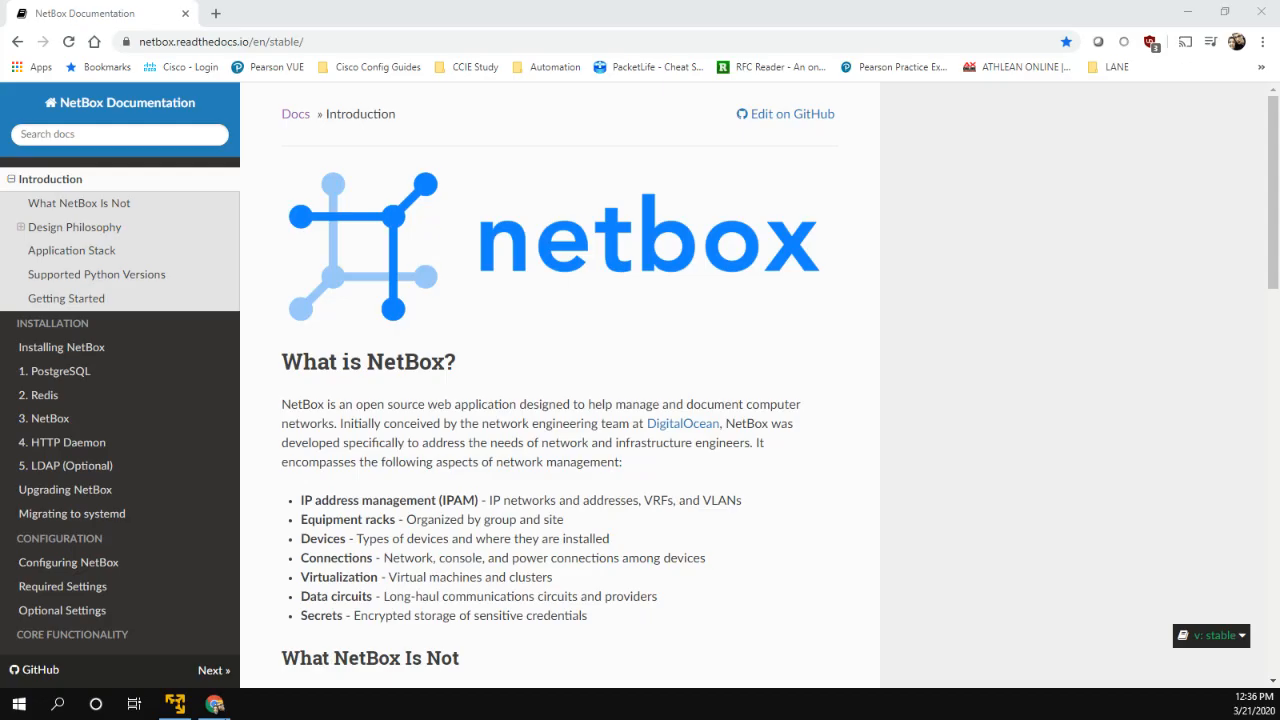
- Switch from the NetBox introduction docs to the Ubuntu VM terminal in VMware
left_click(174, 704)
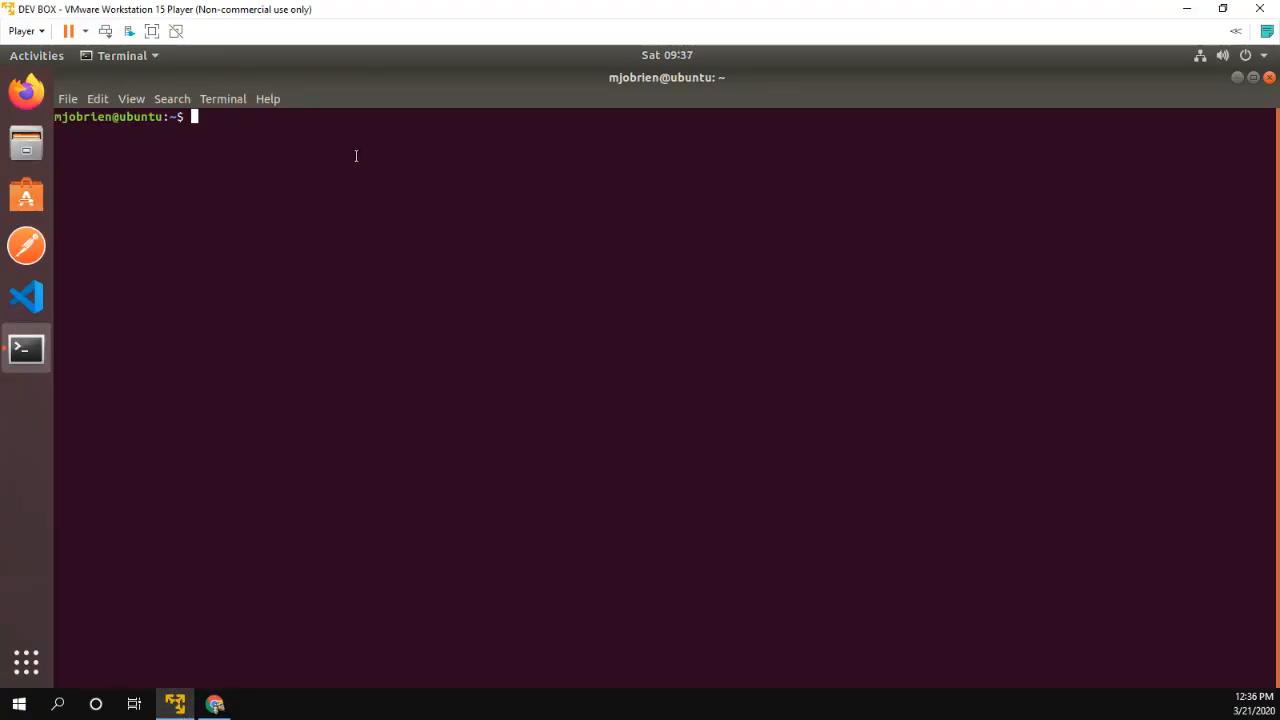
- Confirm git 2.17.1, Docker 19.03.6 and docker-compose 1.24.1 are installed via --version checks
type("git --version")
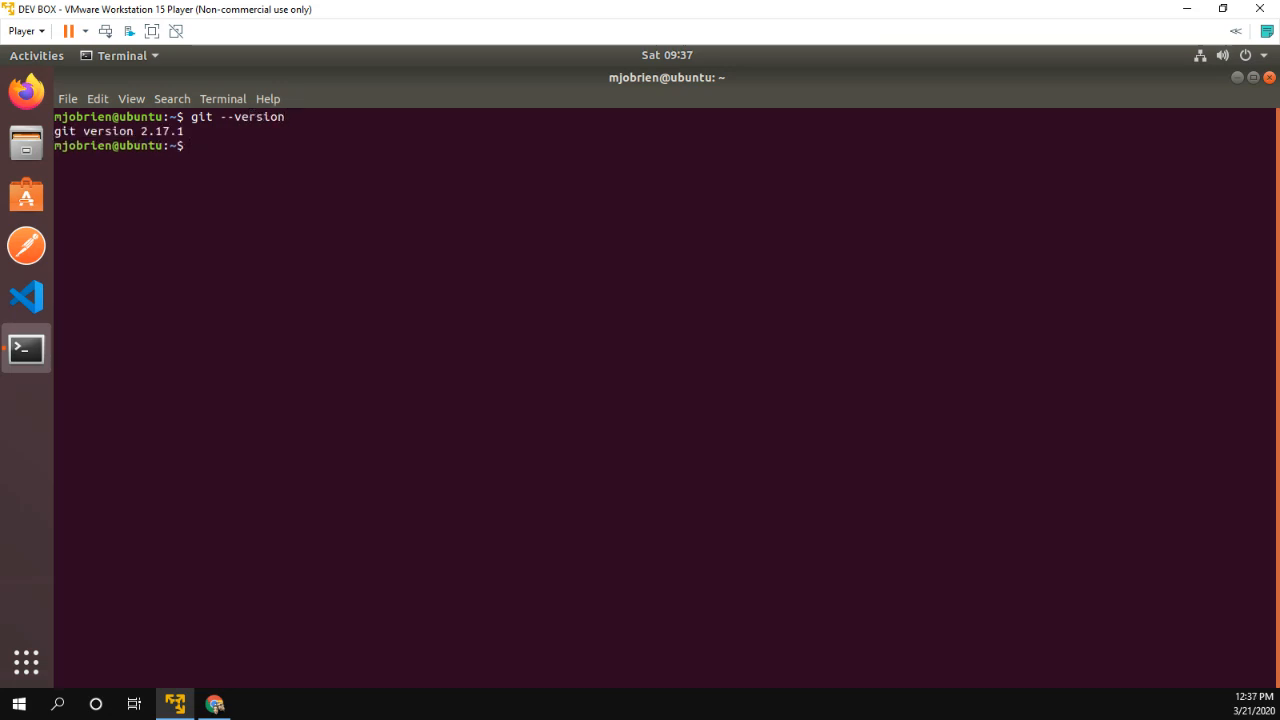
type("docker -")
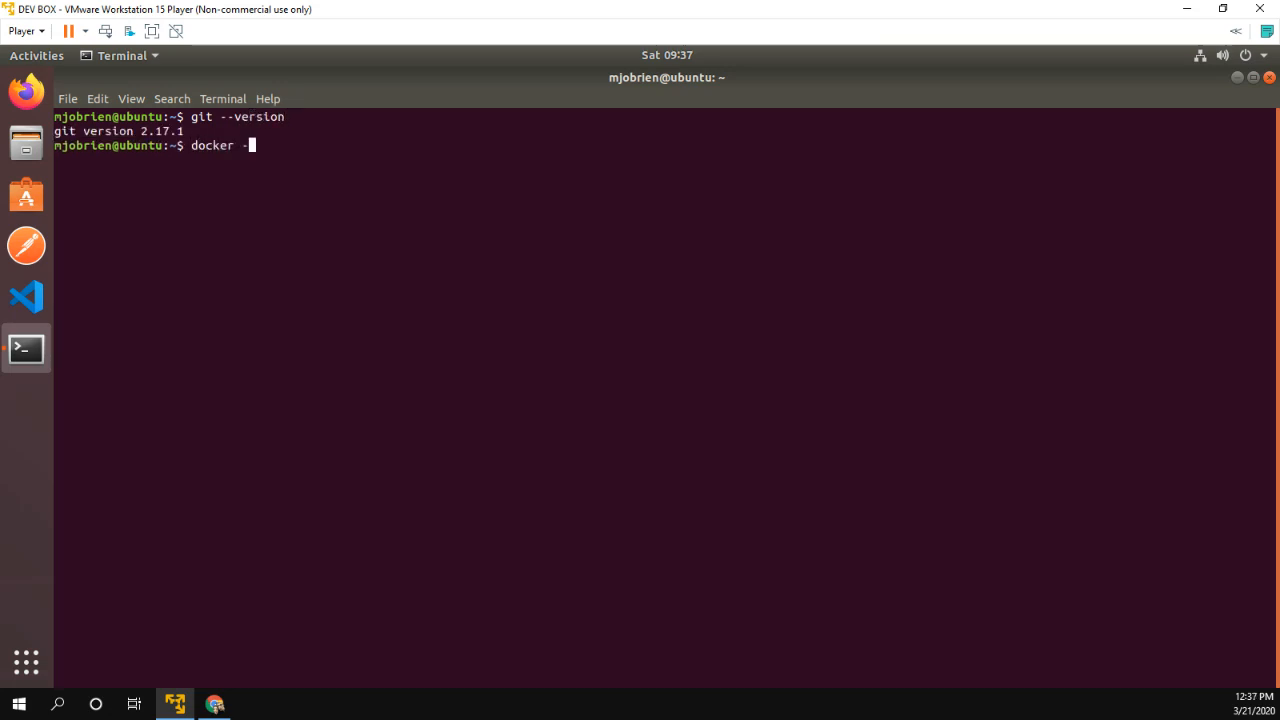
key("Return")
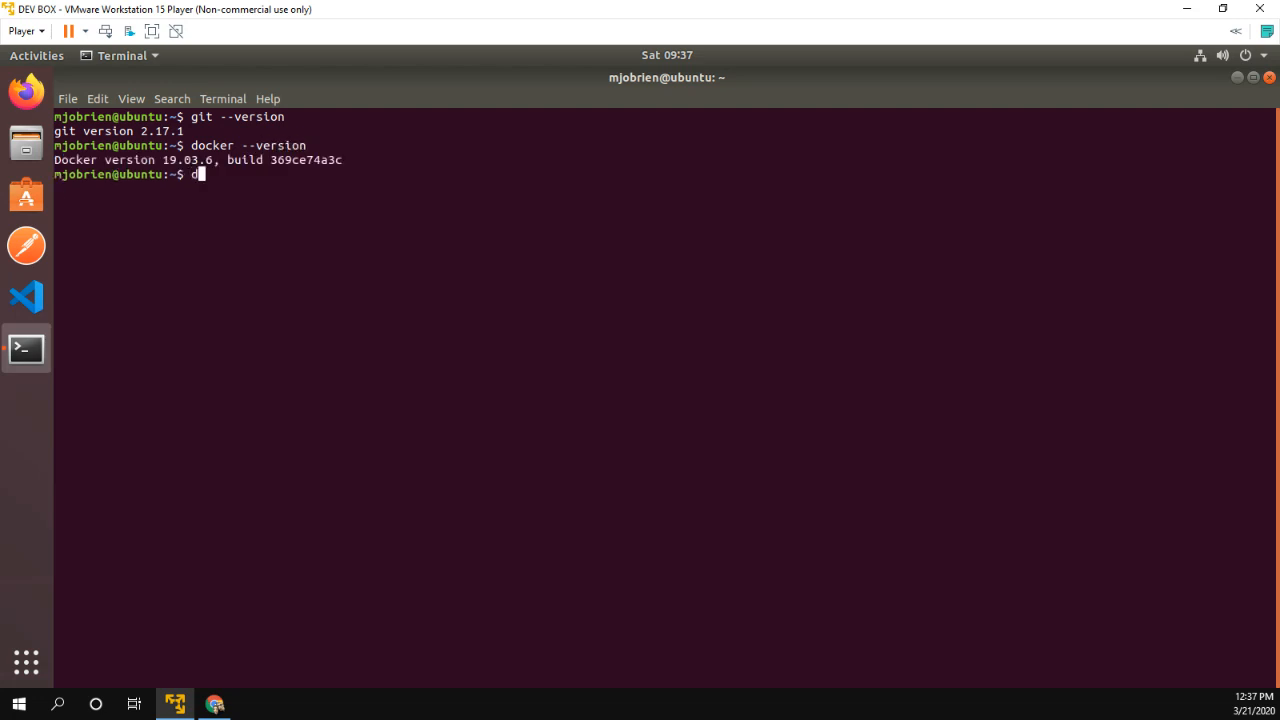
type("ocker-compose --version")
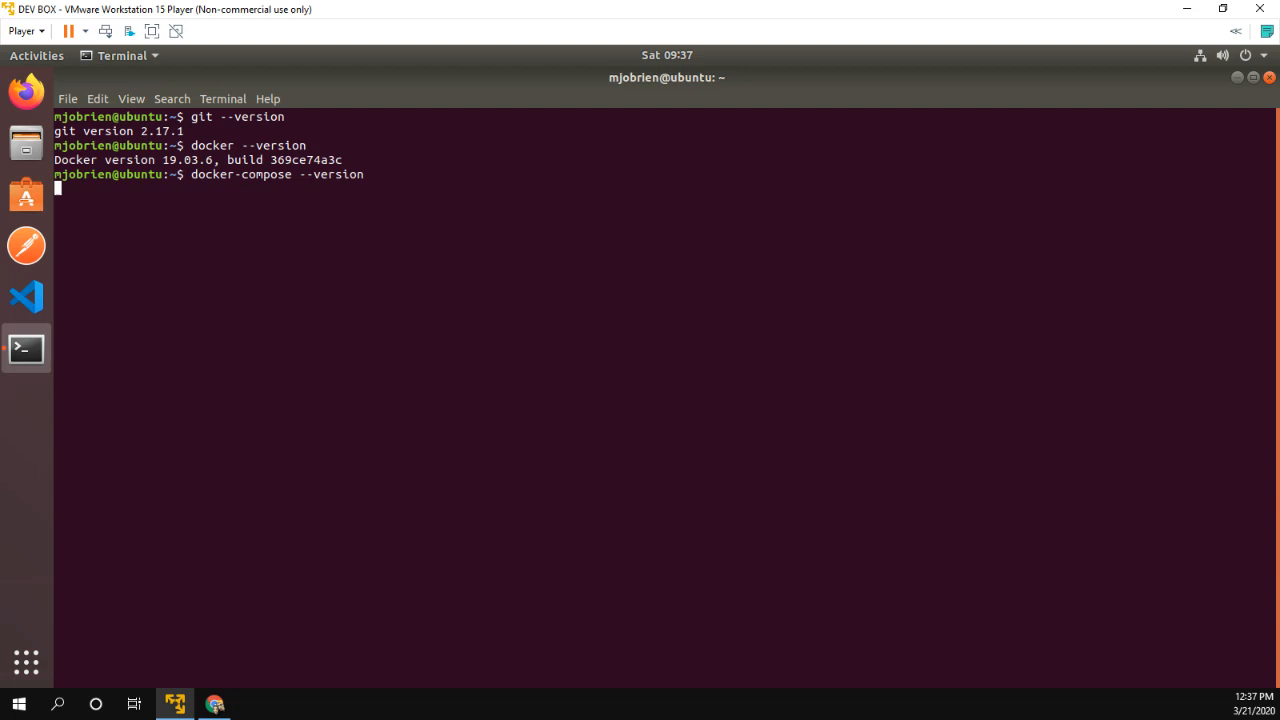
key("Return")
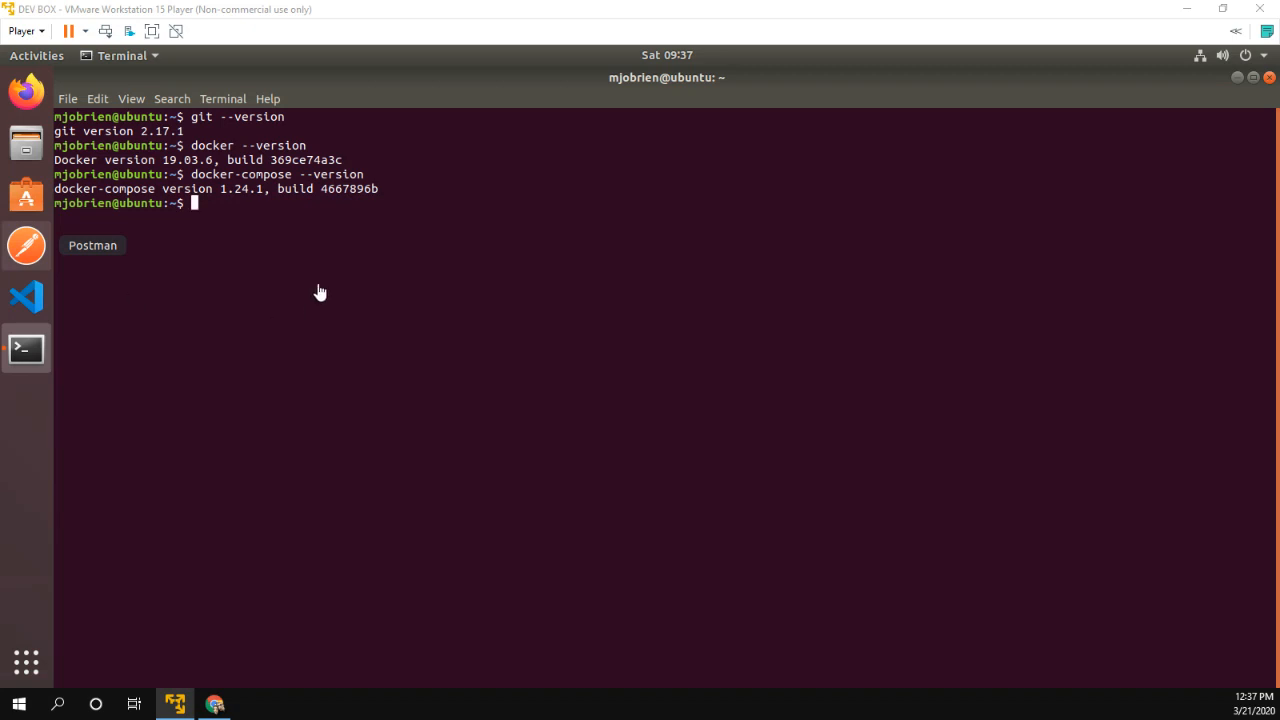
key("Return")
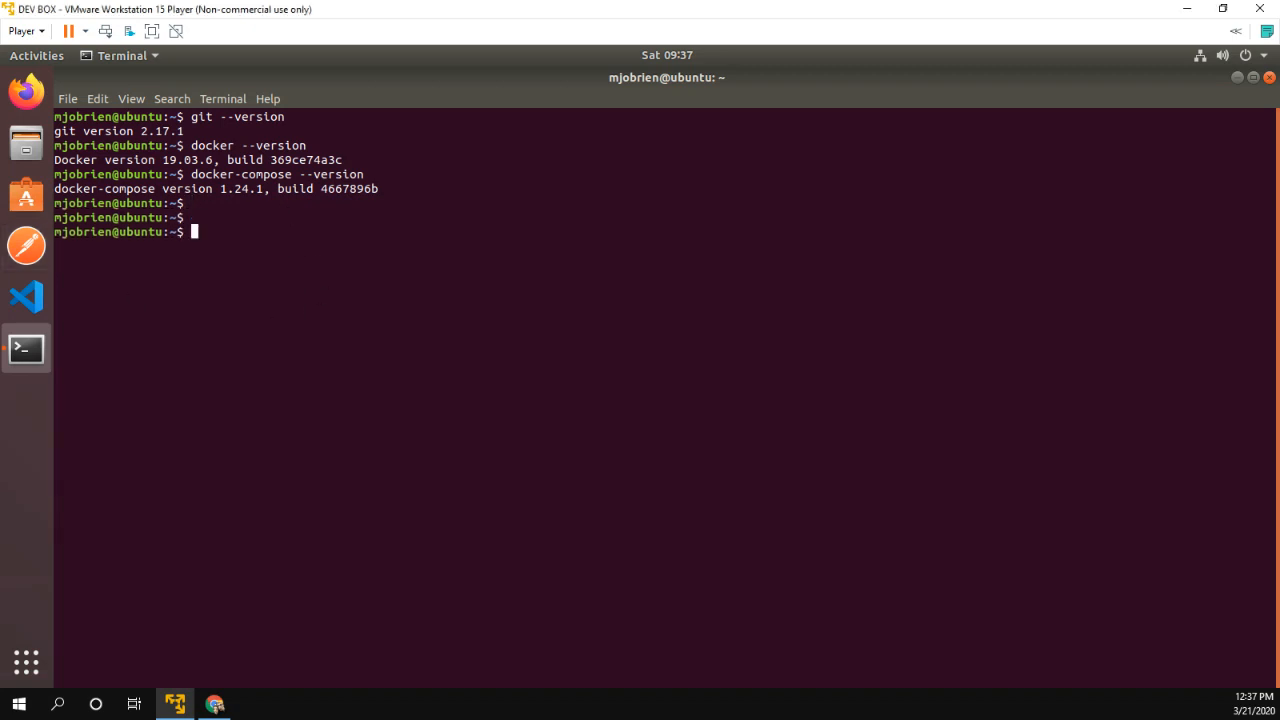
- Clone the netbox-docker release branch from its pasted GitHub URL and enter netbox-docker/
type("git clone")
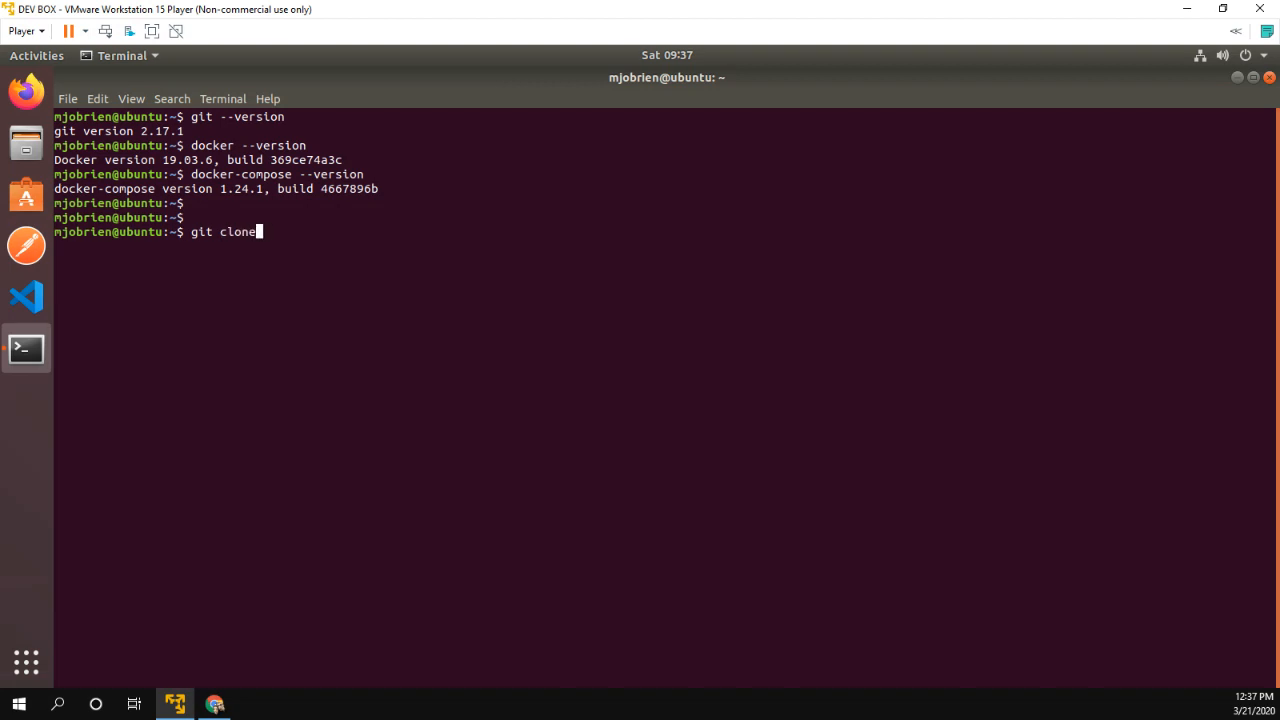
type("-b release")
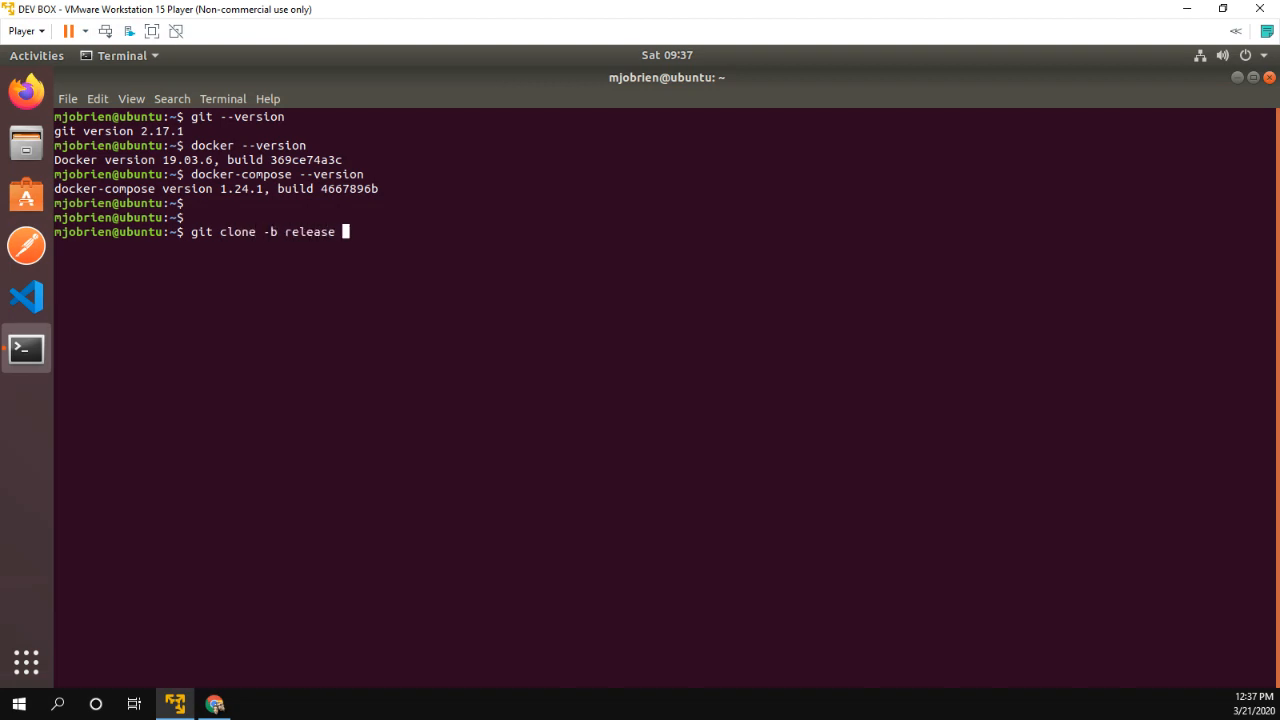
right_click(360, 235)
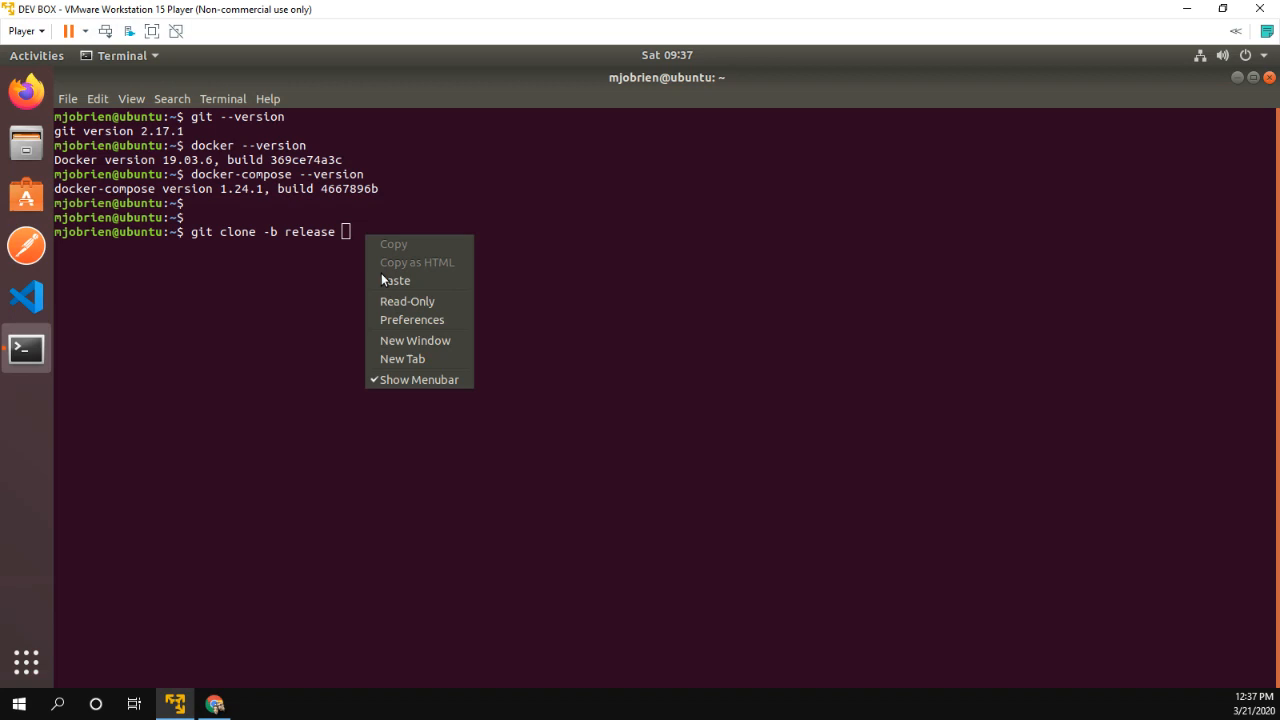
left_click(395, 280)
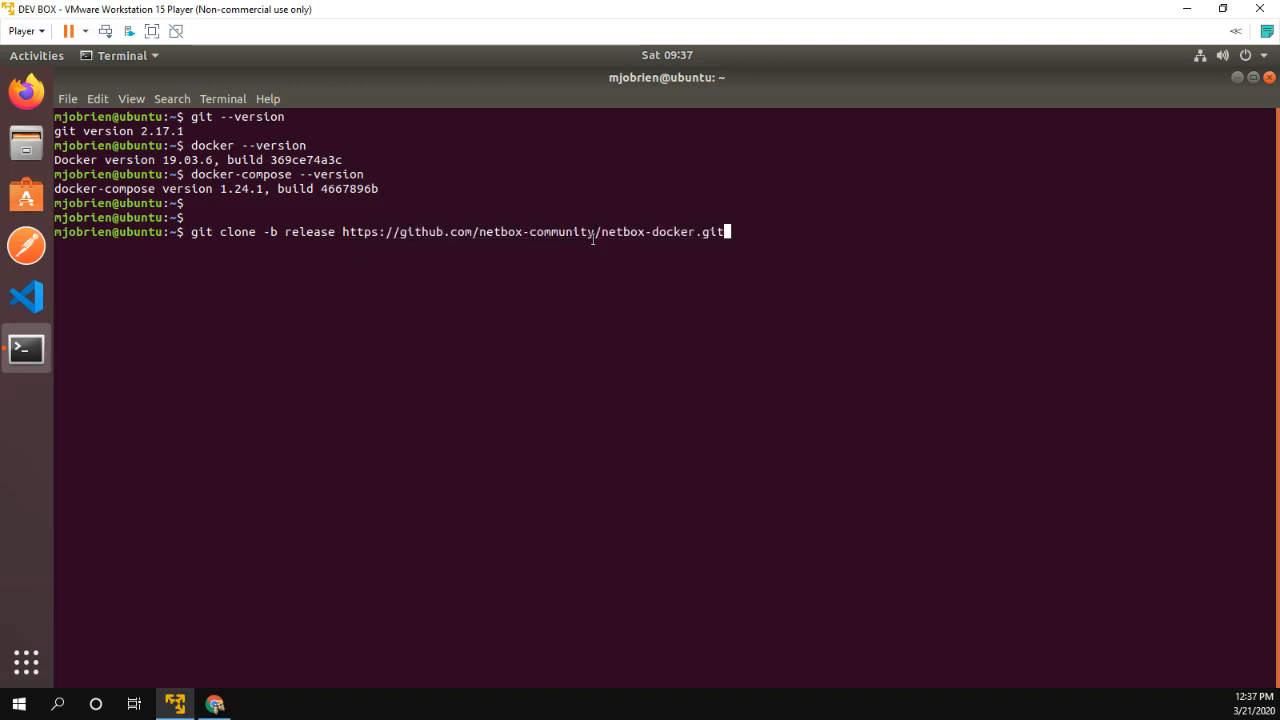
mouse_move(655, 239)
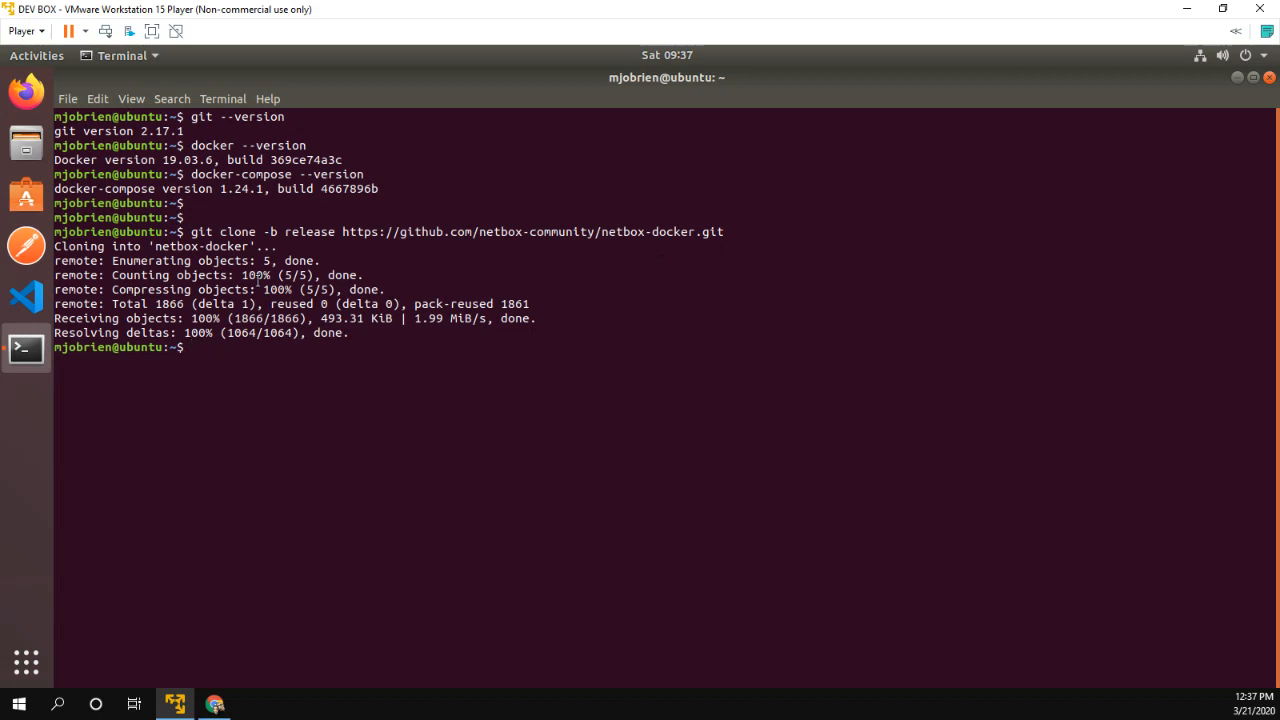
double_click(190, 246)
type("cd netbox-docker/")
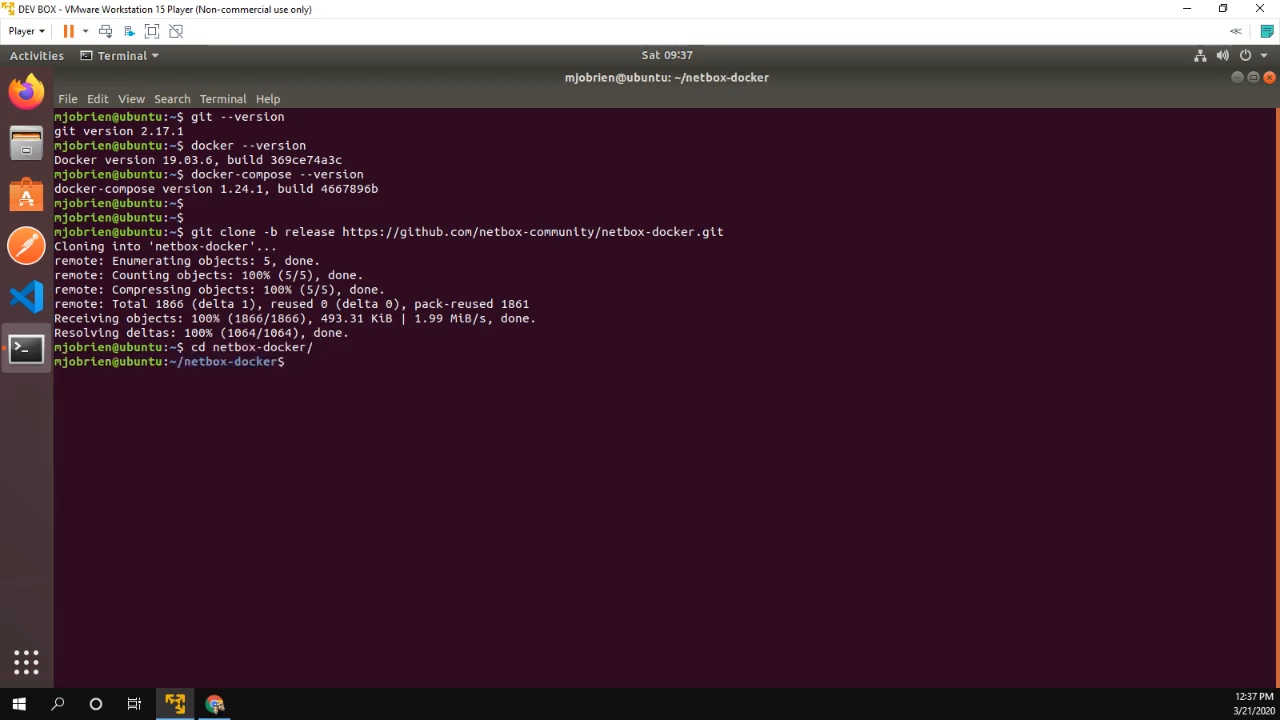
- List the netbox-docker files and create docker-compose.override.yml in vi
type("ls;")
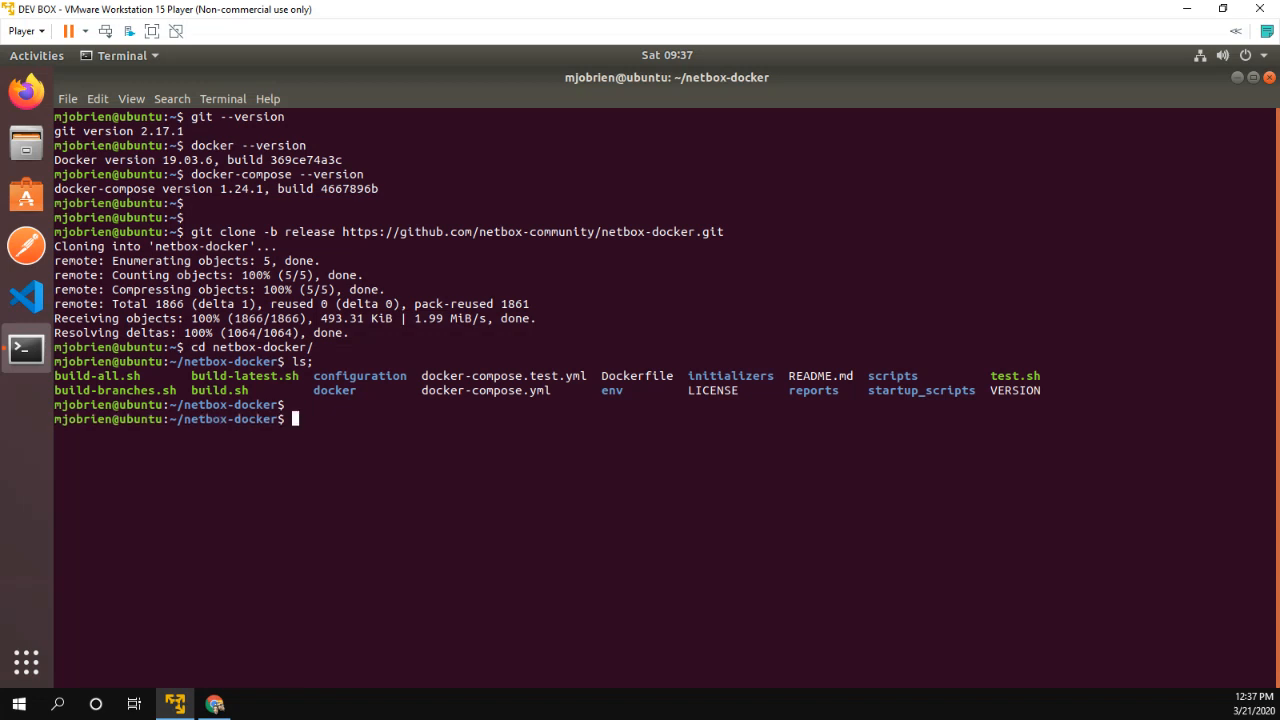
type("vi")
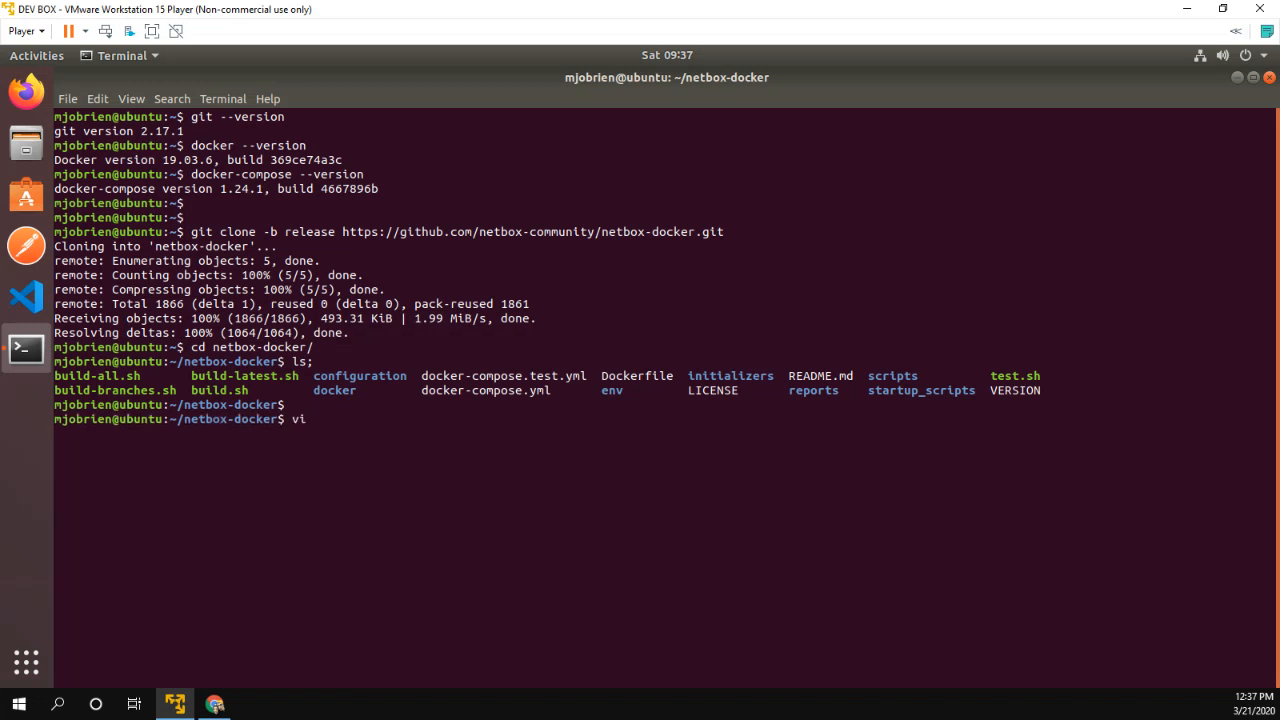
type("docker-compo")
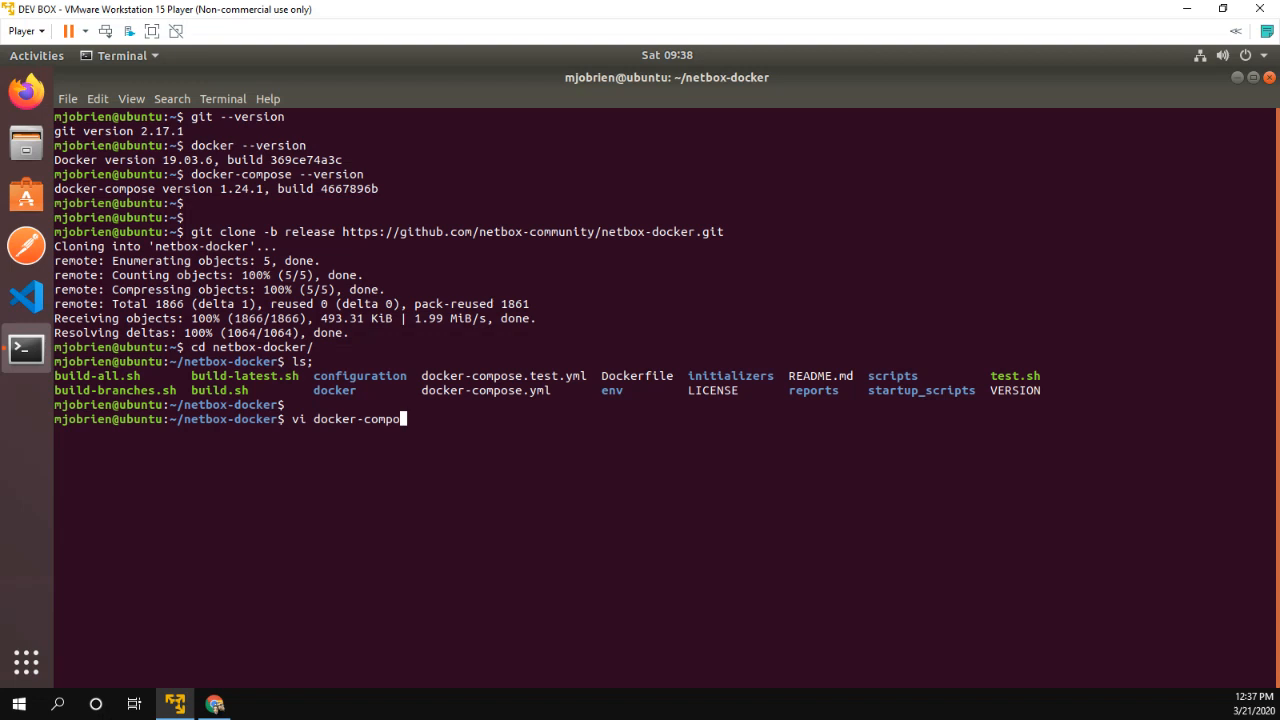
type("se.override.")
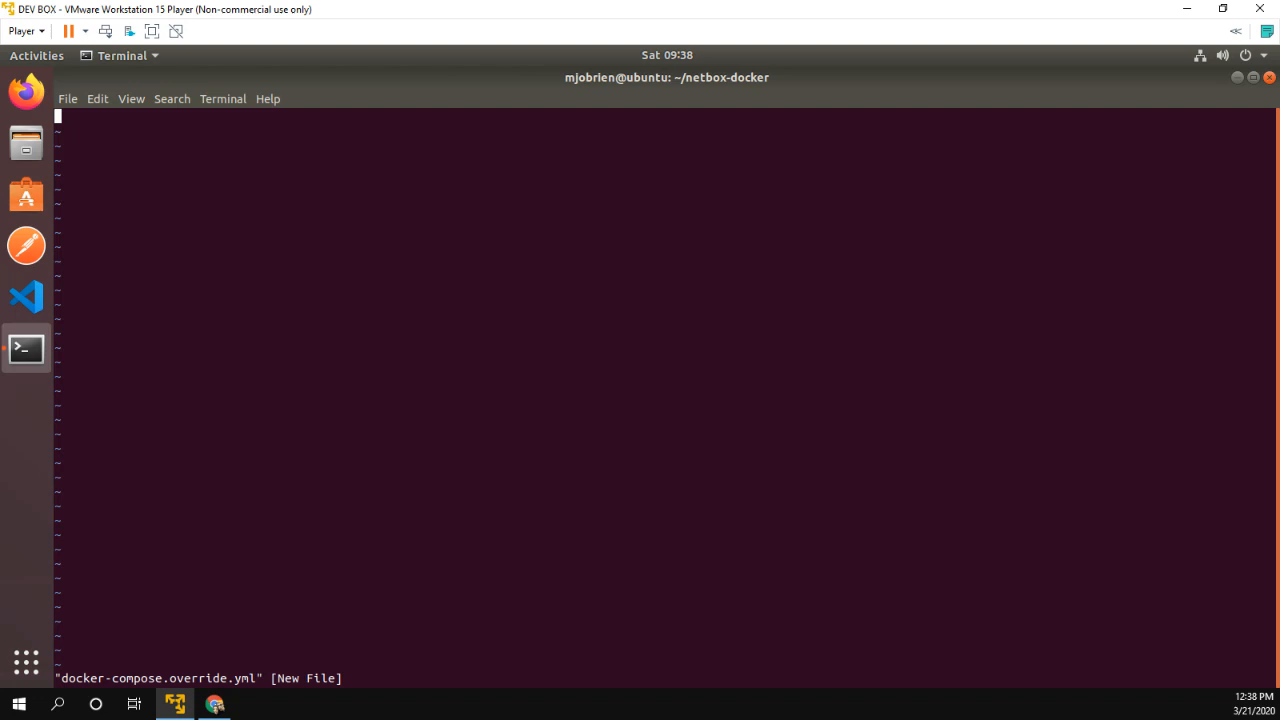
- Write version '3.4' with an nginx service publishing ports 8000:8080 into the override file
type("ver")
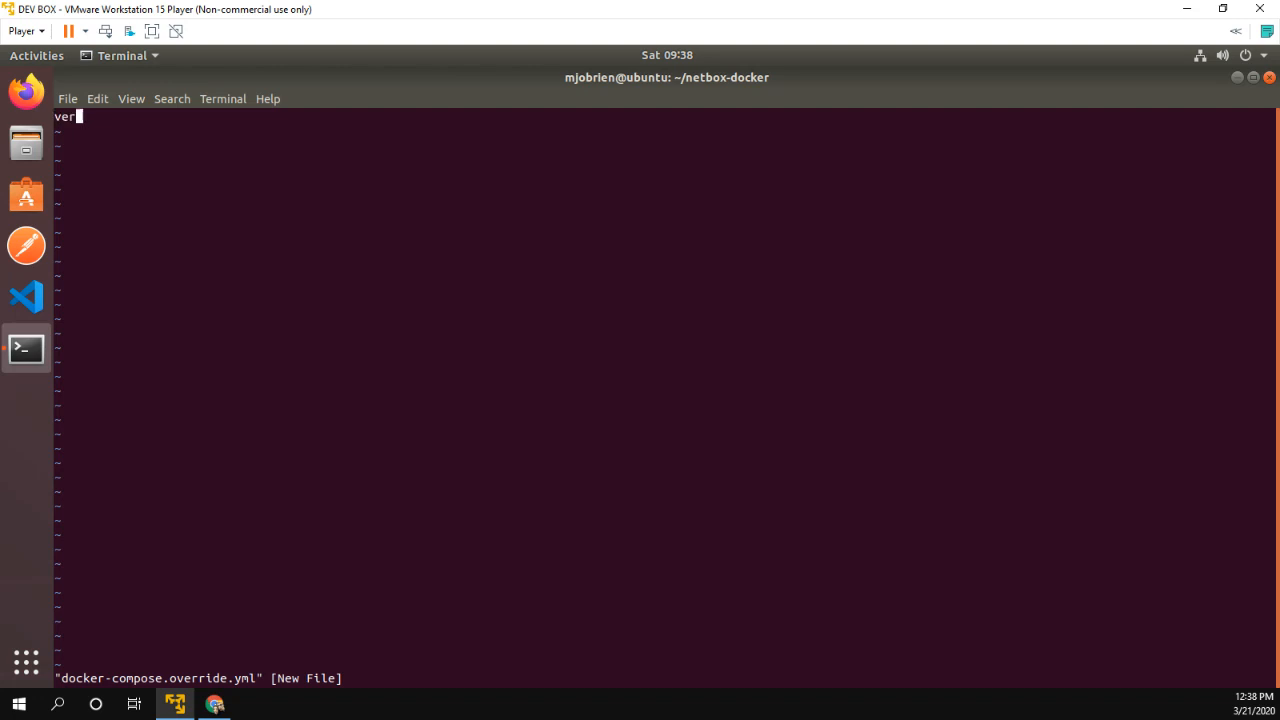
type("sion:")
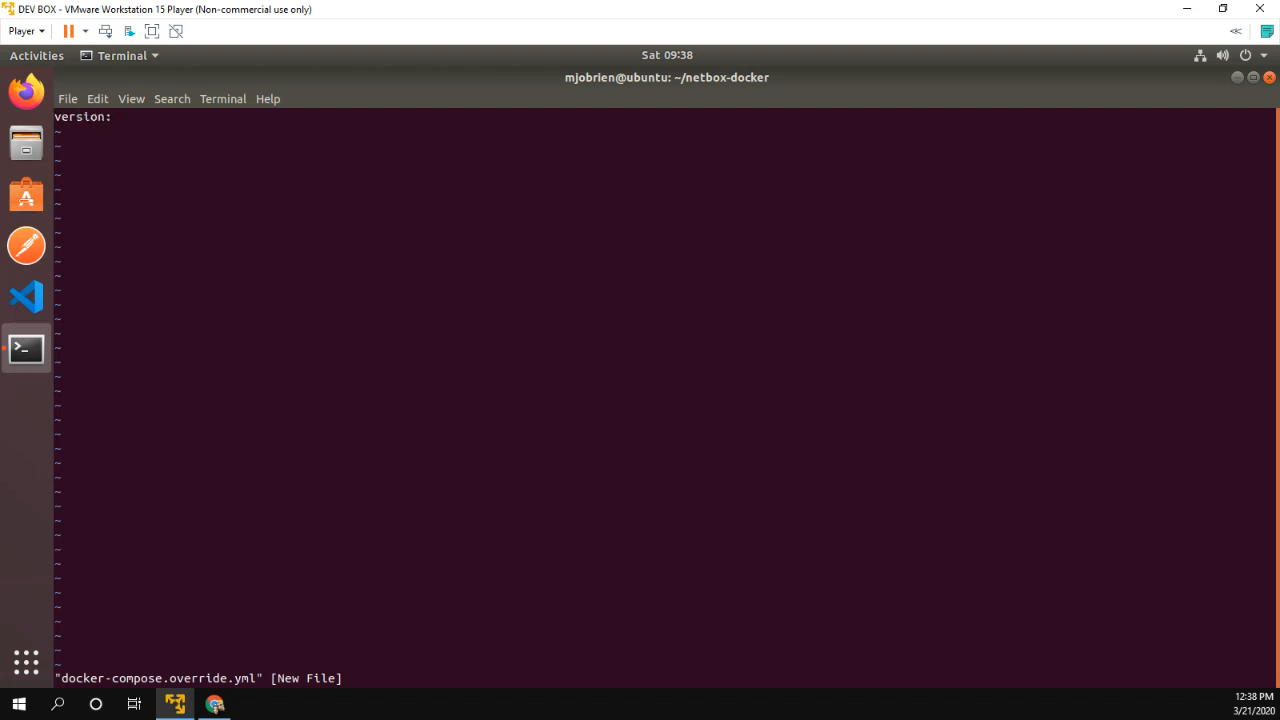
type("'3.4'")
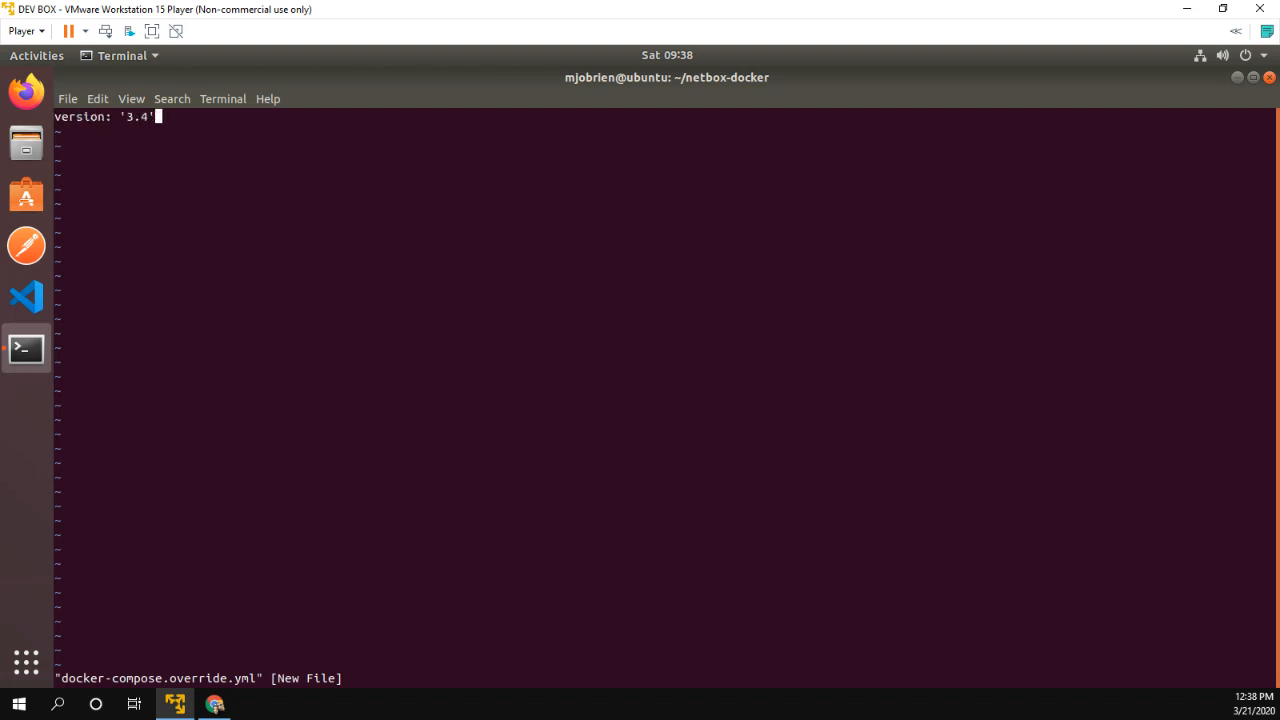
type("ser")
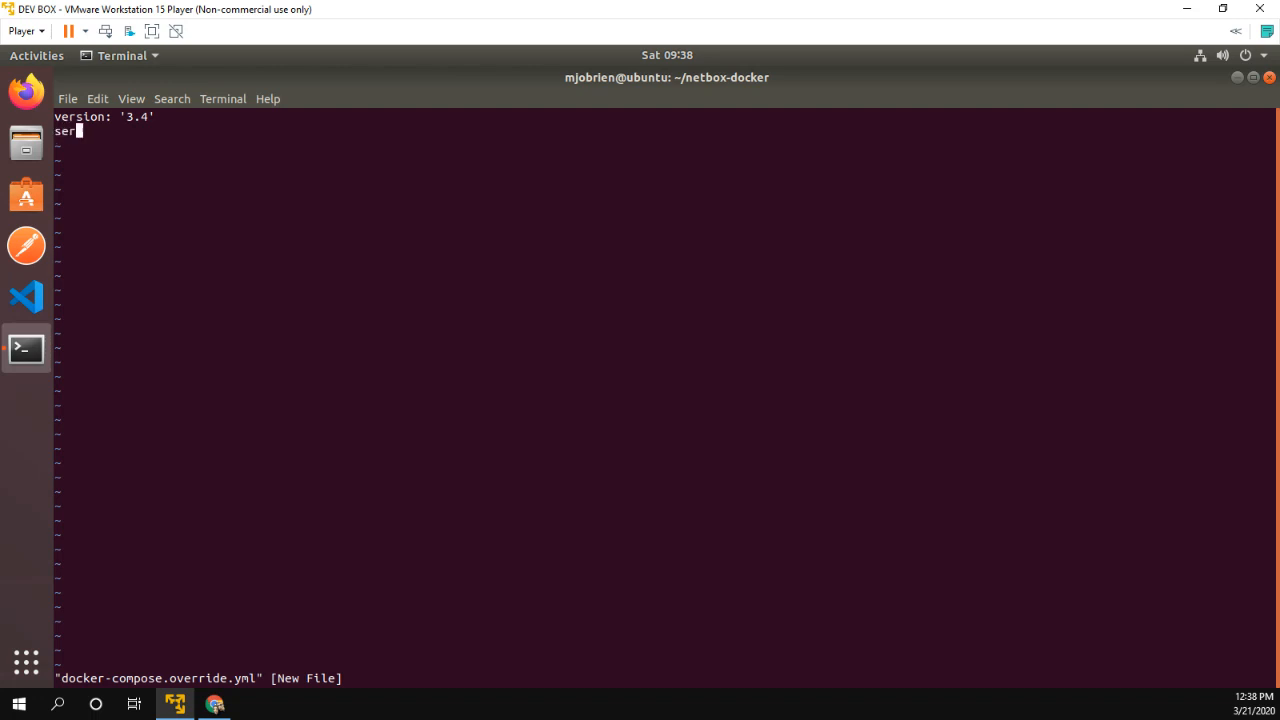
type("vices:")
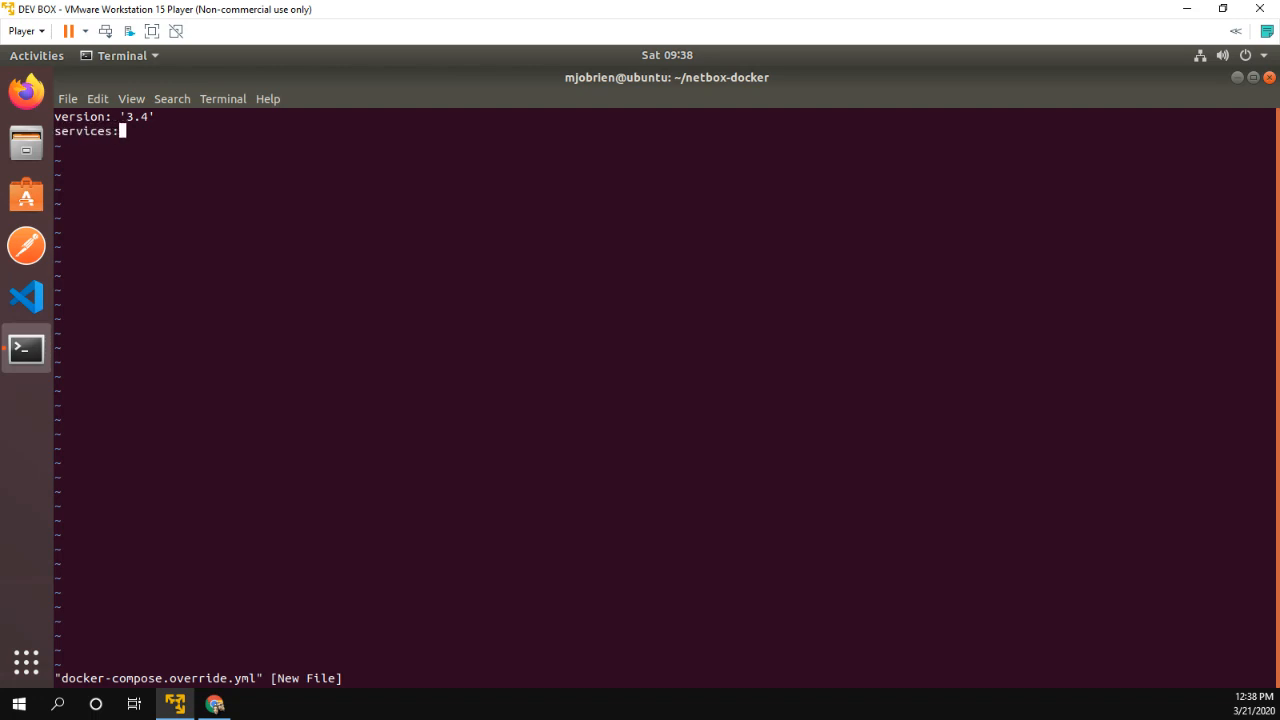
type("ng")
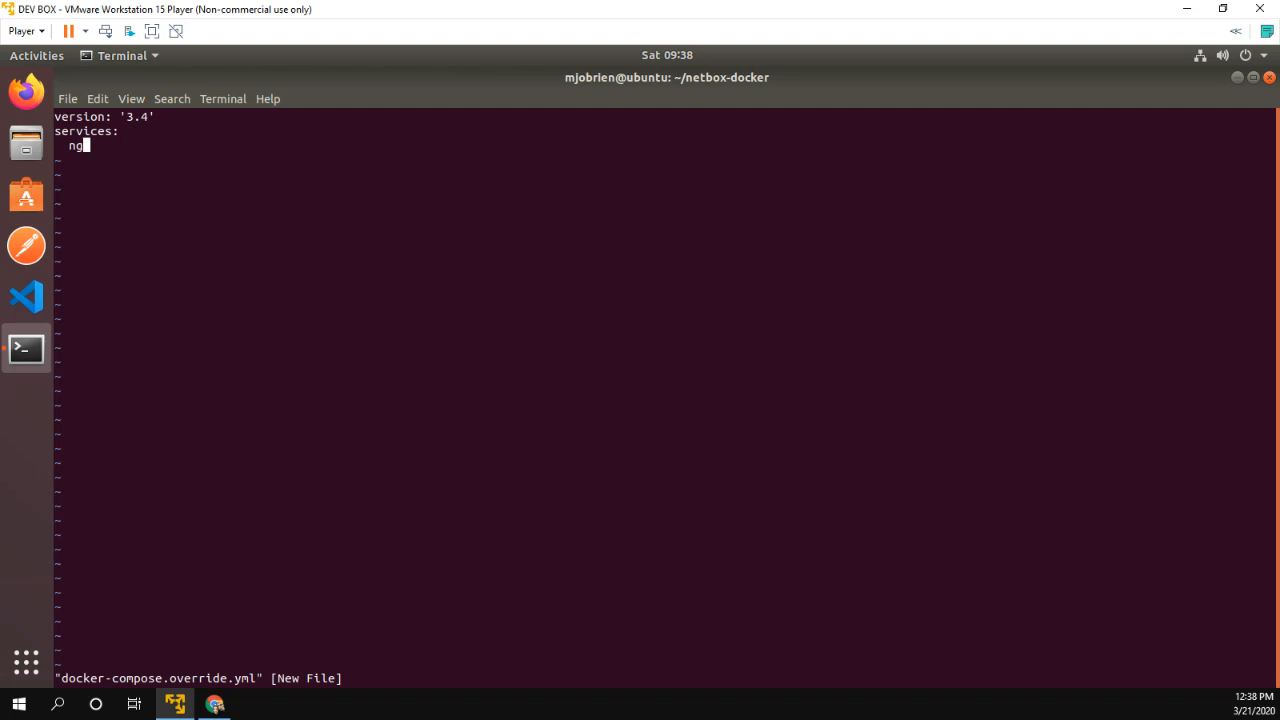
type("inx:")
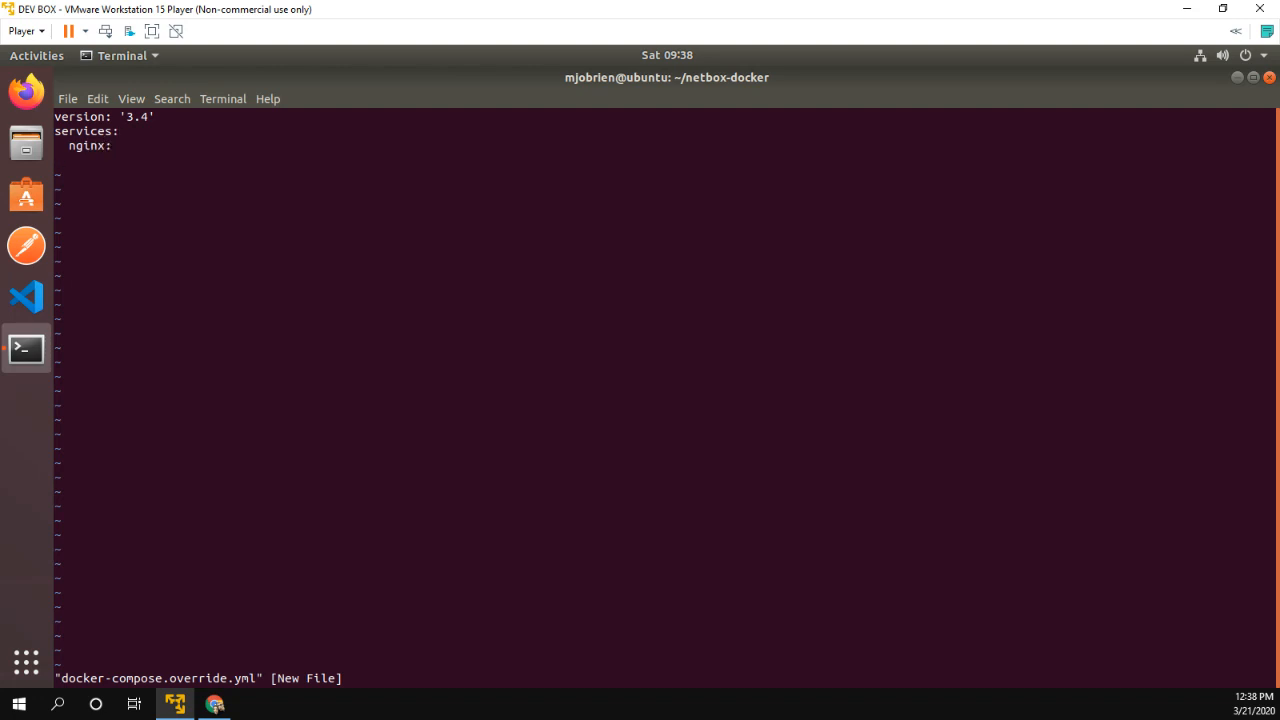
type("por")
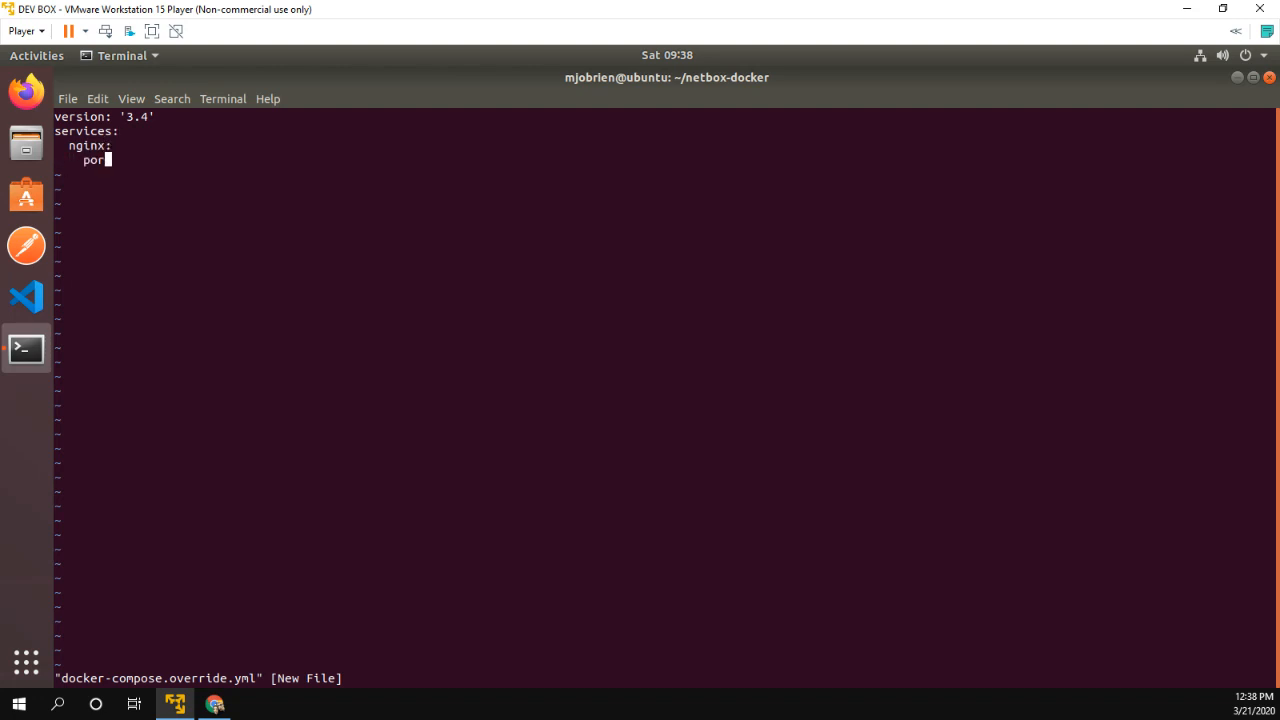
type("ts:")
type("-")
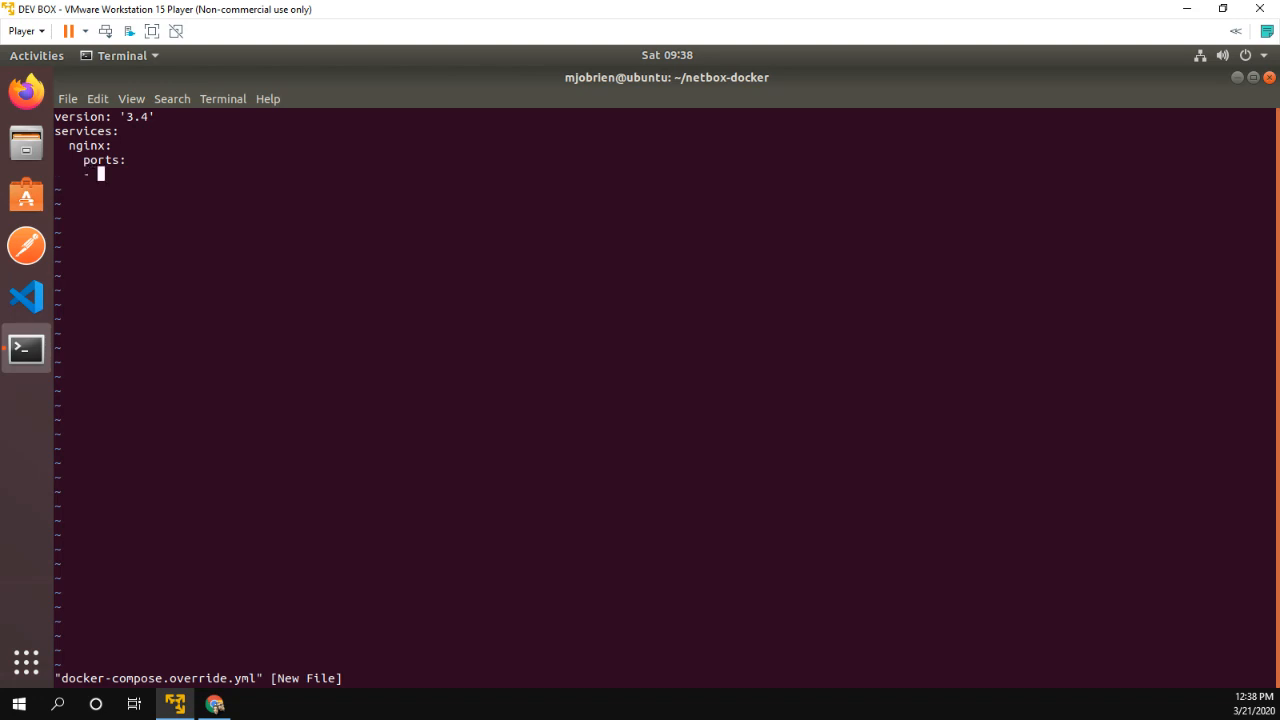
type("8000")
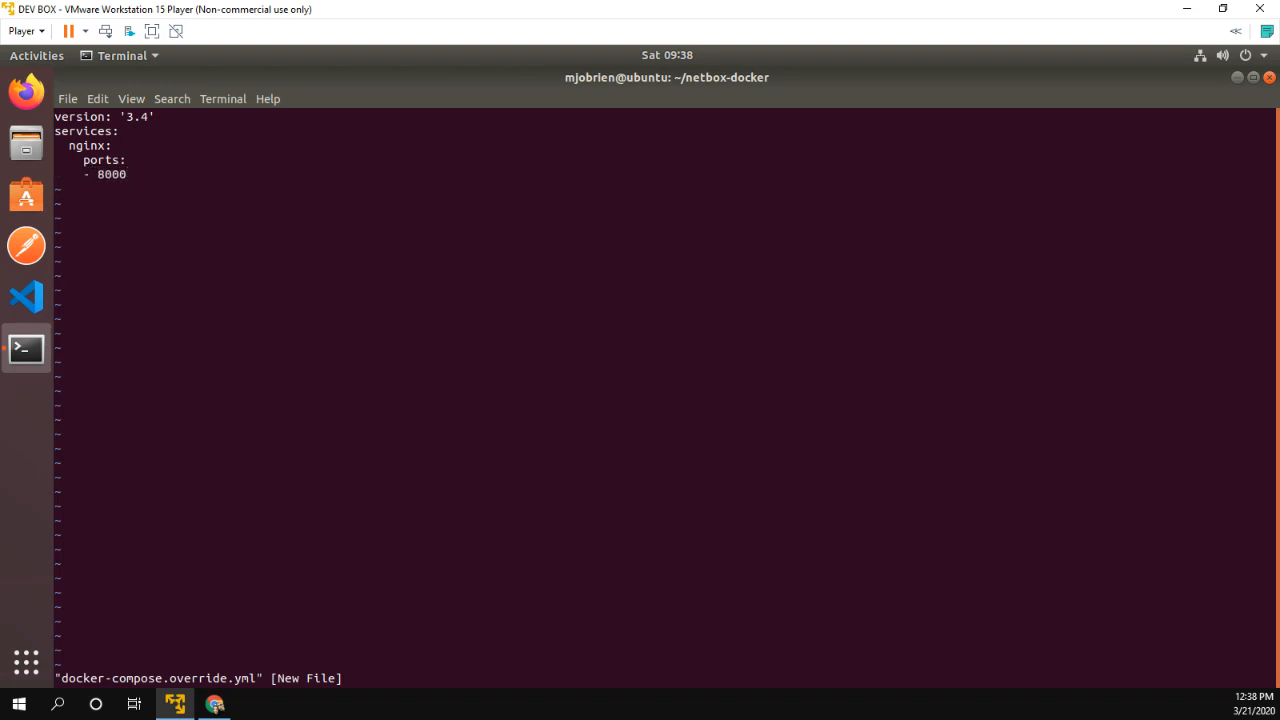
type(":8080")
type("cat")
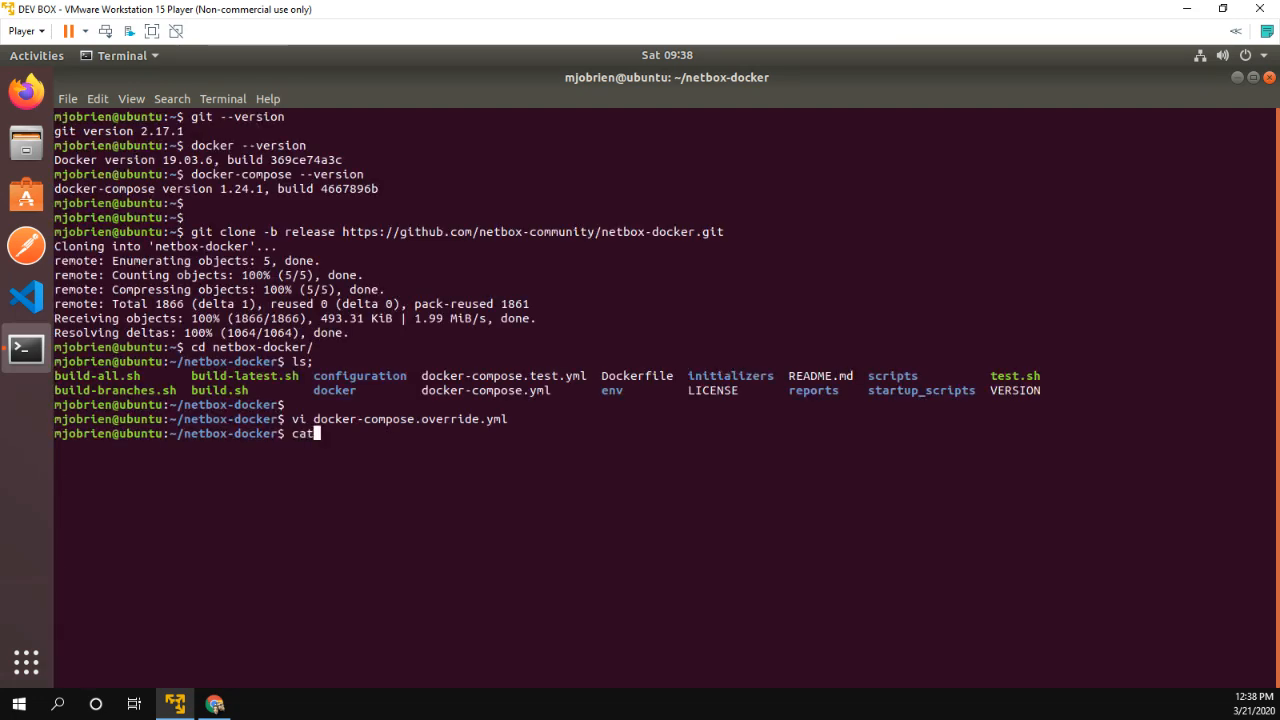
- Pull all six NetBox Docker images with sudo docker-compose pull
type("docker-compose.override.yml")
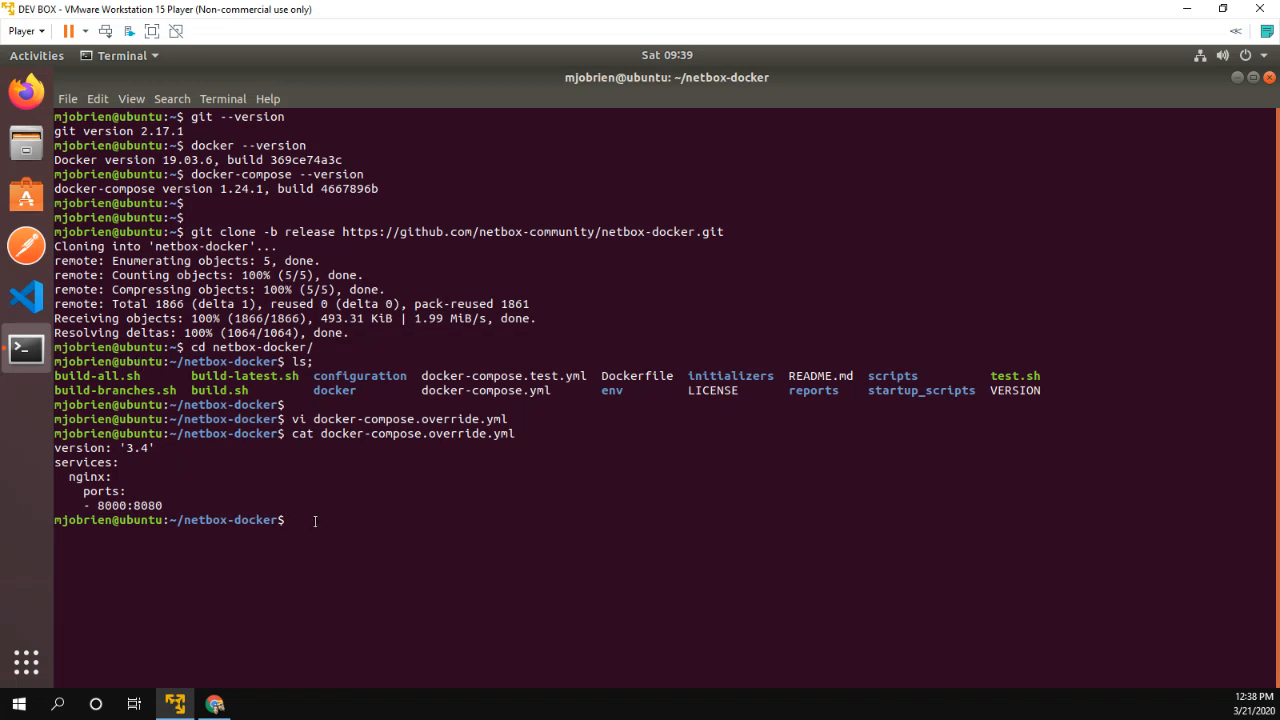
type("sudo doc")
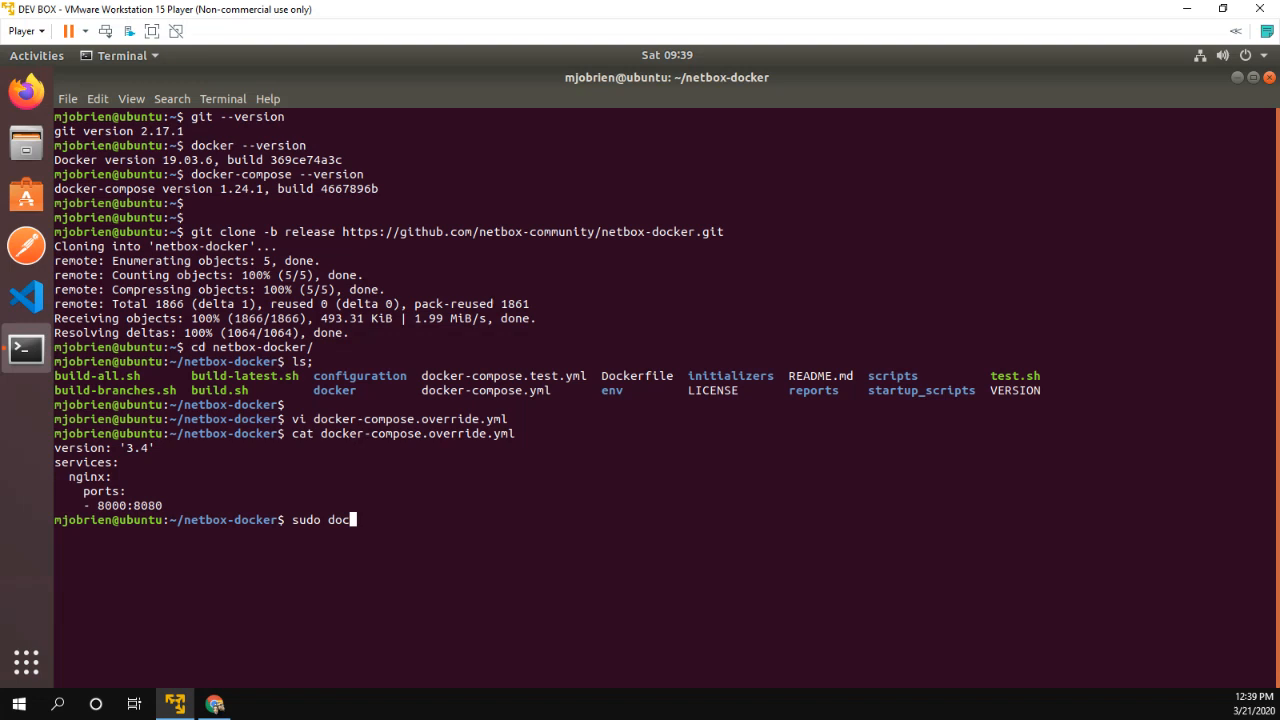
type("ker-compose pull")
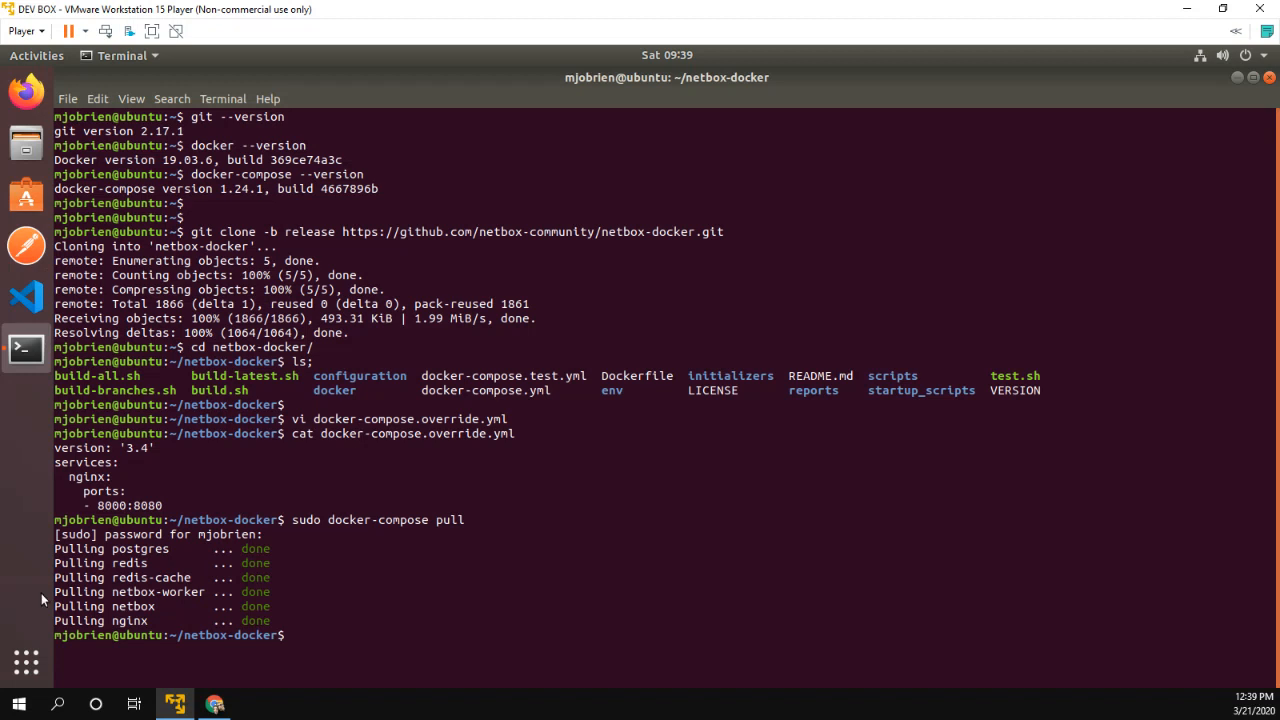
type("sudo docker-compose")
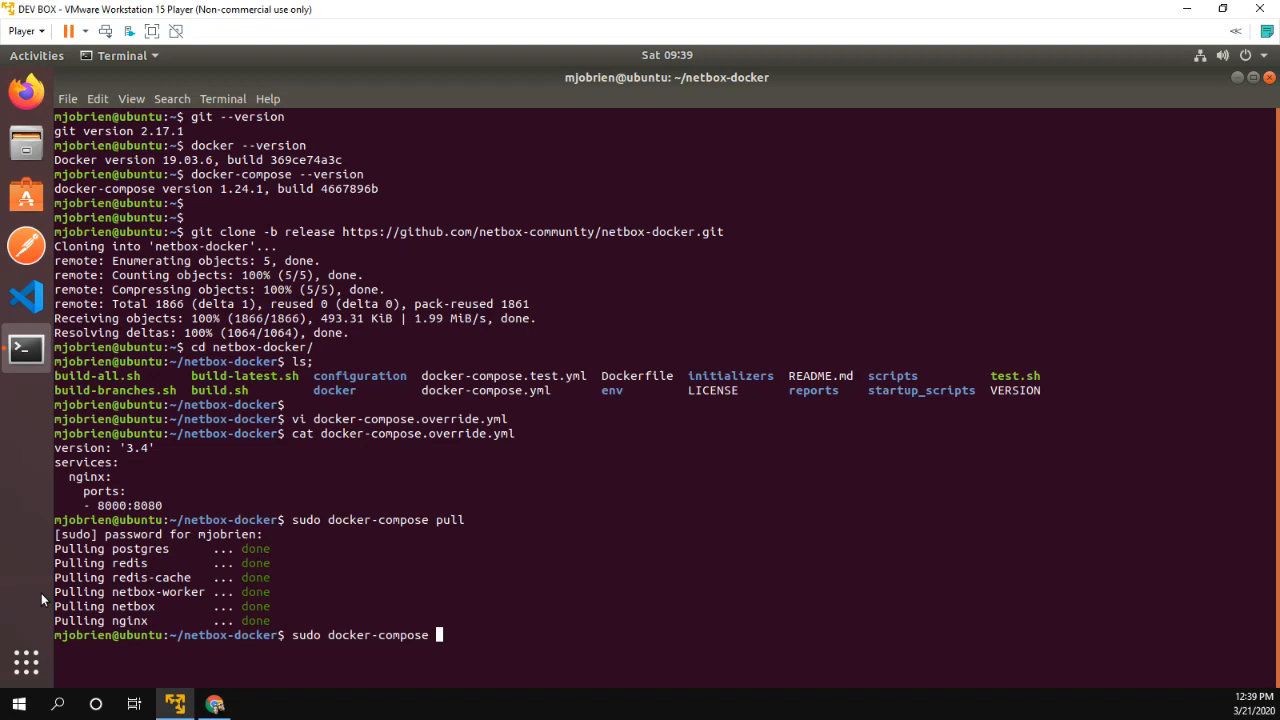
- Start the stack with sudo docker-compose up and follow logs until gunicorn listens
type("up")
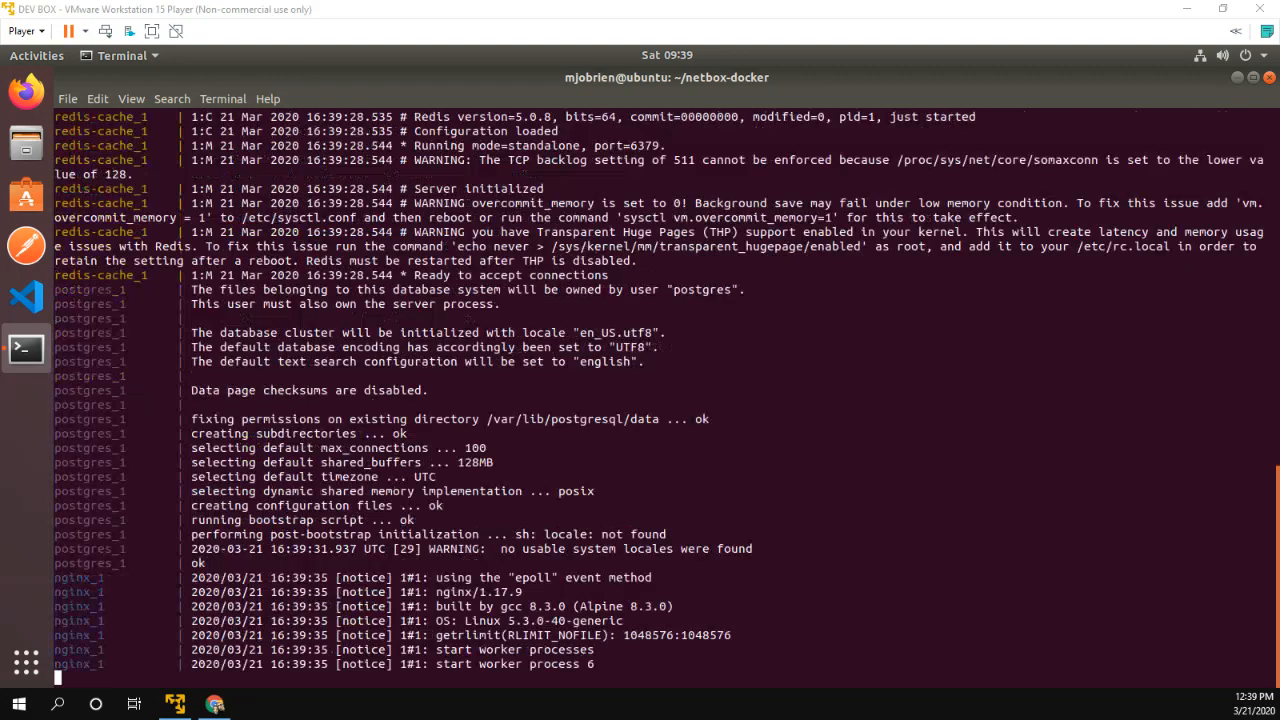
scroll("down", 3)
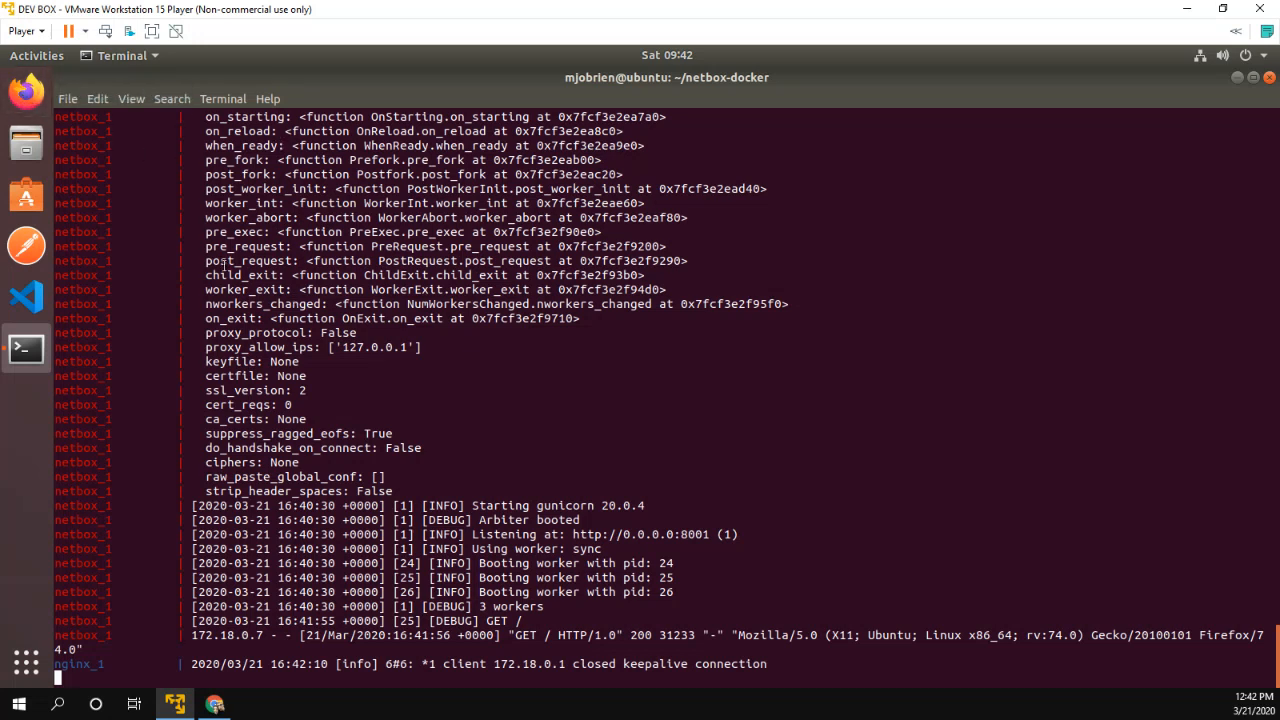
mouse_move(25, 91)
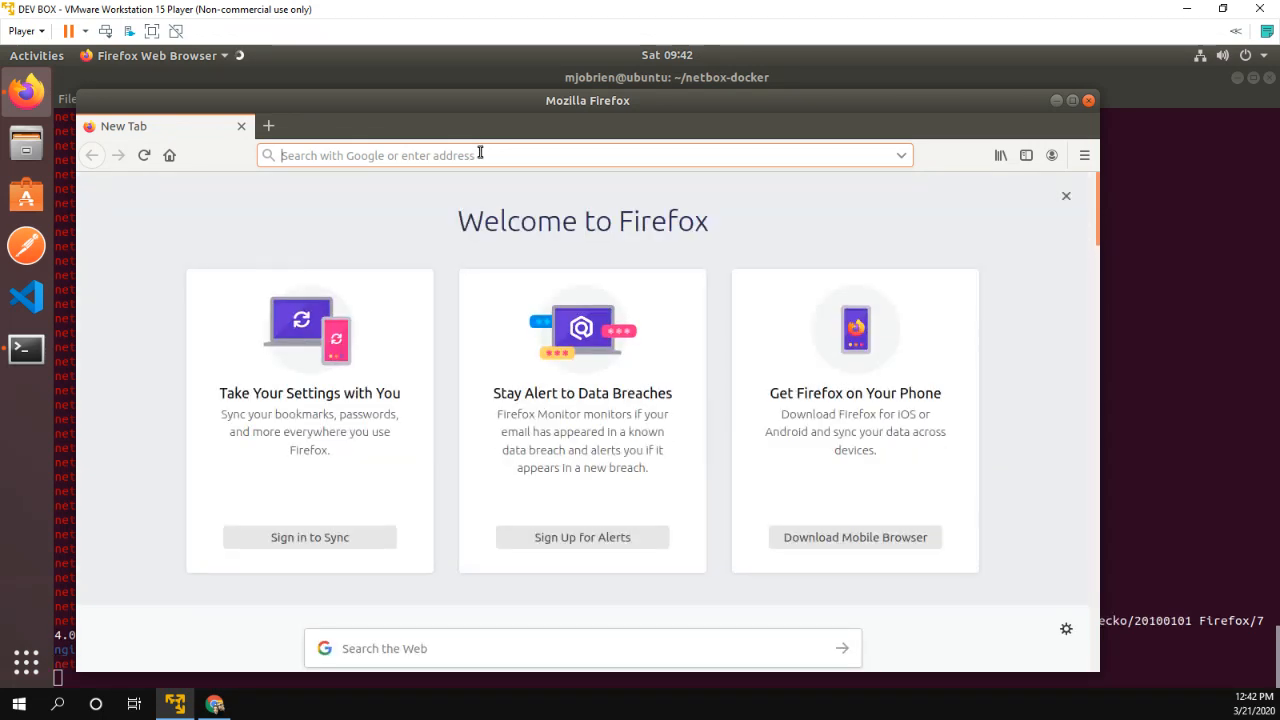
- Browse to 0.0.0.0:8000, log in as admin, and open Devices > Platforms
type("0.0.0.0:8000/")
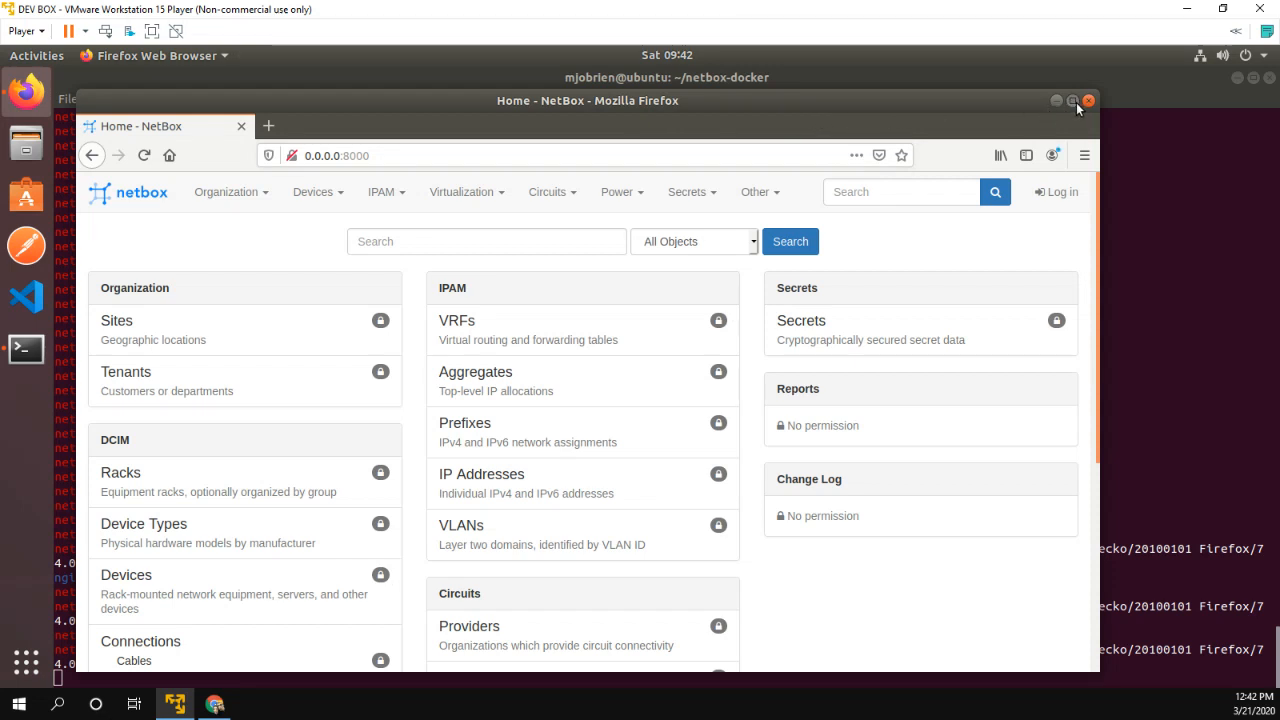
left_click(1074, 100)
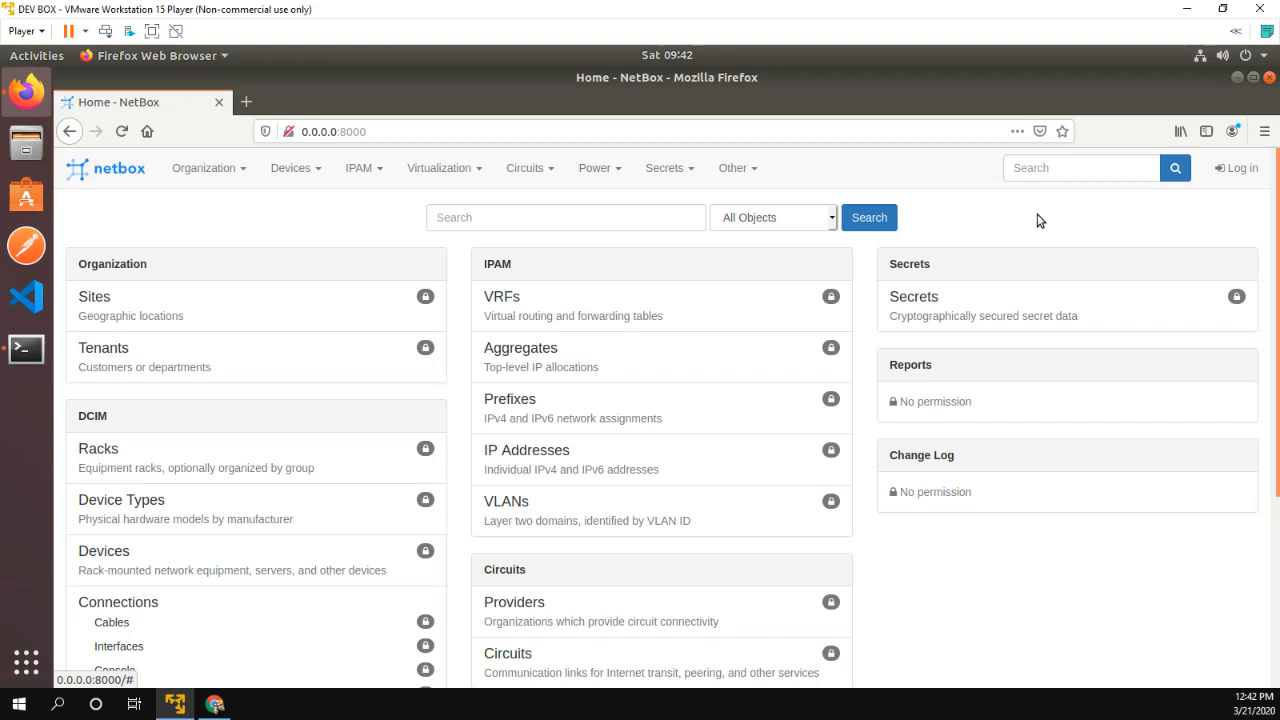
left_click(1236, 167)
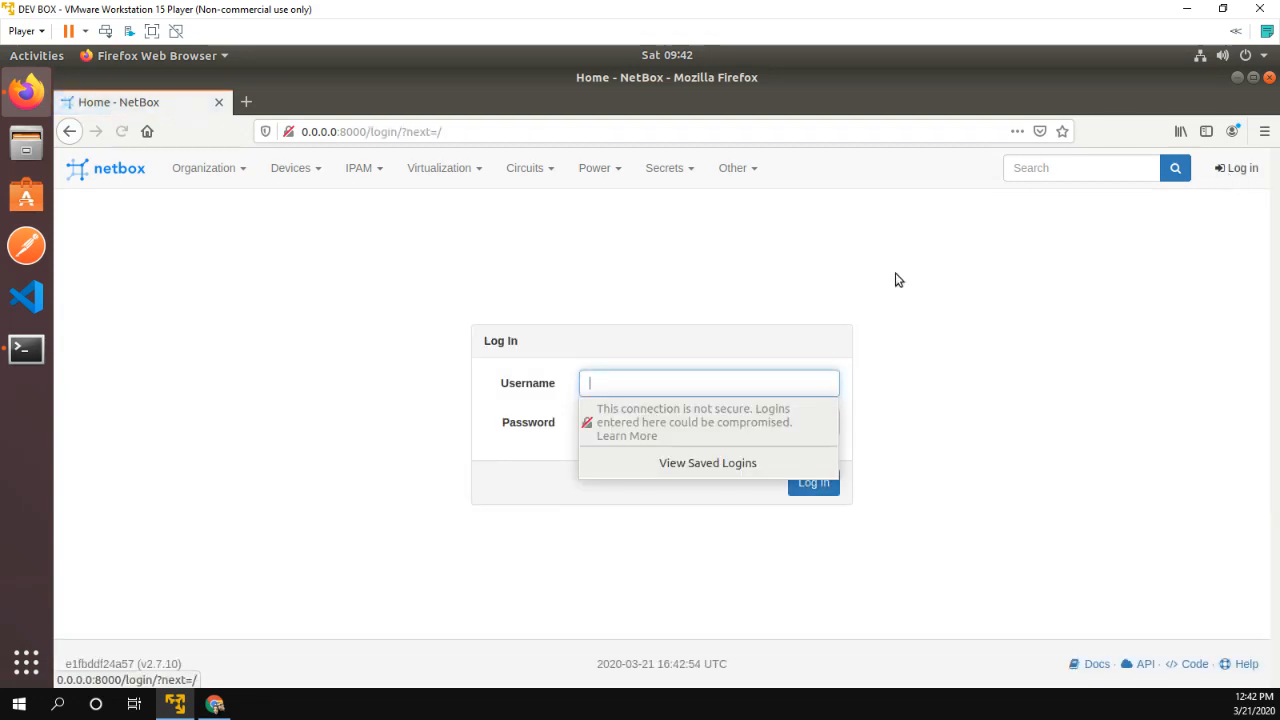
left_click(813, 482)
type("admin")
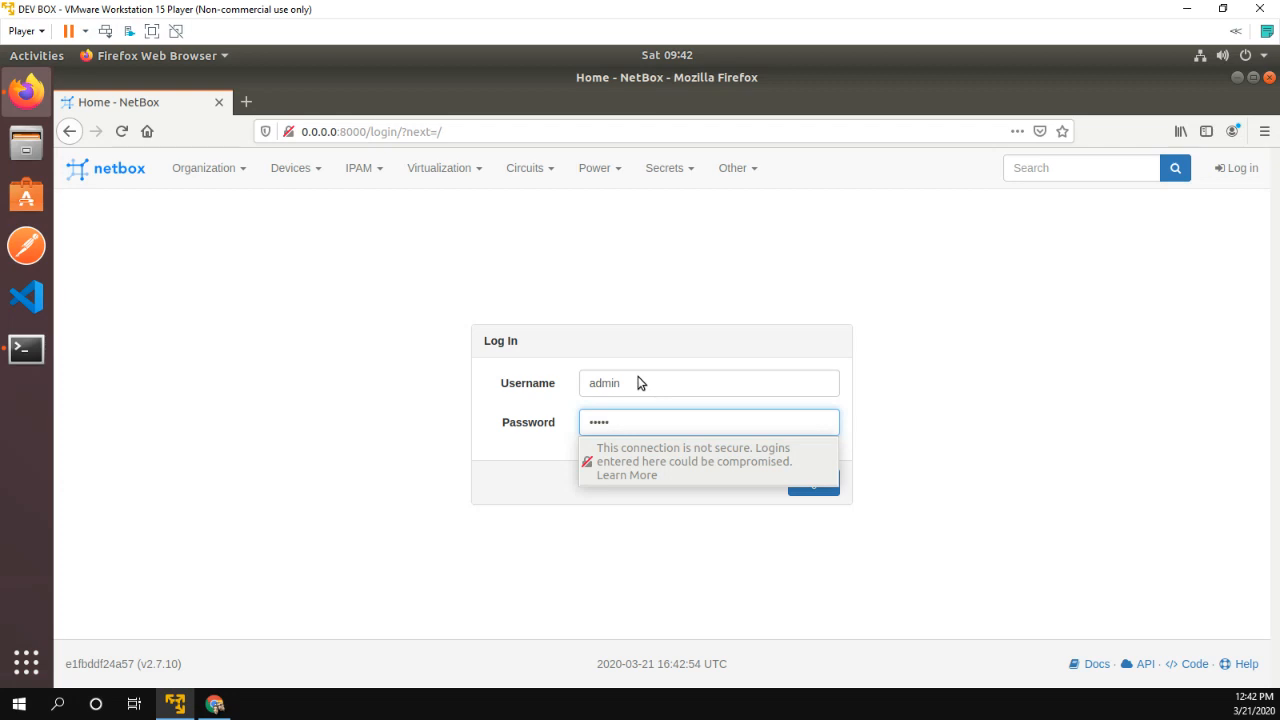
left_click(813, 483)
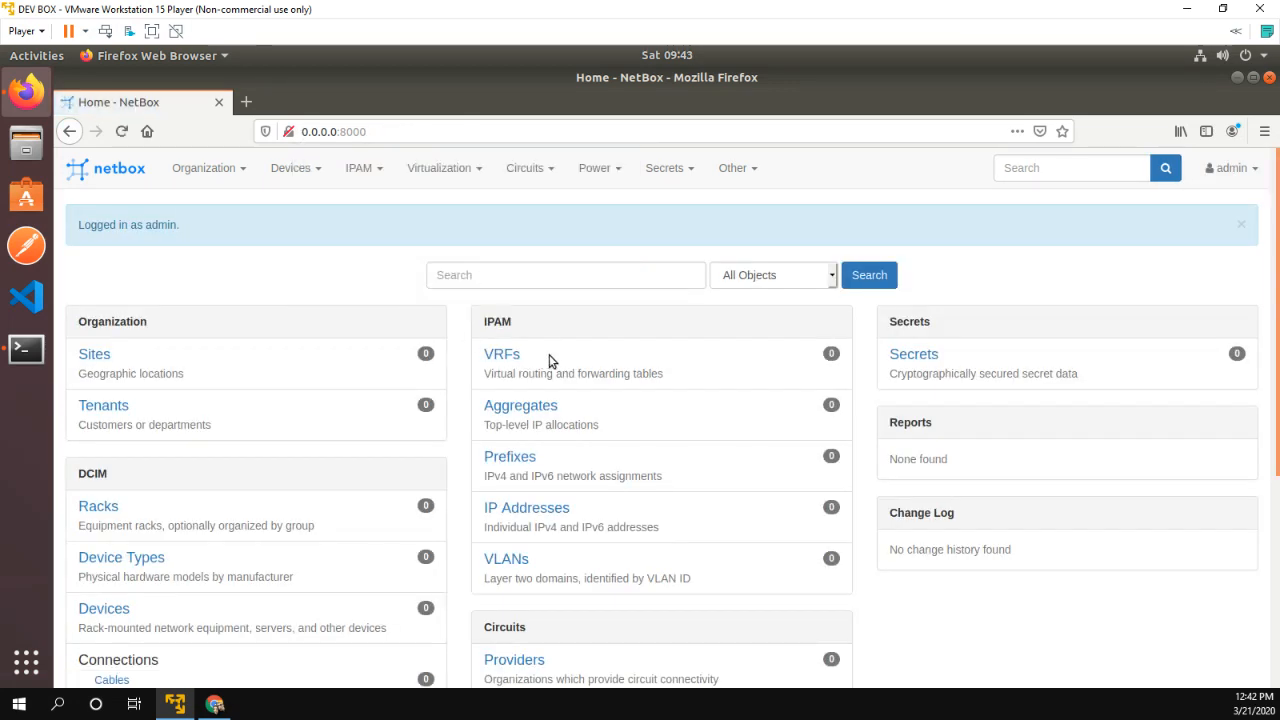
scroll("down", 3)
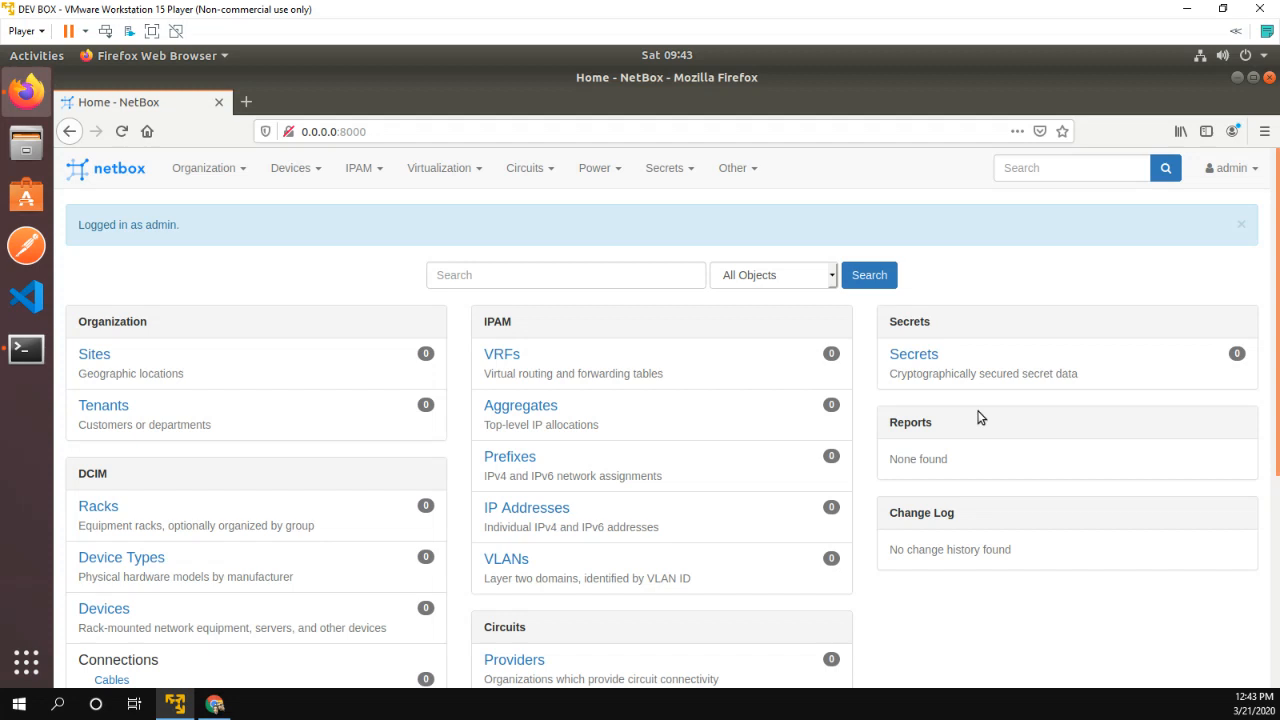
mouse_move(818, 417)
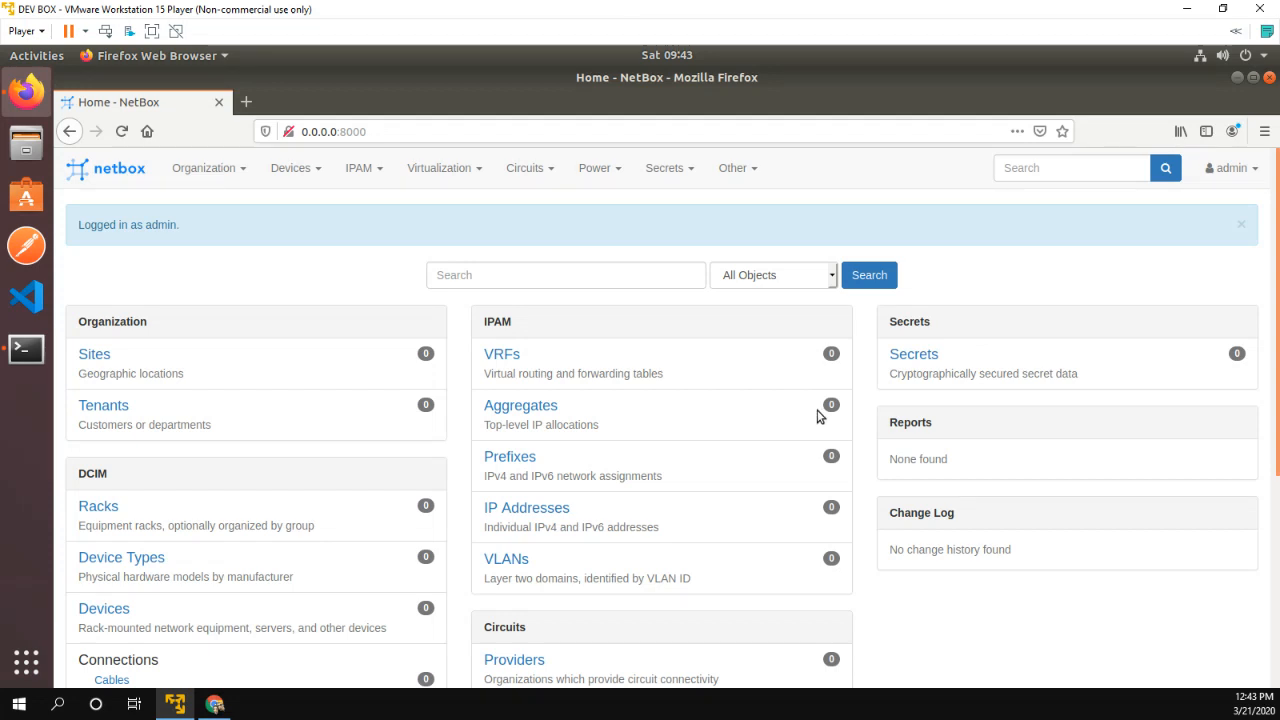
mouse_move(378, 205)
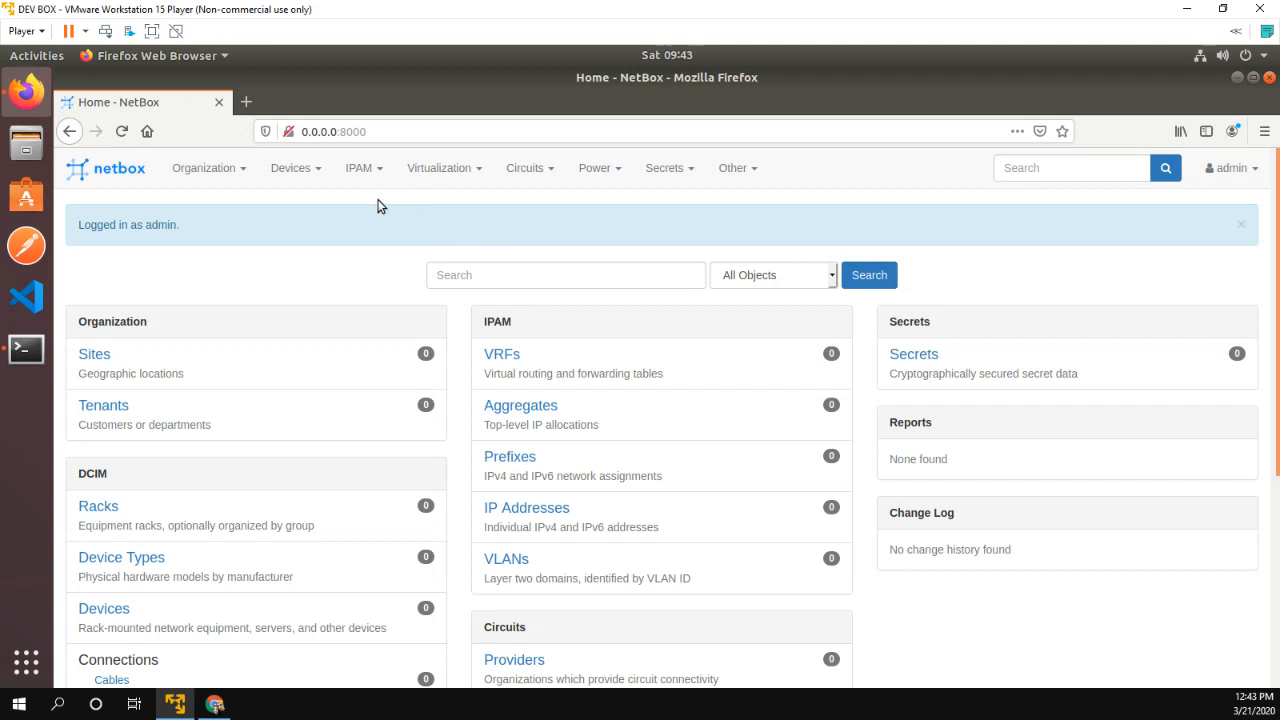
left_click(291, 167)
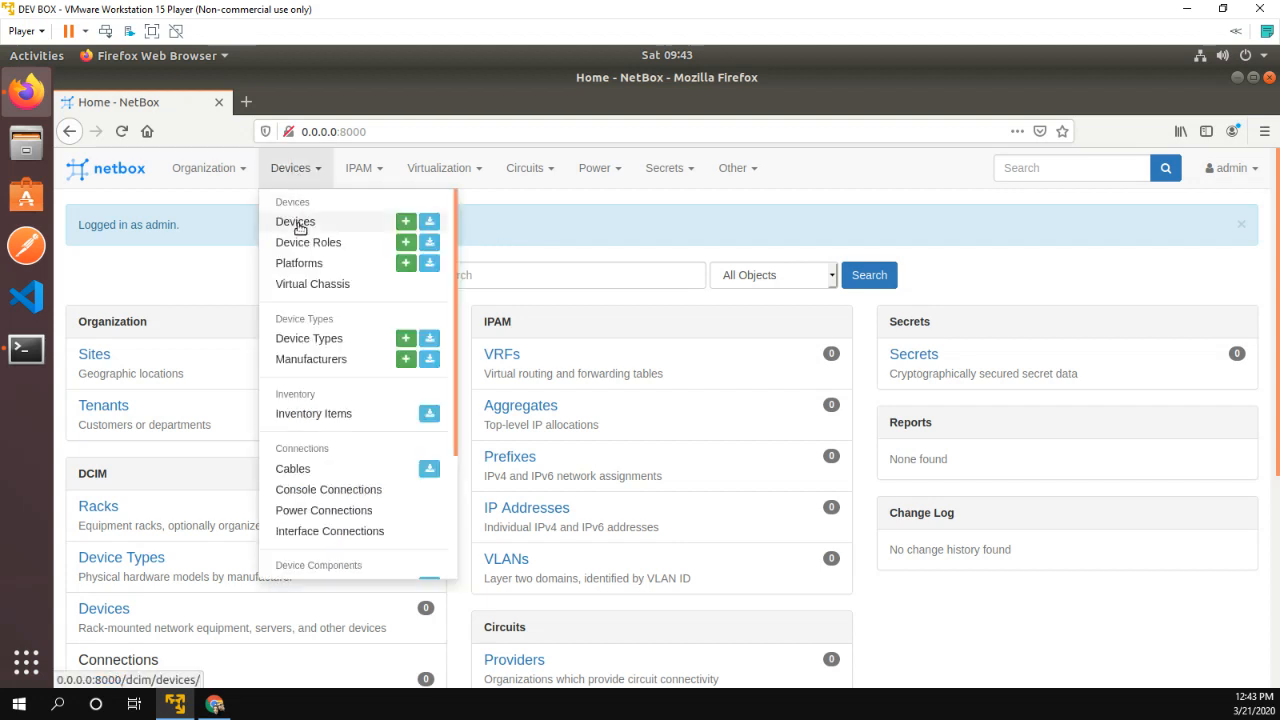
mouse_move(311, 359)
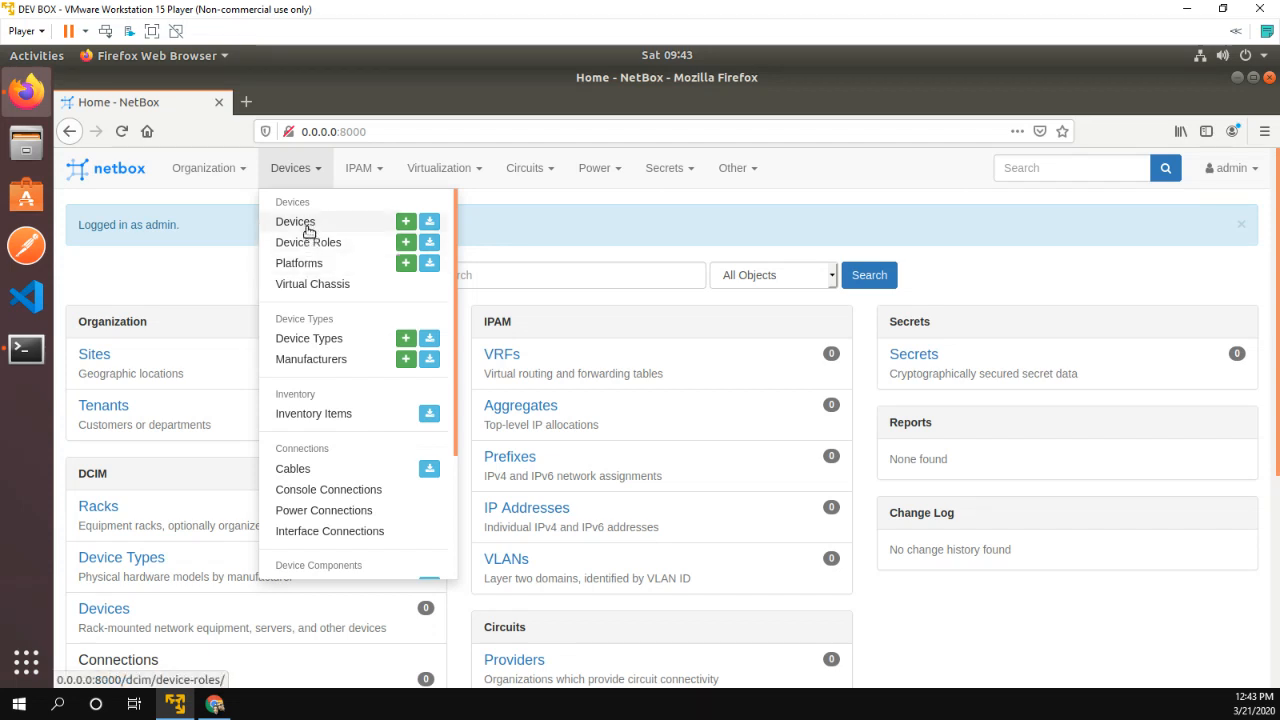
mouse_move(311, 359)
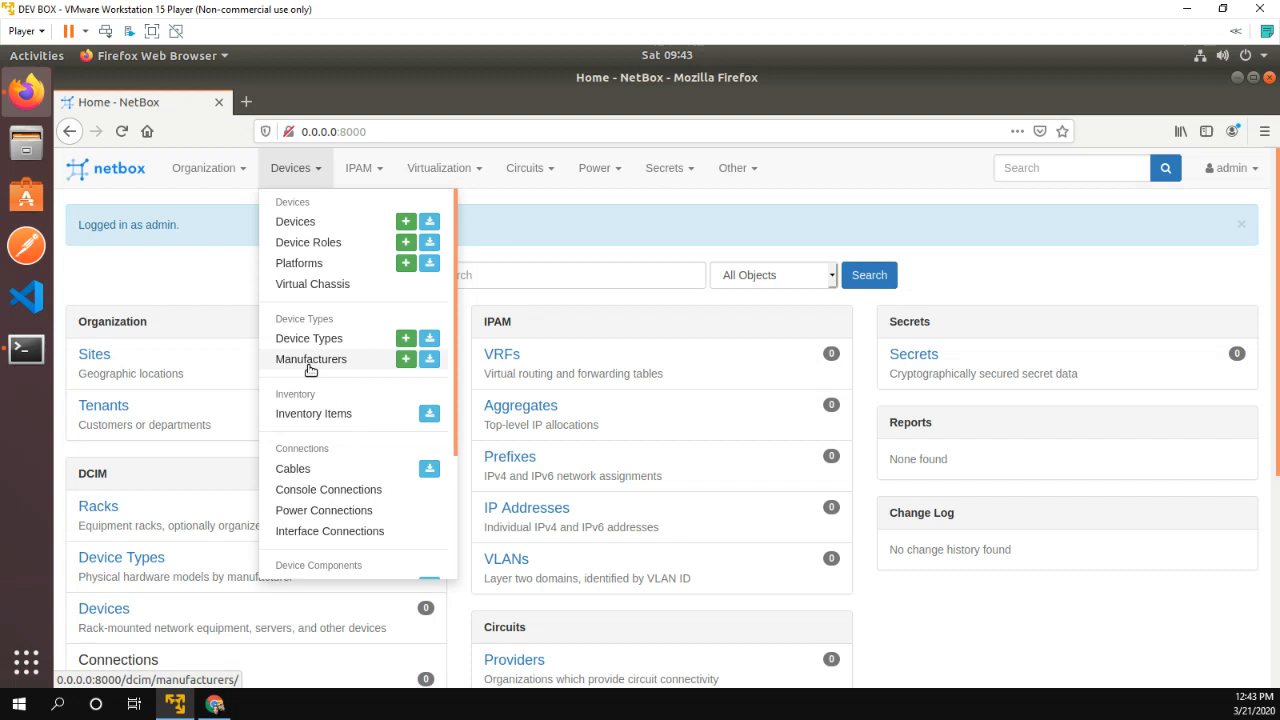
mouse_move(321, 379)
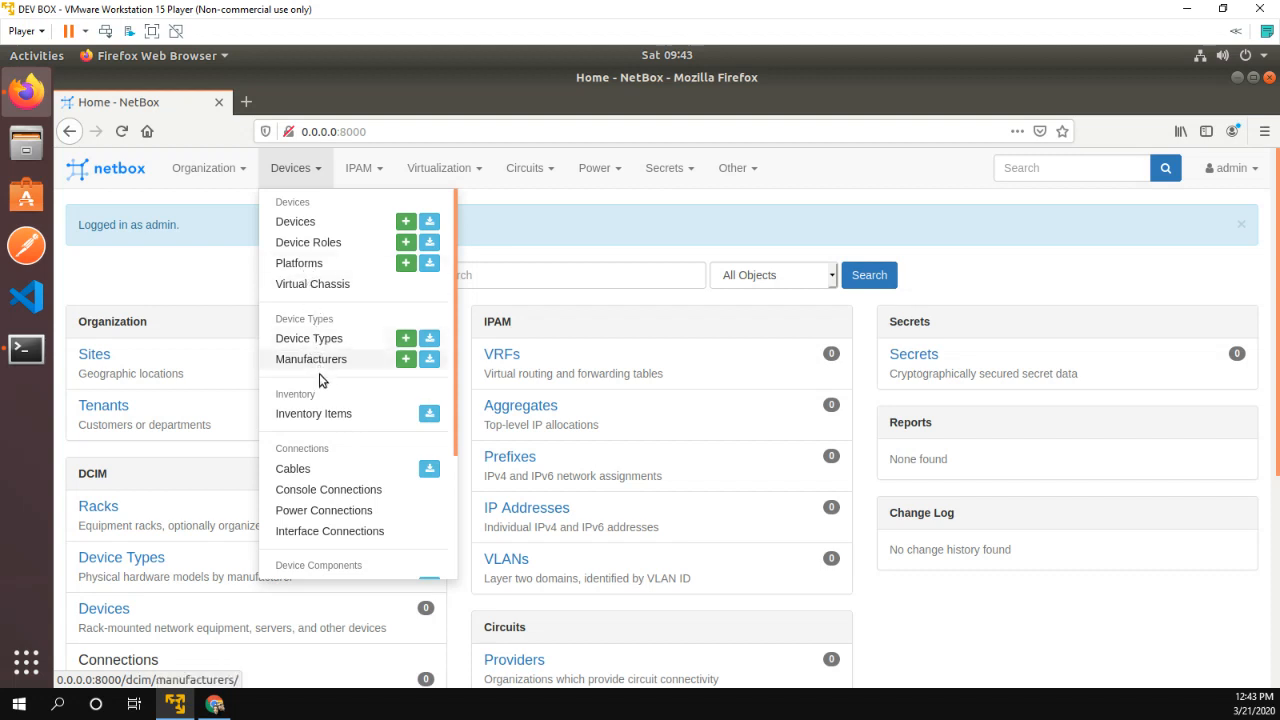
left_click(299, 263)
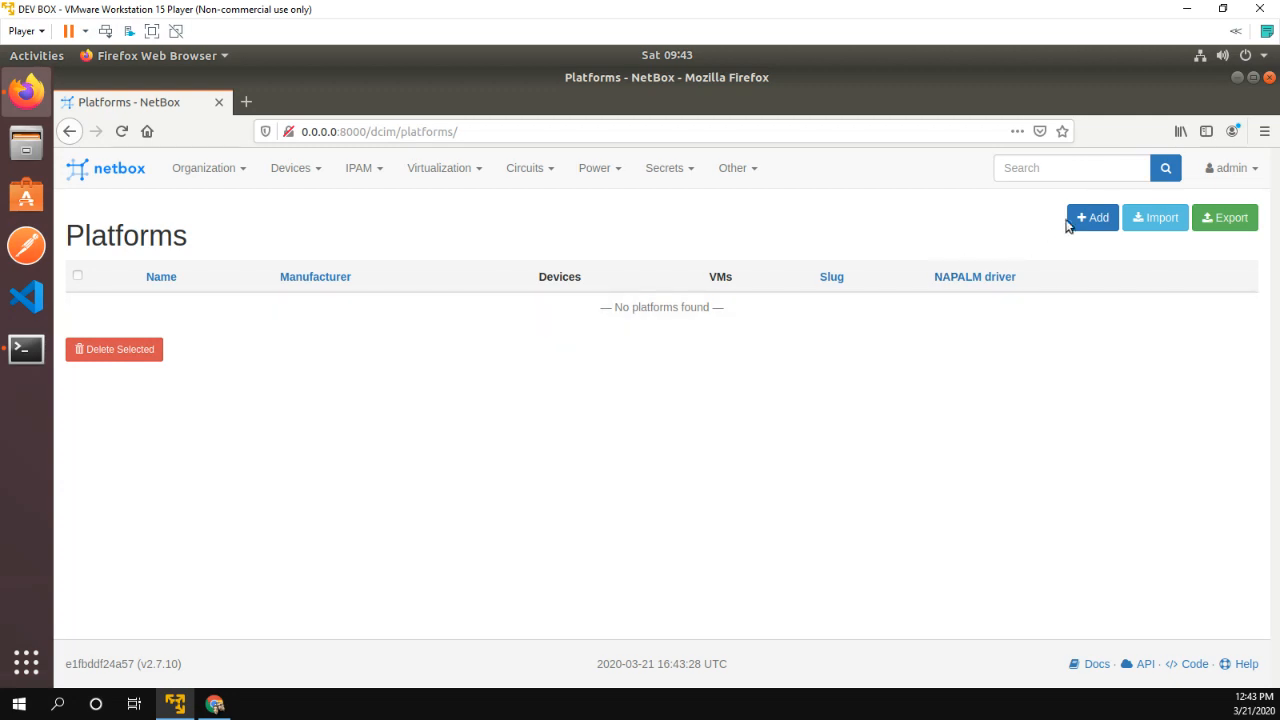
- Add a platform named IOS (slug ios) with a manufacturer and save it
left_click(1092, 217)
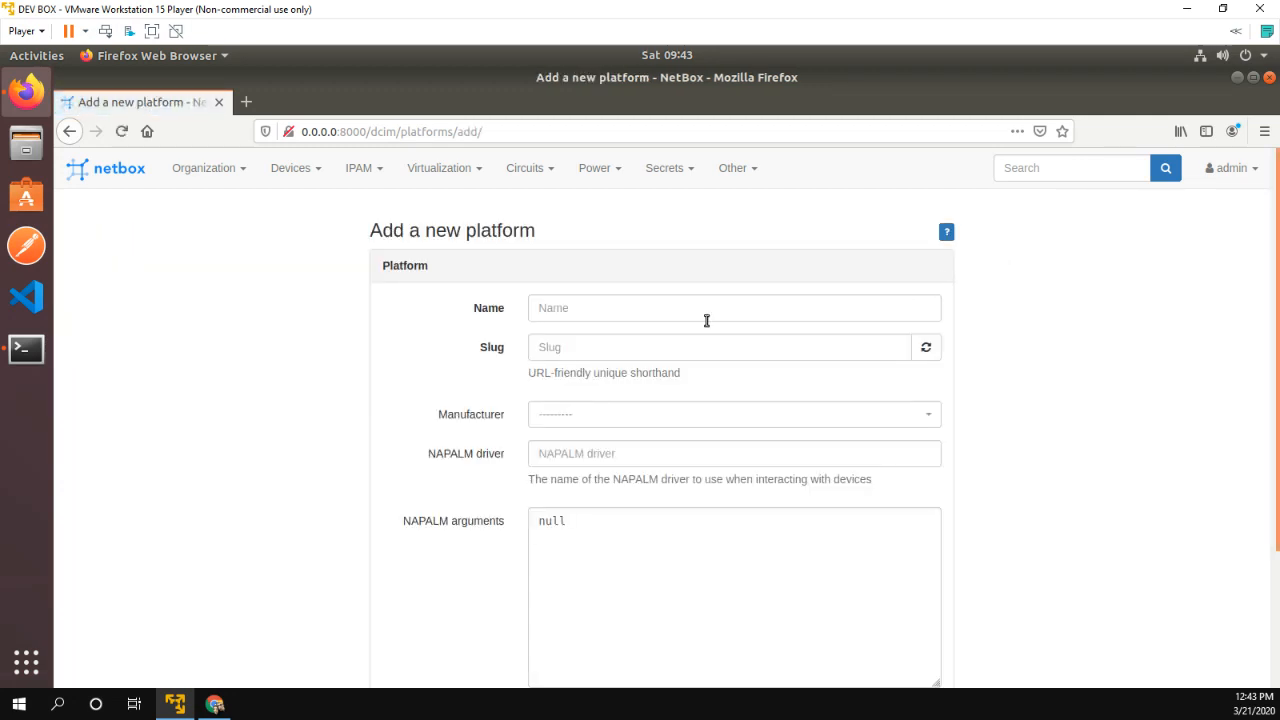
left_click(734, 414)
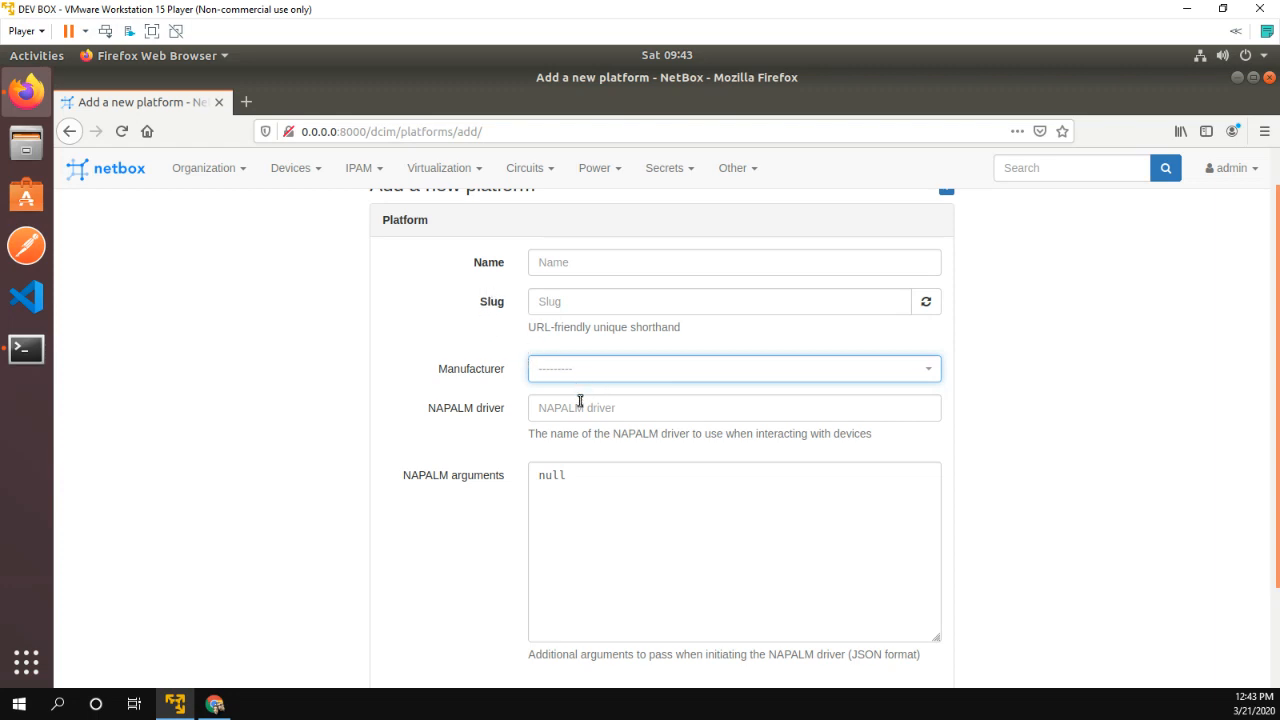
left_click(291, 167)
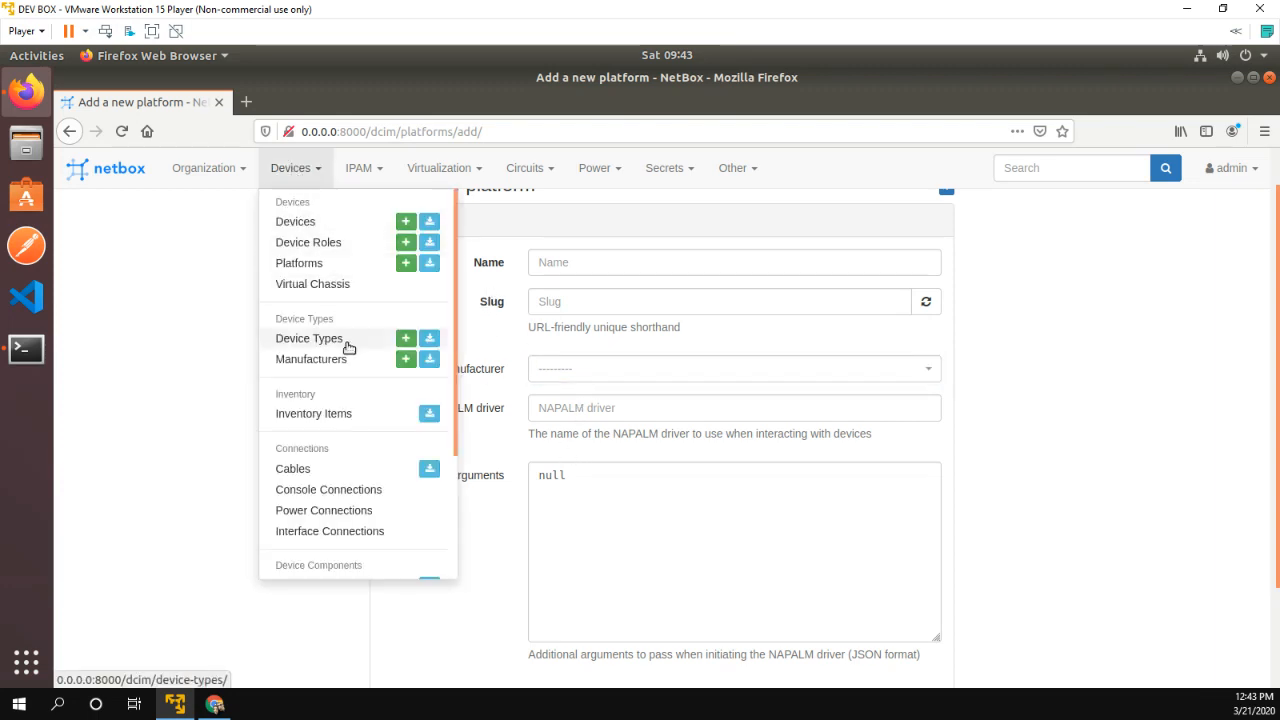
mouse_move(311, 359)
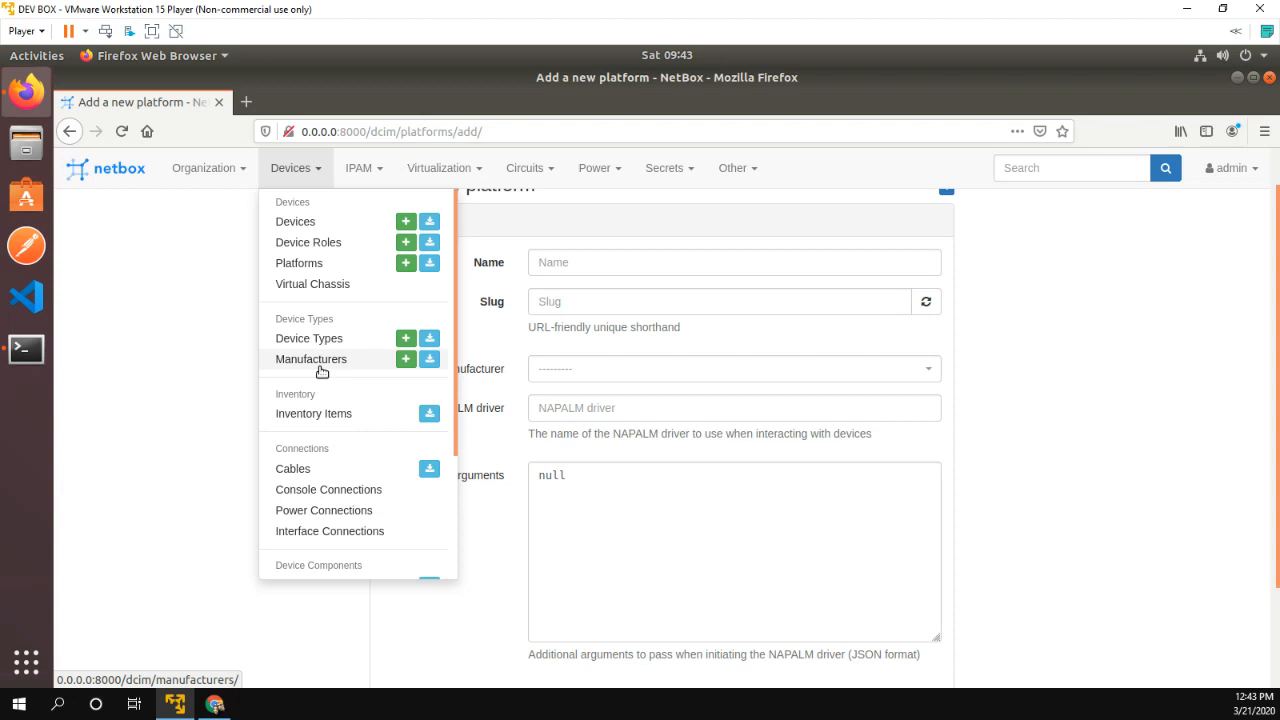
mouse_move(308, 338)
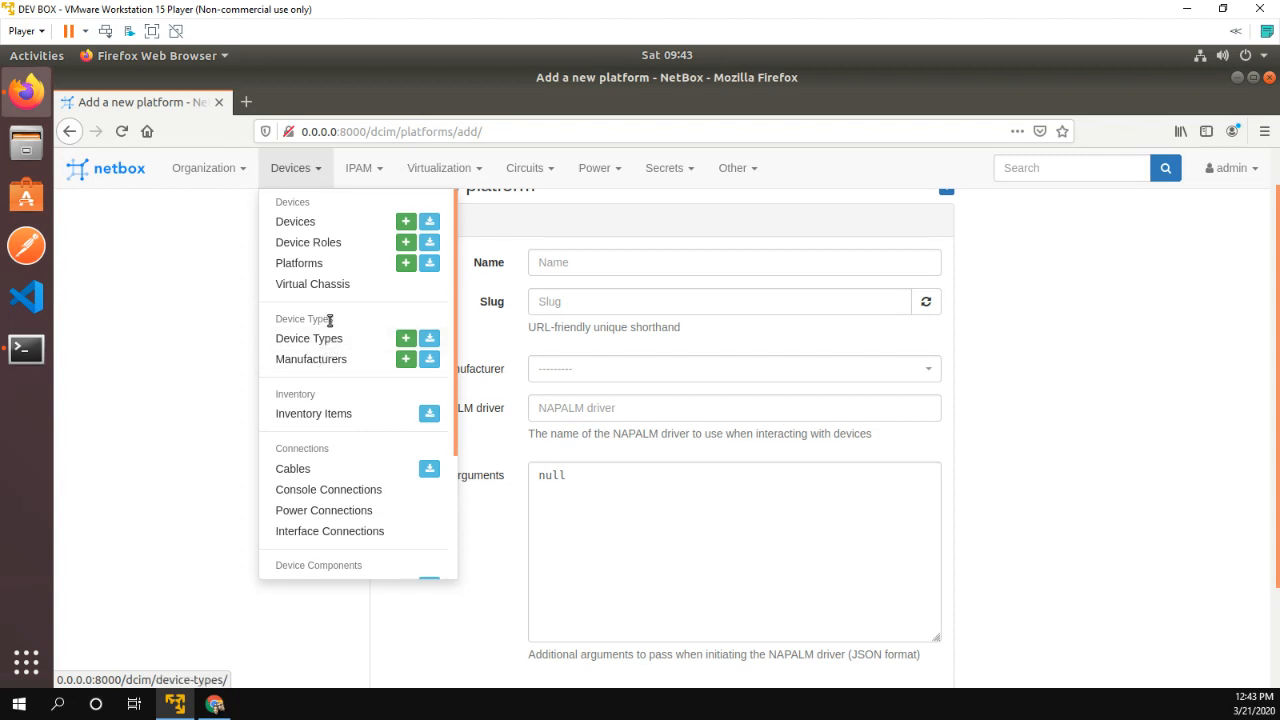
mouse_move(320, 242)
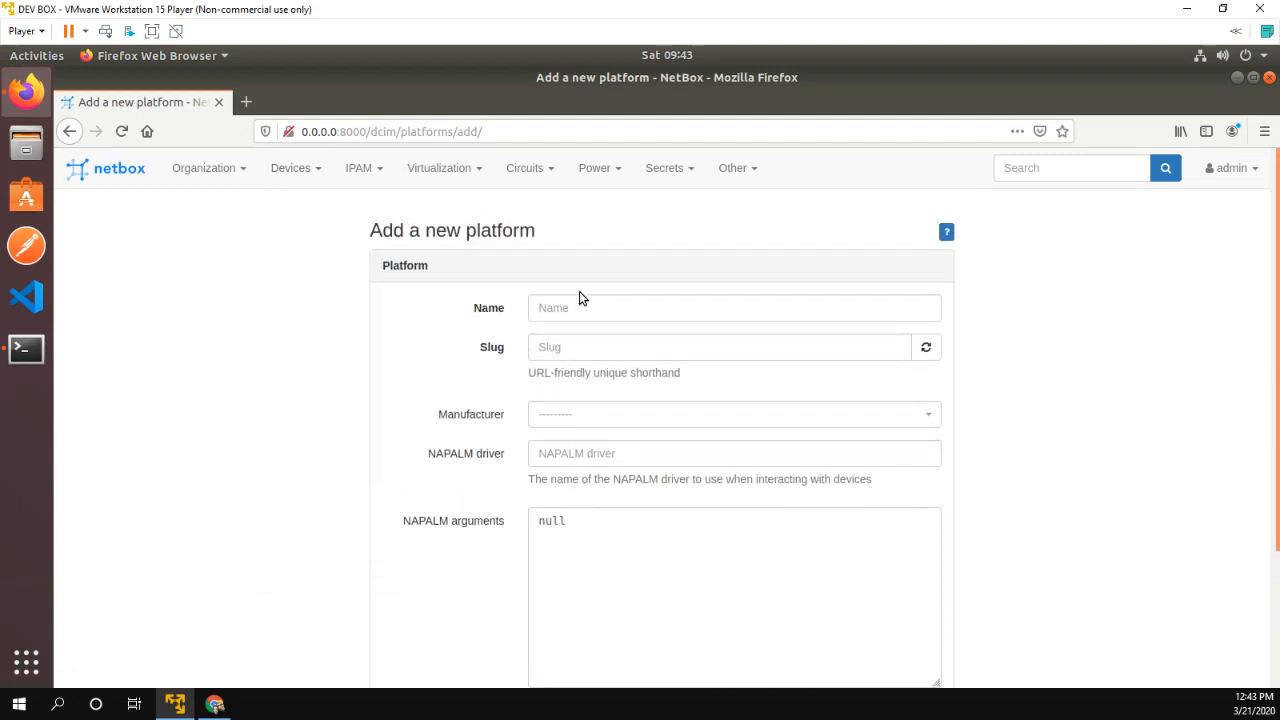
left_click(734, 307)
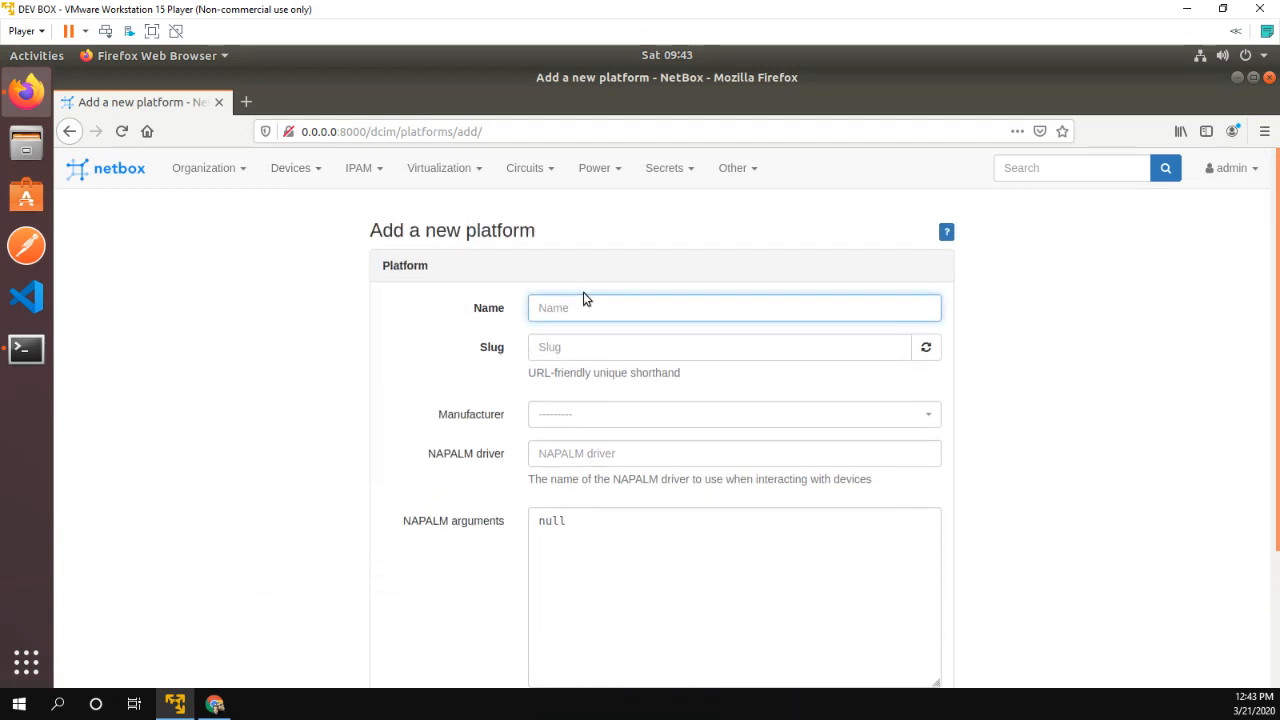
type("IOS")
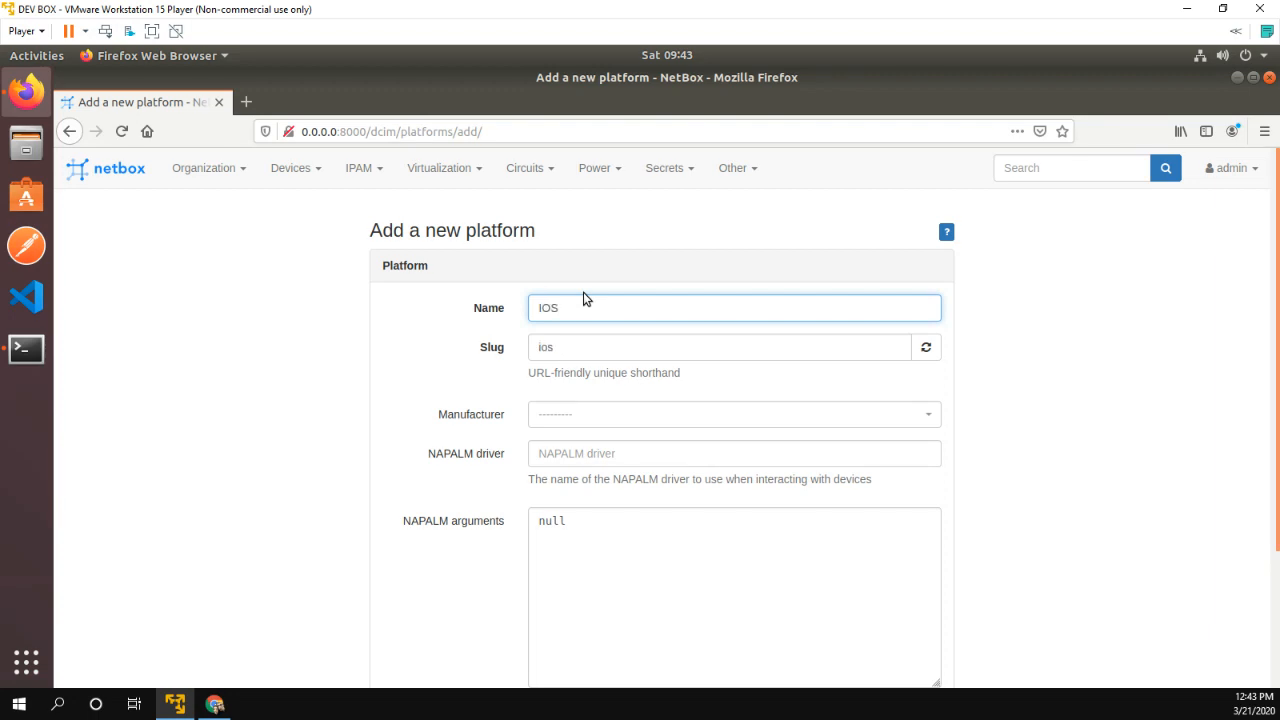
left_click(734, 414)
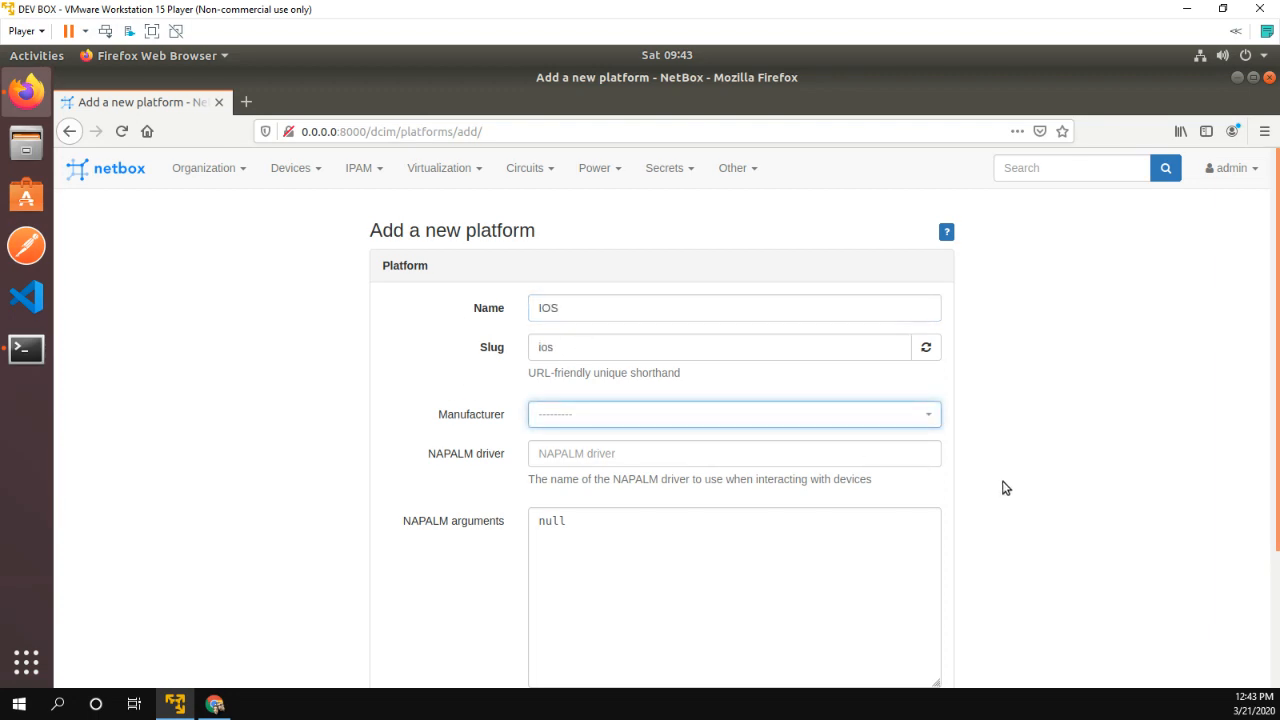
scroll("down", 3)
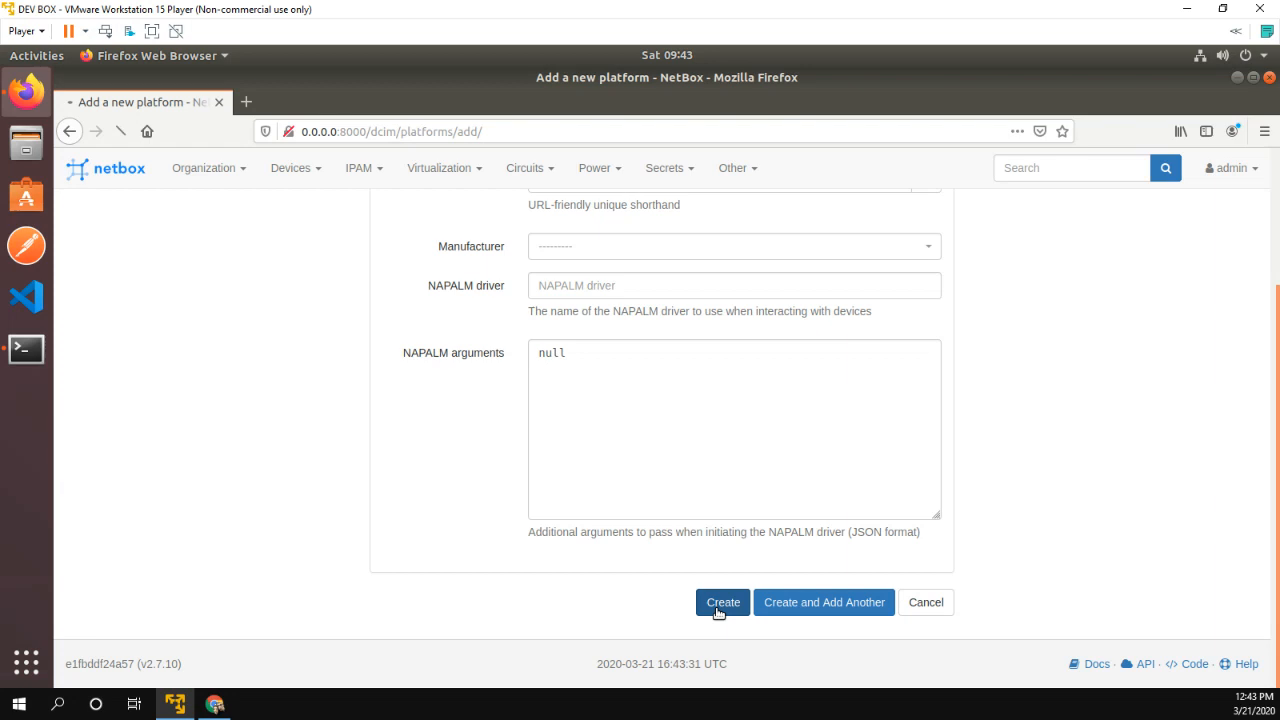
left_click(722, 602)
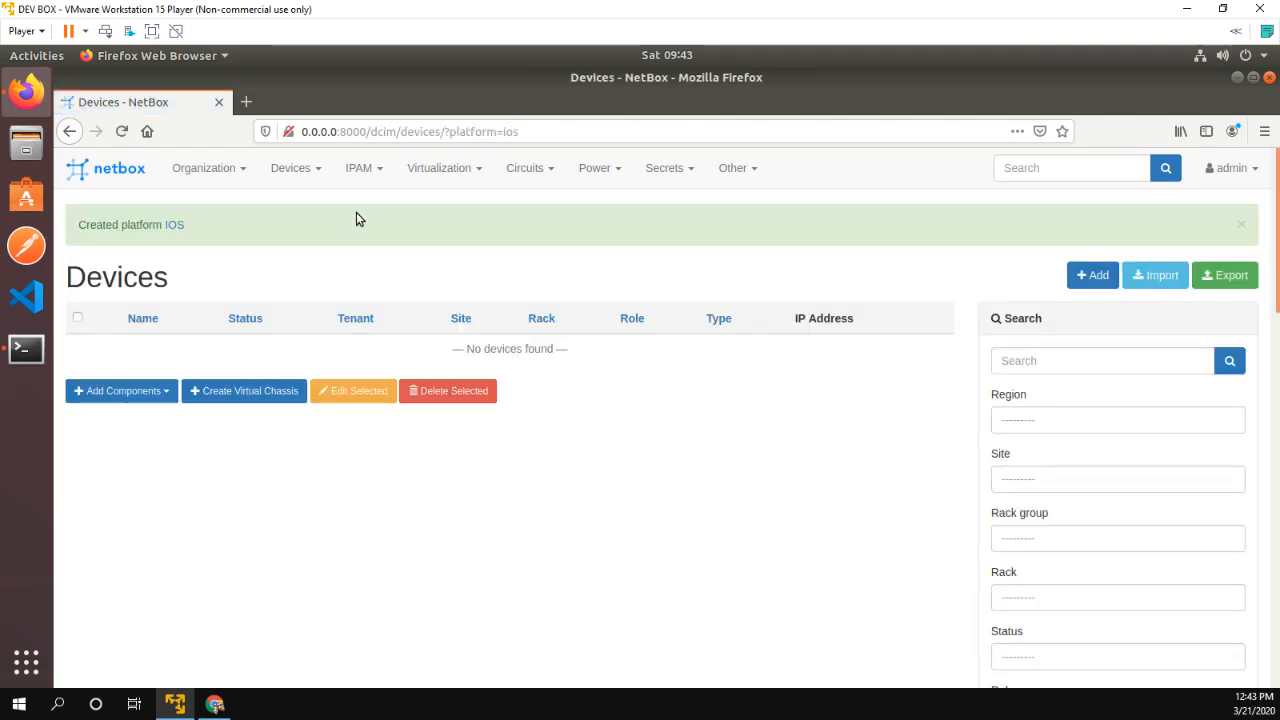
mouse_move(175, 289)
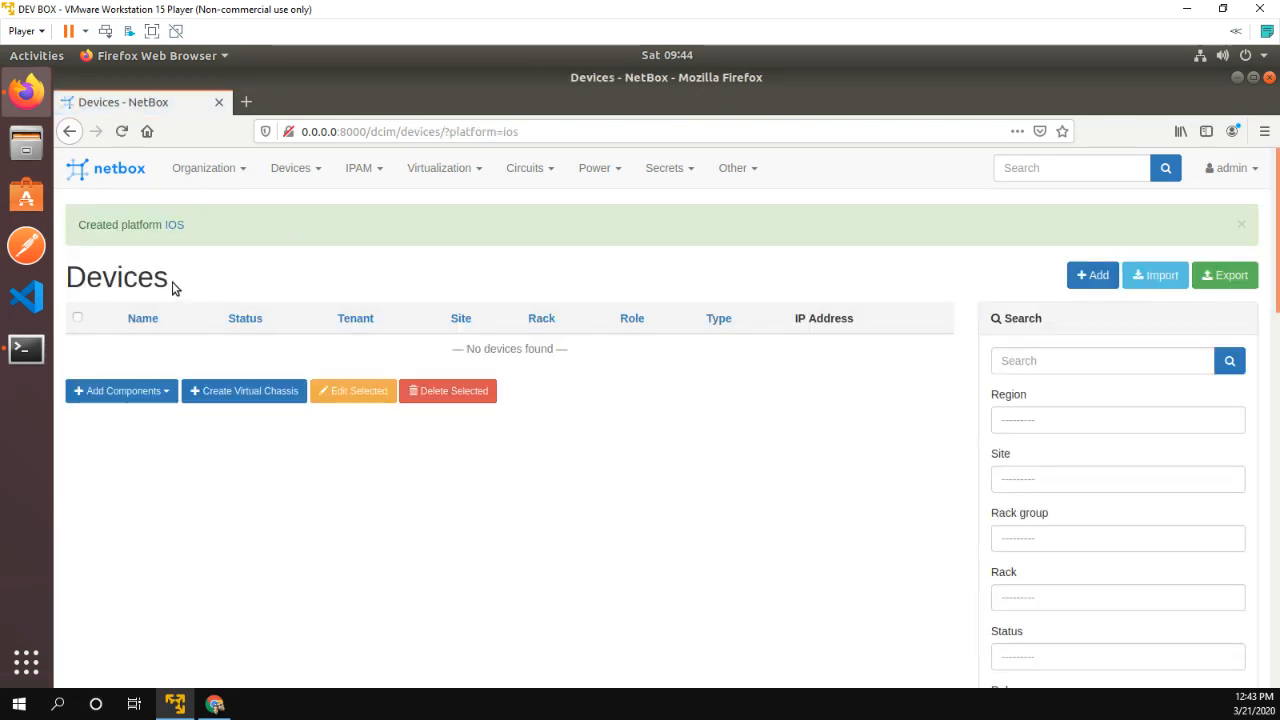
- Scroll through the Add device form's fields, then go to the empty Sites list
left_click(1092, 275)
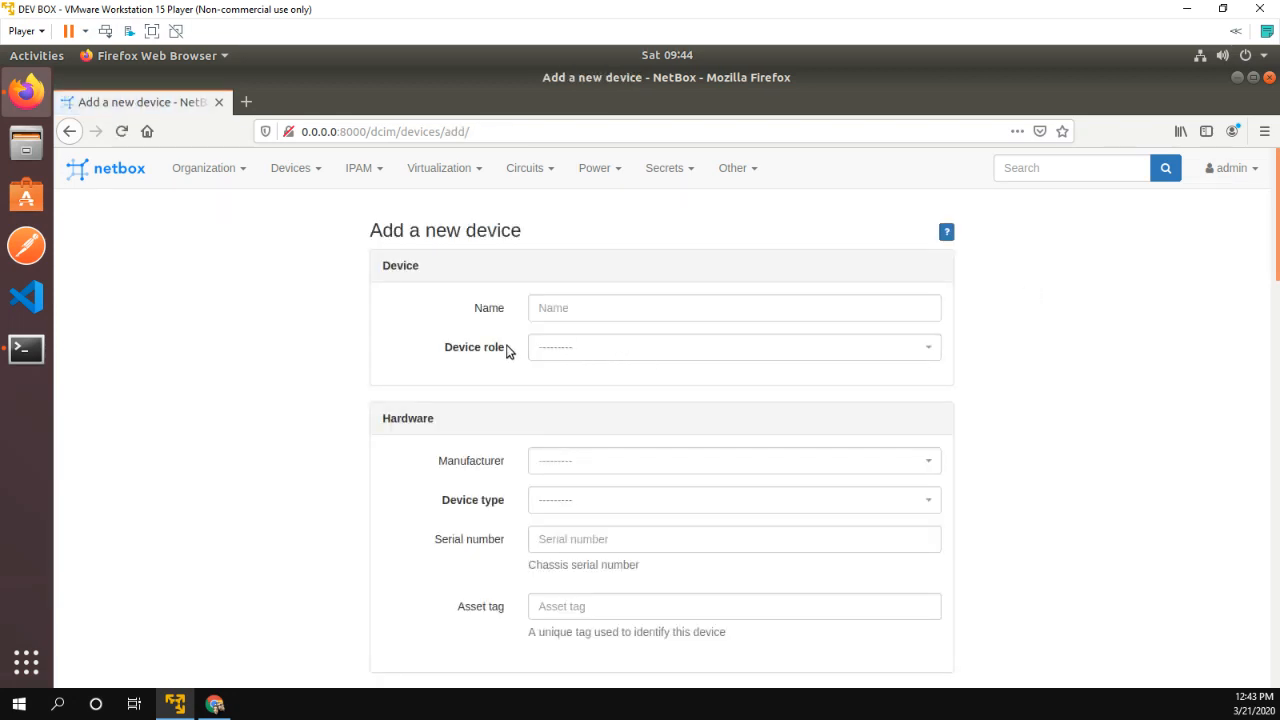
scroll("down", 3)
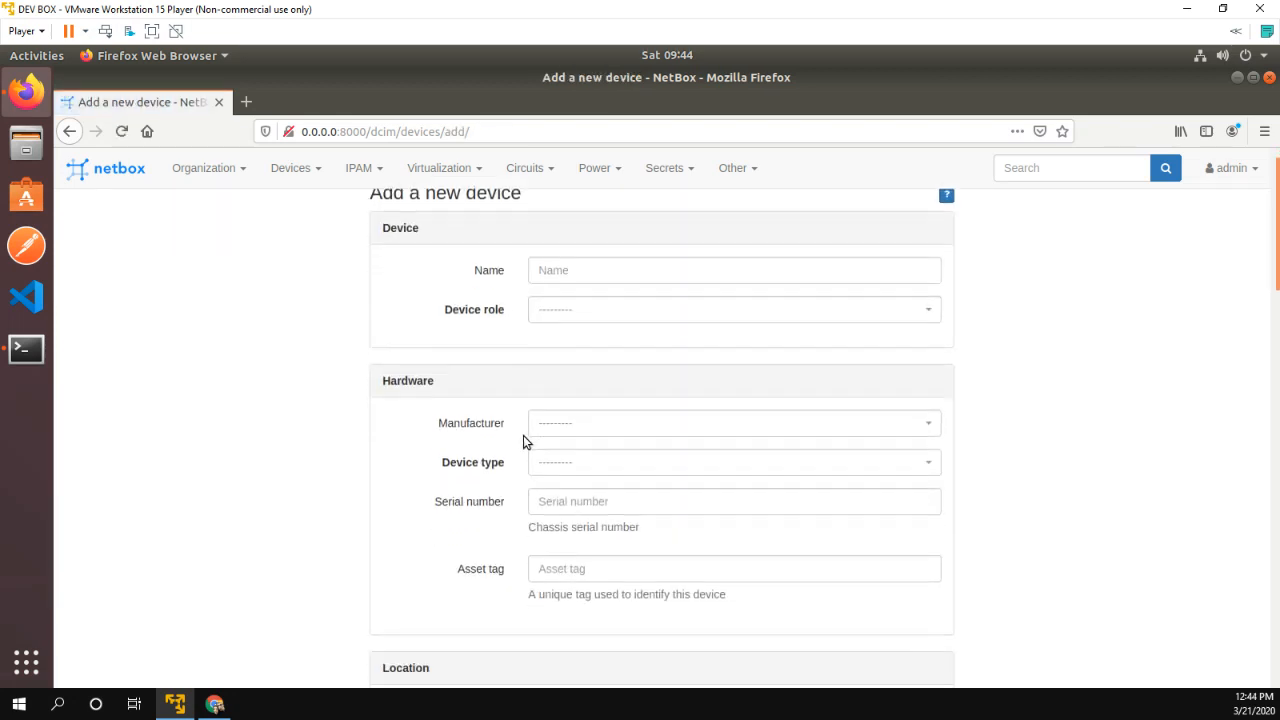
scroll("down", 3)
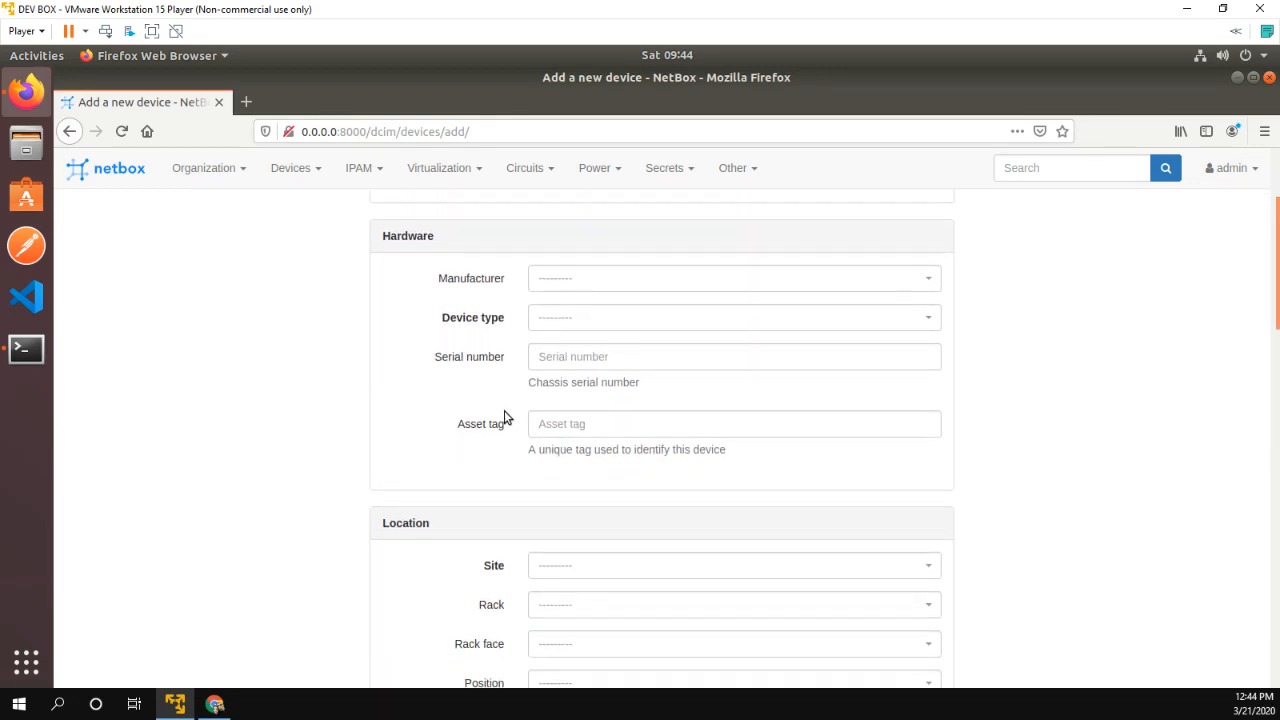
scroll("down", 3)
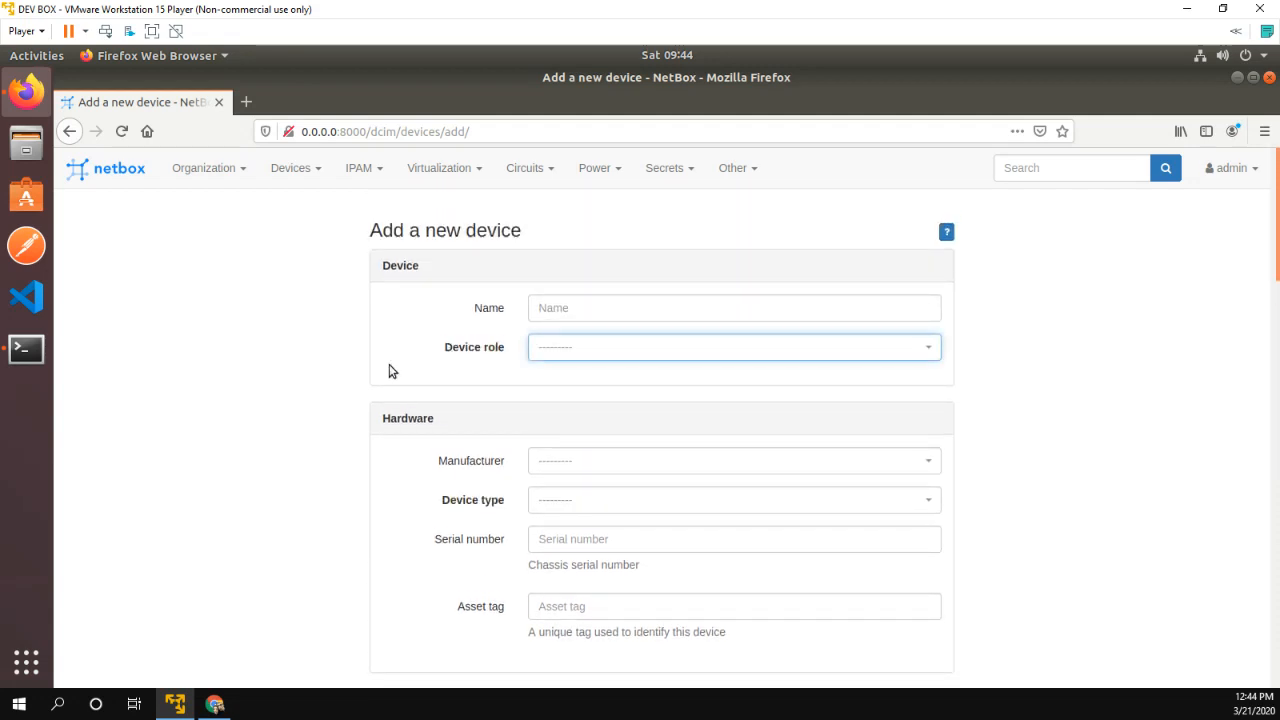
scroll("down", 3)
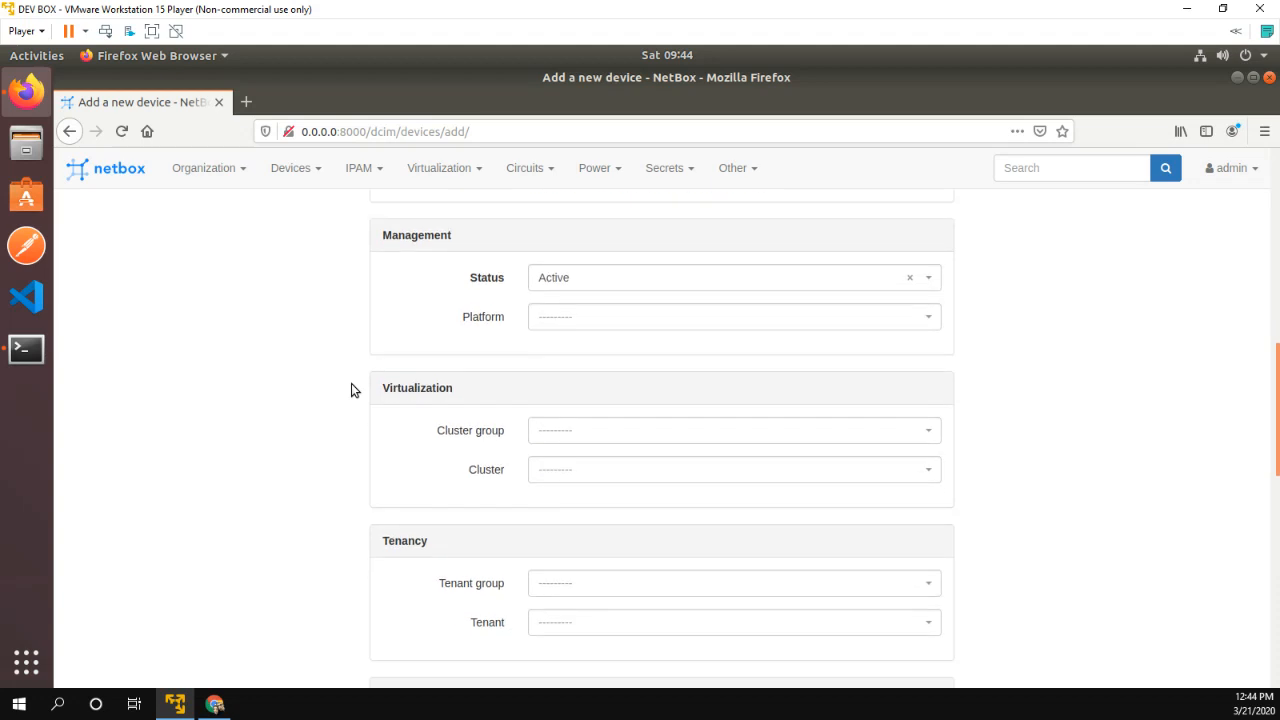
left_click(205, 167)
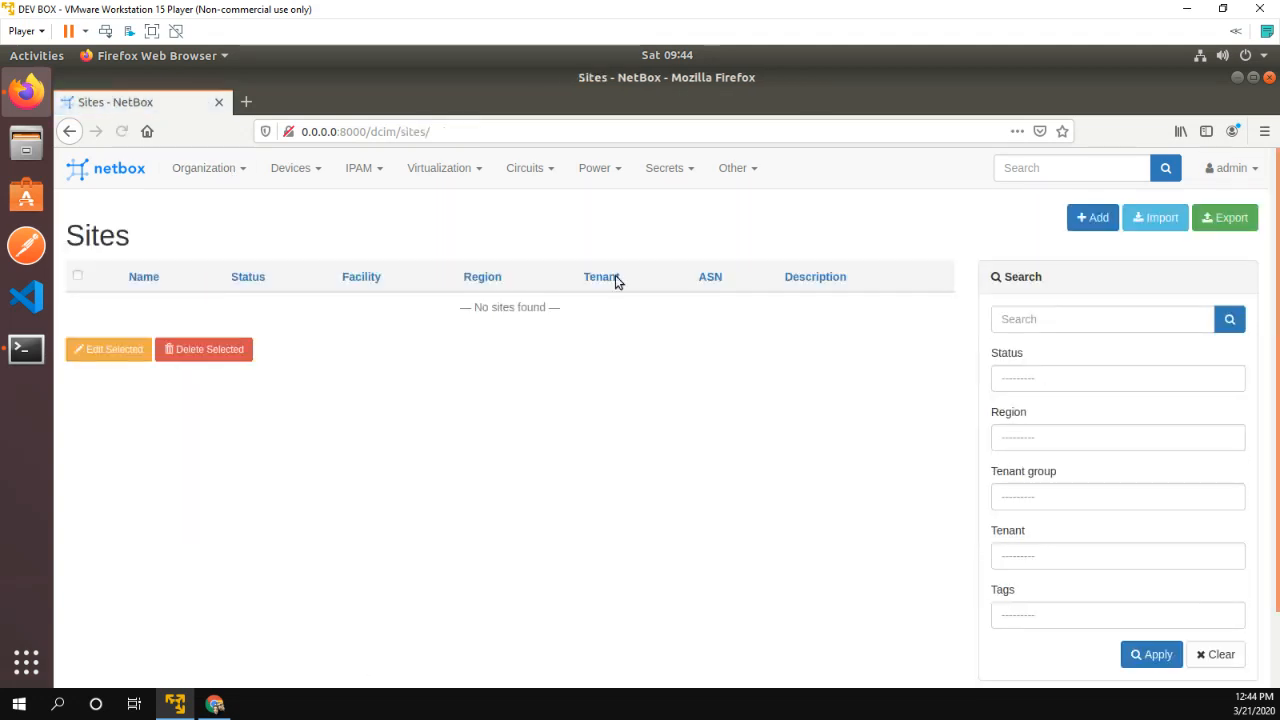
- Add a site named CCIE-LAB with status Active and save it
left_click(1092, 217)
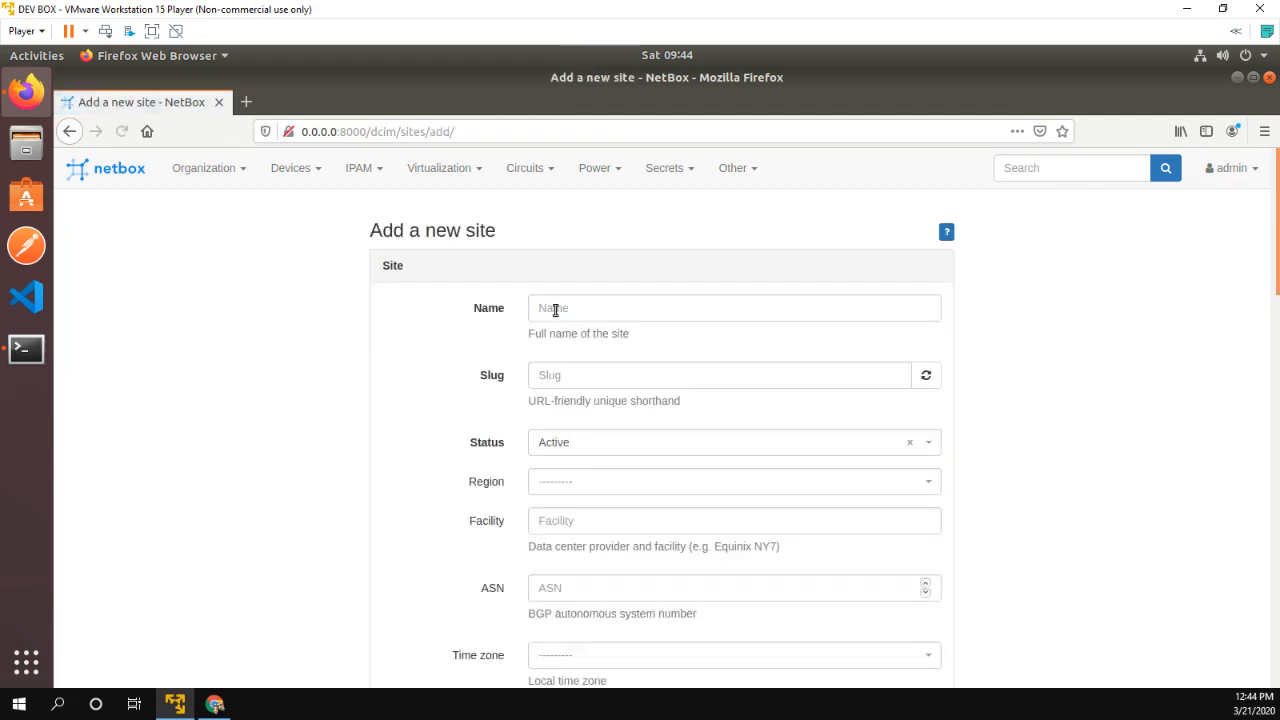
type("CCIE-LAB")
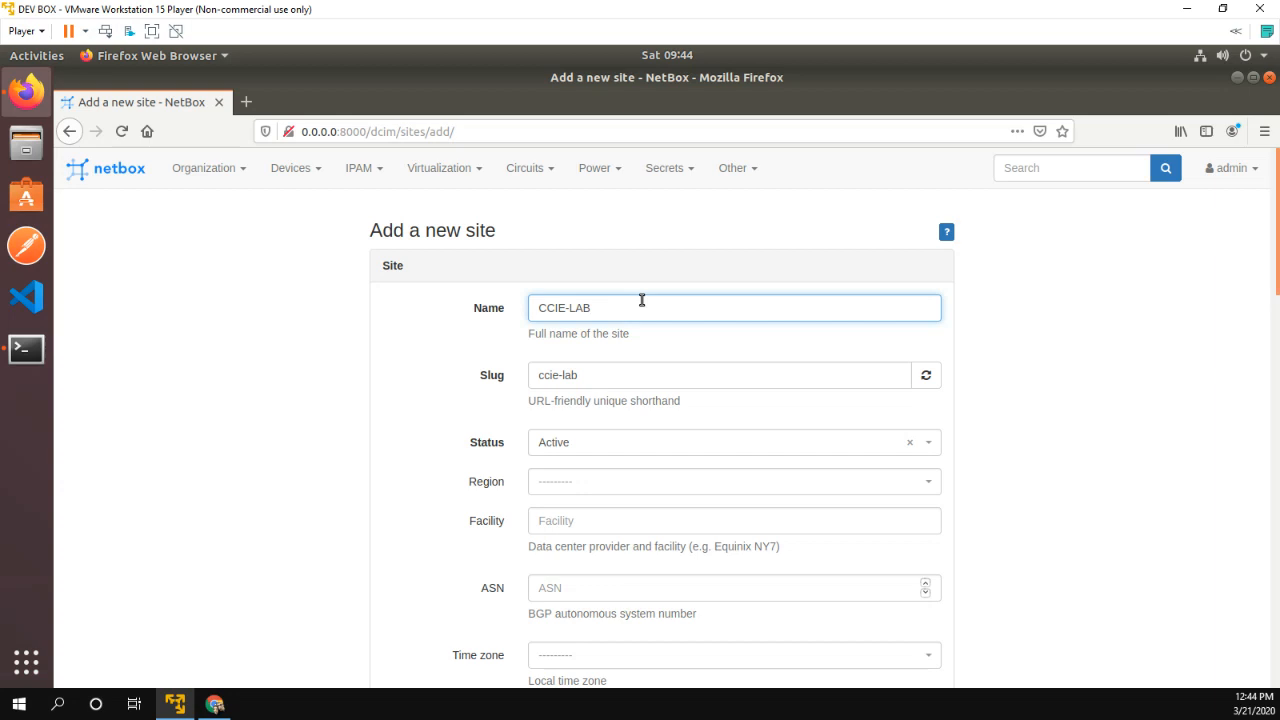
scroll("down", 3)
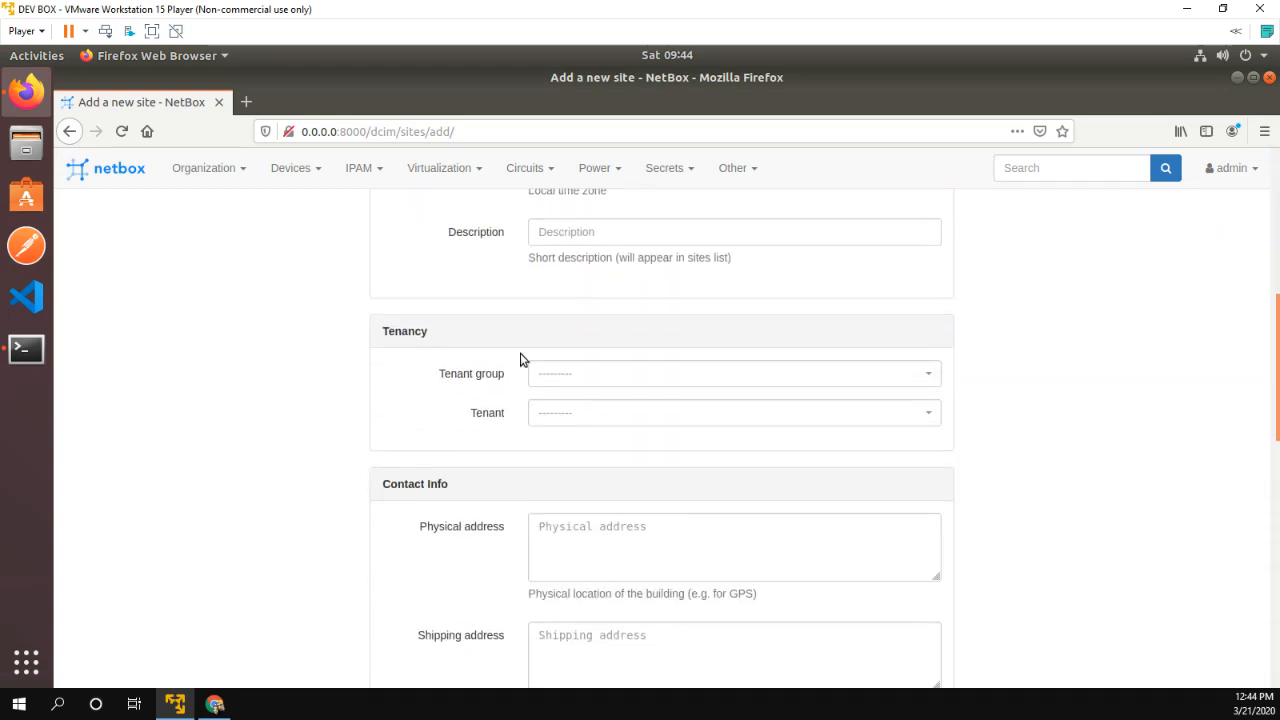
scroll("down", 3)
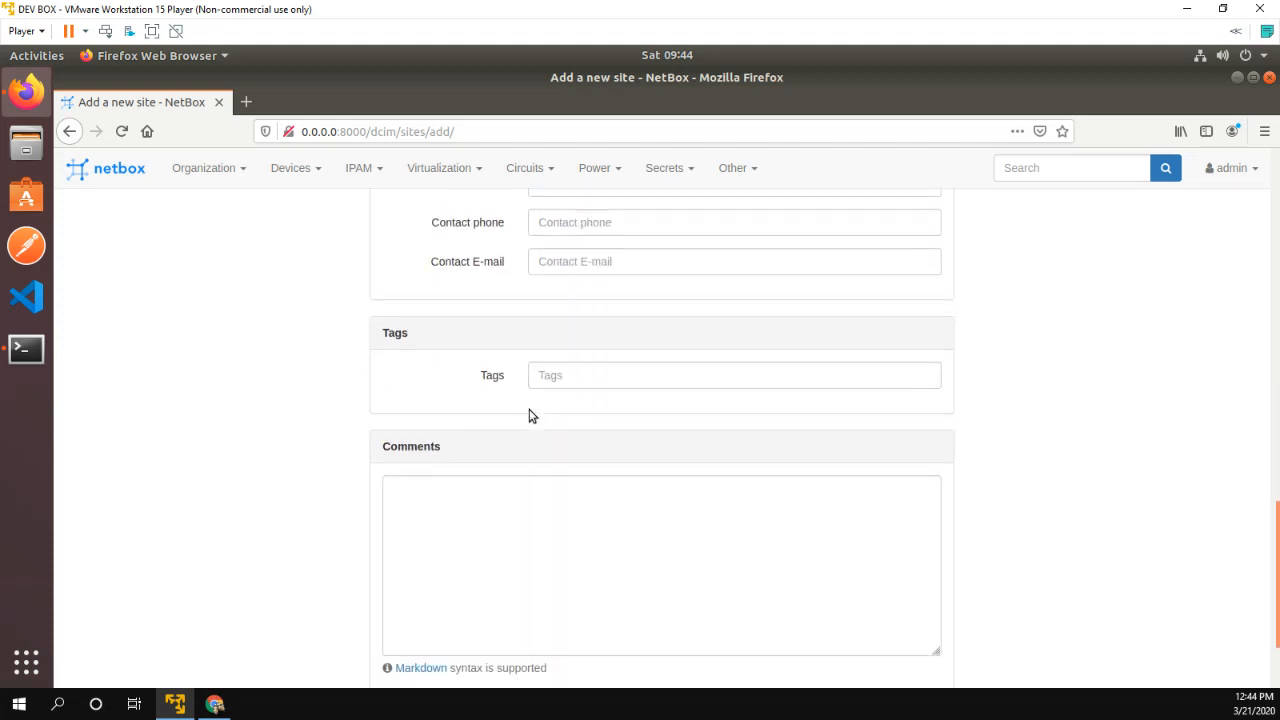
left_click(722, 602)
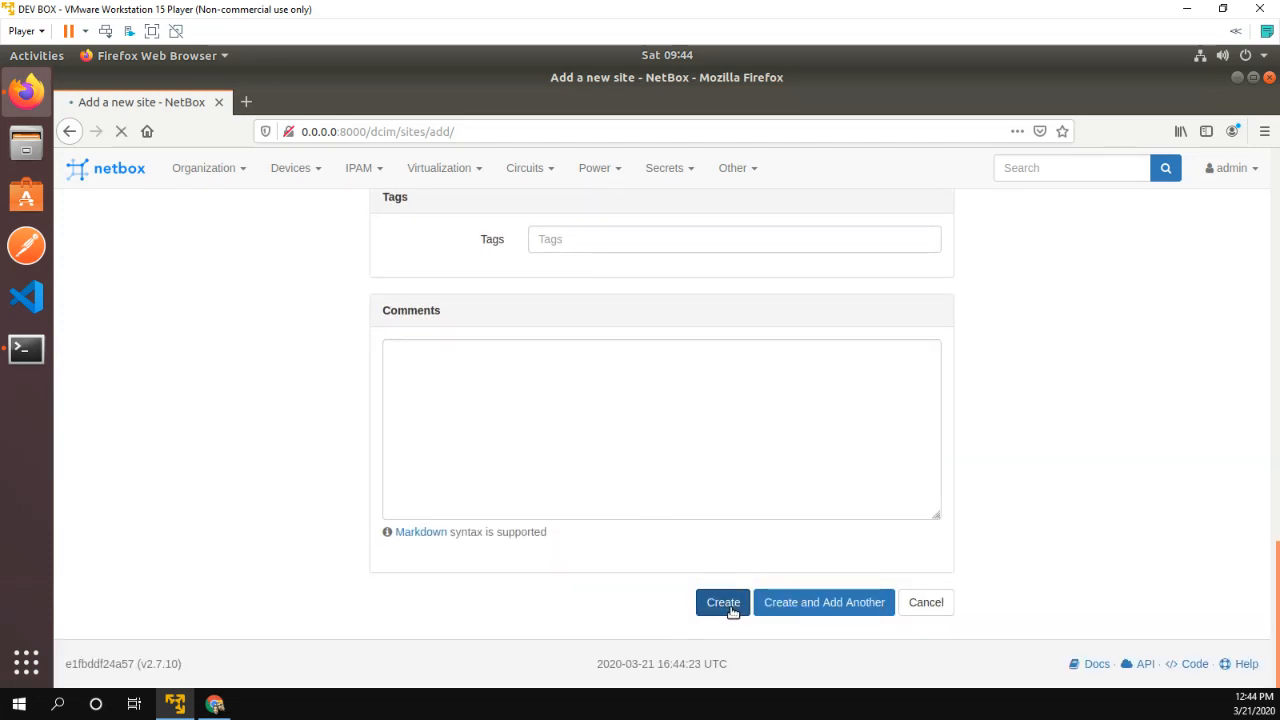
left_click(722, 602)
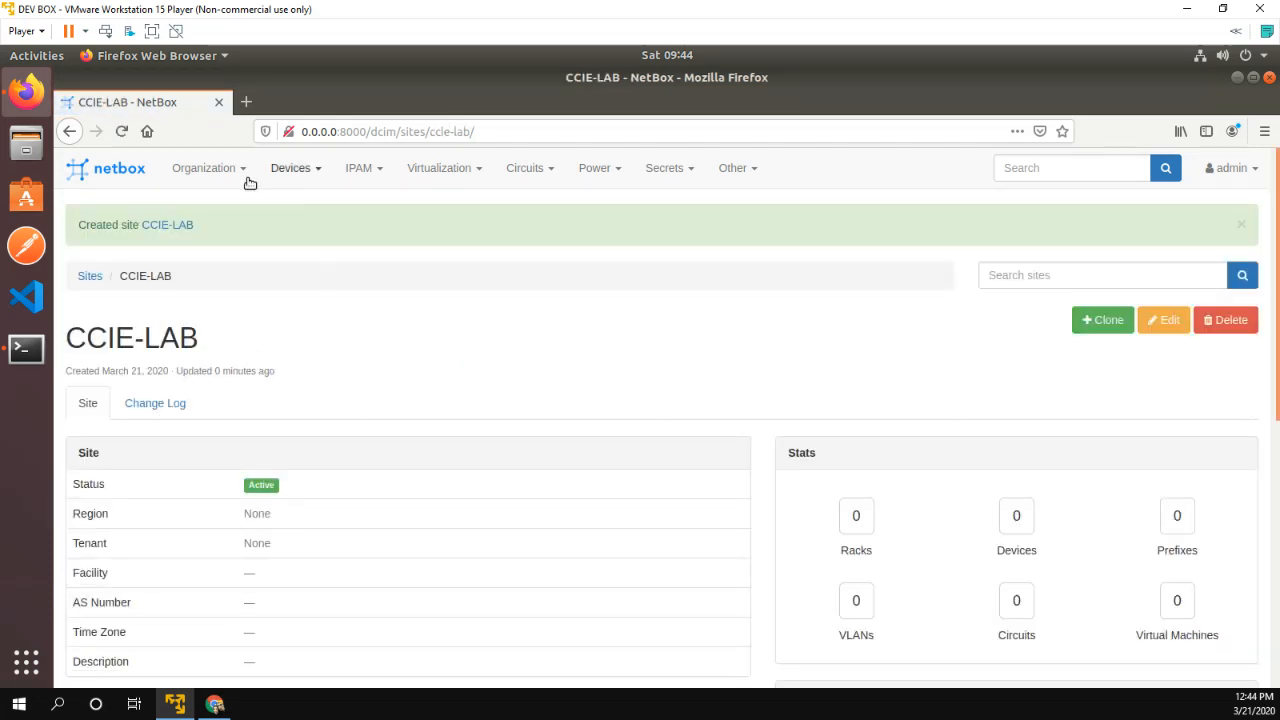
- Start a new device type and check which manufacturers are available
left_click(291, 167)
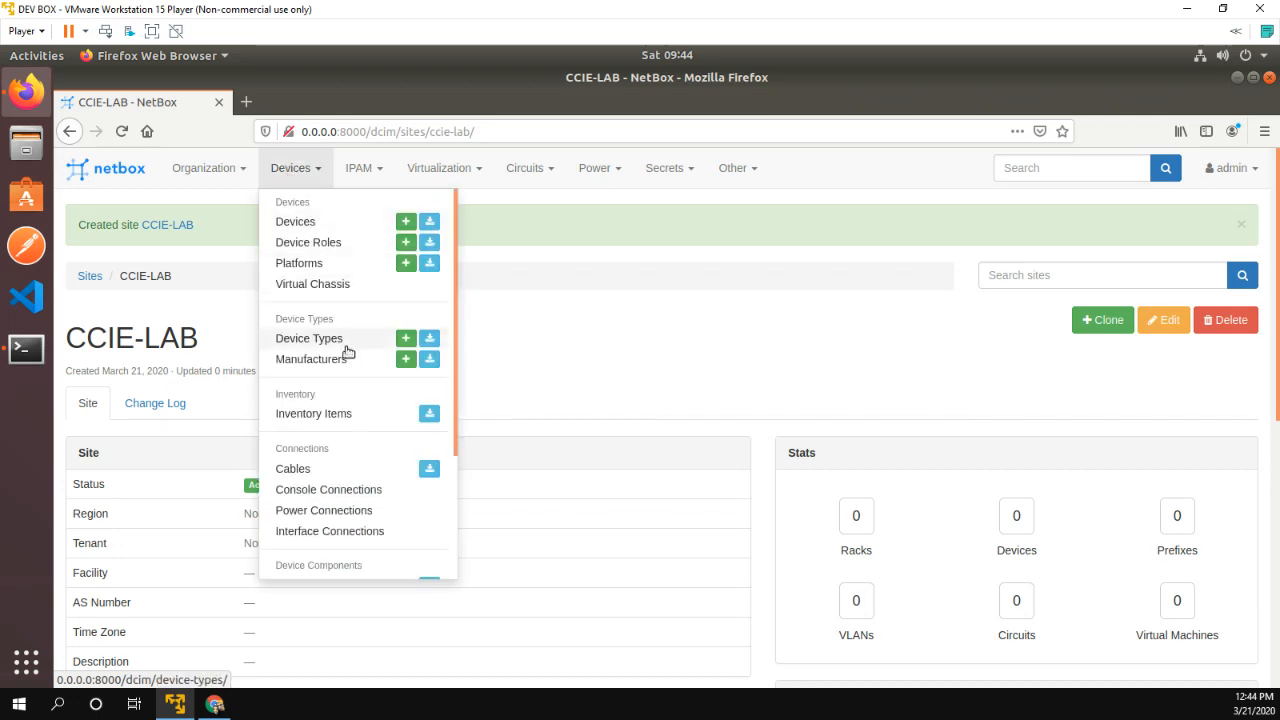
mouse_move(330, 345)
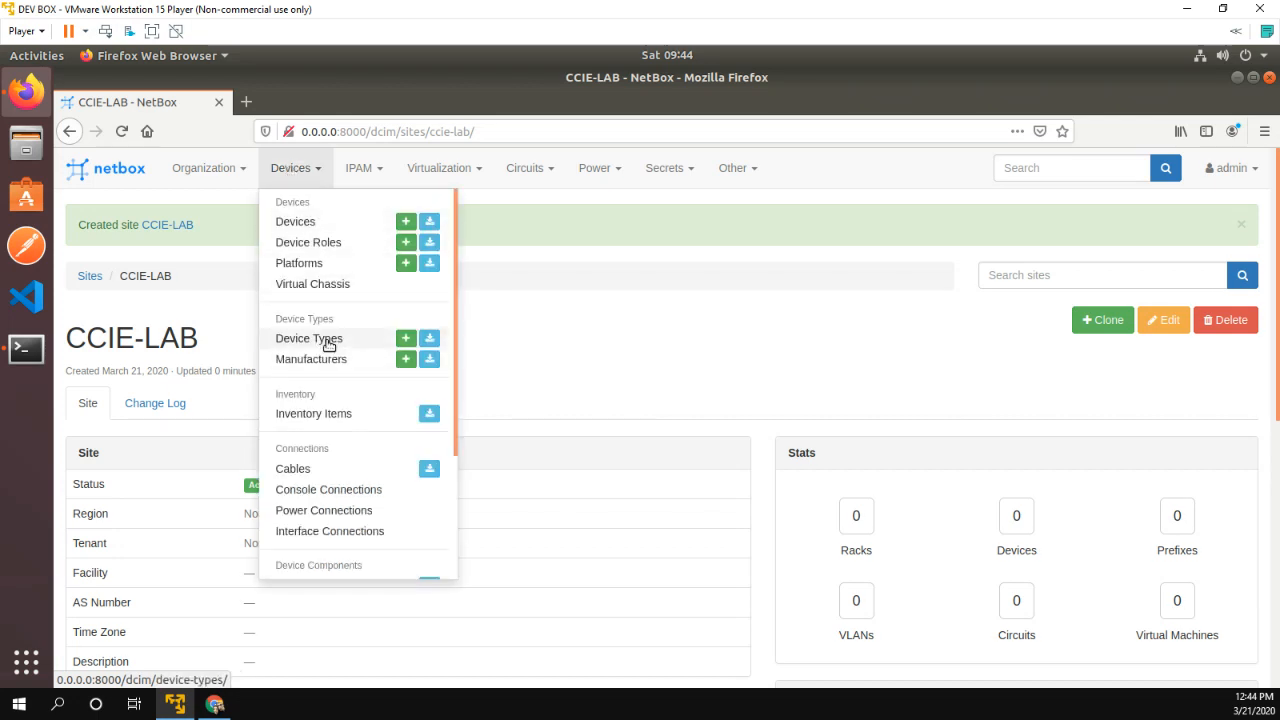
left_click(405, 338)
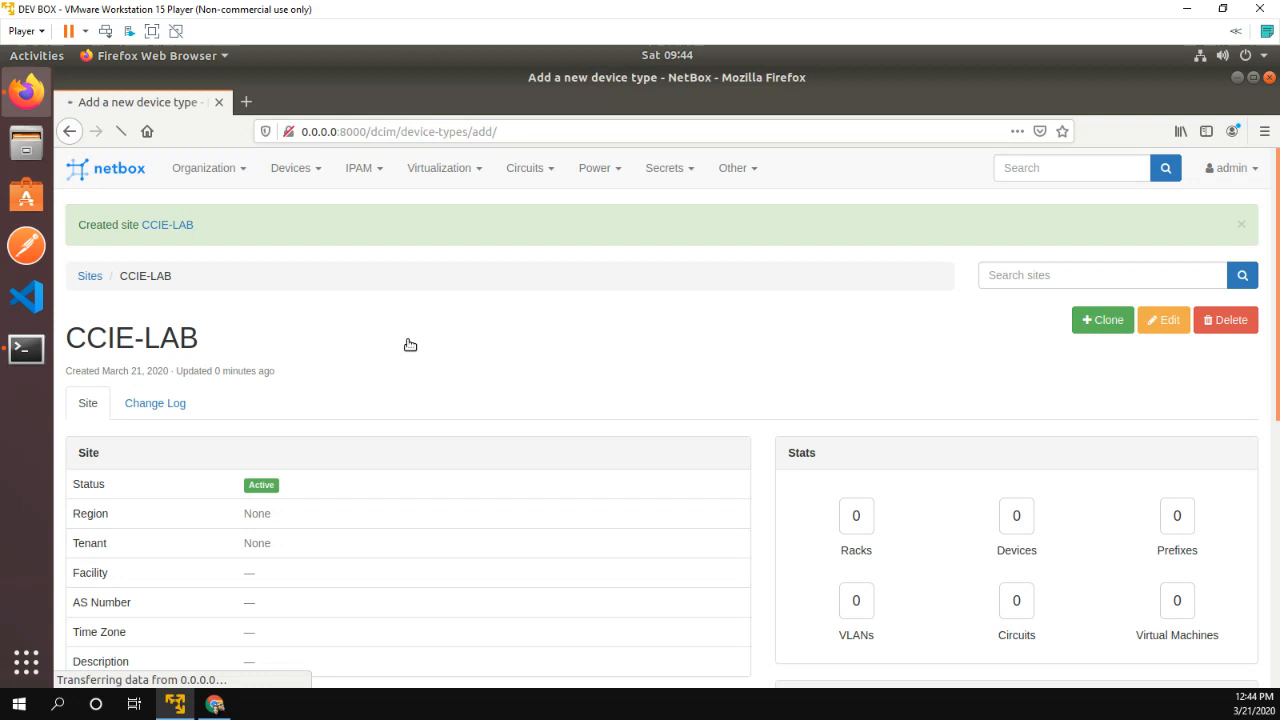
left_click(733, 307)
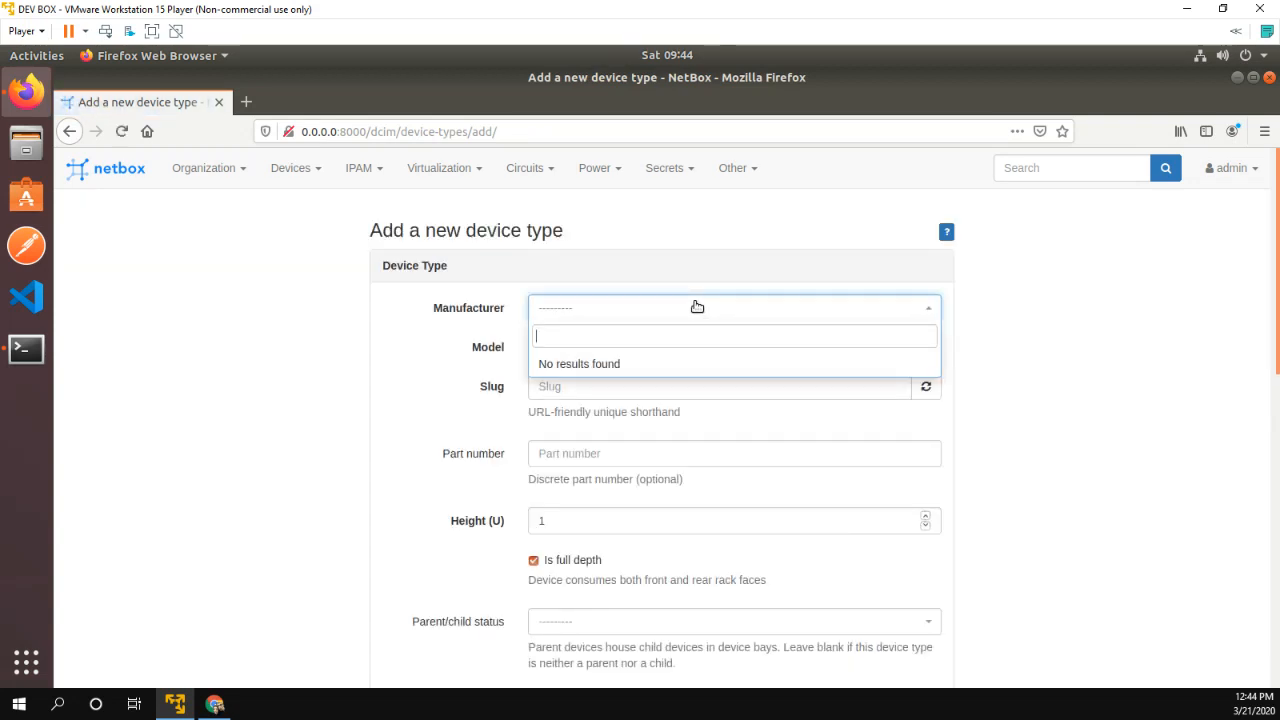
- Create a manufacturer named CISCO
left_click(291, 167)
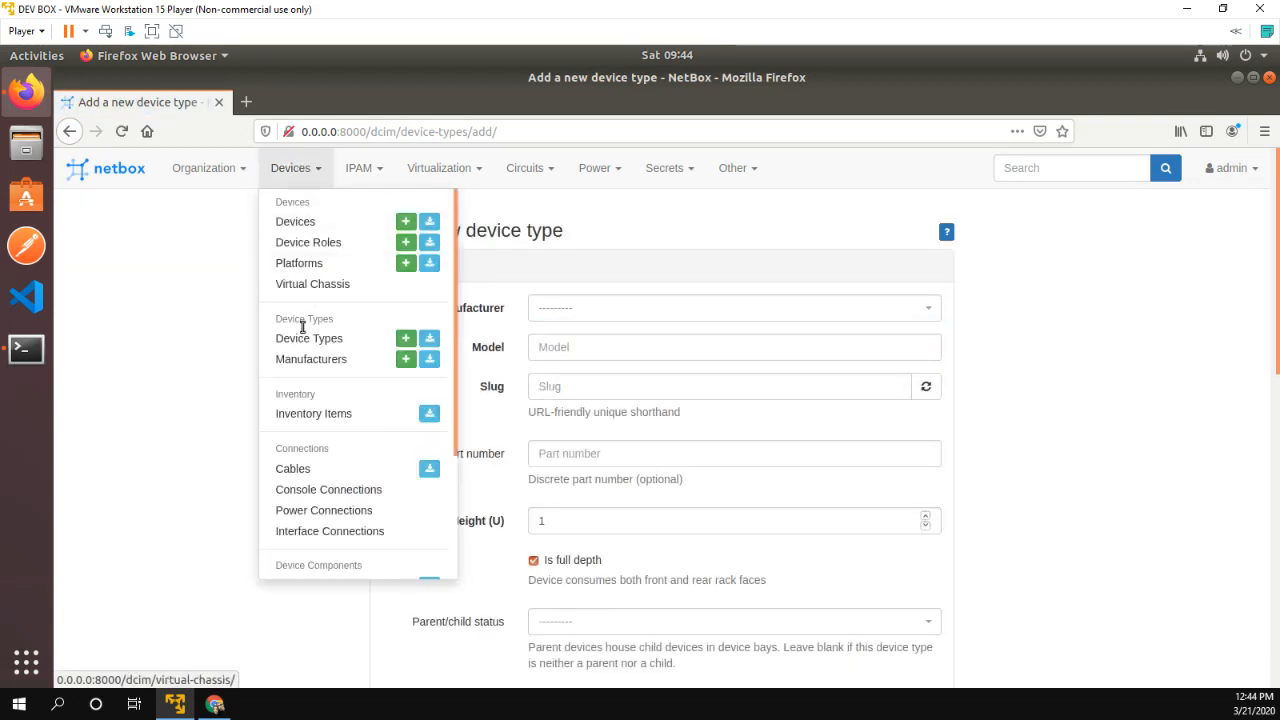
left_click(406, 358)
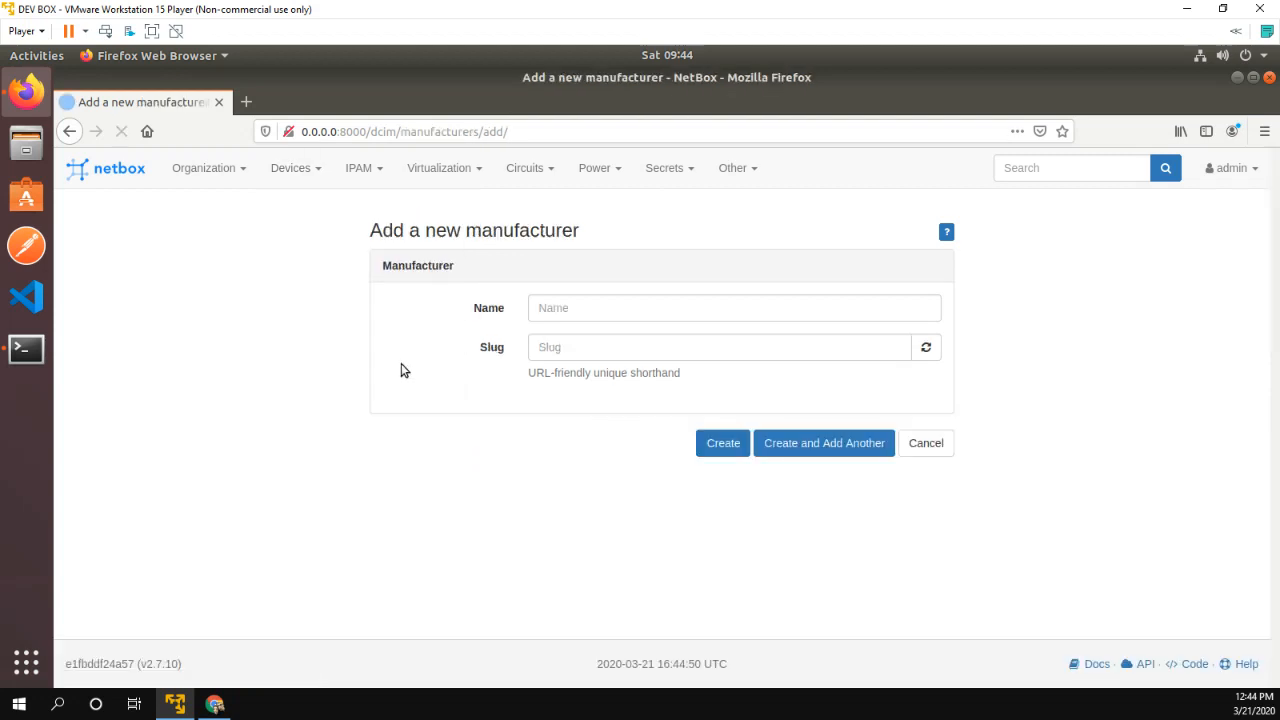
left_click(722, 443)
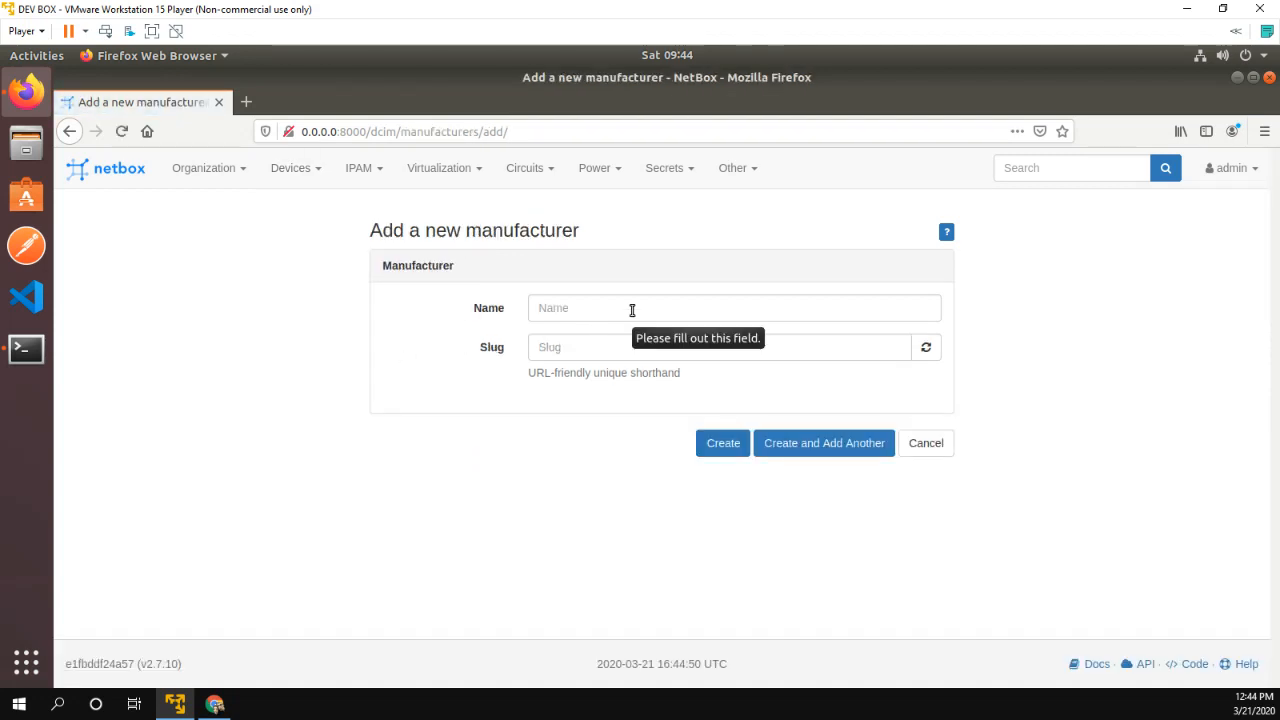
type("C")
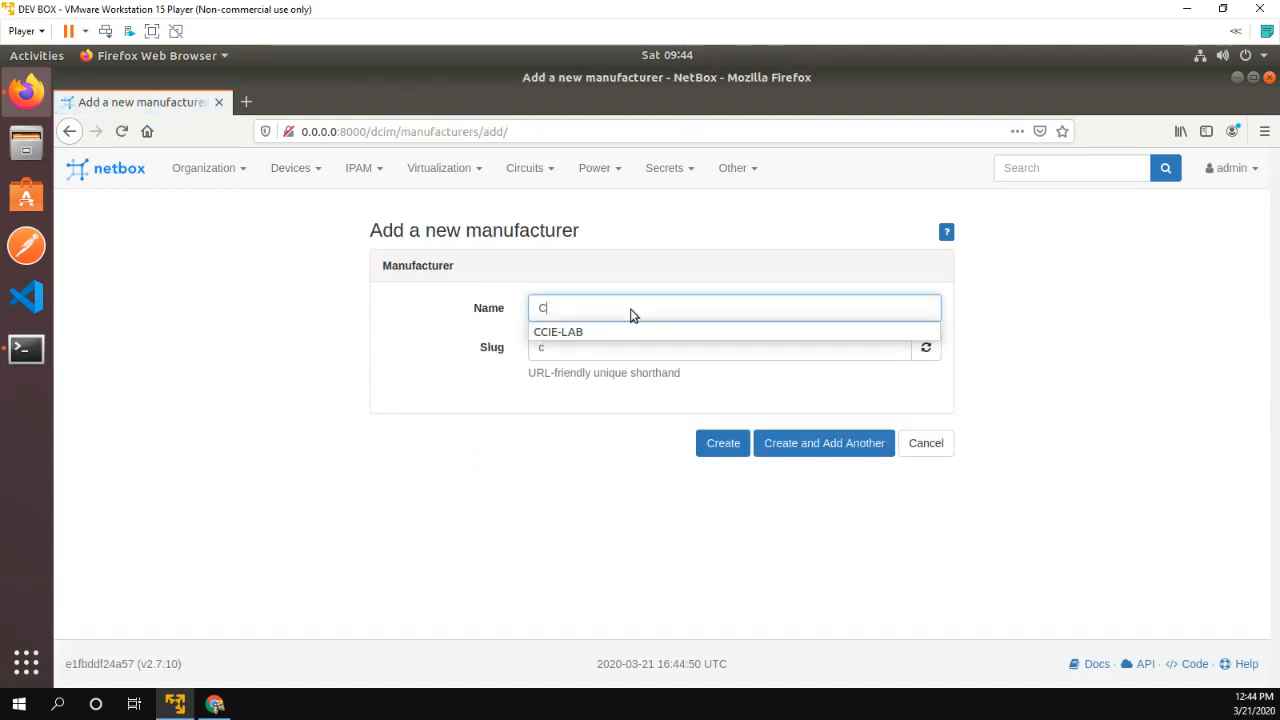
type("ISCO")
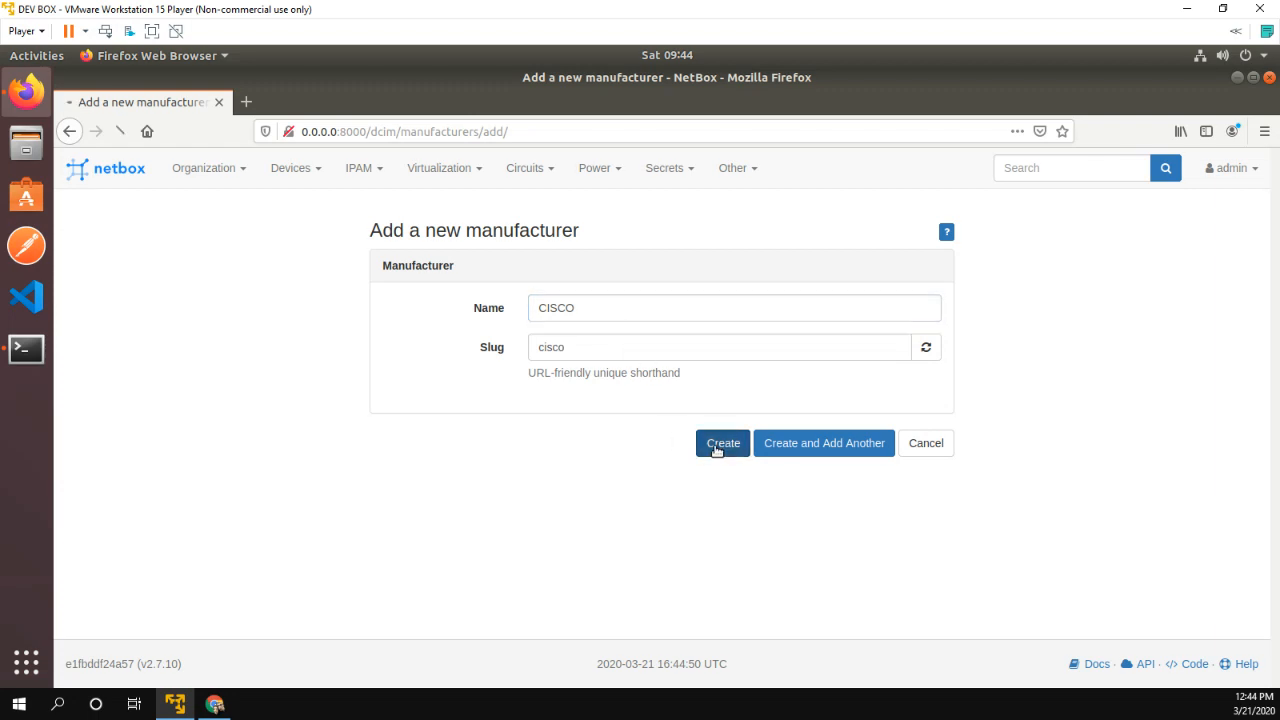
left_click(722, 443)
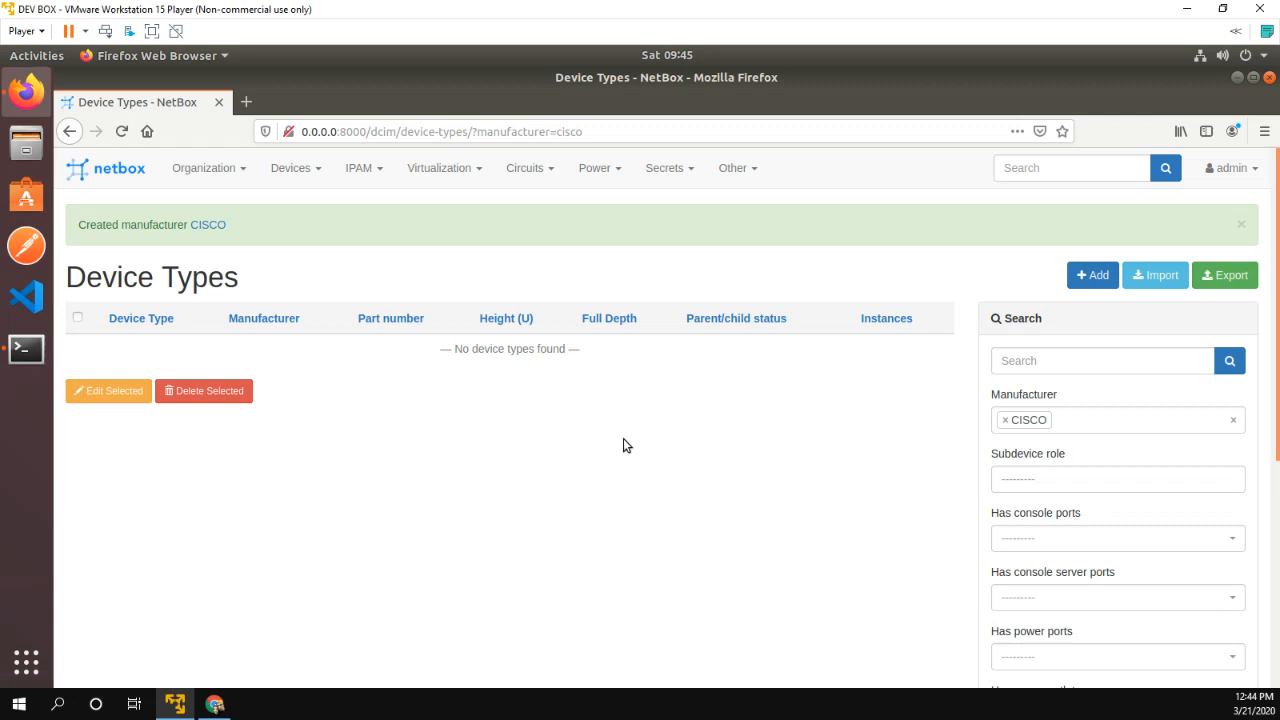
- Create the CISCO device type CSR1000v as a 1U, full-depth model
left_click(1092, 275)
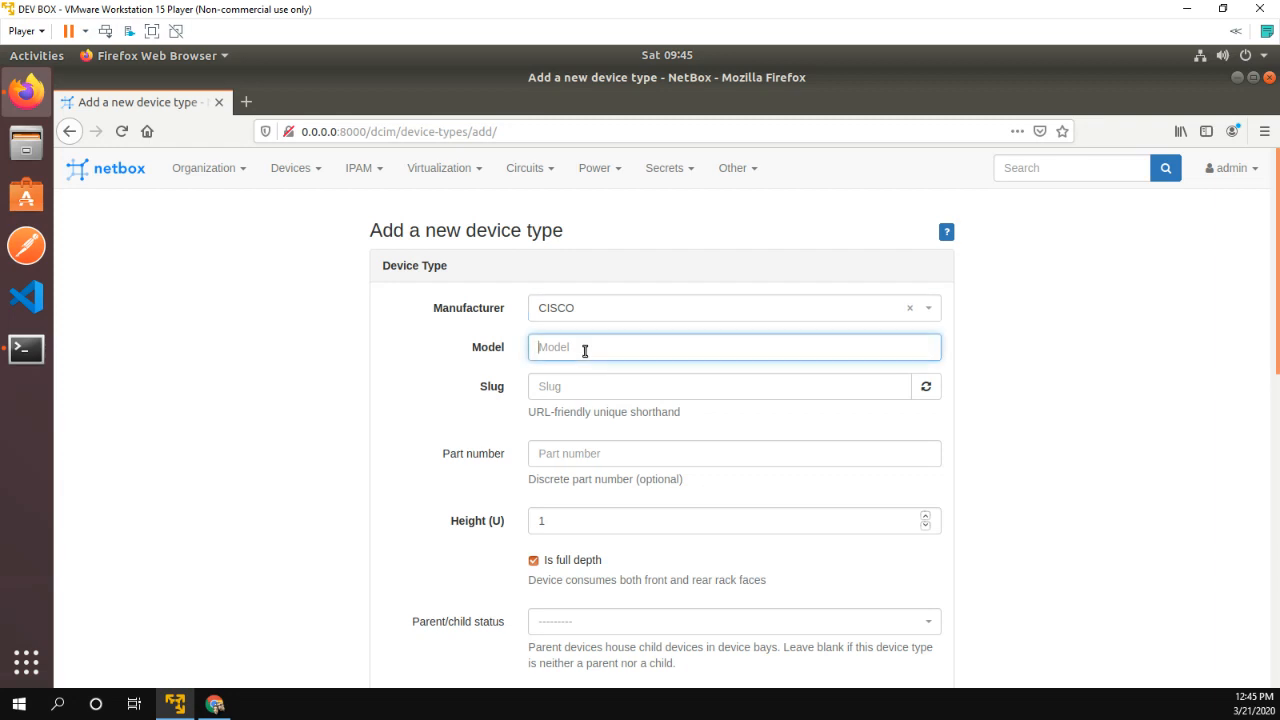
type("CSR1000v")
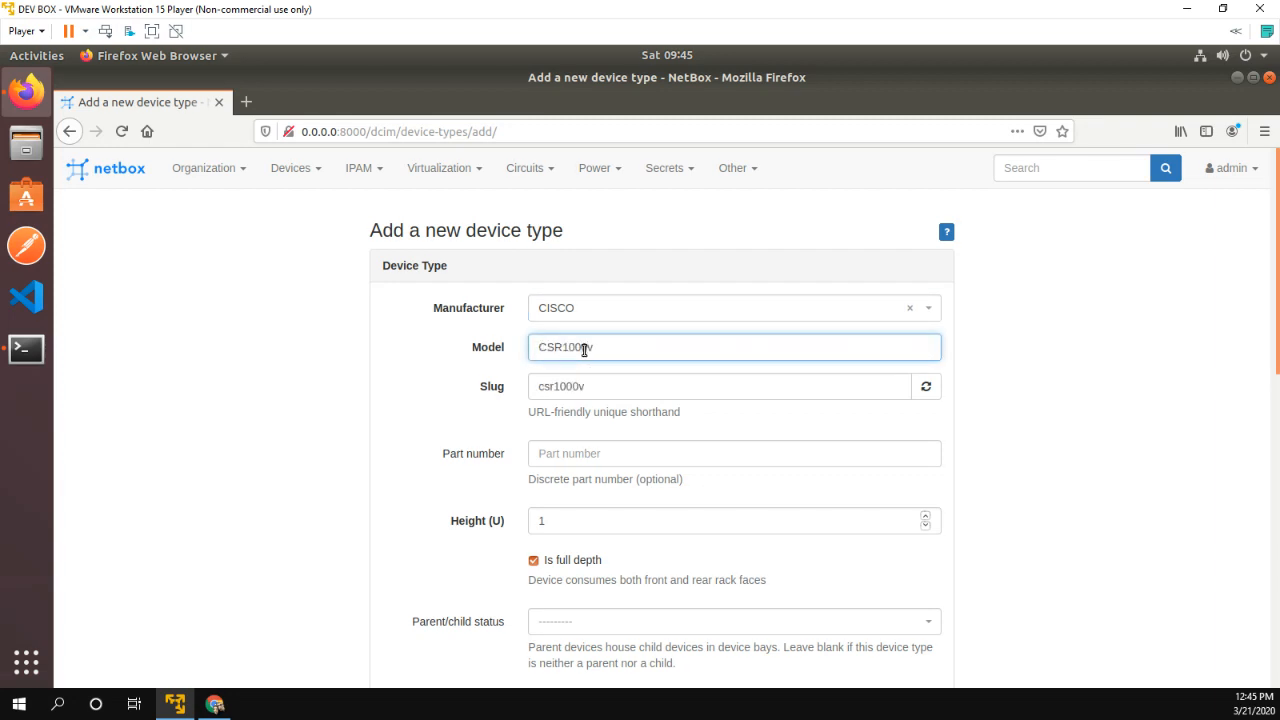
scroll("down", 3)
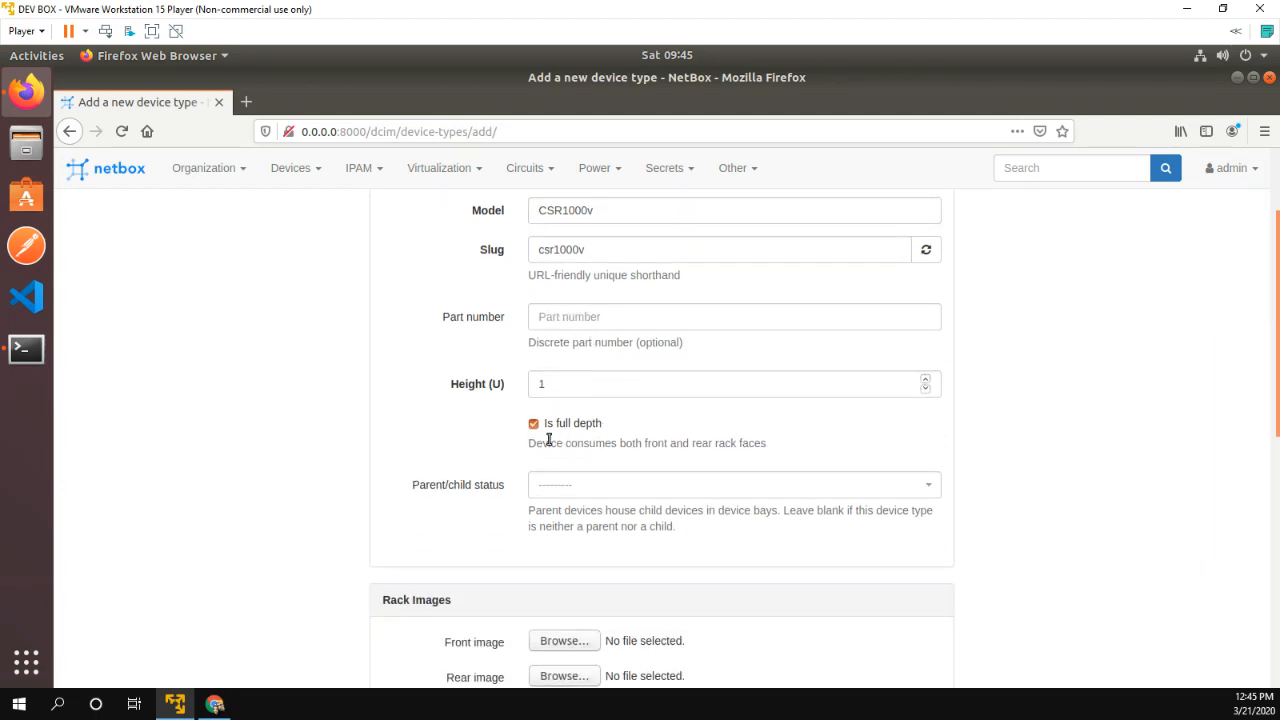
mouse_move(517, 387)
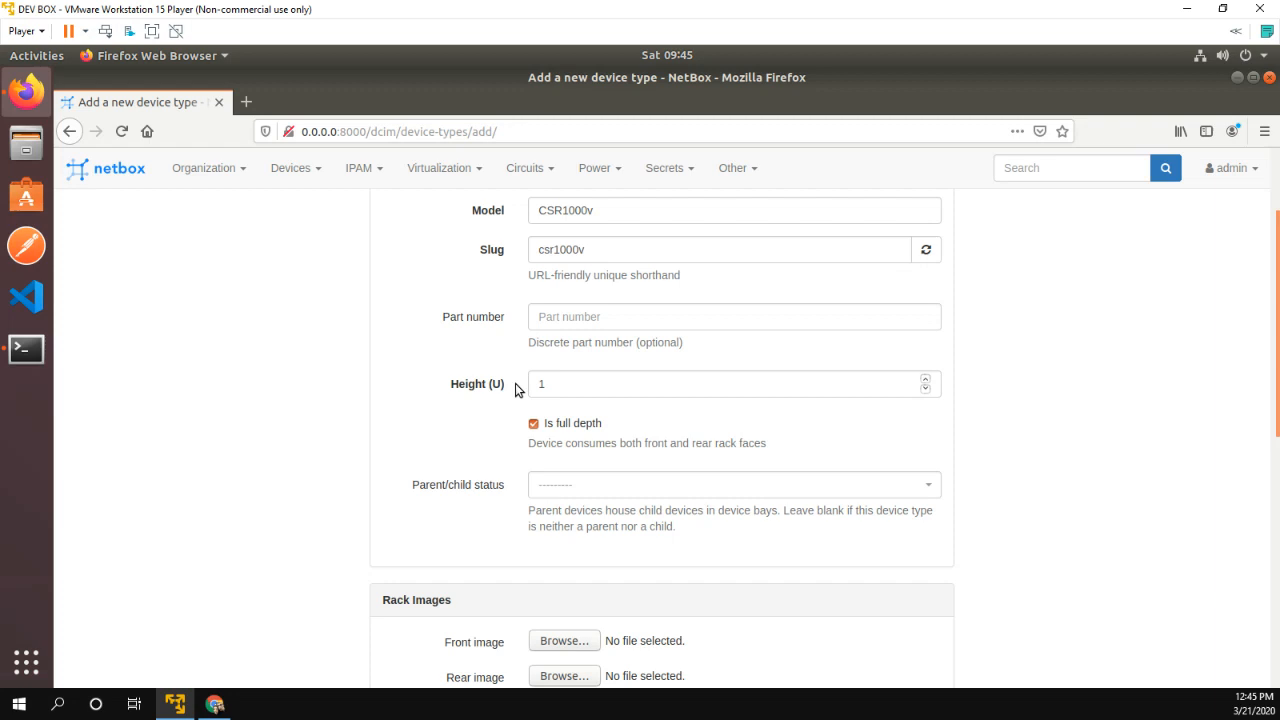
mouse_move(573, 407)
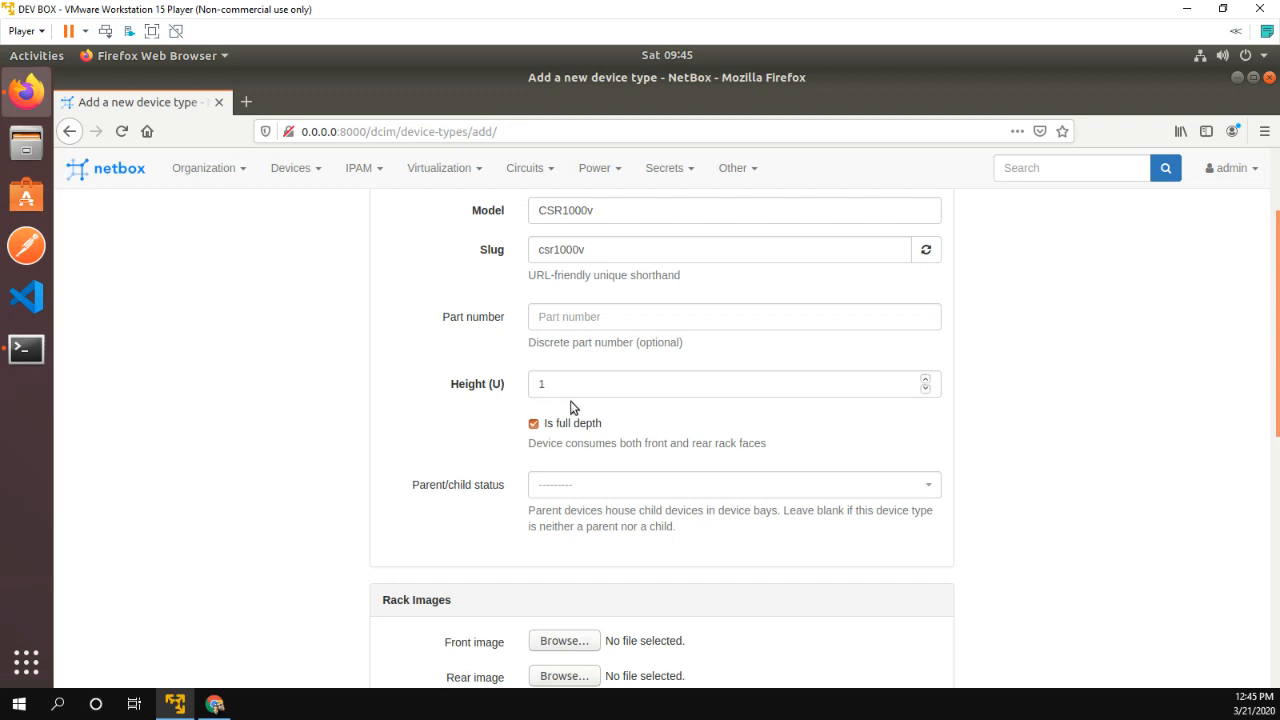
scroll("down", 3)
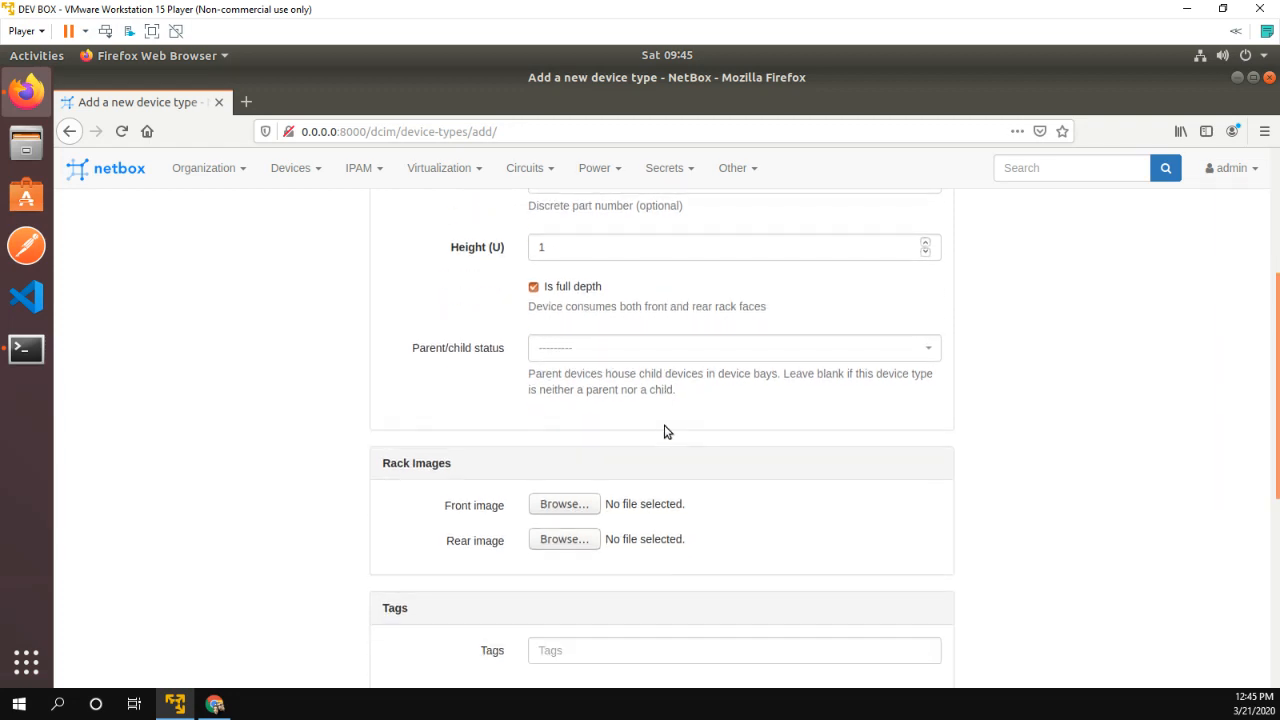
scroll("down", 3)
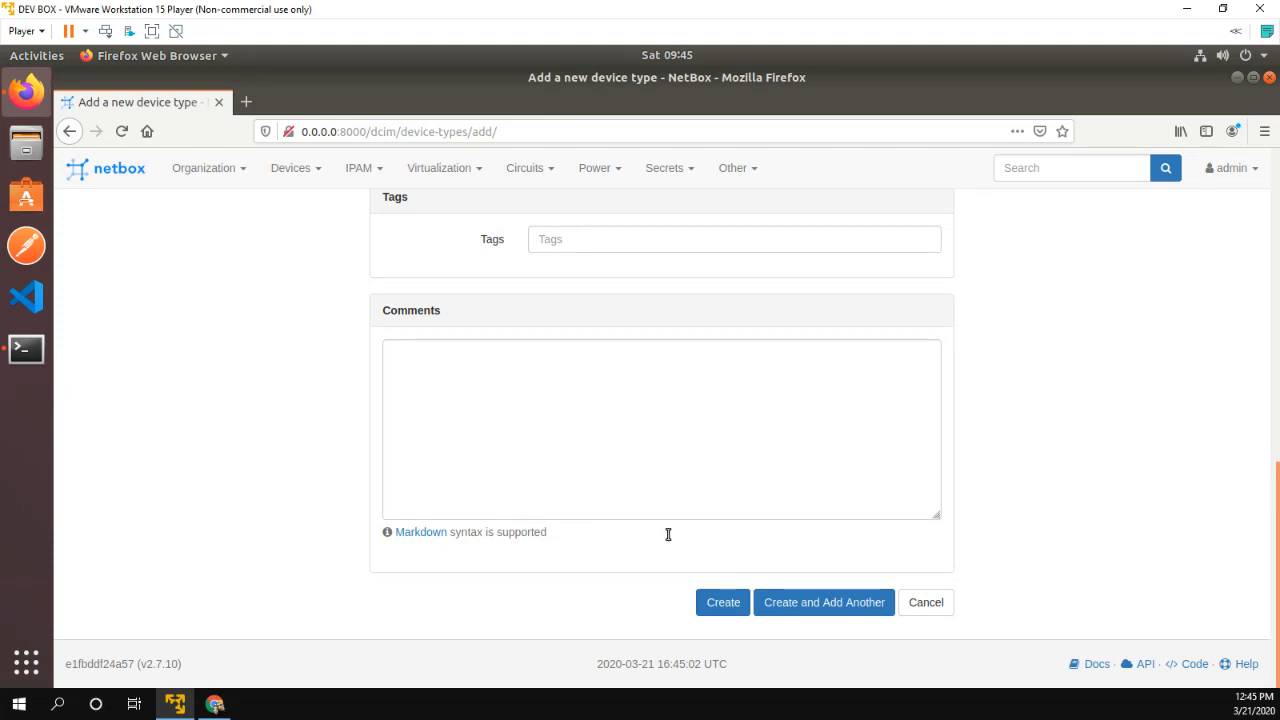
left_click(722, 602)
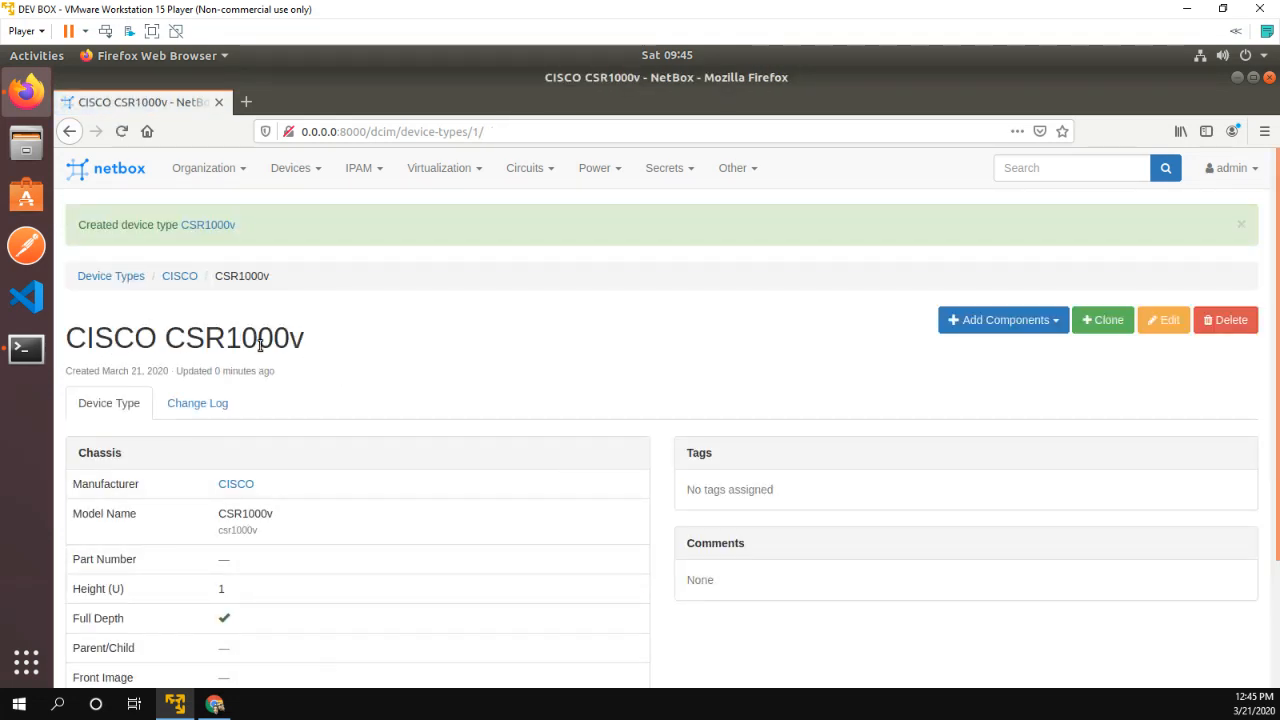
- Add device role 'router' with the Dark red colour and save it
left_click(291, 167)
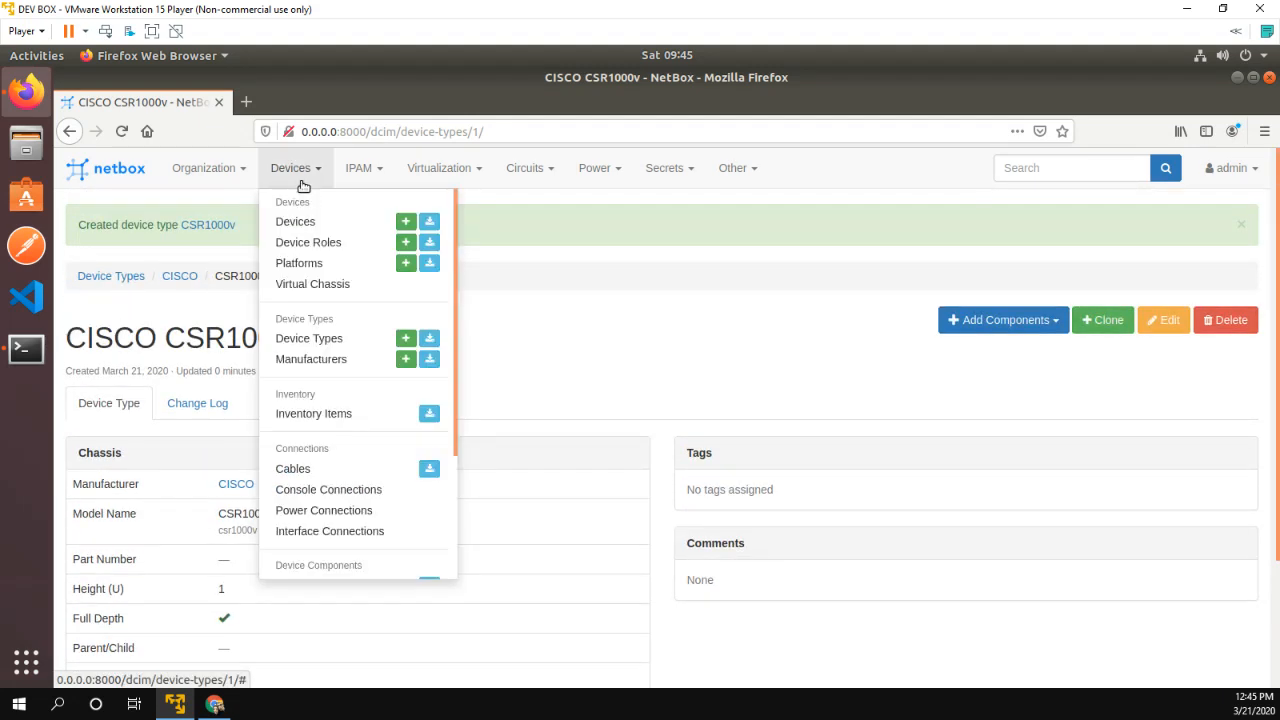
mouse_move(299, 263)
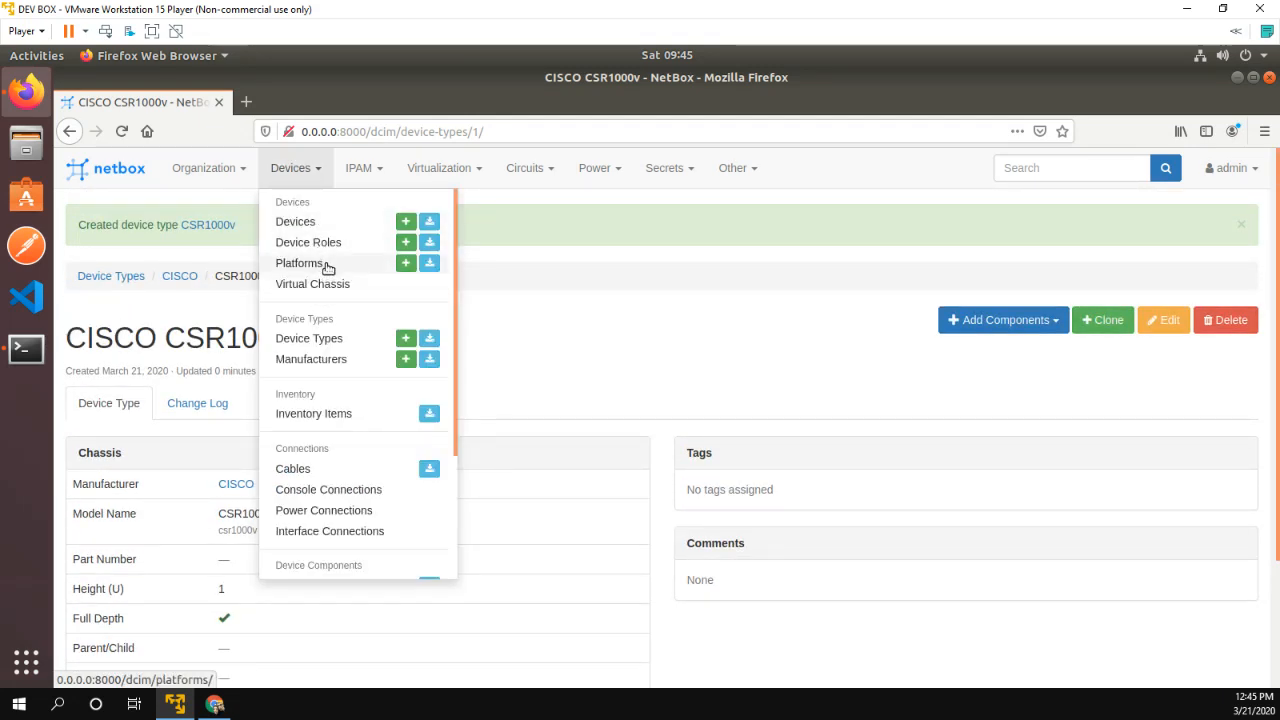
left_click(405, 242)
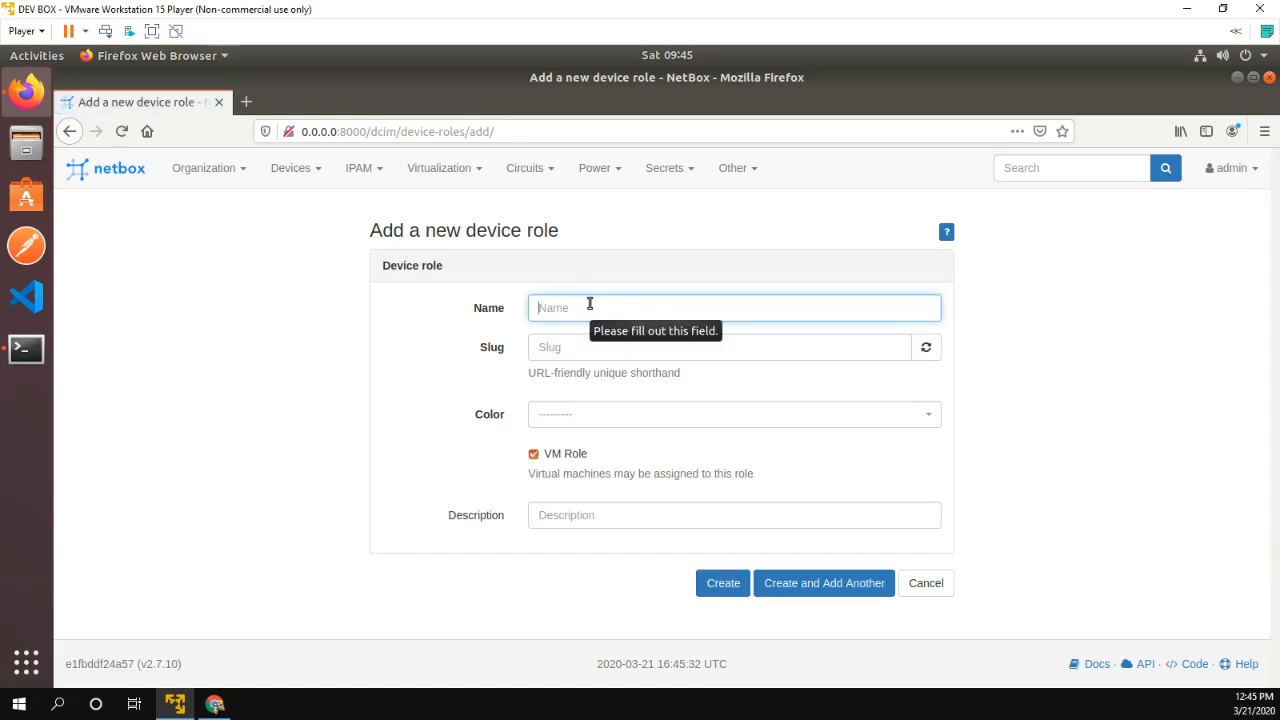
type("router")
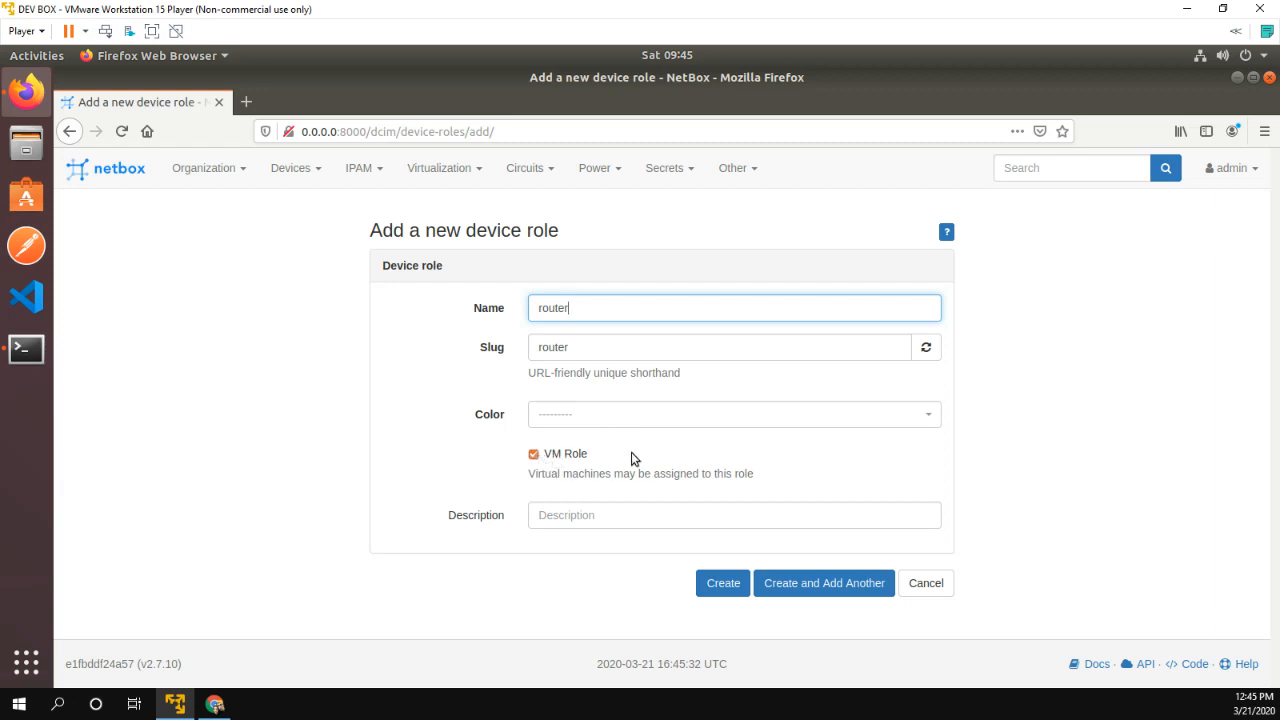
left_click(733, 414)
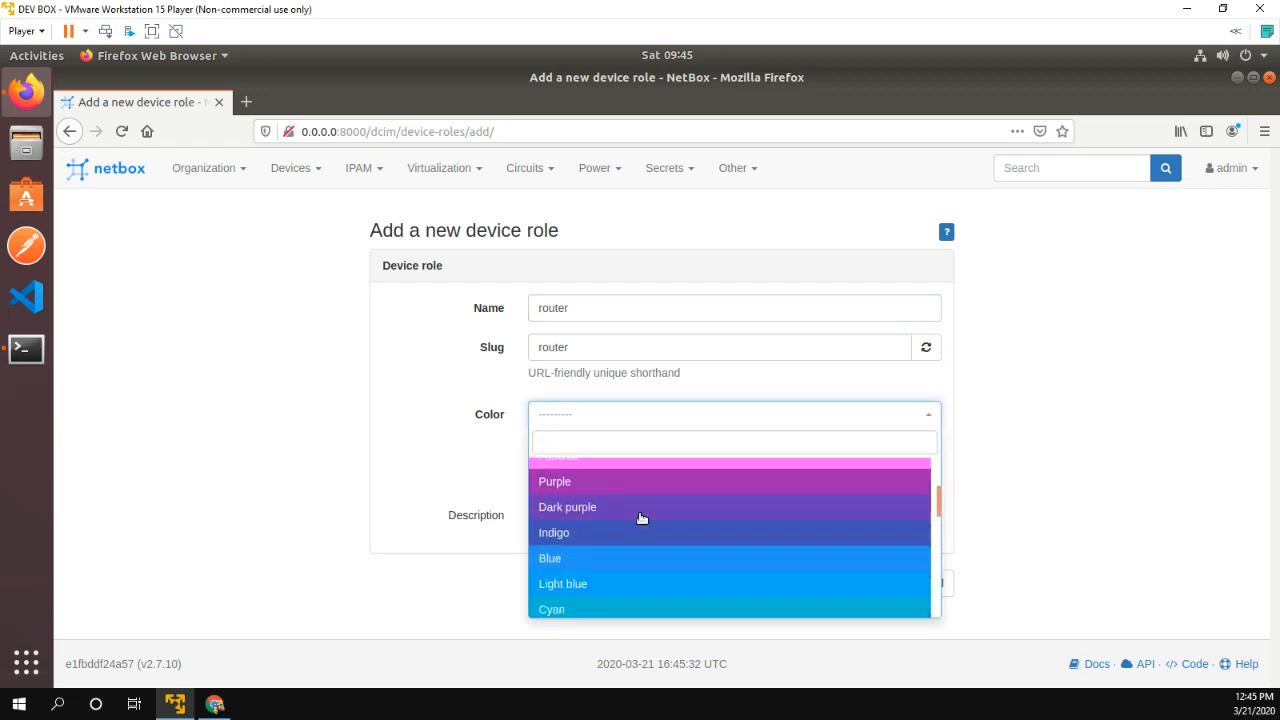
scroll("down", 3)
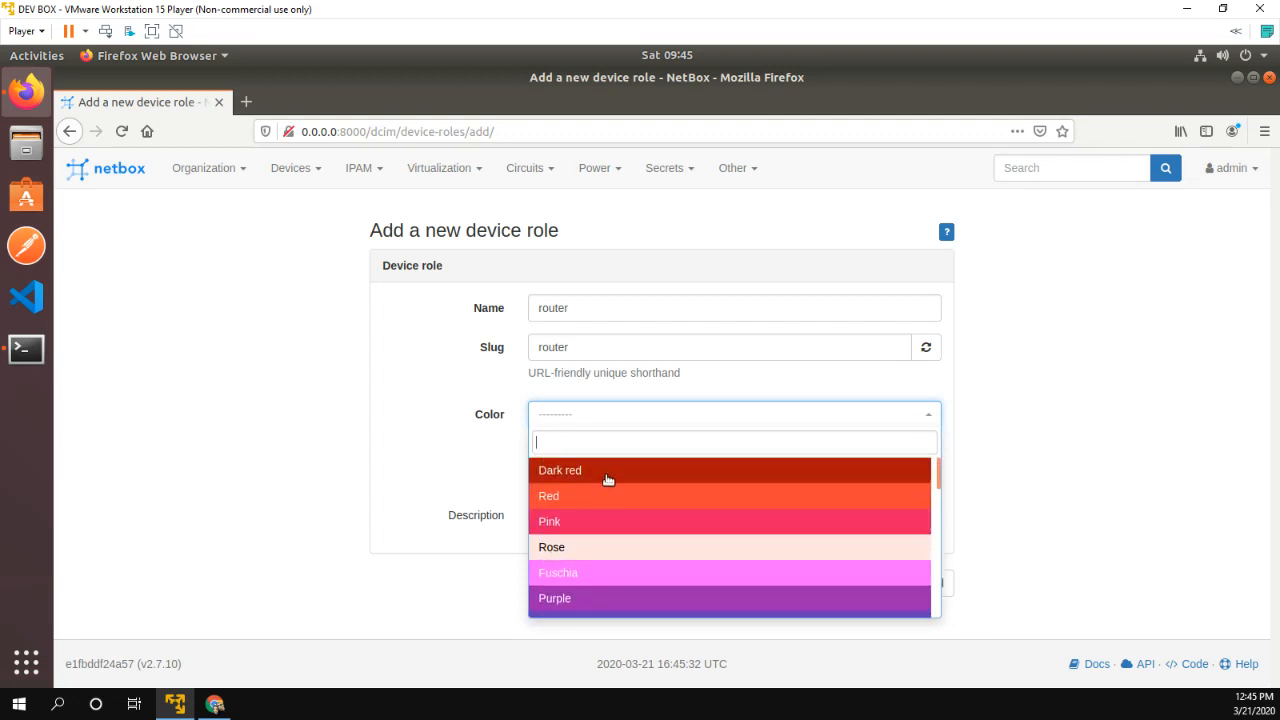
left_click(560, 470)
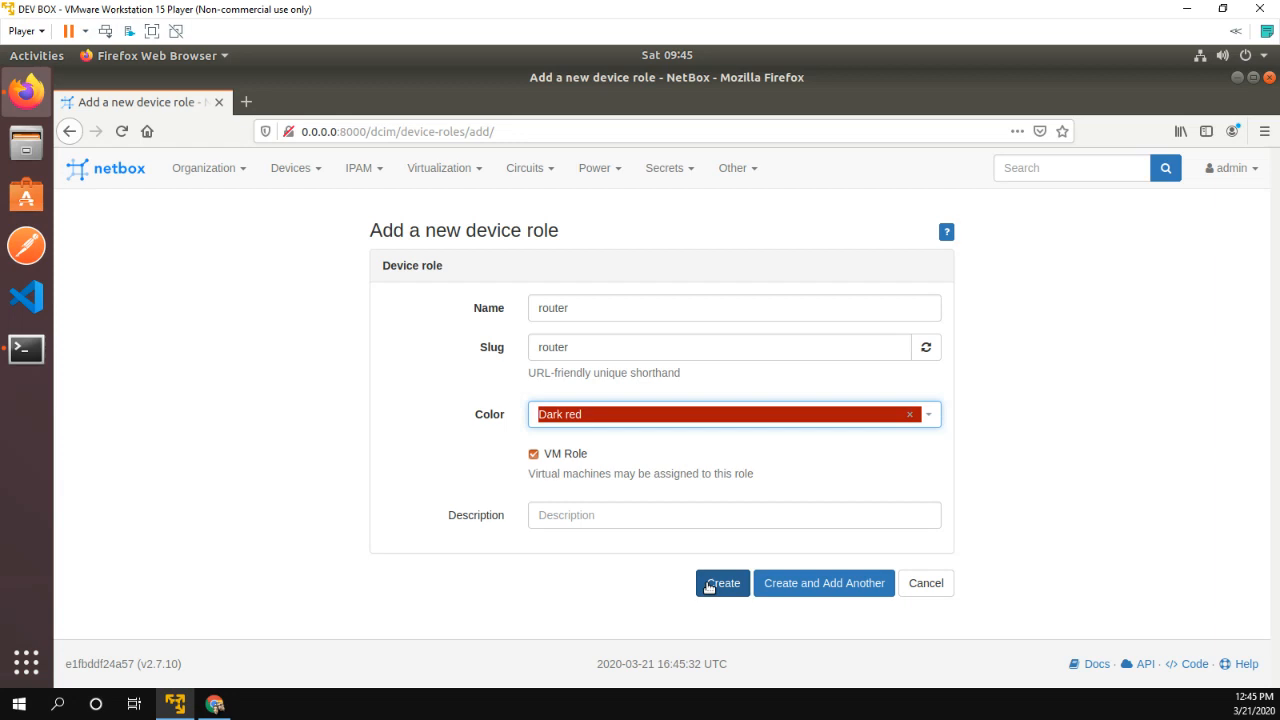
left_click(721, 583)
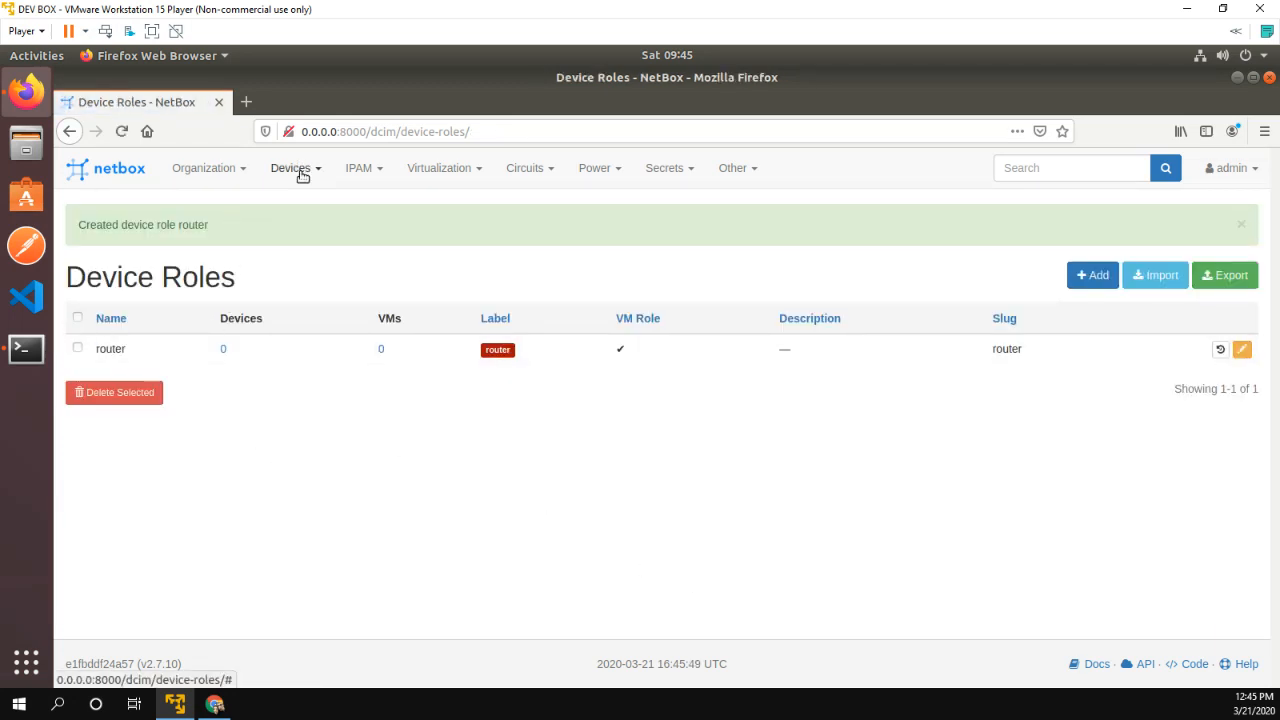
- Begin device R1 with role router, manufacturer CISCO and type CSR1000v
left_click(291, 167)
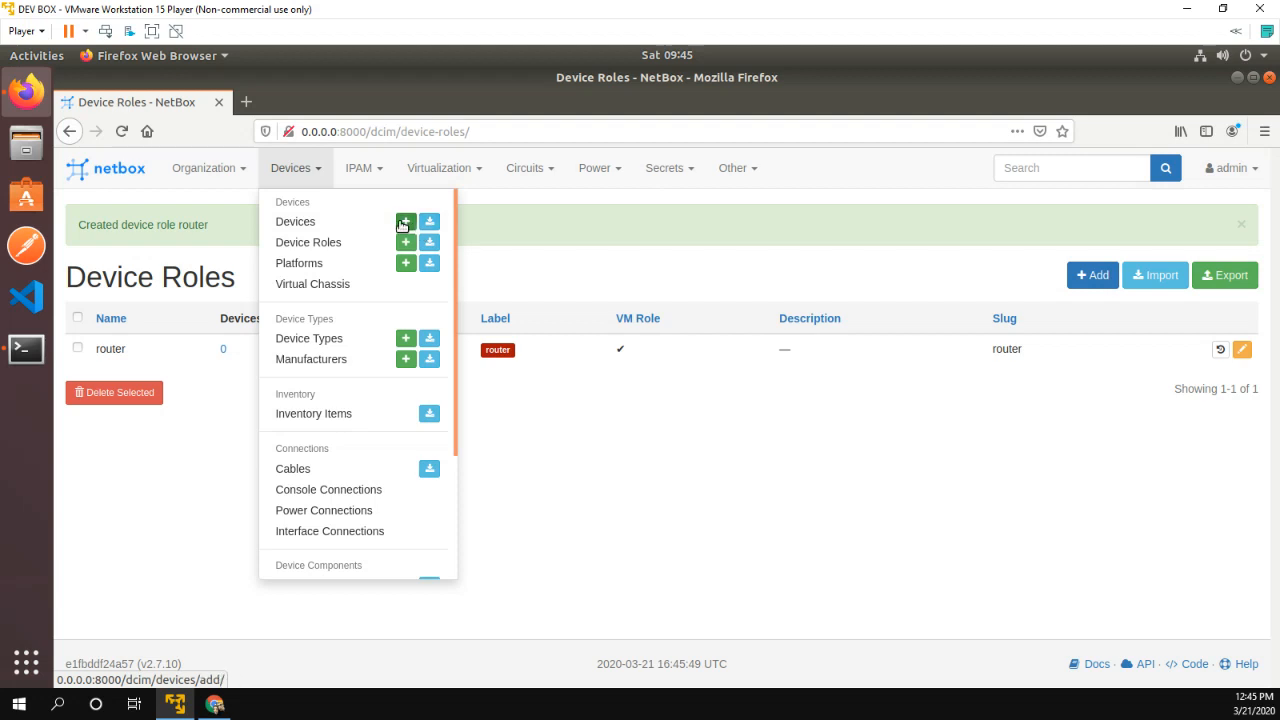
left_click(405, 222)
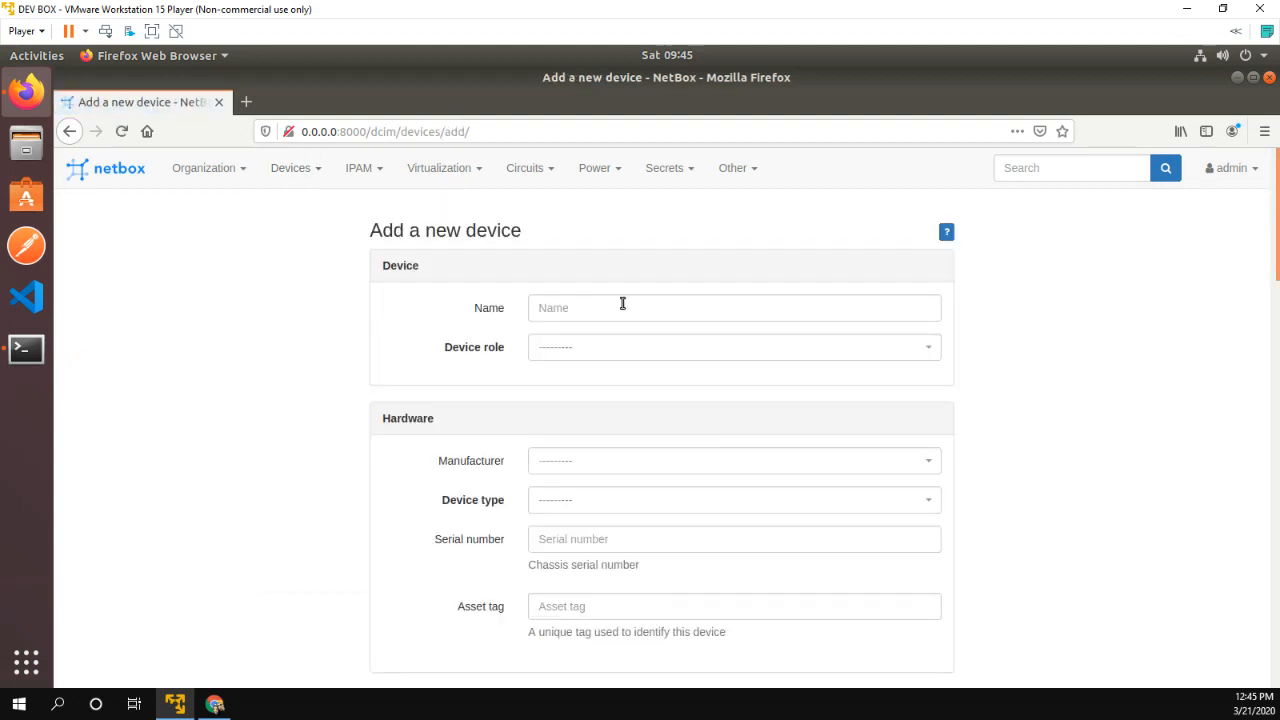
type("R1")
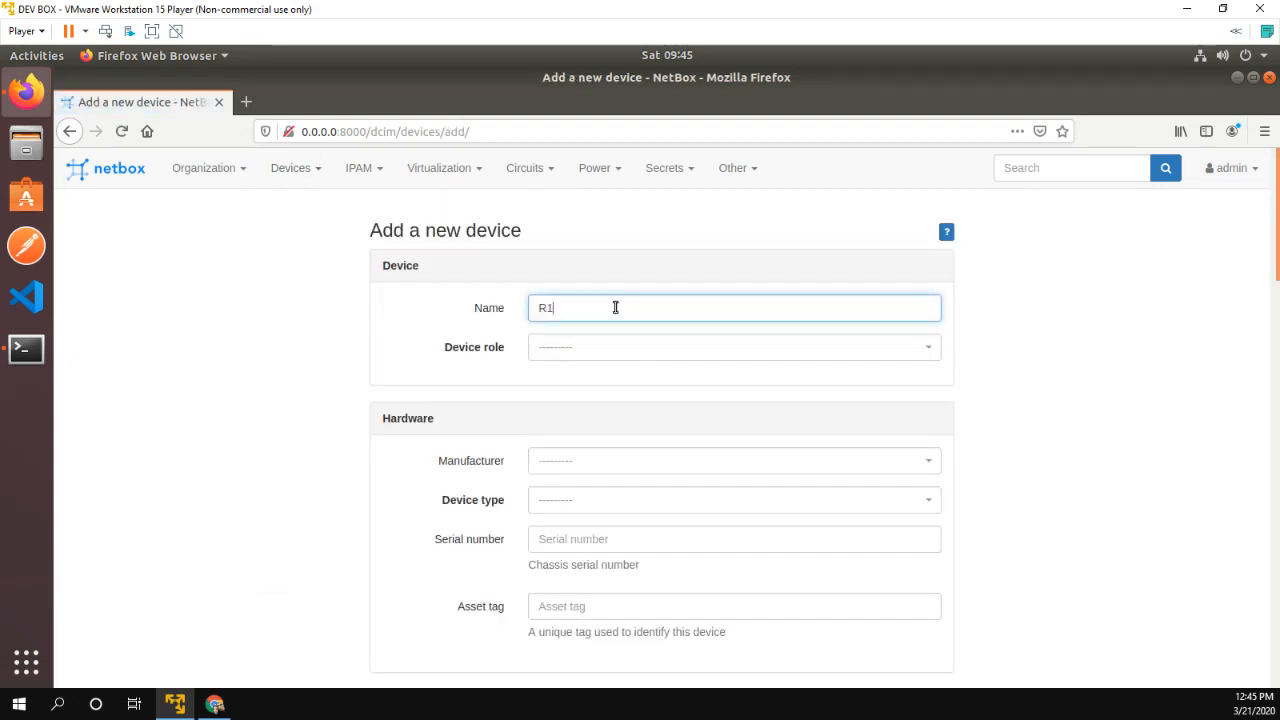
left_click(733, 347)
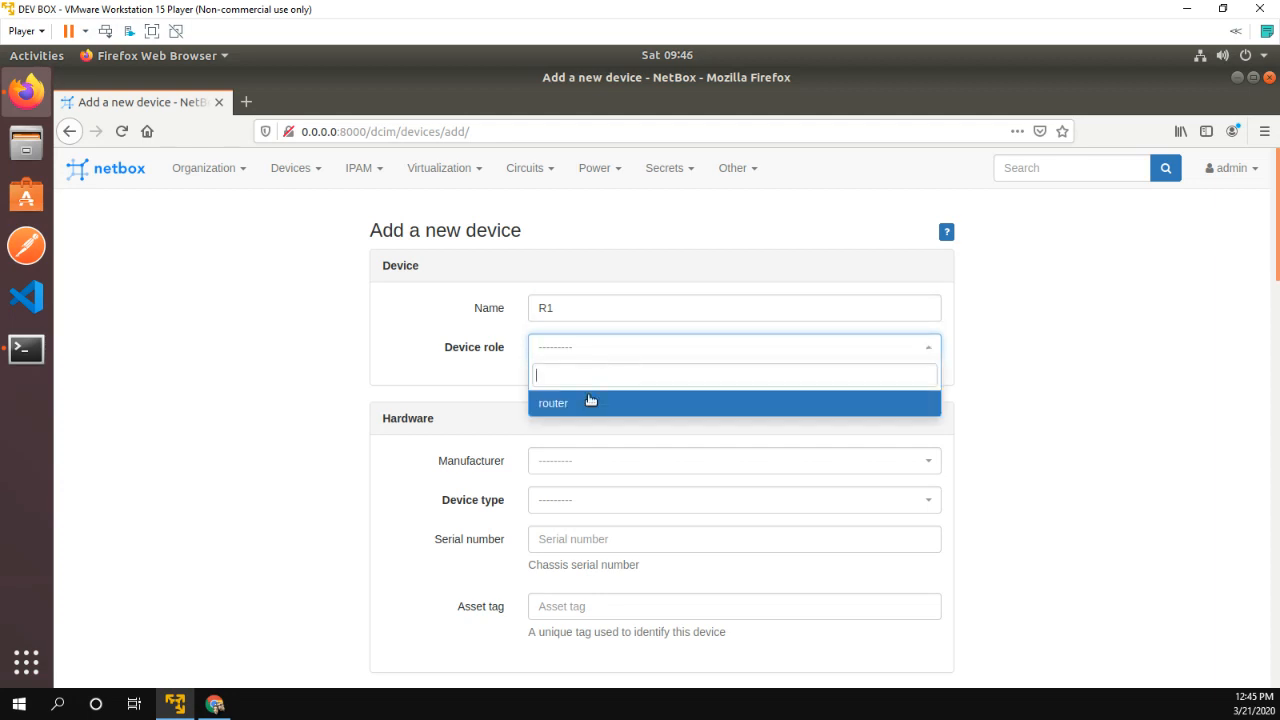
left_click(553, 402)
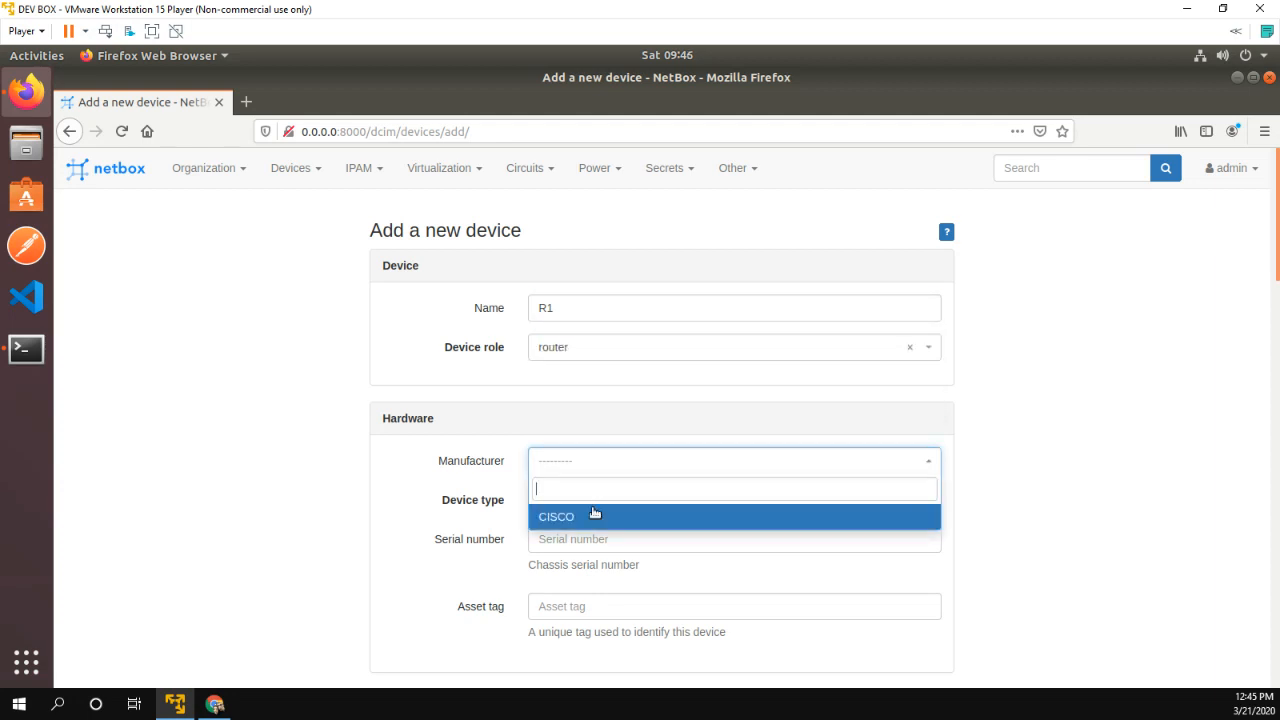
left_click(556, 516)
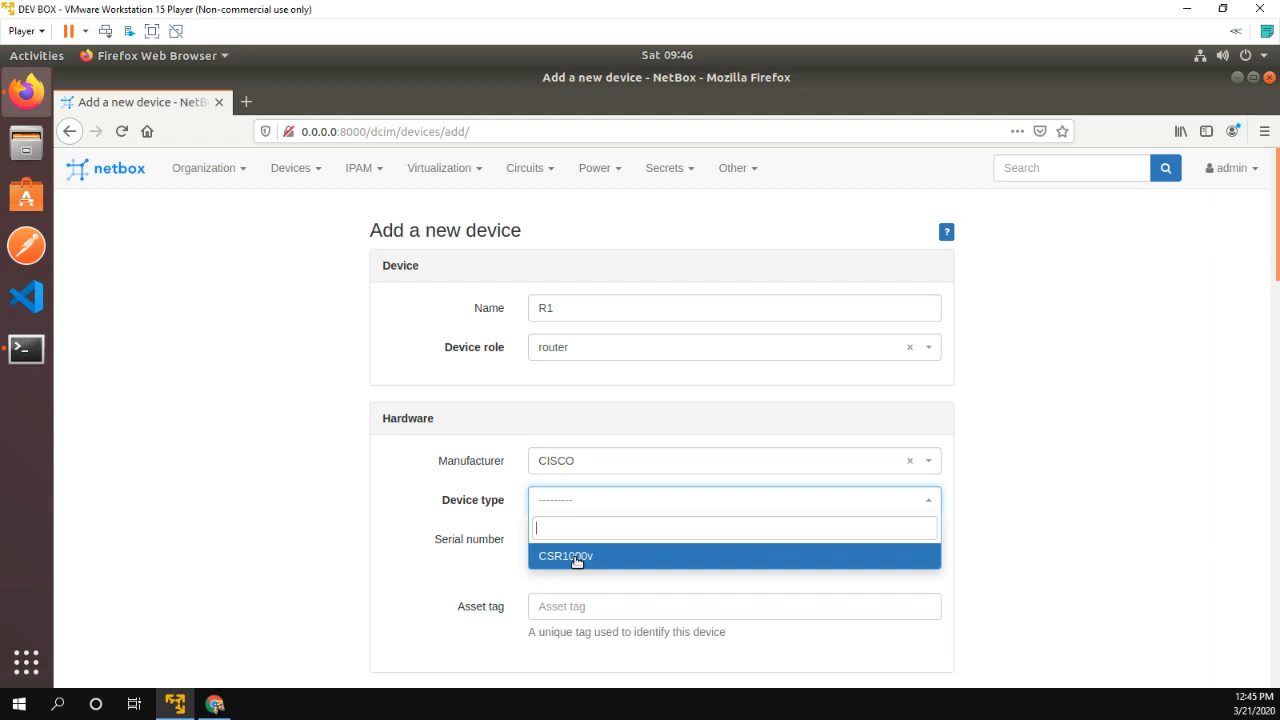
left_click(565, 556)
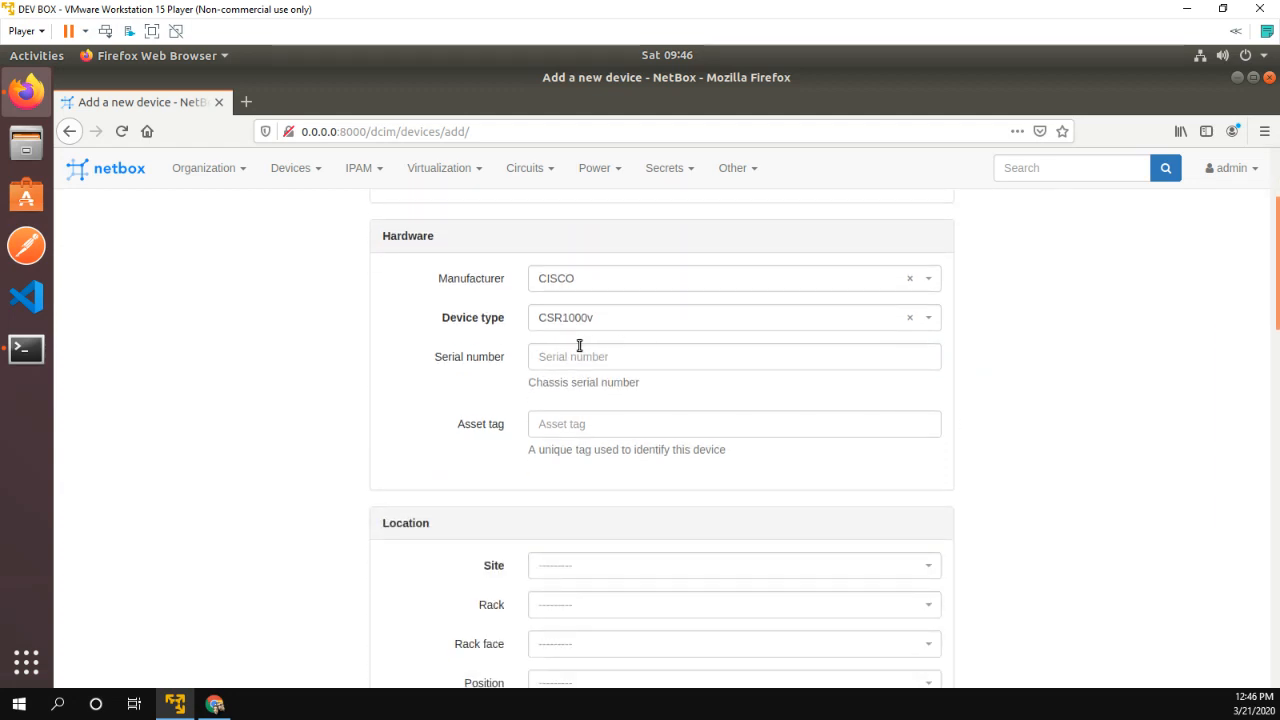
- Place the new device R1 at site CCIE-LAB
scroll("down", 3)
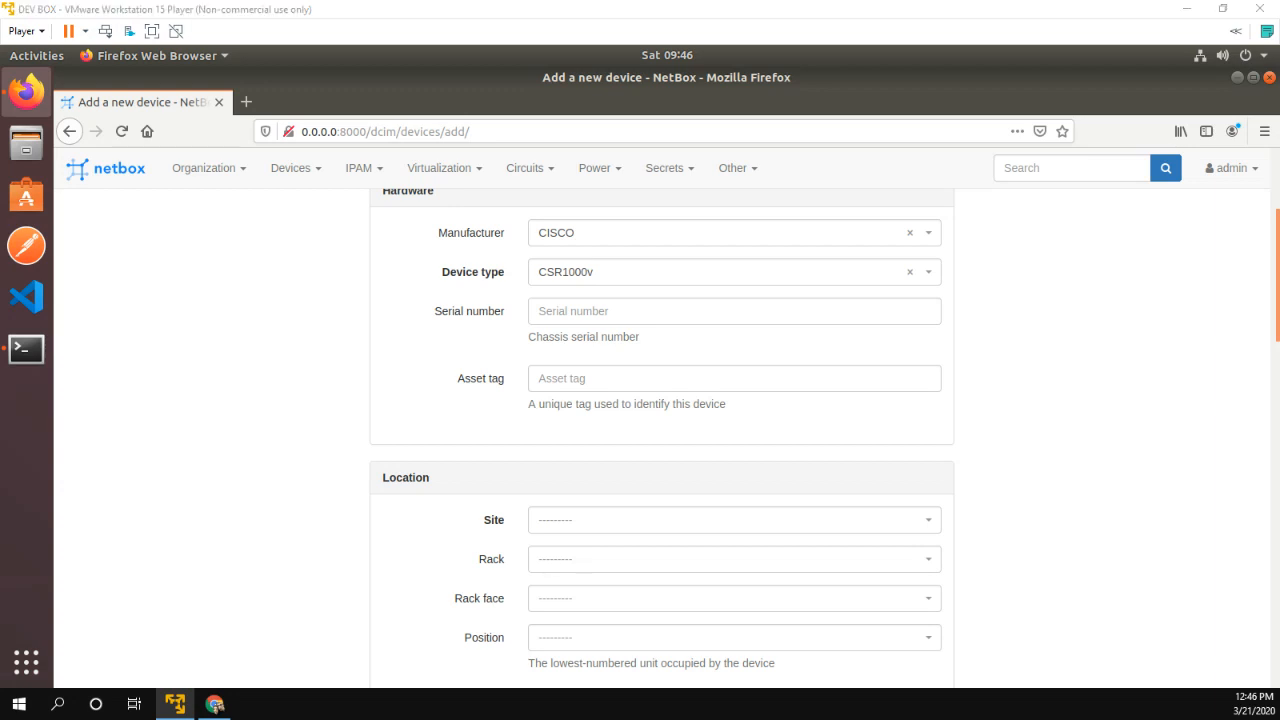
mouse_move(623, 318)
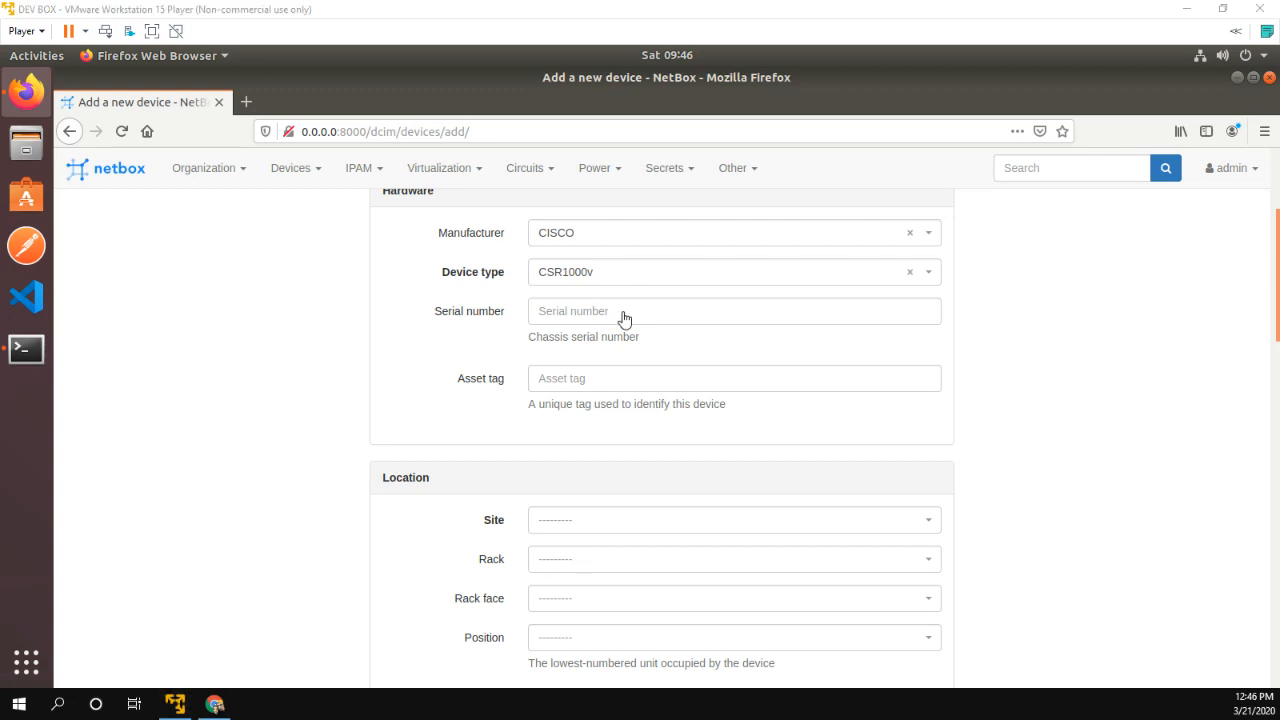
scroll("down", 3)
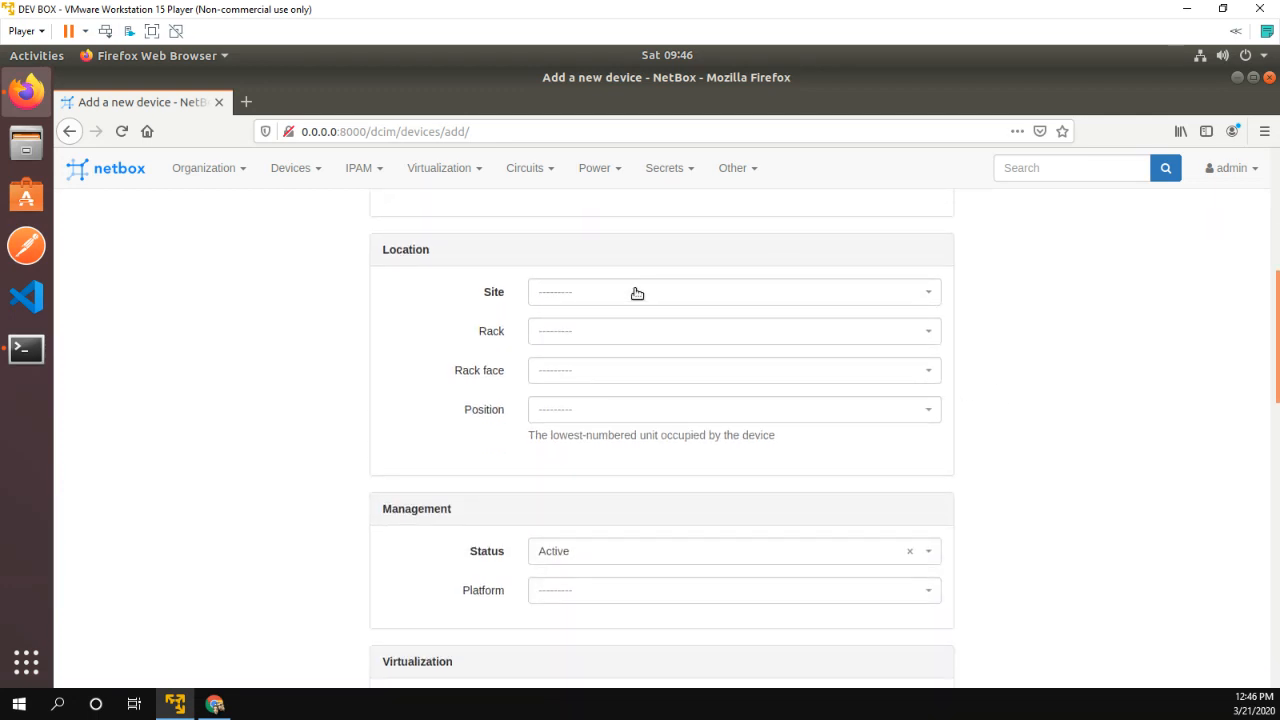
left_click(637, 292)
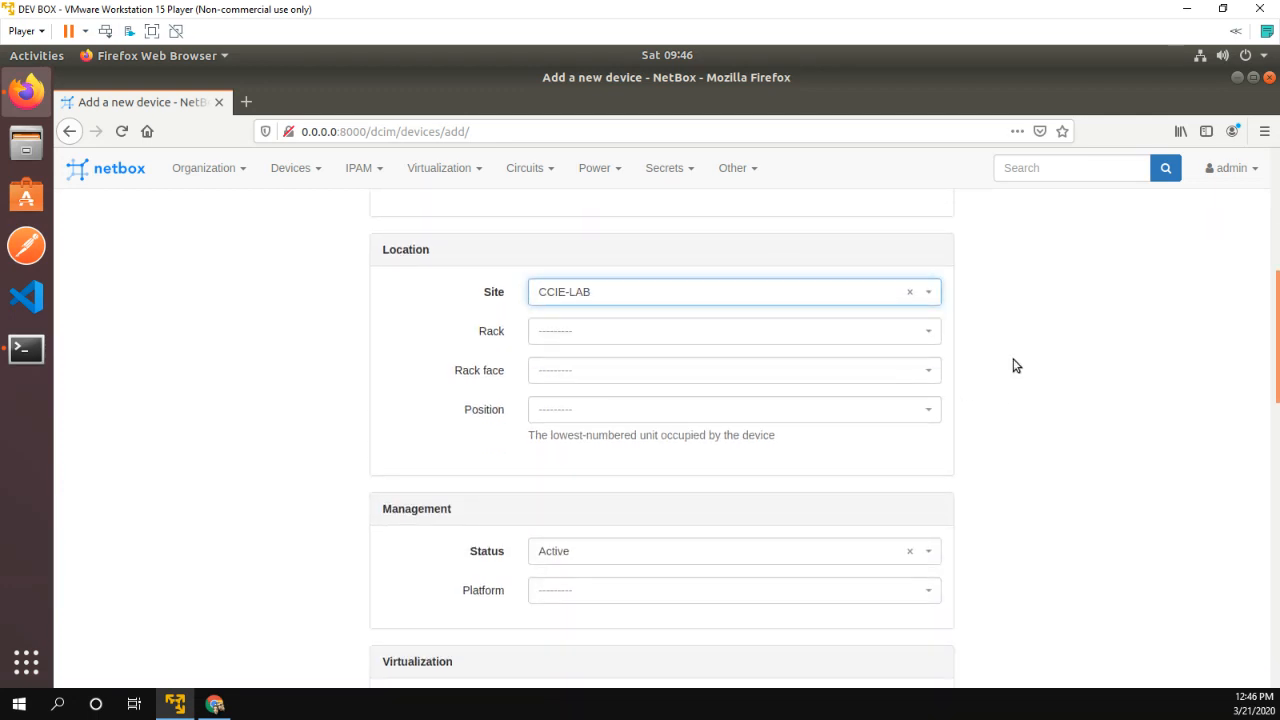
scroll("down", 3)
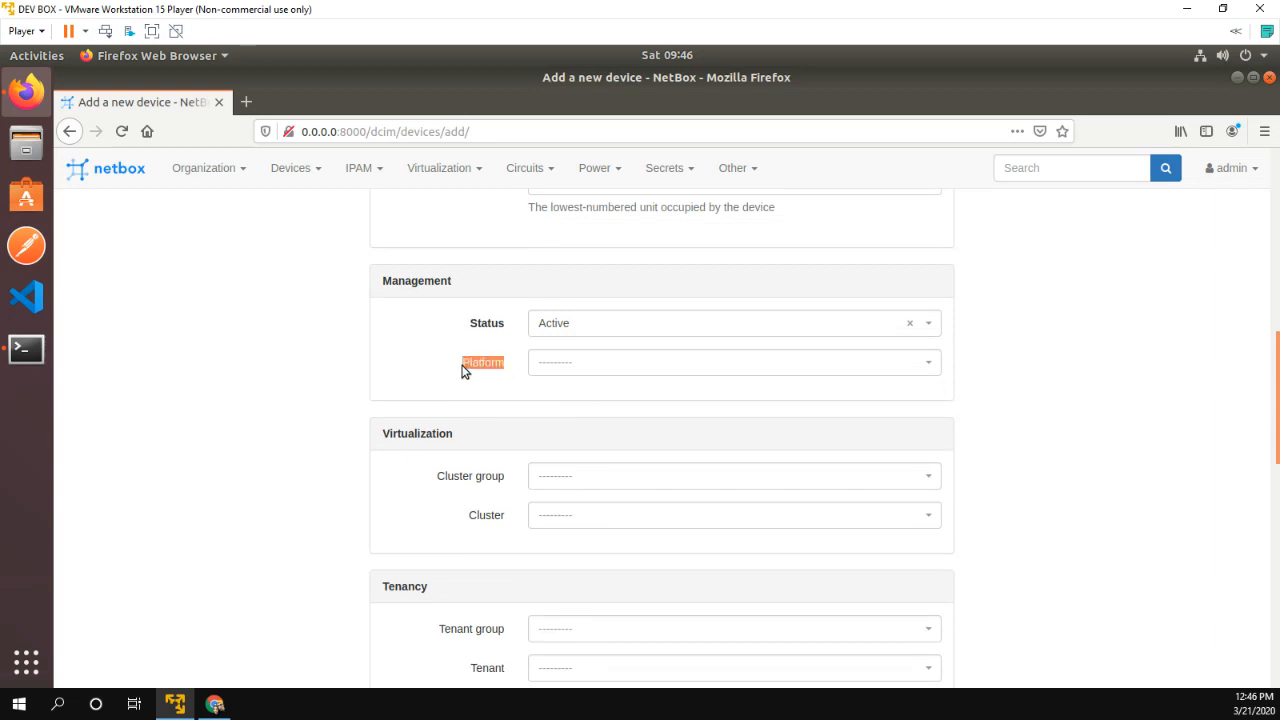
- Set R1's platform to IOS and create the device
left_click(734, 362)
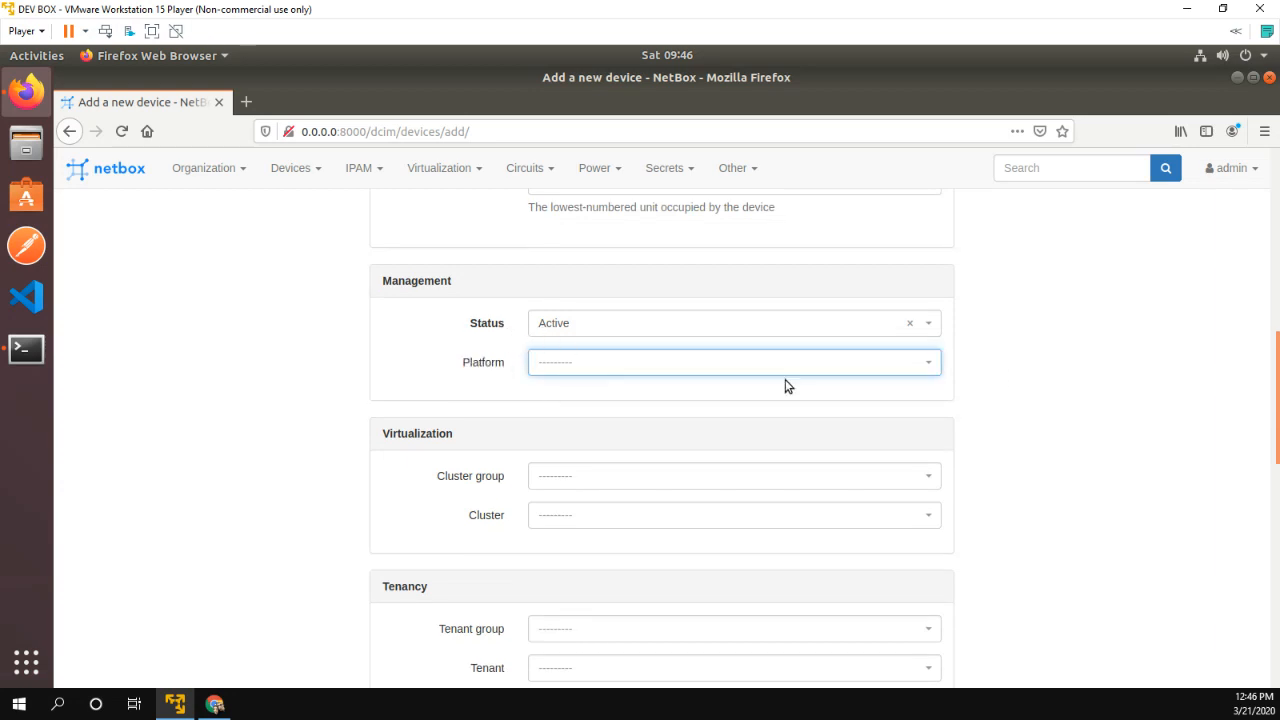
left_click(734, 362)
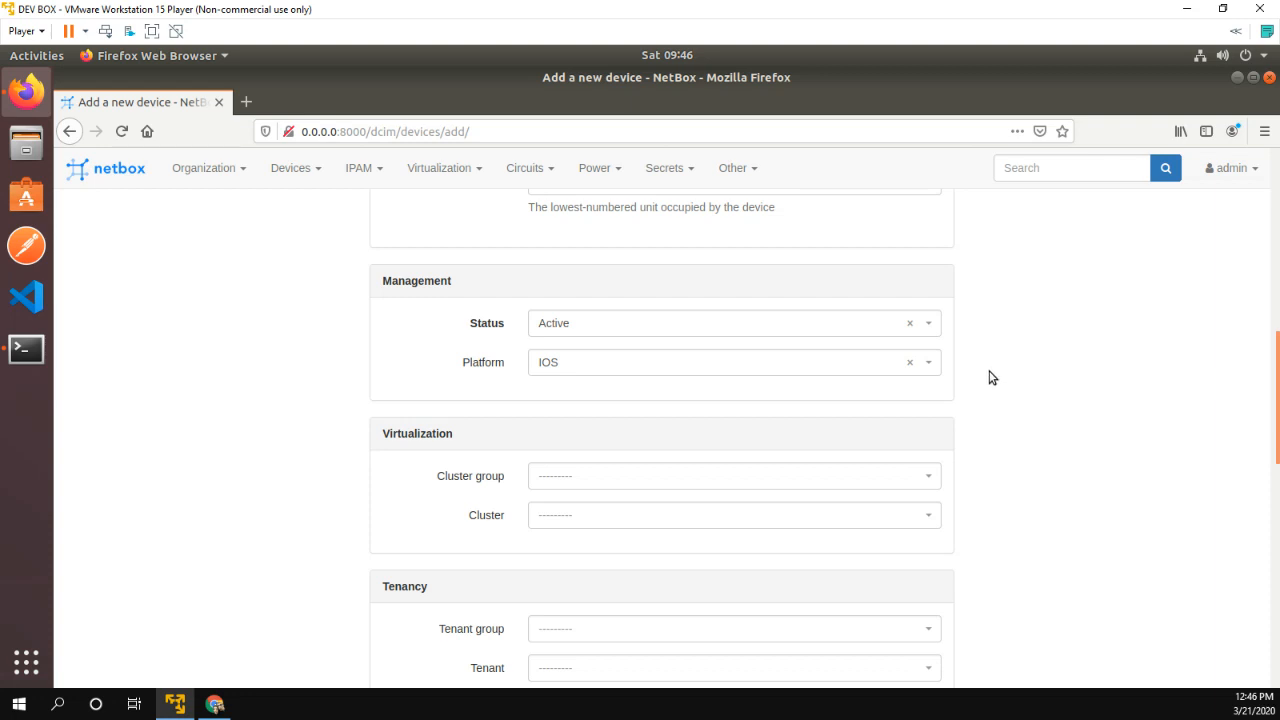
scroll("down", 3)
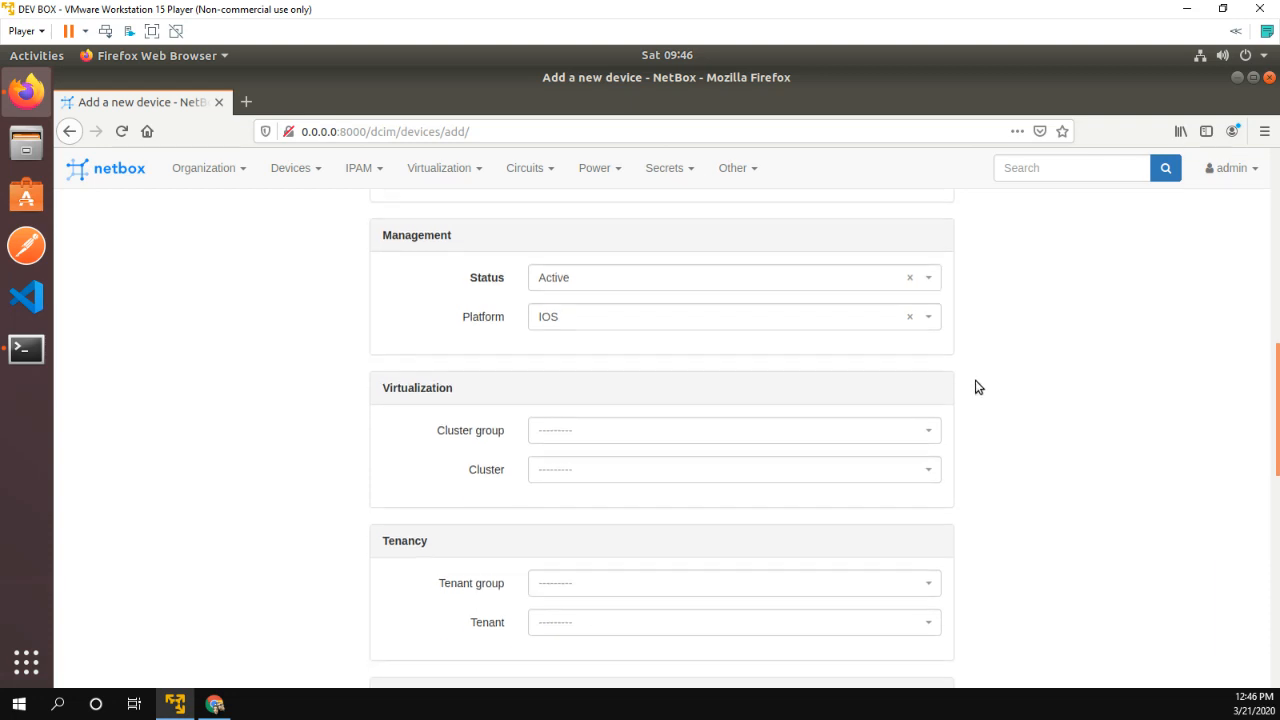
scroll("down", 3)
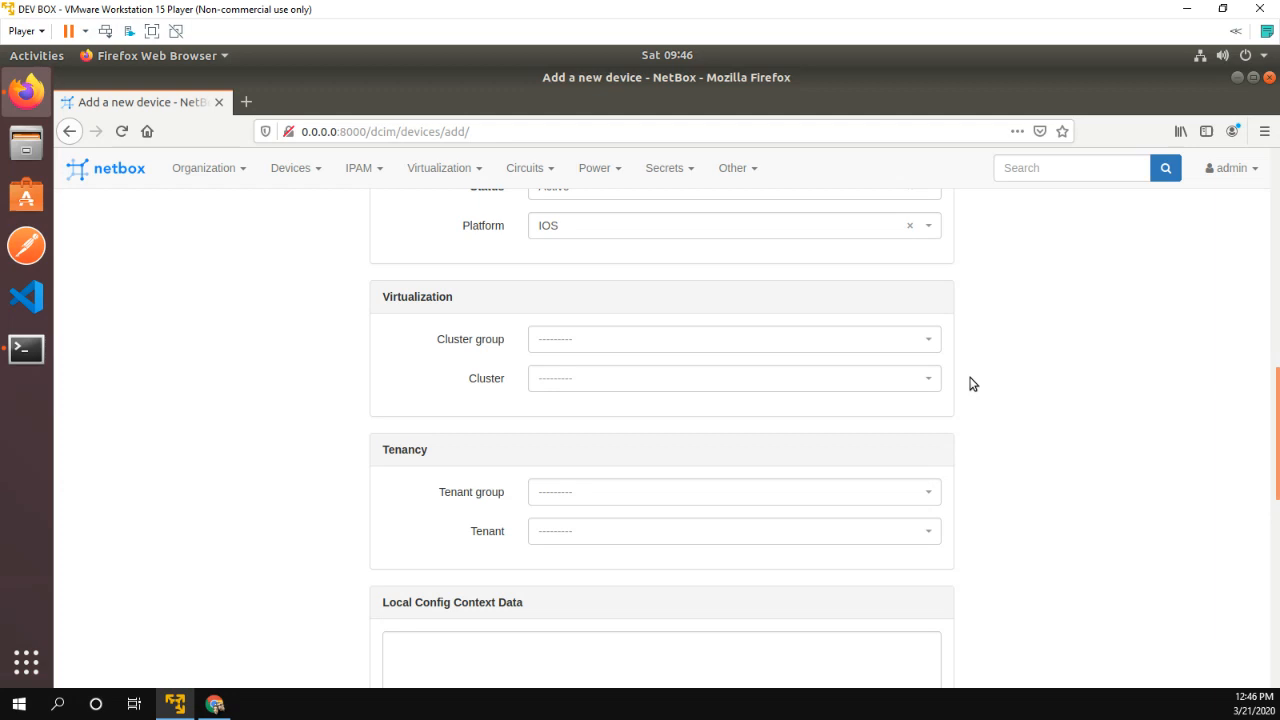
scroll("down", 3)
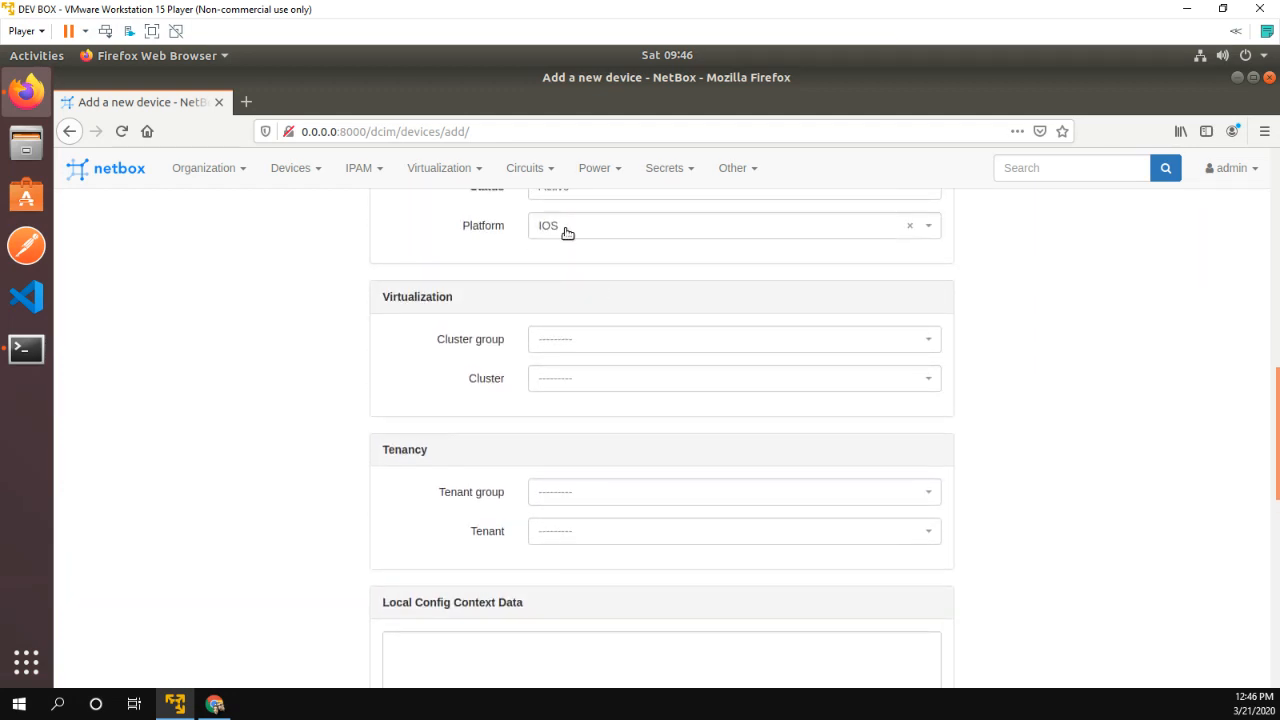
mouse_move(567, 232)
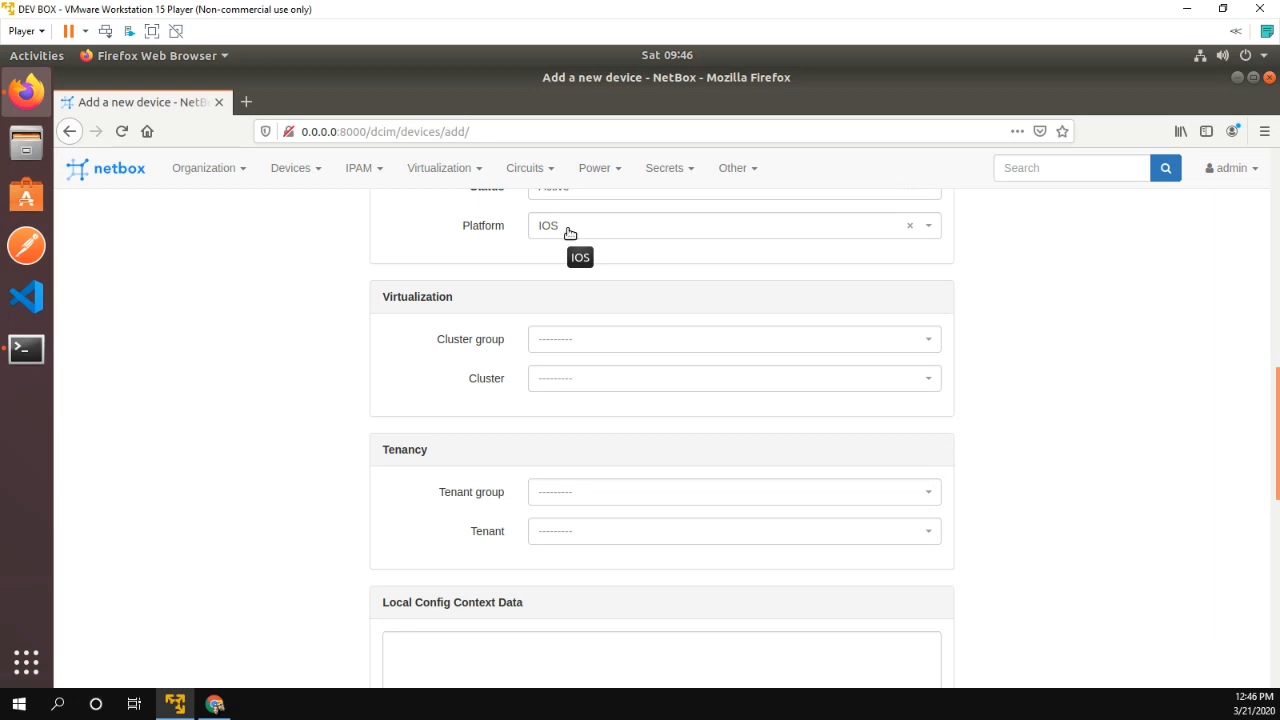
mouse_move(1143, 369)
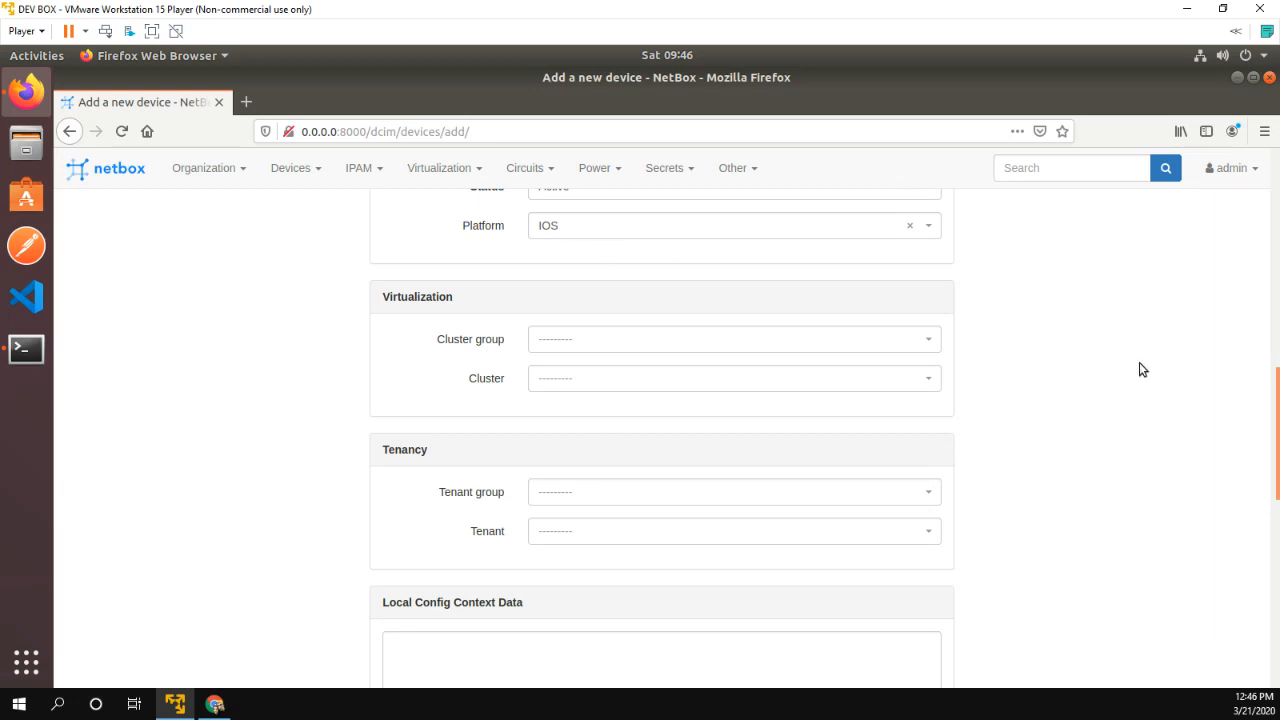
scroll("down", 3)
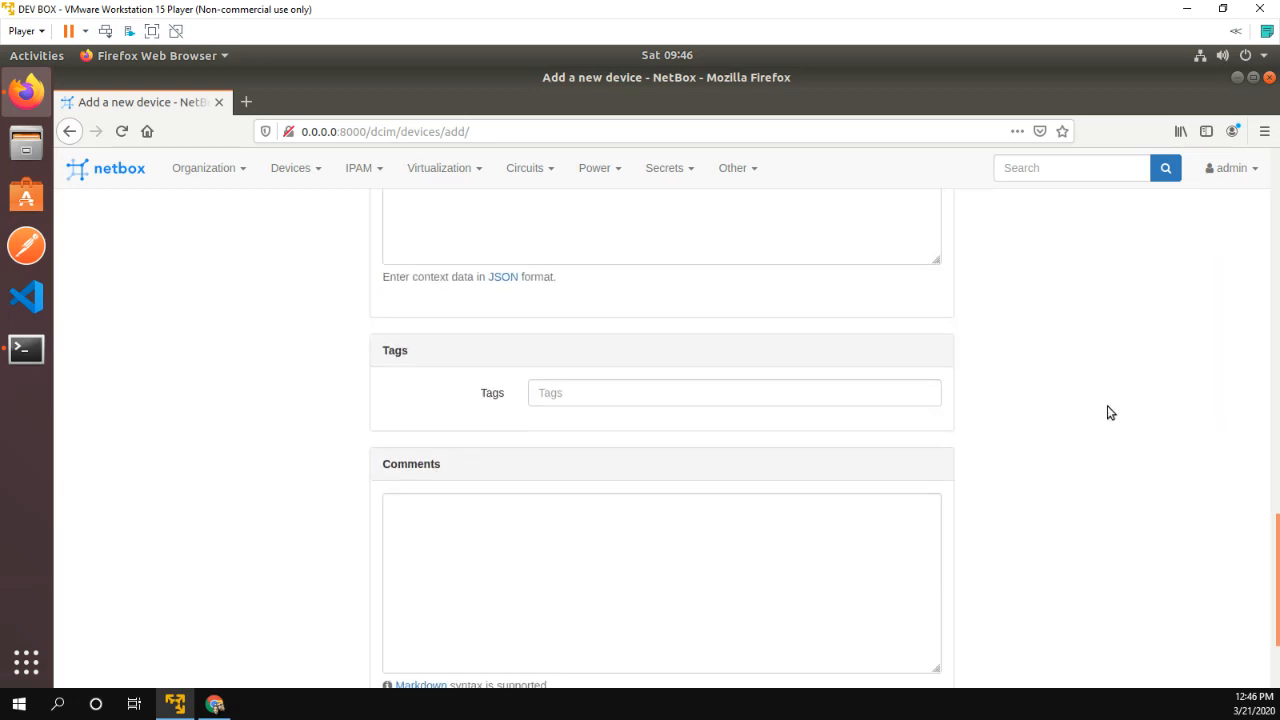
scroll("down", 3)
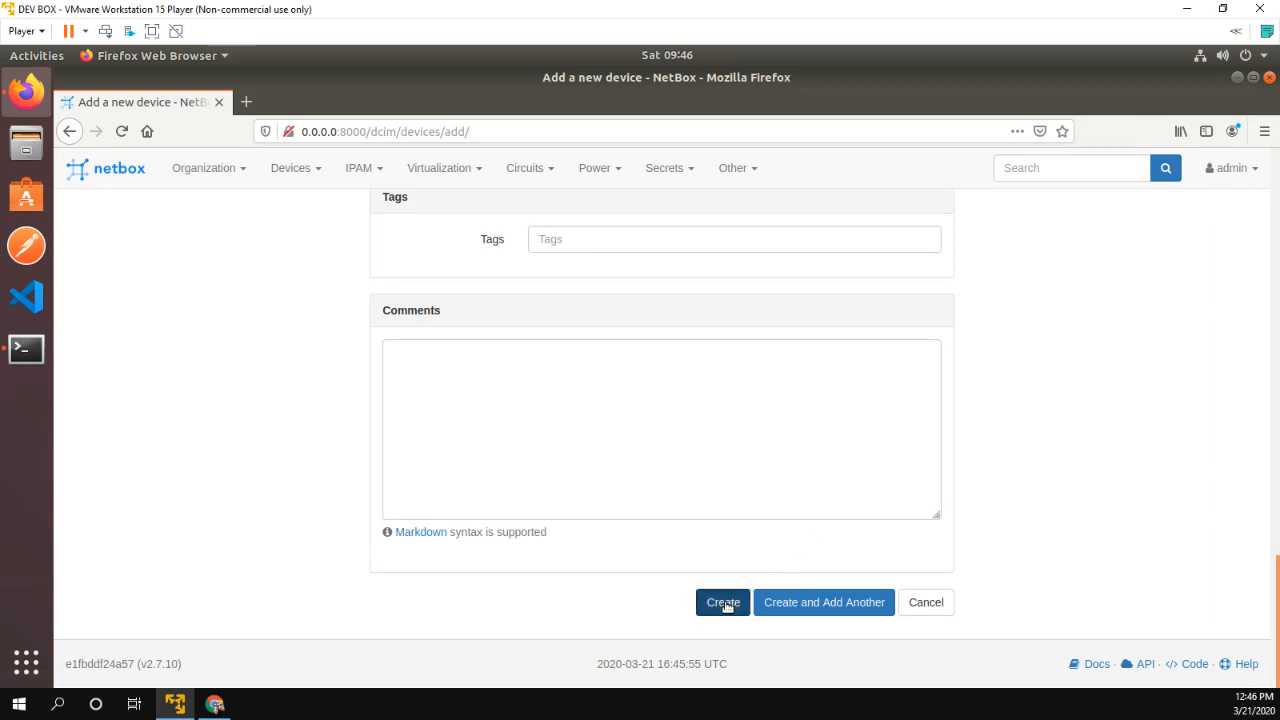
left_click(722, 602)
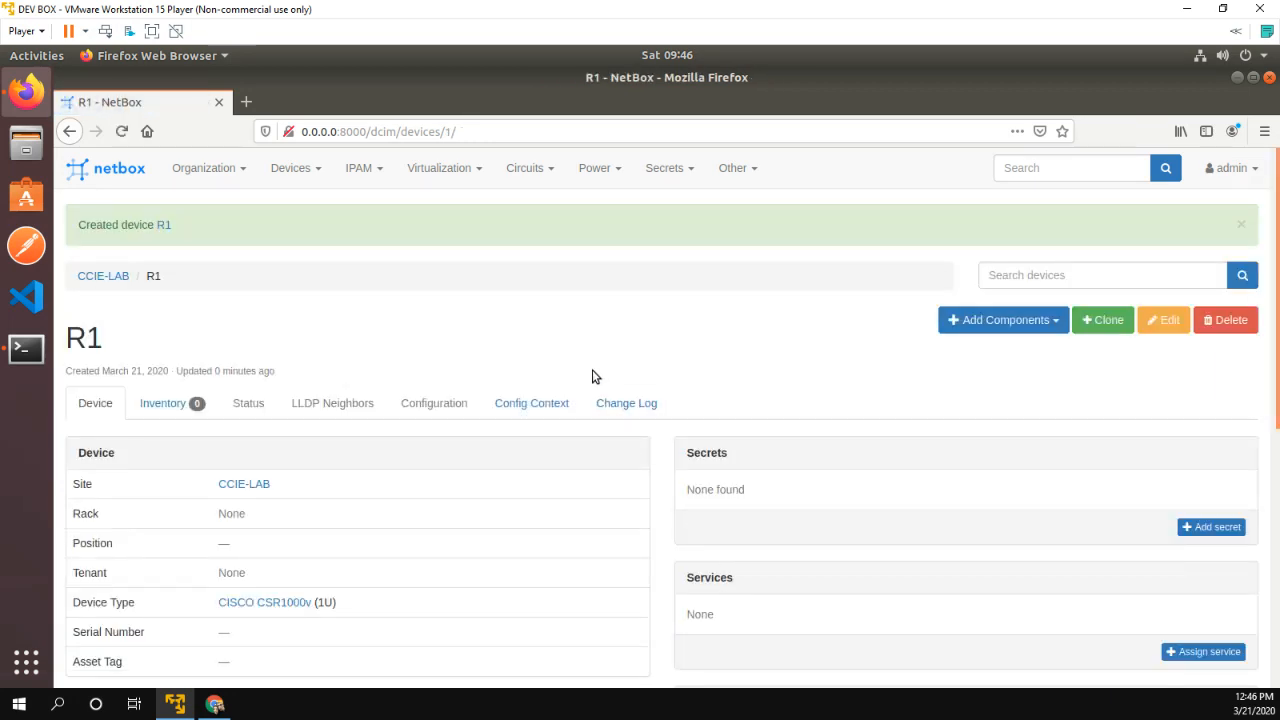
mouse_move(587, 332)
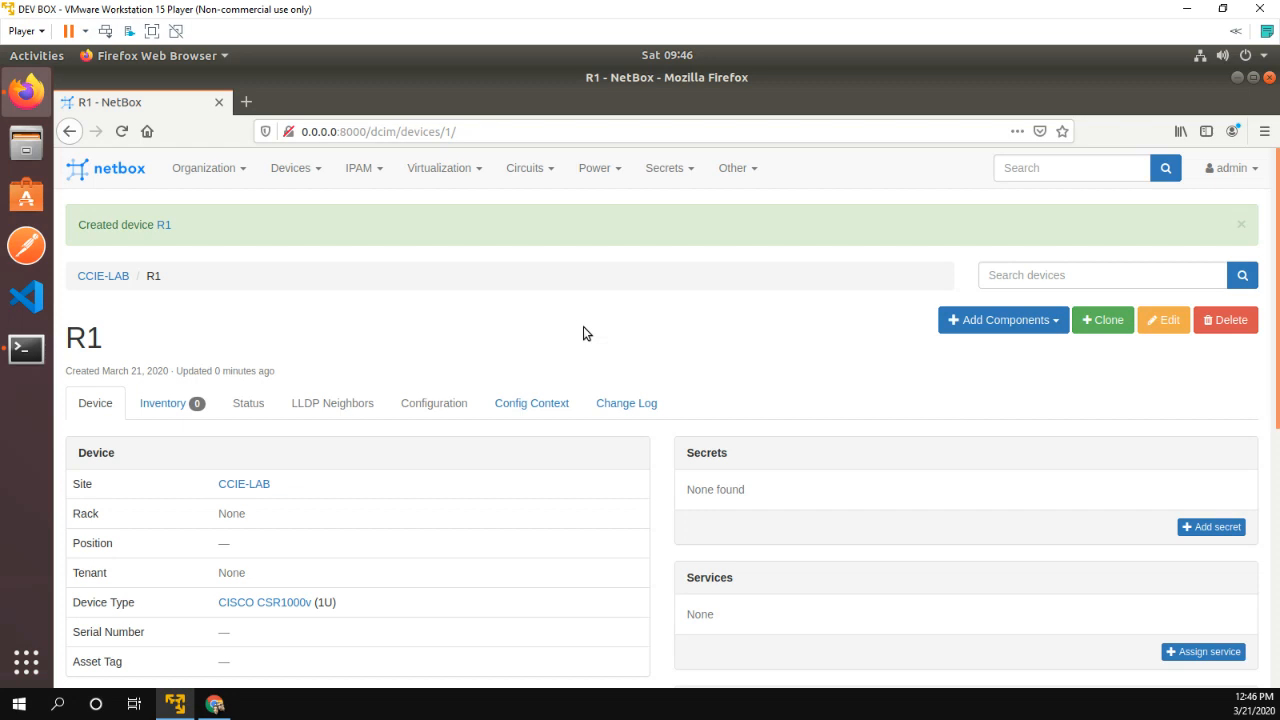
mouse_move(108, 347)
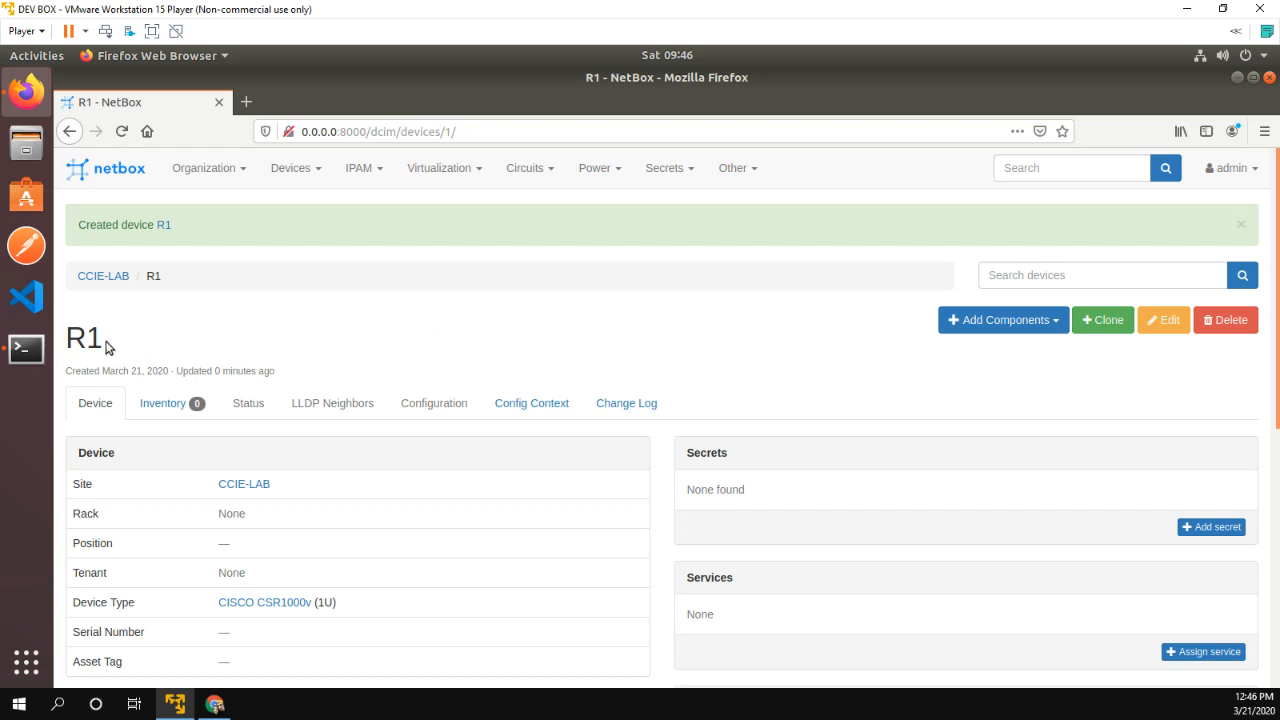
mouse_move(625, 334)
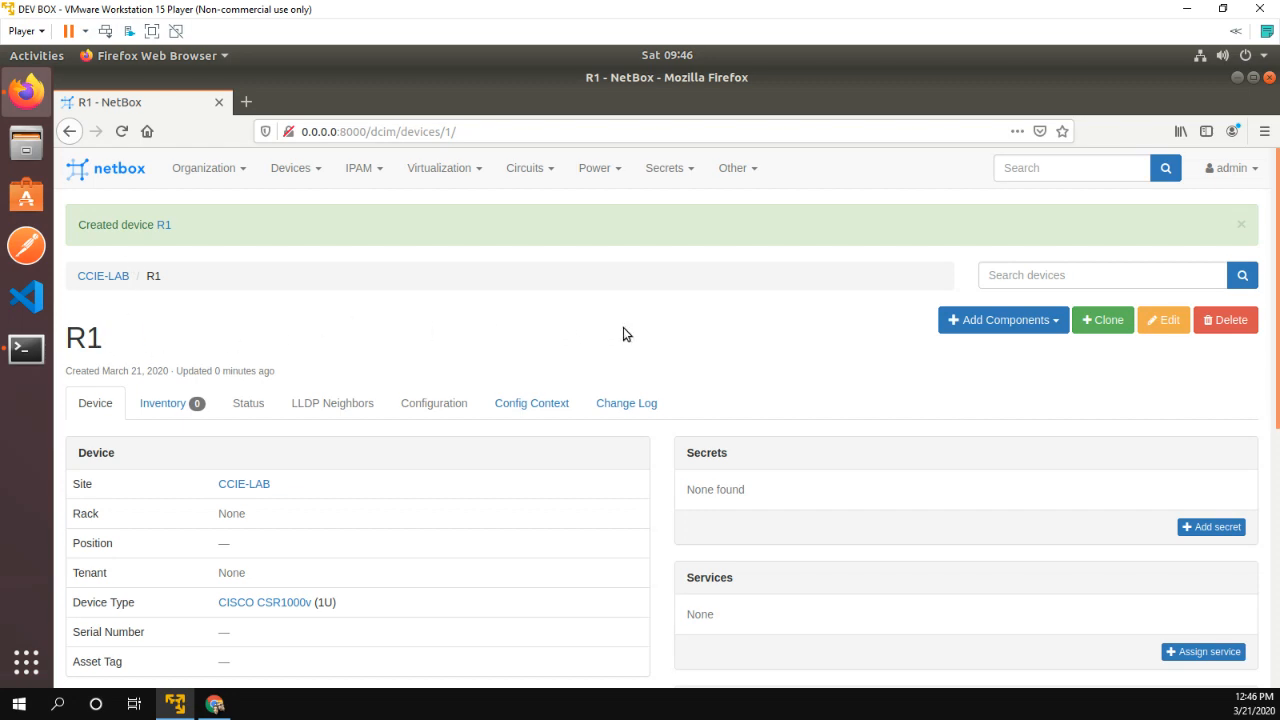
scroll("down", 3)
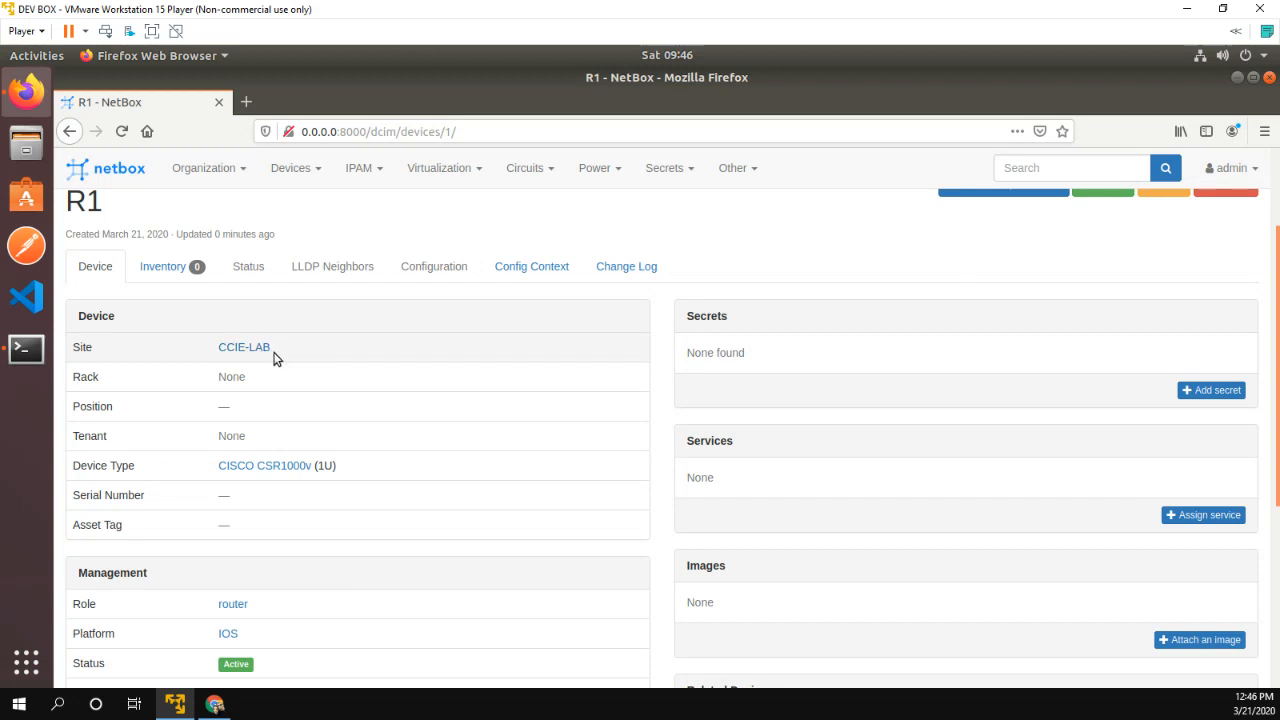
scroll("down", 3)
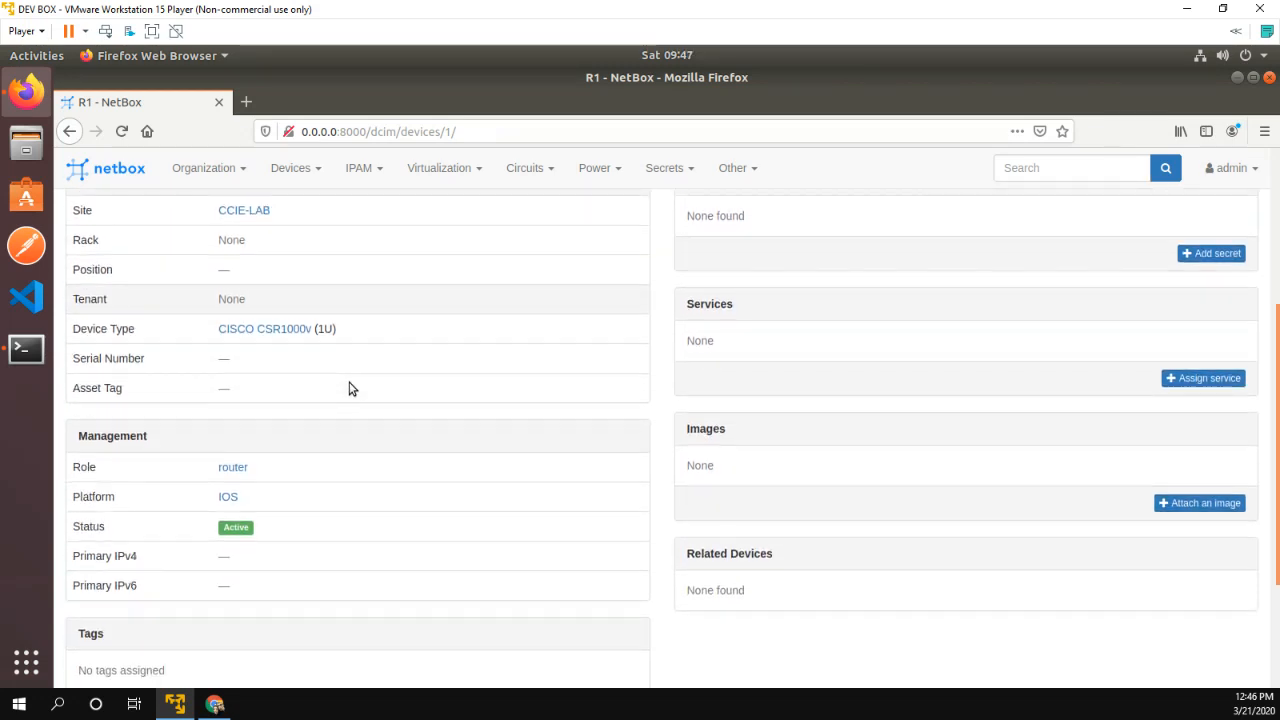
mouse_move(257, 410)
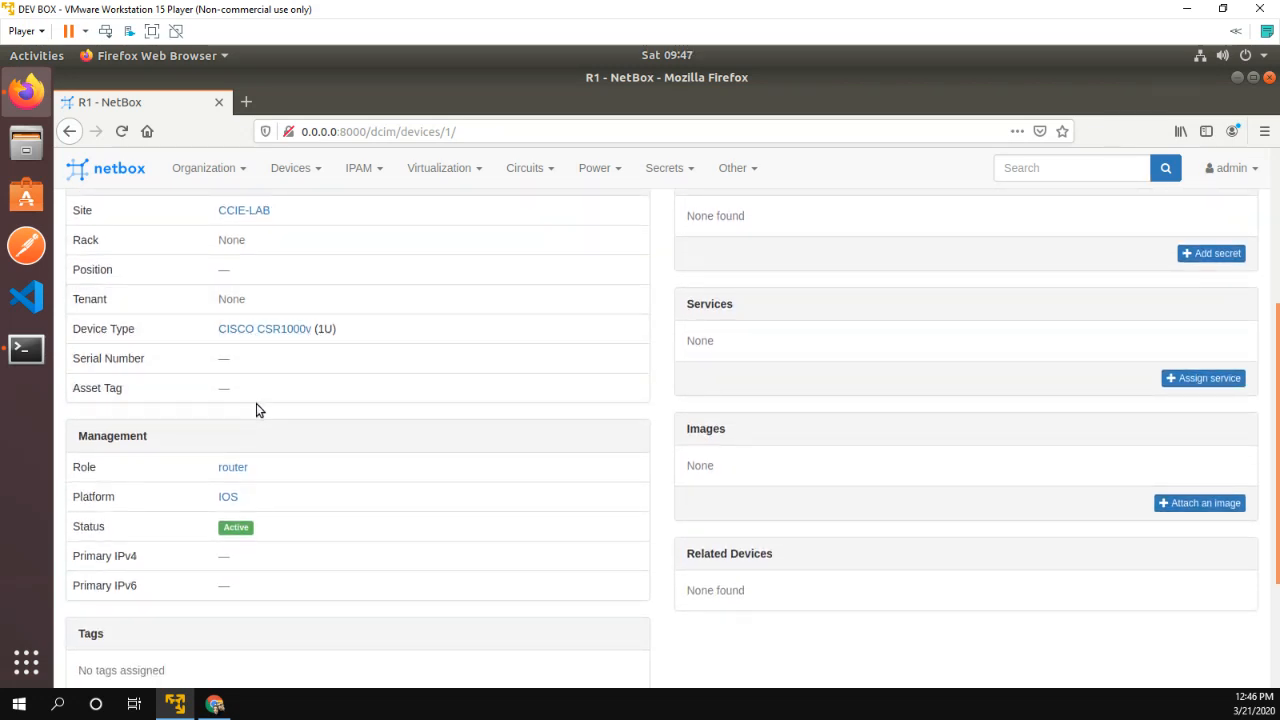
scroll("down", 3)
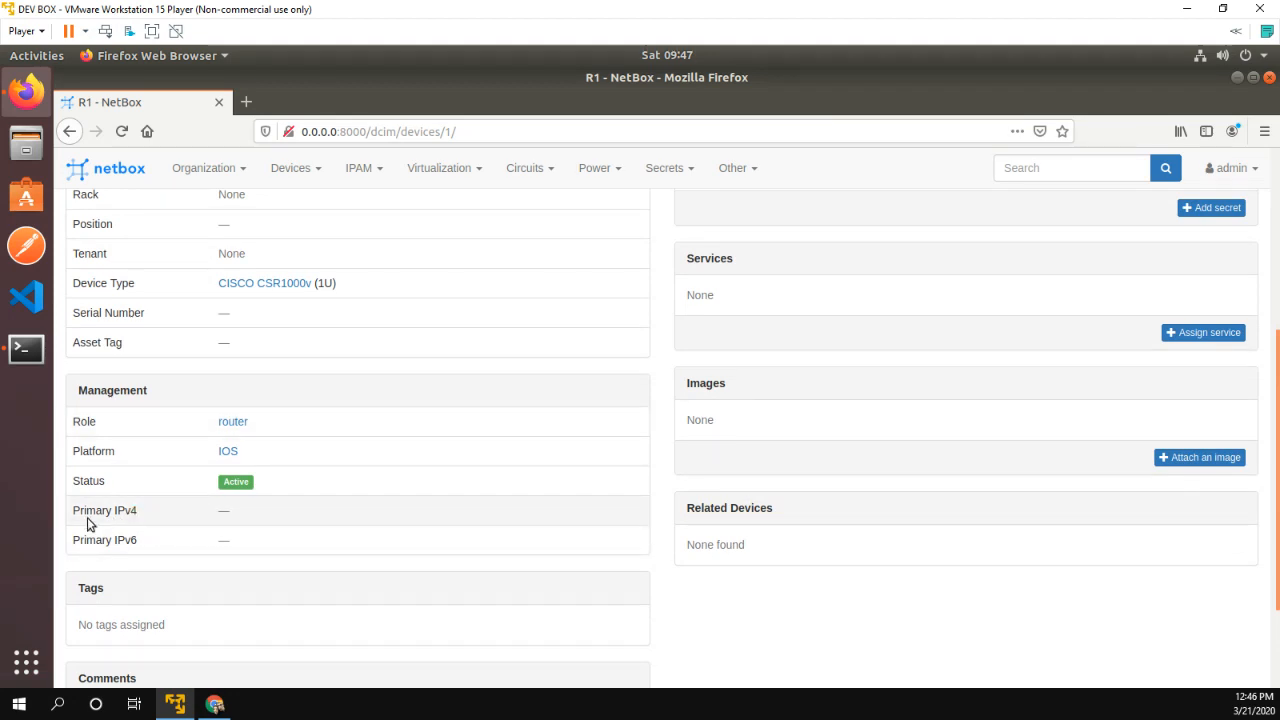
scroll("down", 3)
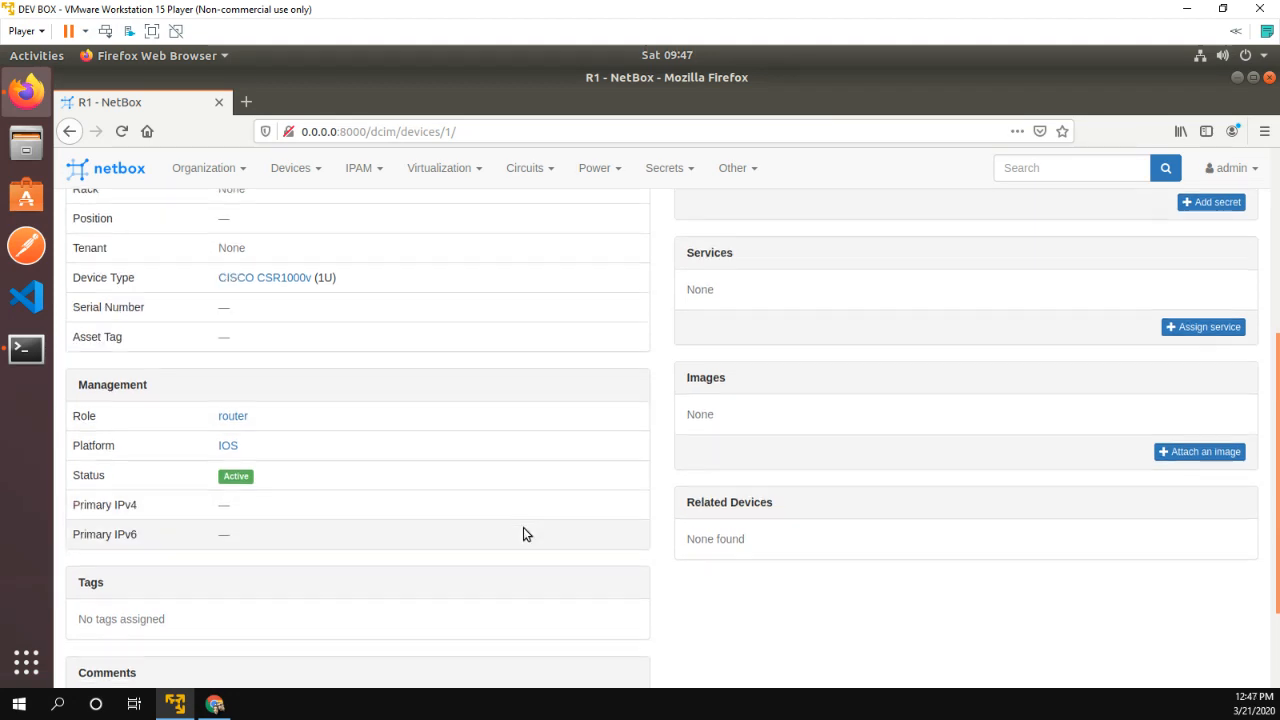
scroll("down", 3)
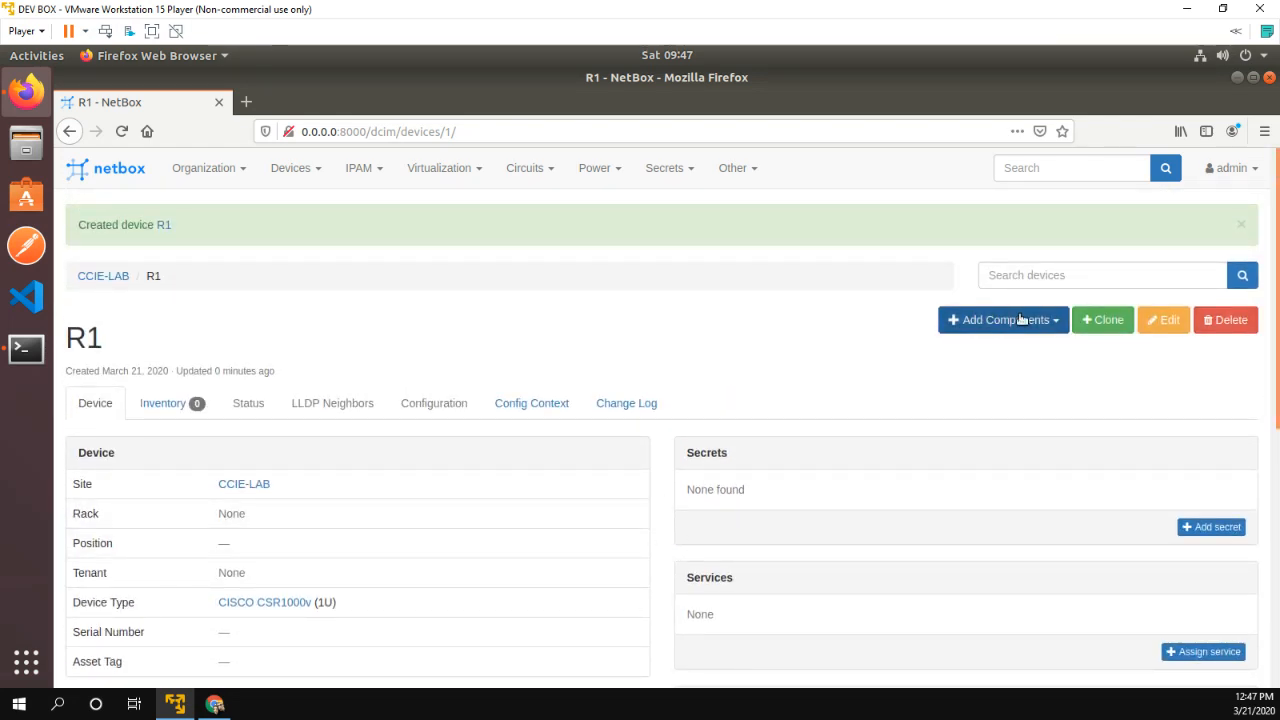
- Add interface Gig4 to R1 with type Virtual and create it
left_click(1002, 319)
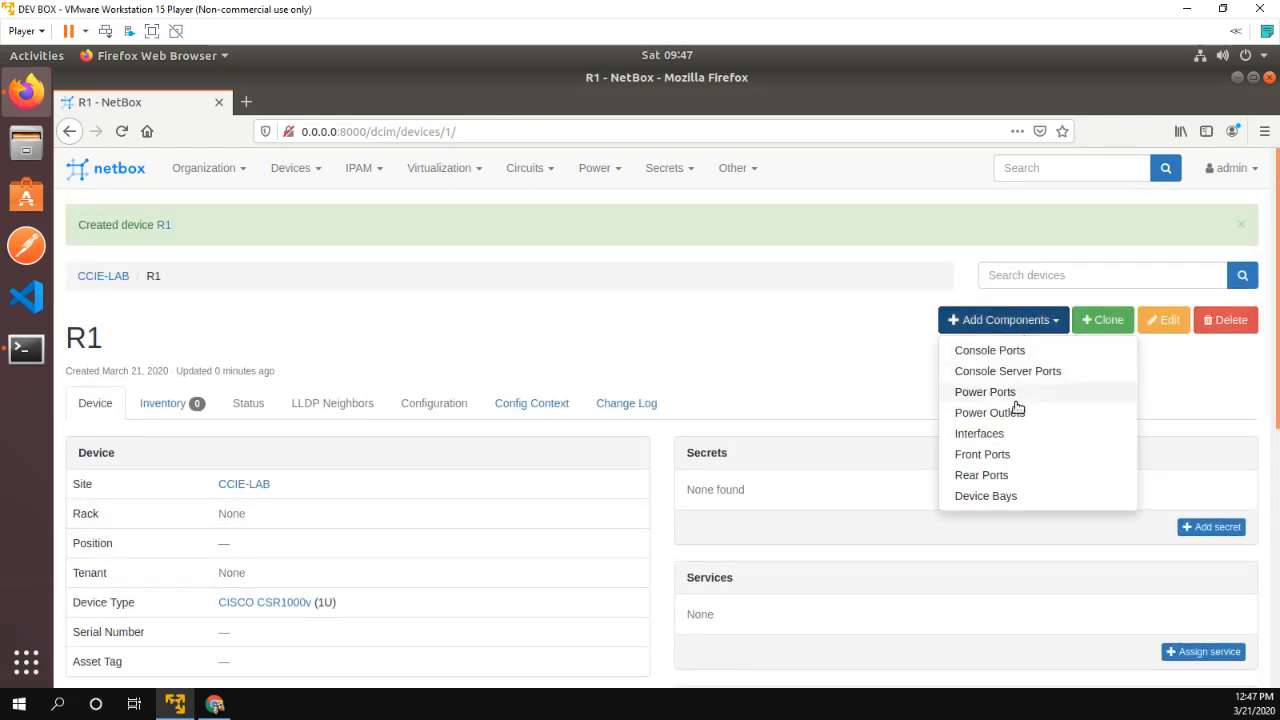
left_click(979, 433)
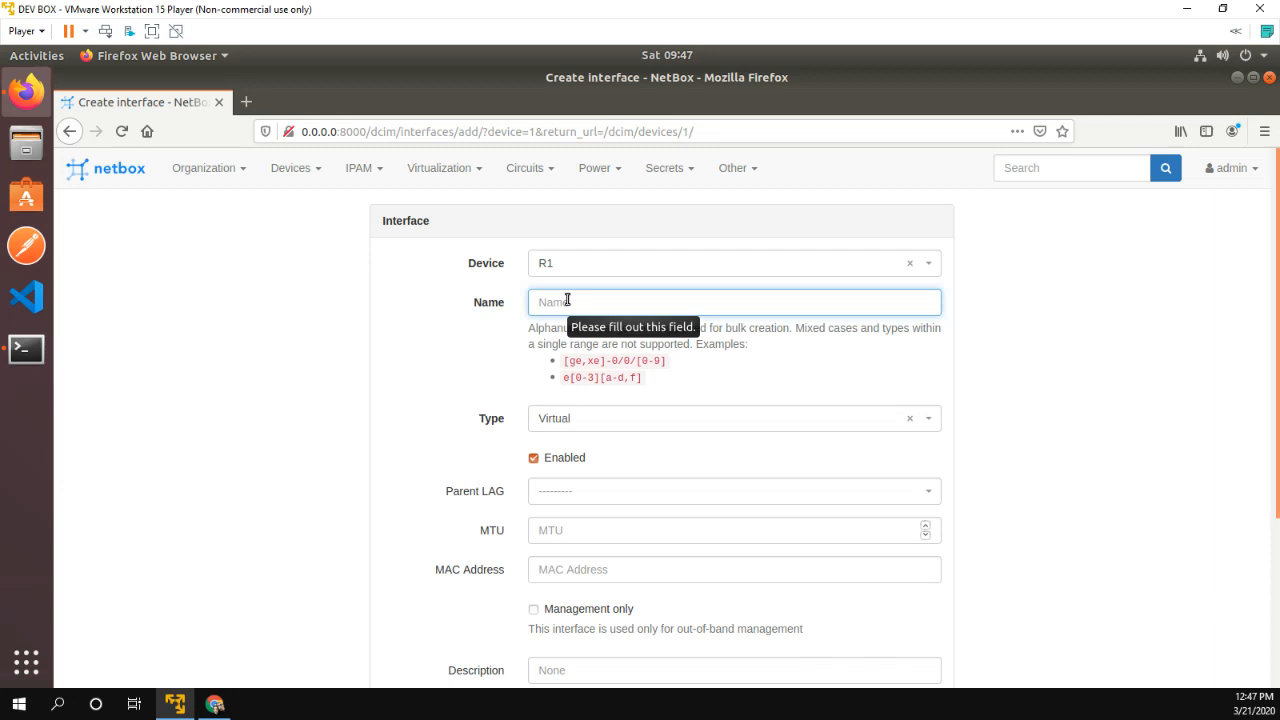
type("Gig4")
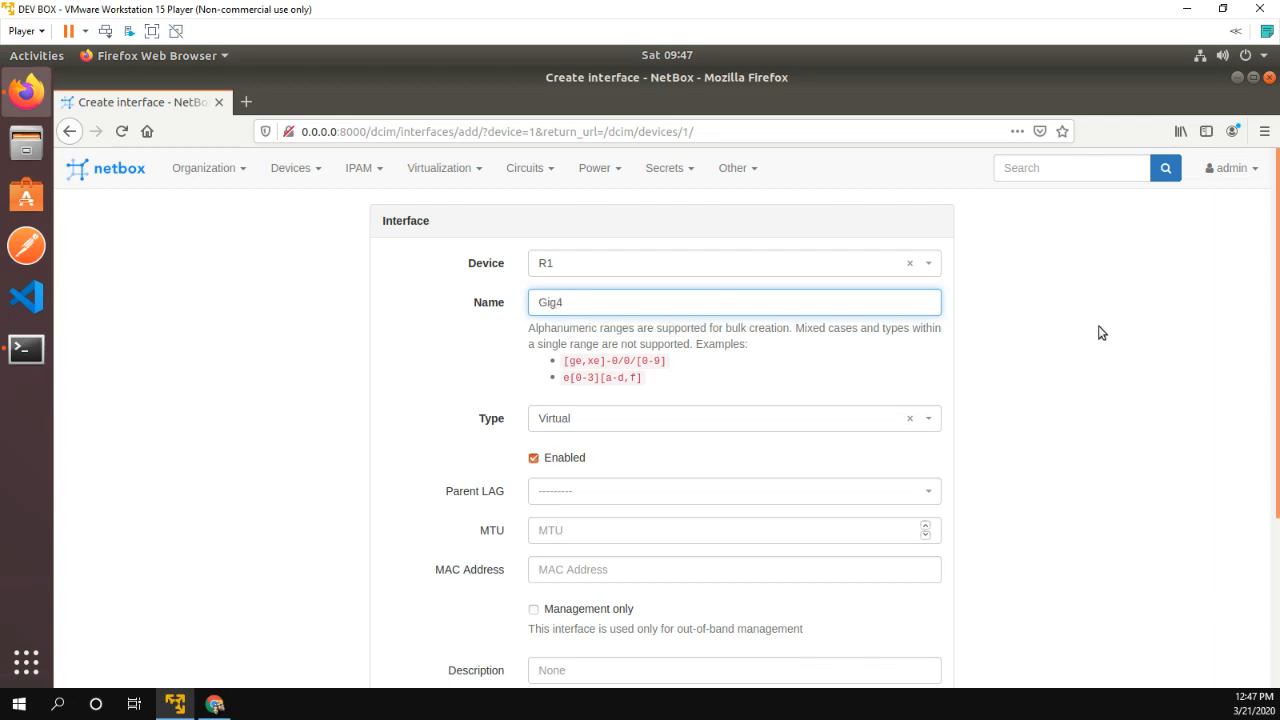
scroll("down", 3)
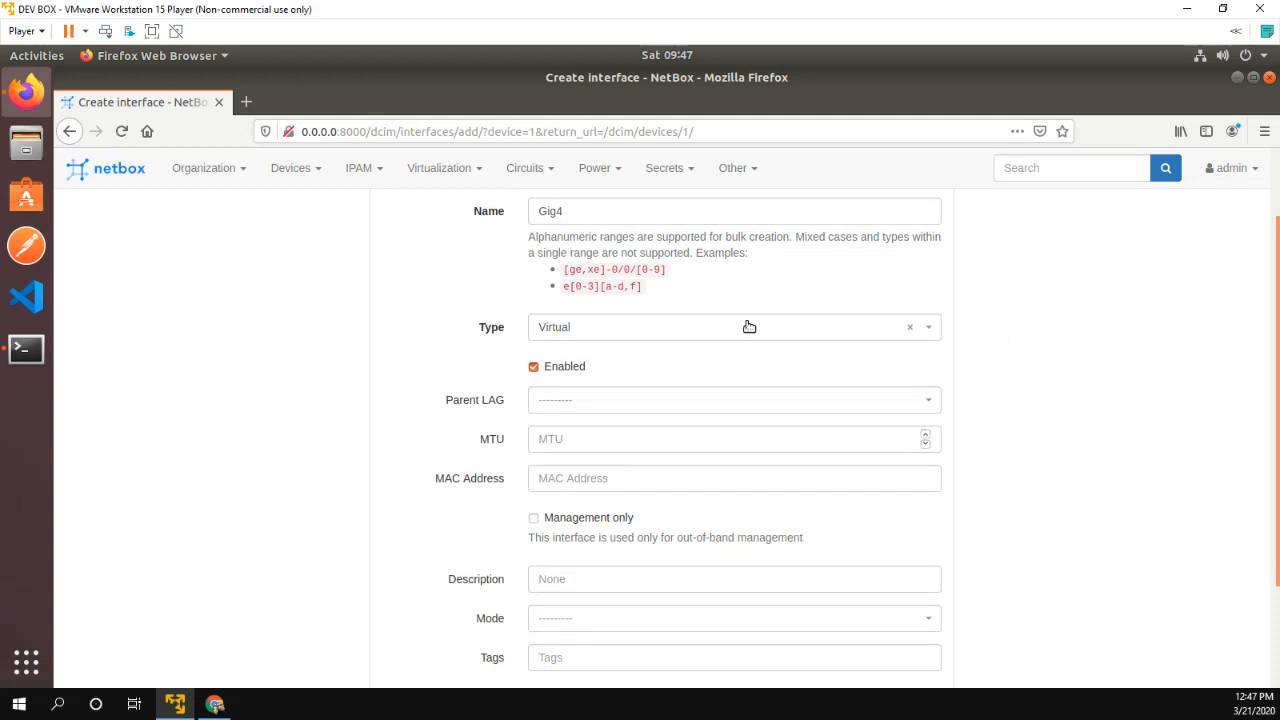
mouse_move(931, 317)
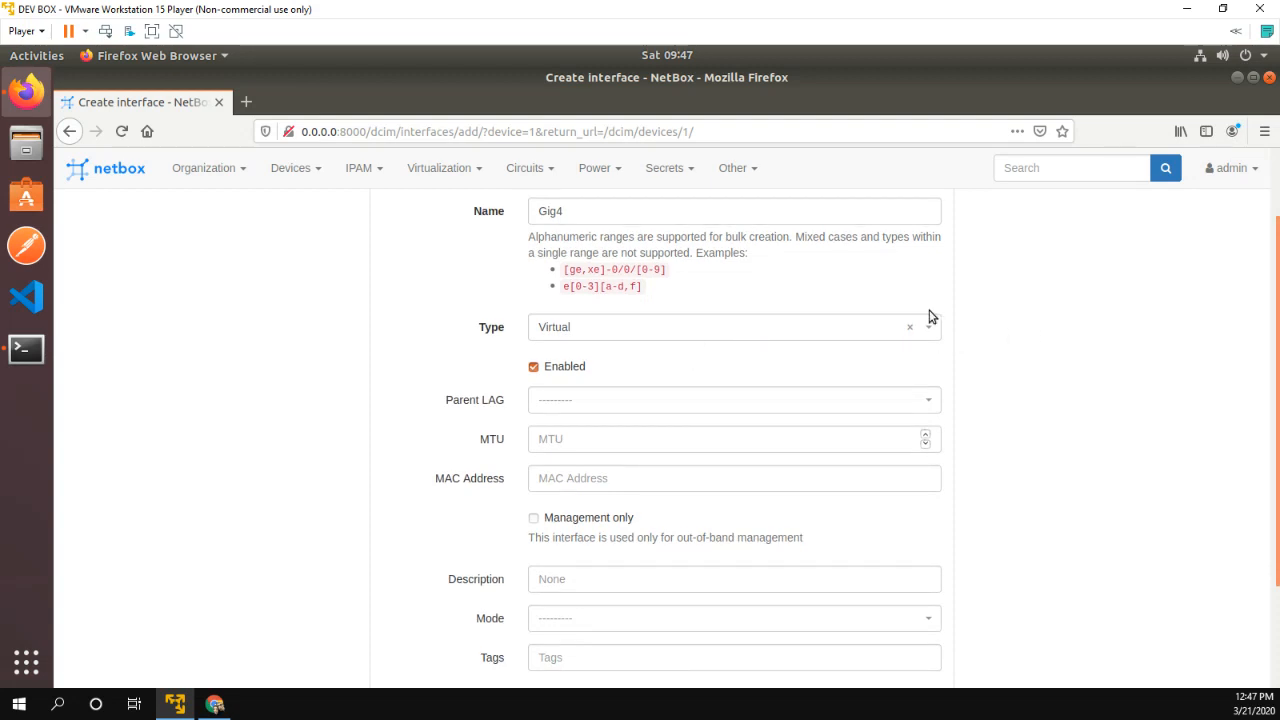
left_click(733, 327)
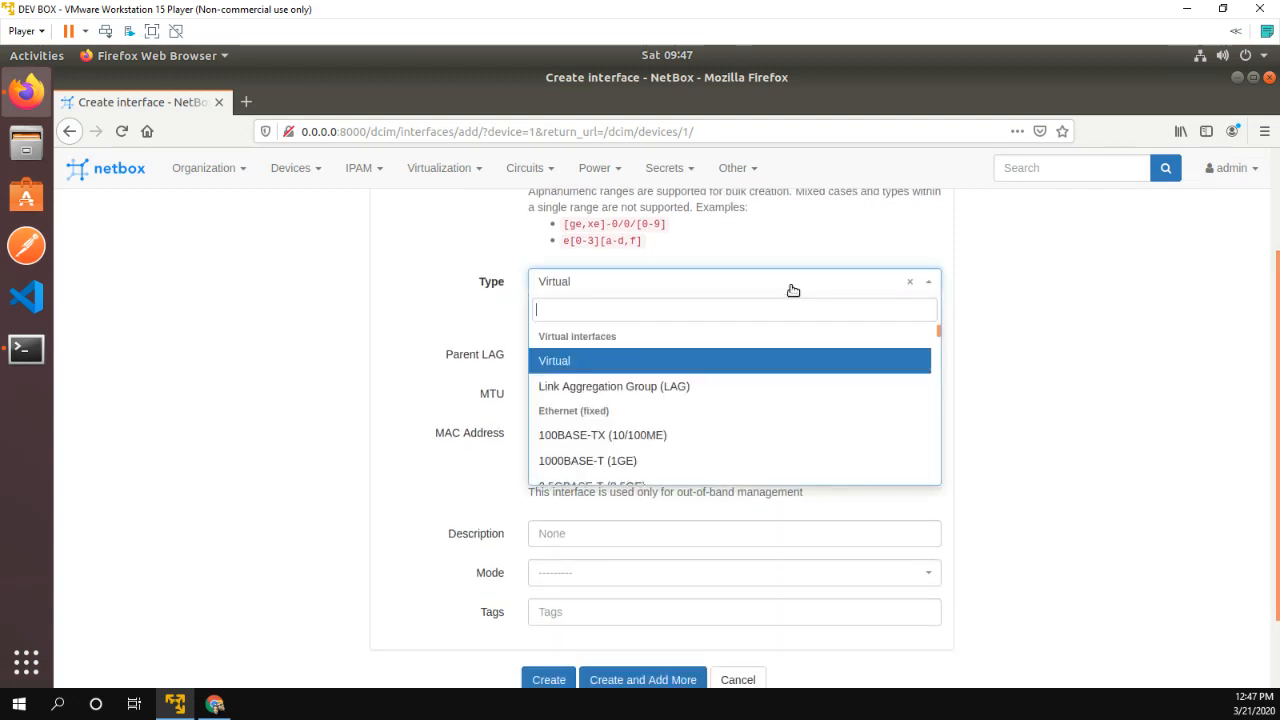
scroll("down", 3)
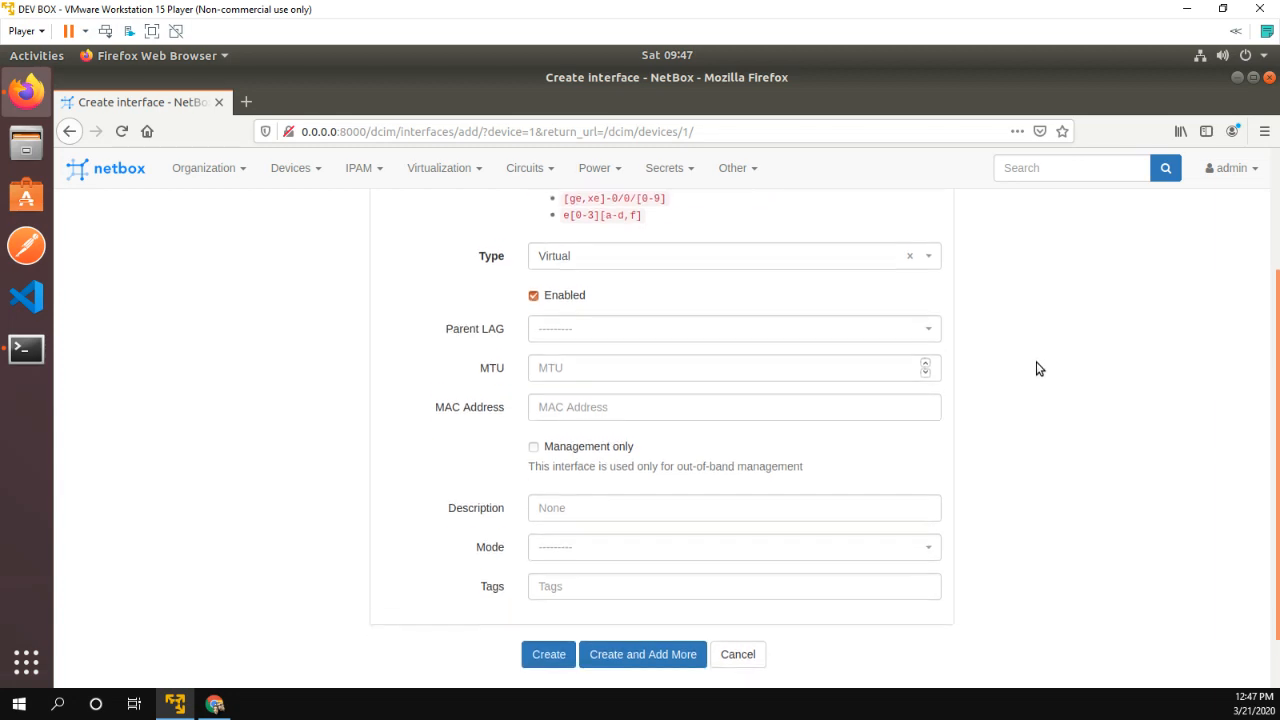
scroll("down", 3)
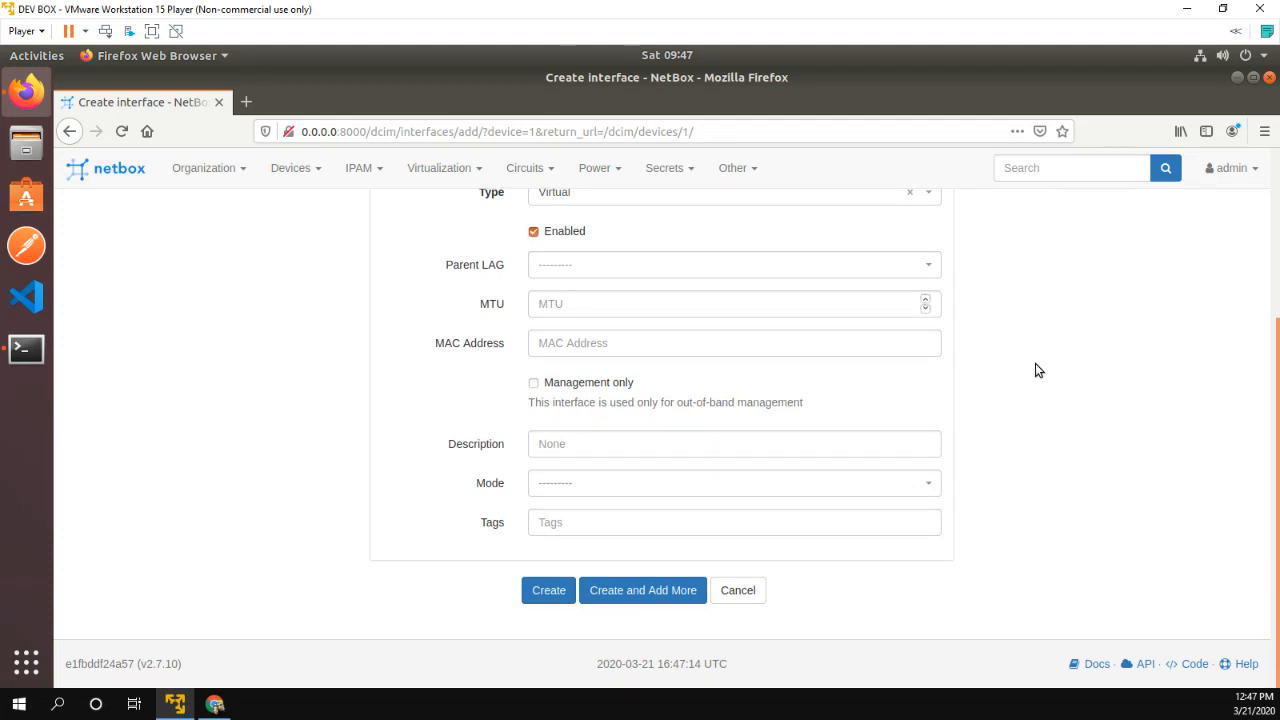
mouse_move(1055, 371)
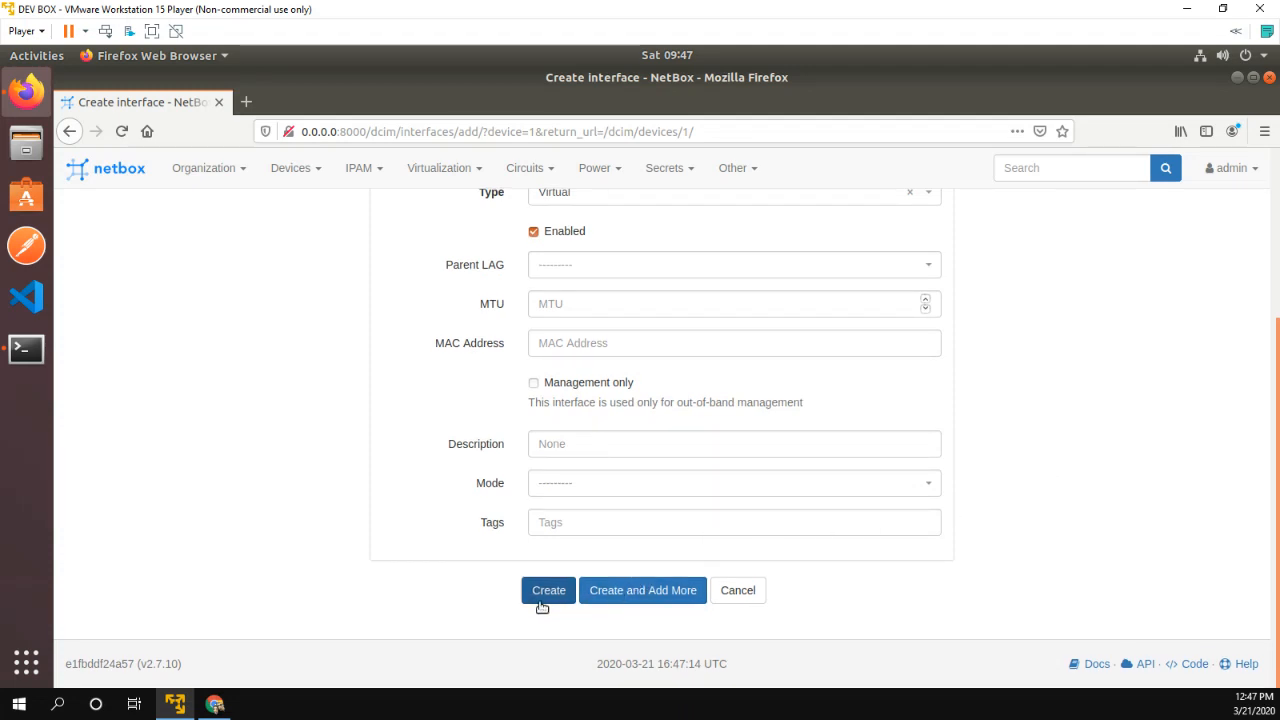
left_click(548, 590)
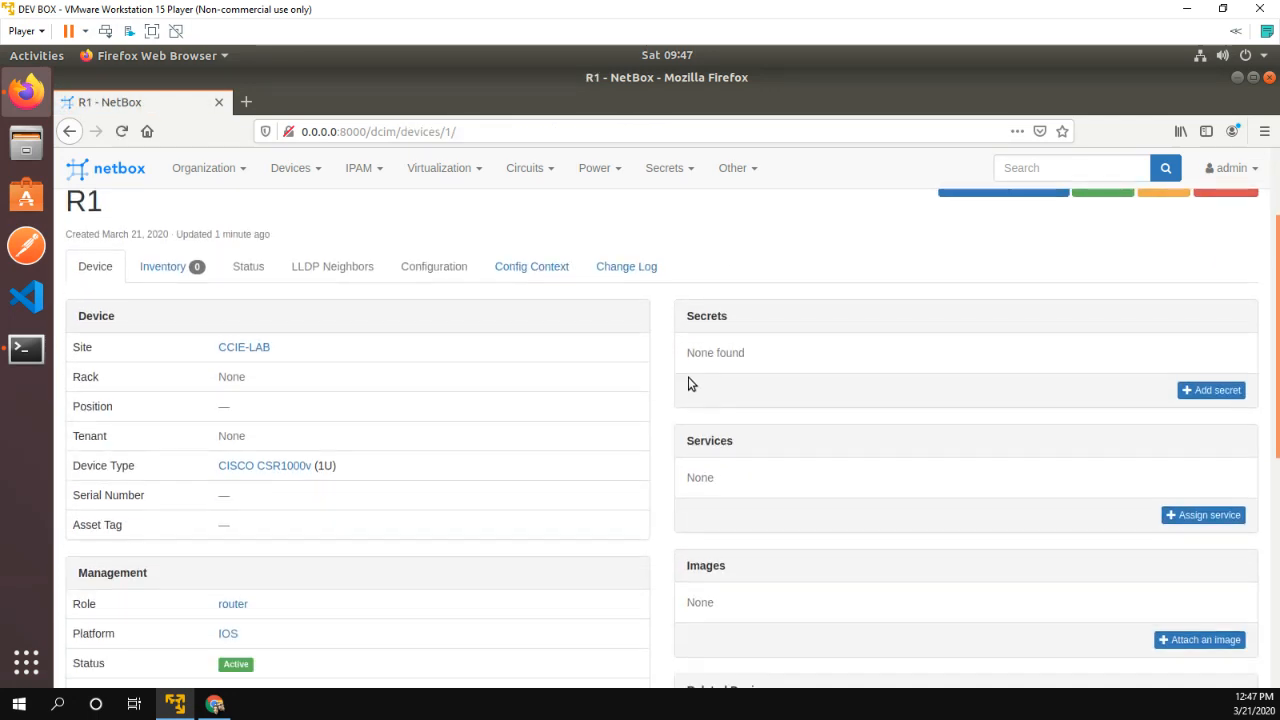
- Open the add-IP-address form from Gig4's row in R1's Interfaces panel
scroll("down", 3)
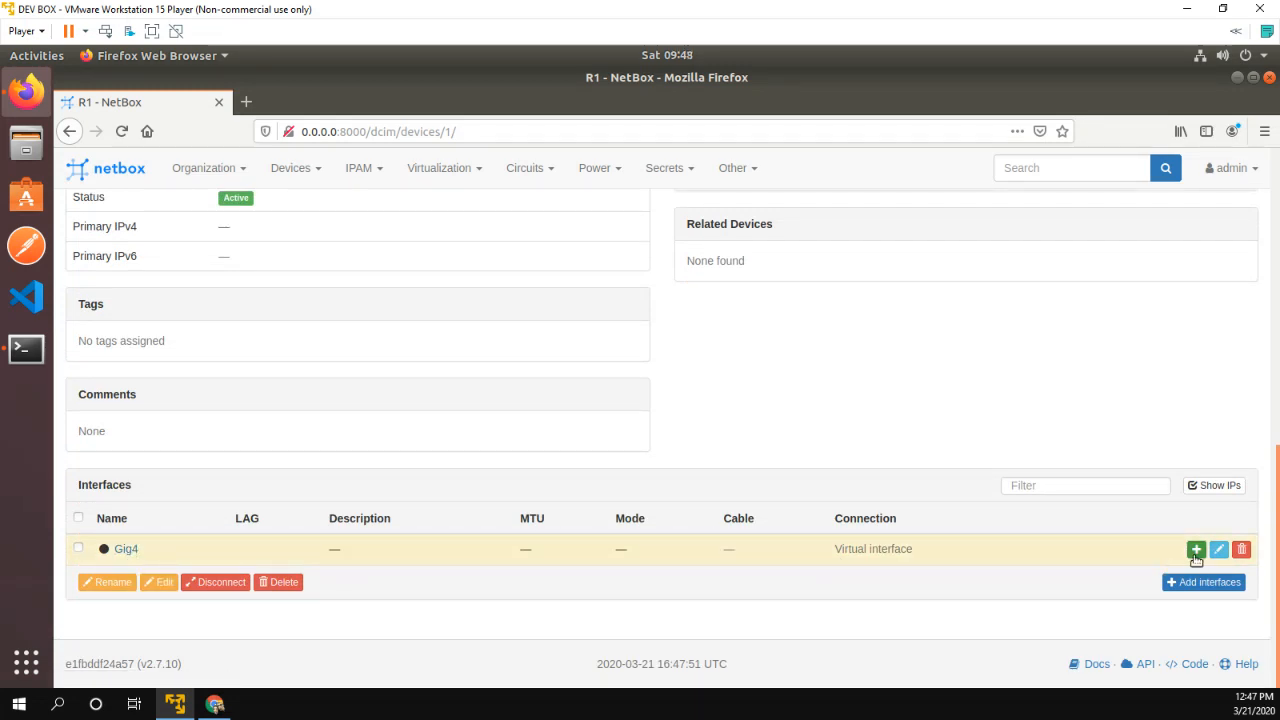
left_click(1196, 549)
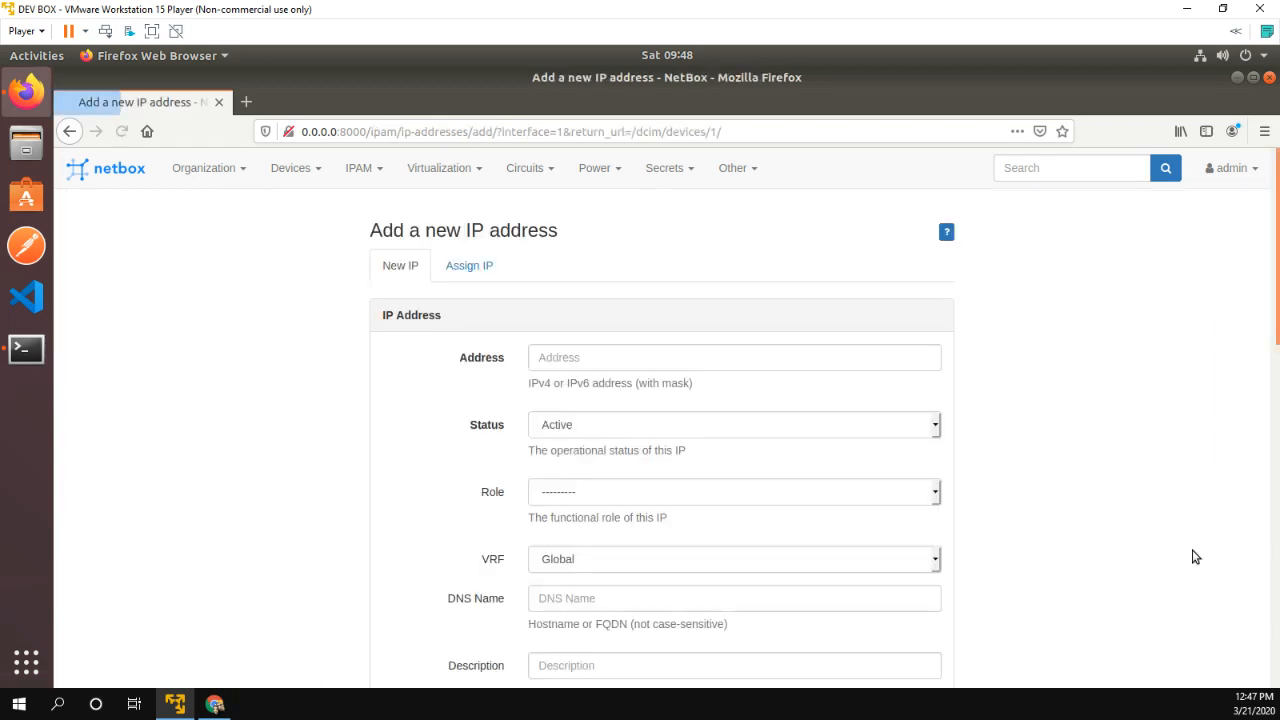
- Enter address 10.2.2.101/24 with description MGMT
left_click(734, 357)
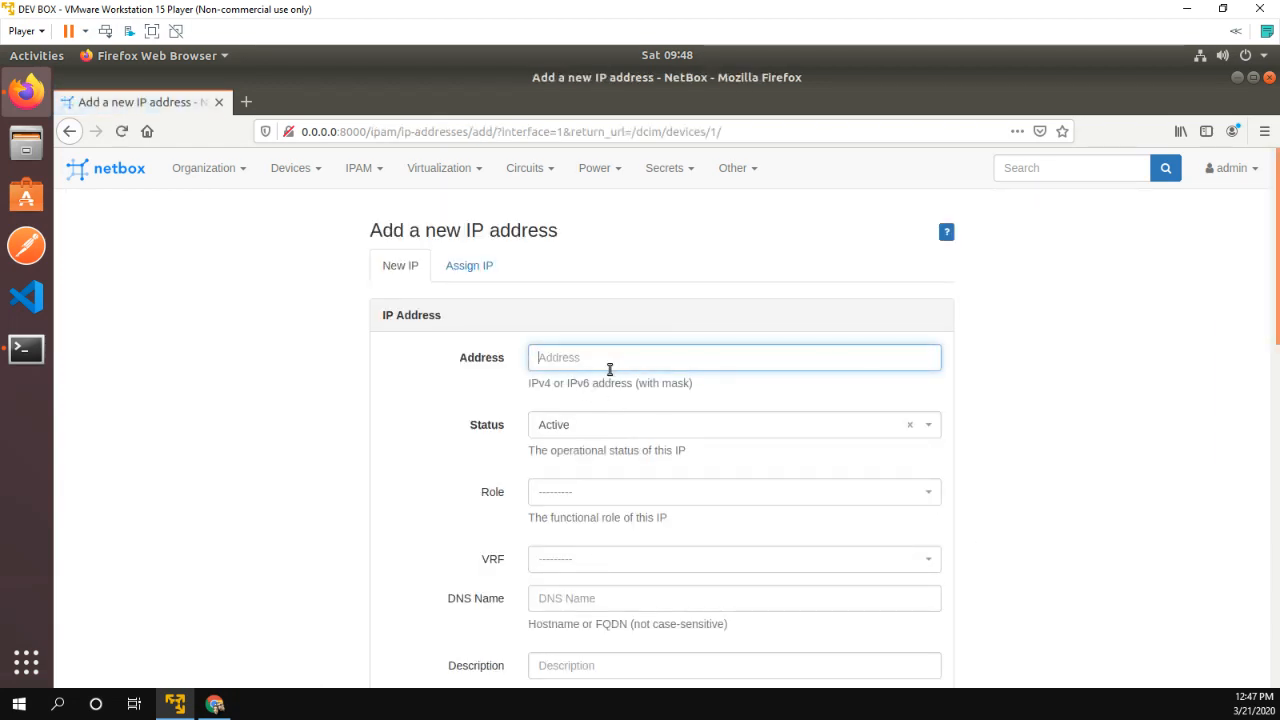
type("10.2.2.101")
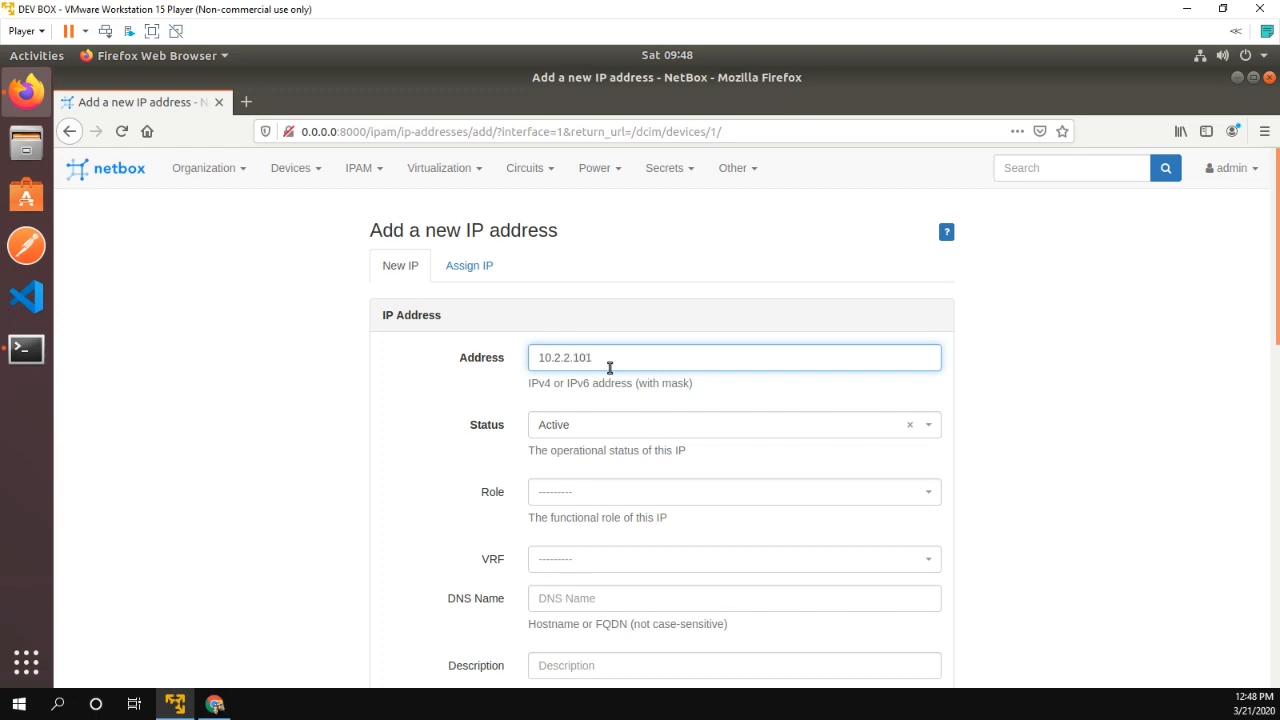
type("/")
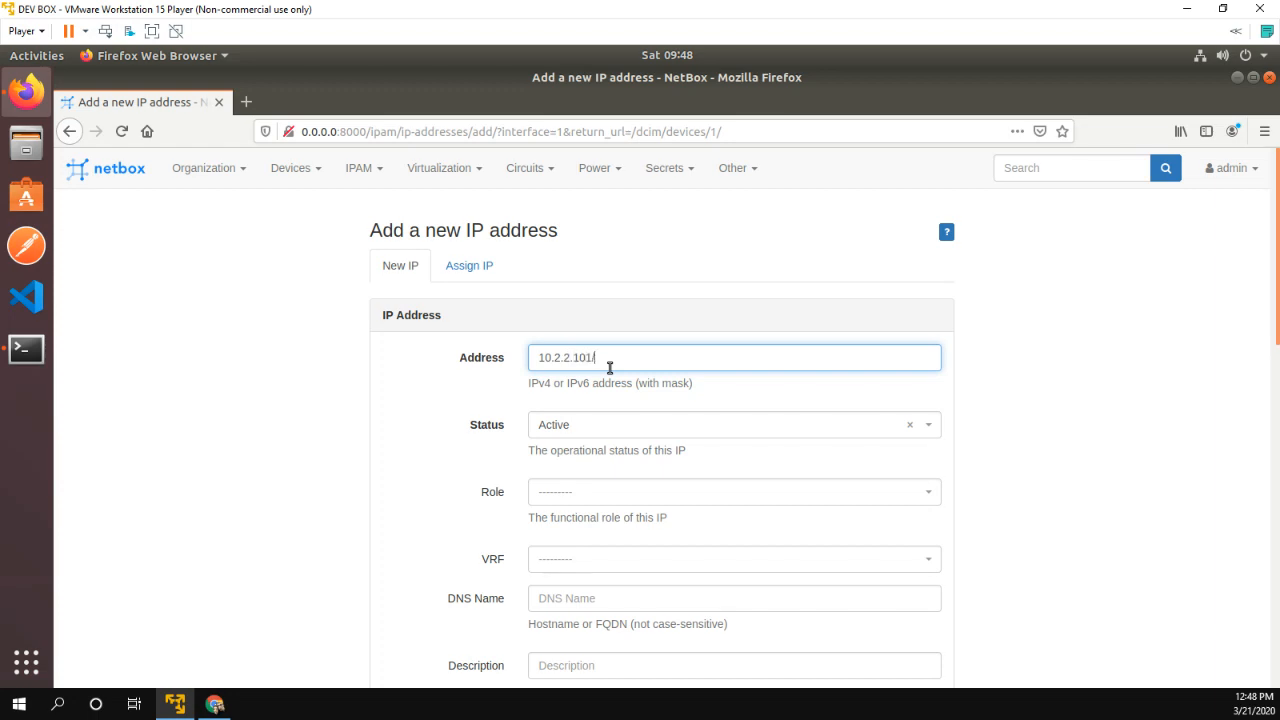
type("24")
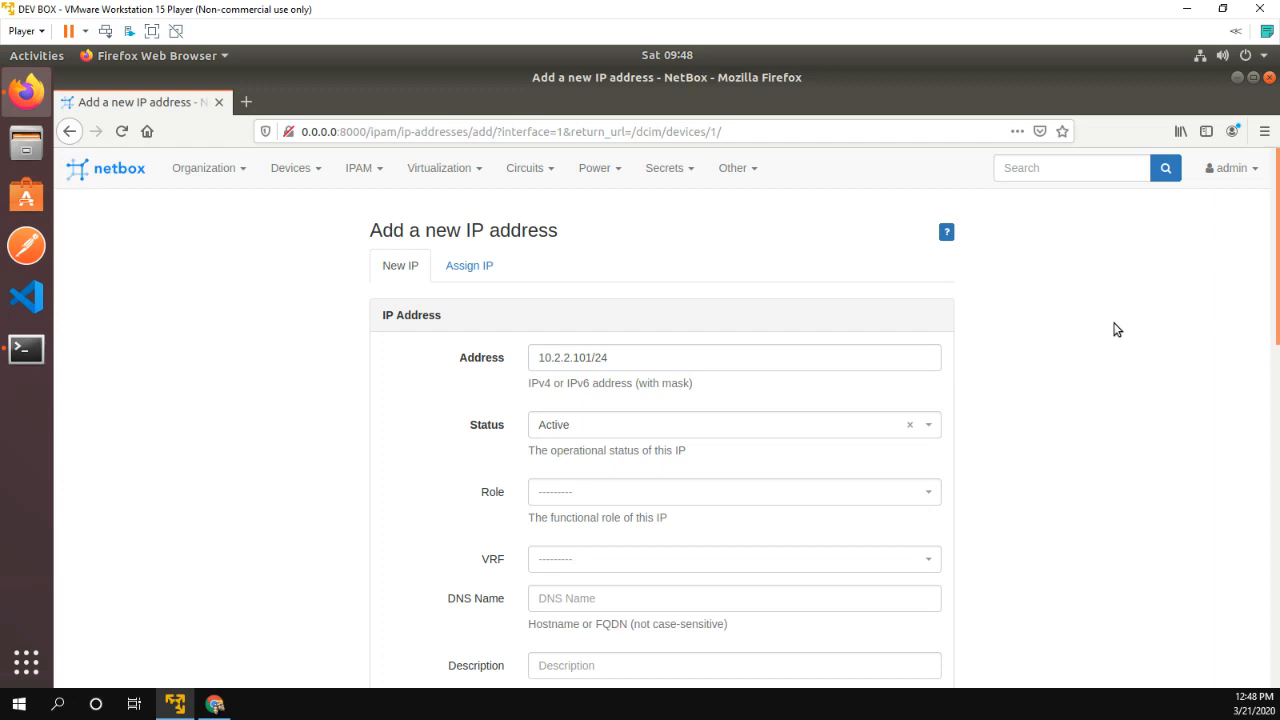
scroll("down", 3)
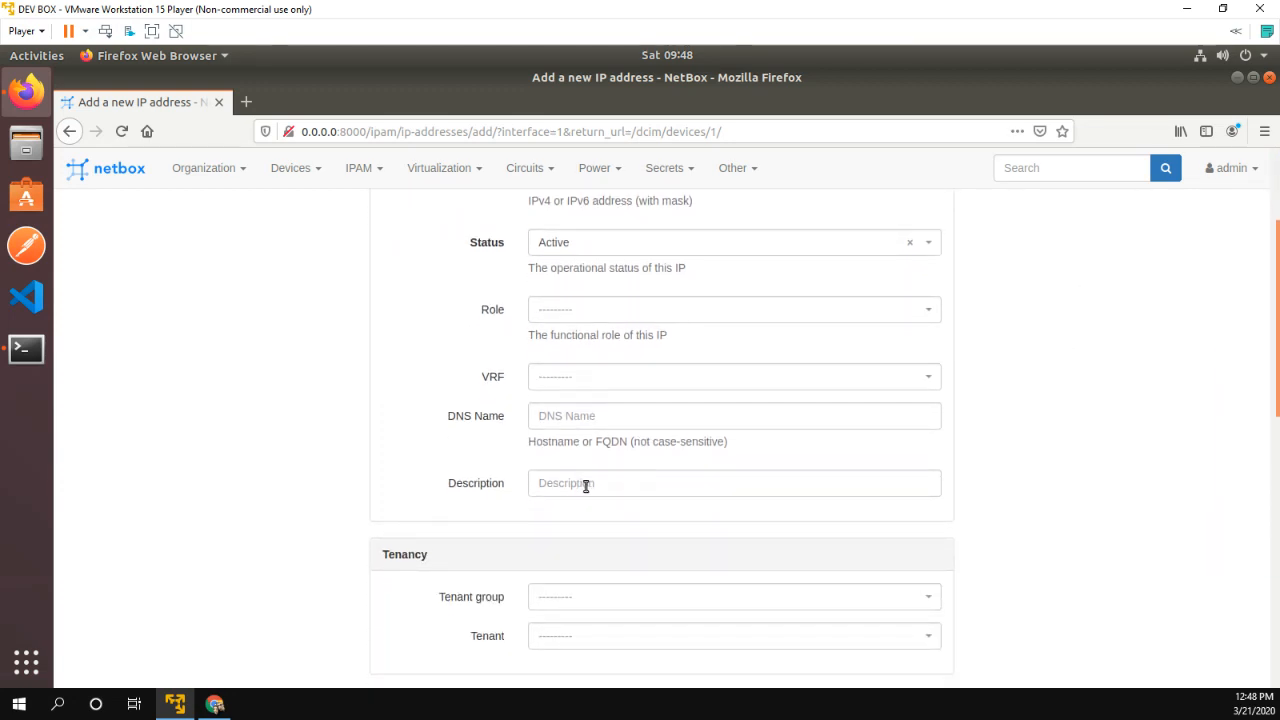
type("MGMT")
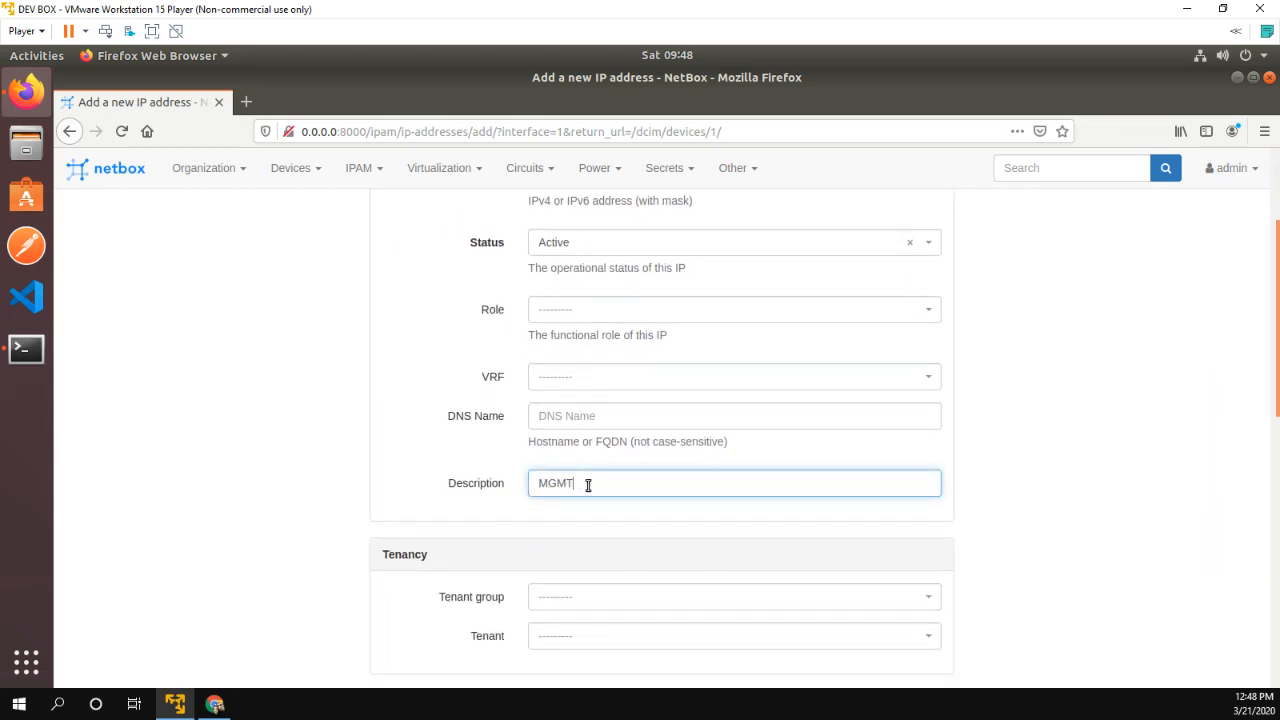
- Mark the address as R1's primary IP and save the record
scroll("down", 3)
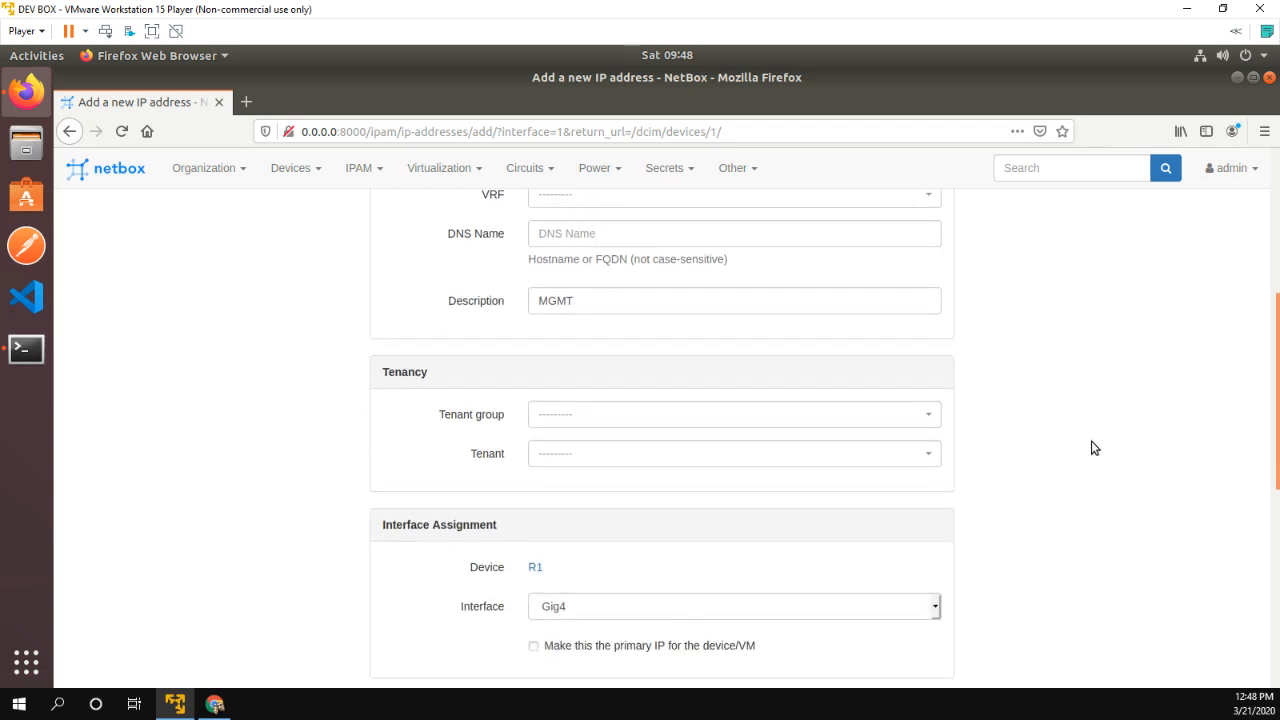
scroll("down", 3)
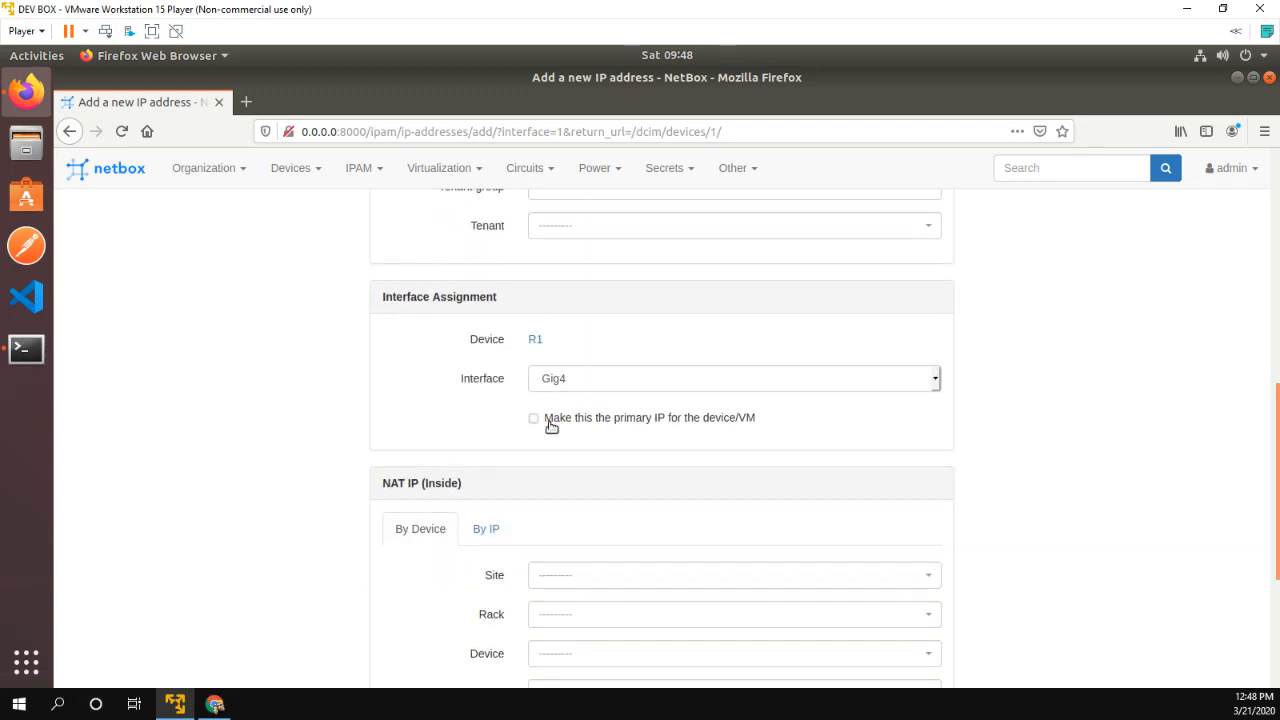
left_click(533, 418)
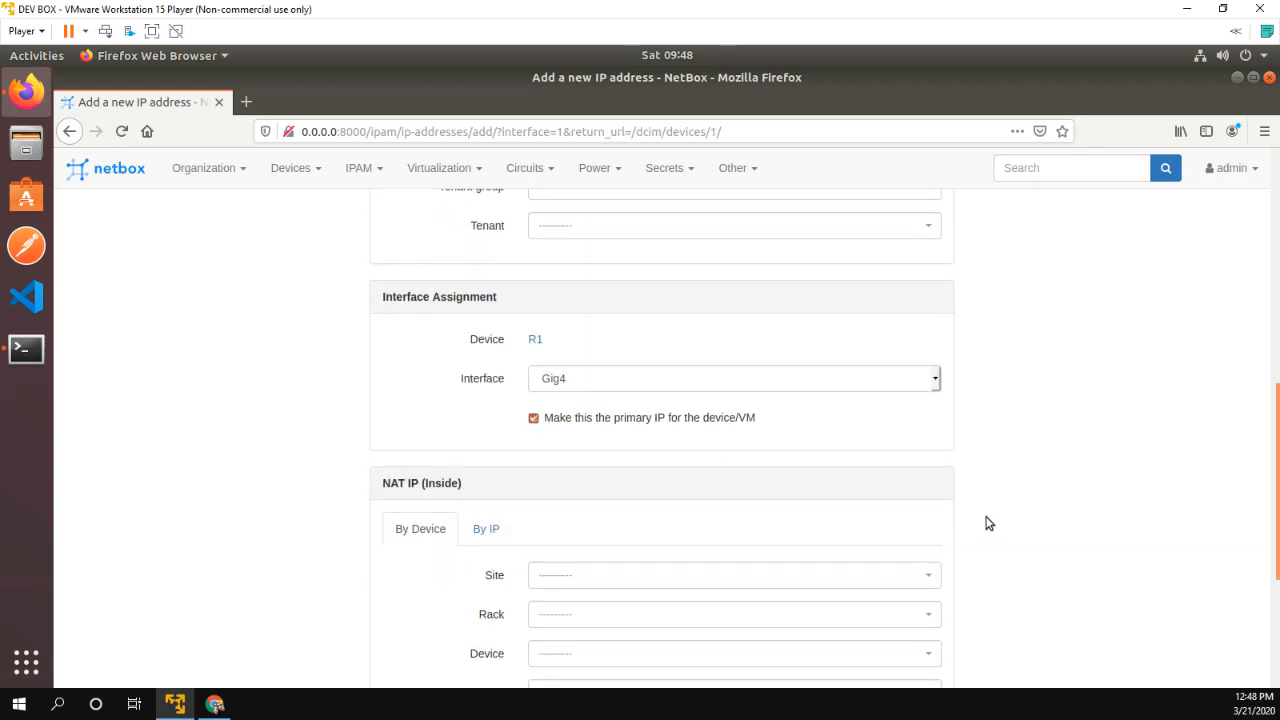
scroll("down", 3)
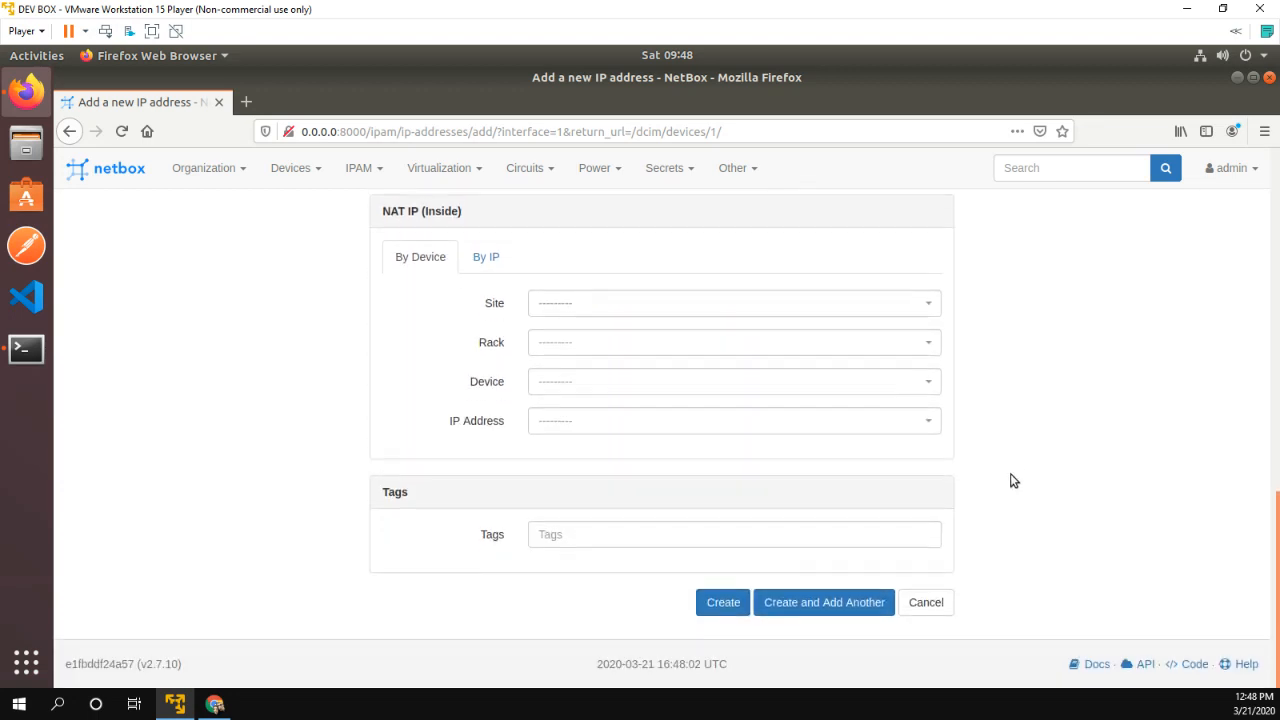
left_click(722, 602)
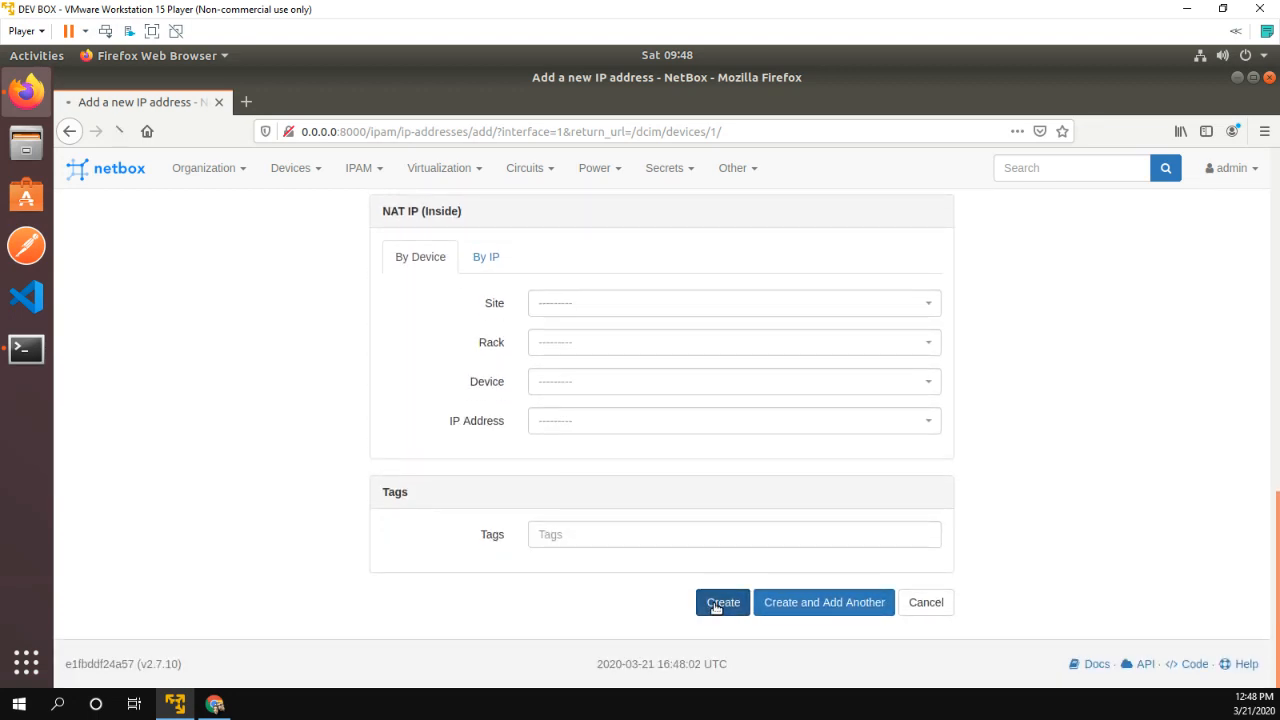
left_click(722, 602)
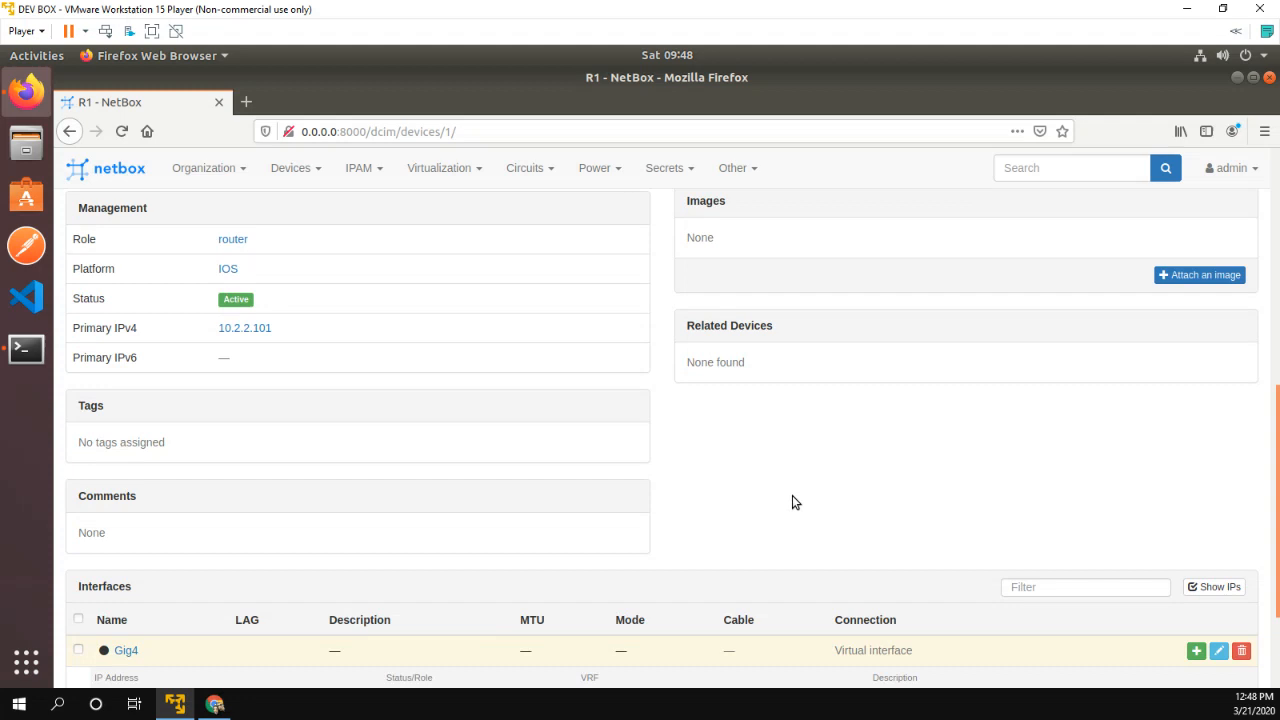
- Review Gig4's 10.2.2.101/24 row on R1's page, then head to the CCIE-LAB site
scroll("down", 3)
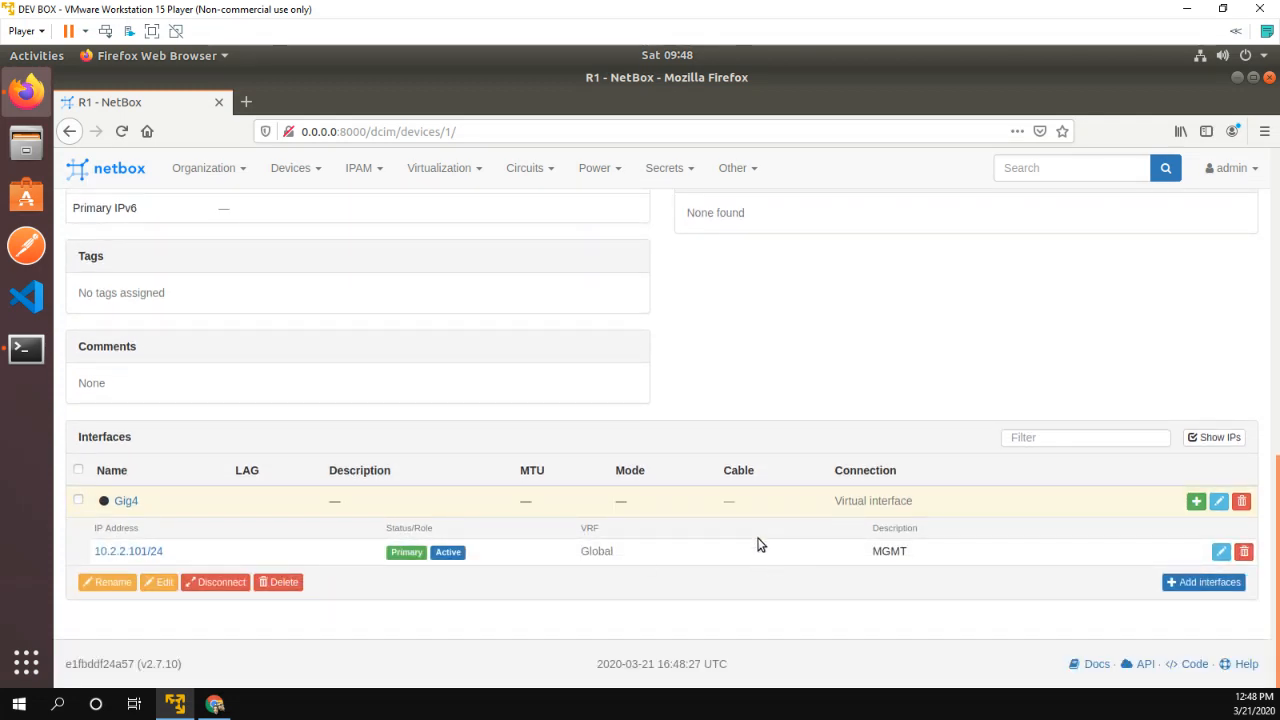
scroll("up", 3)
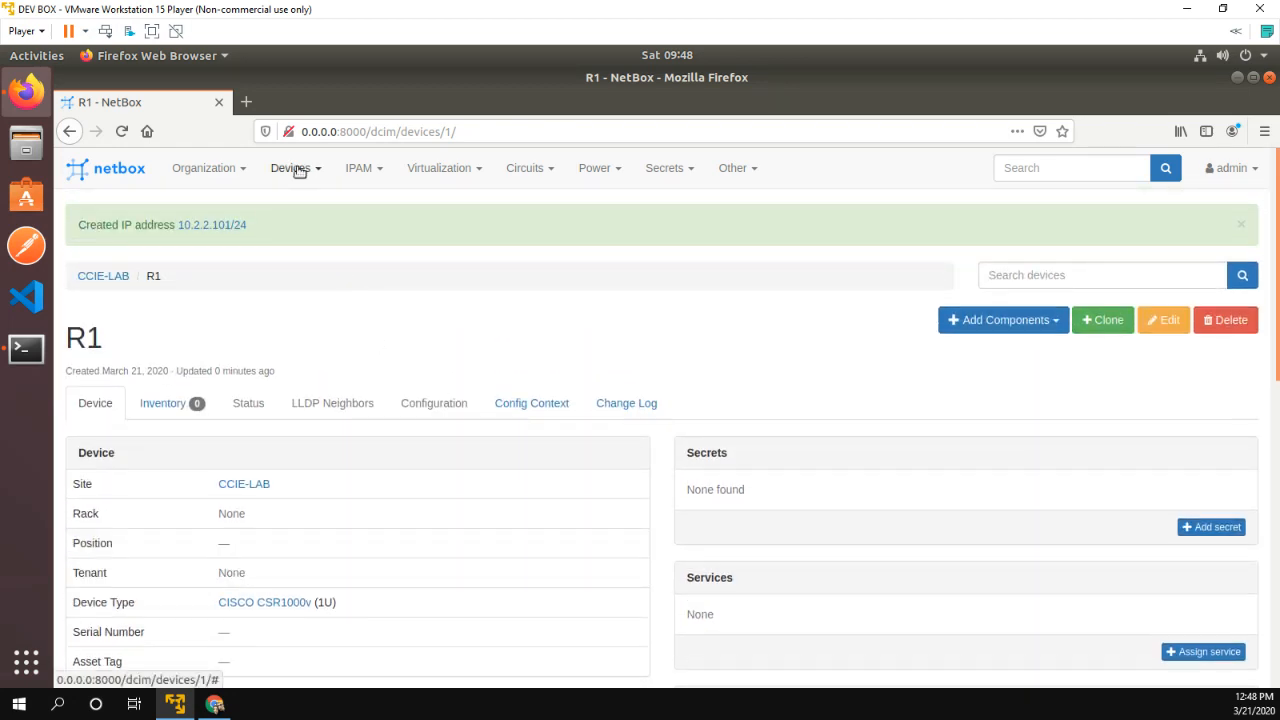
left_click(290, 167)
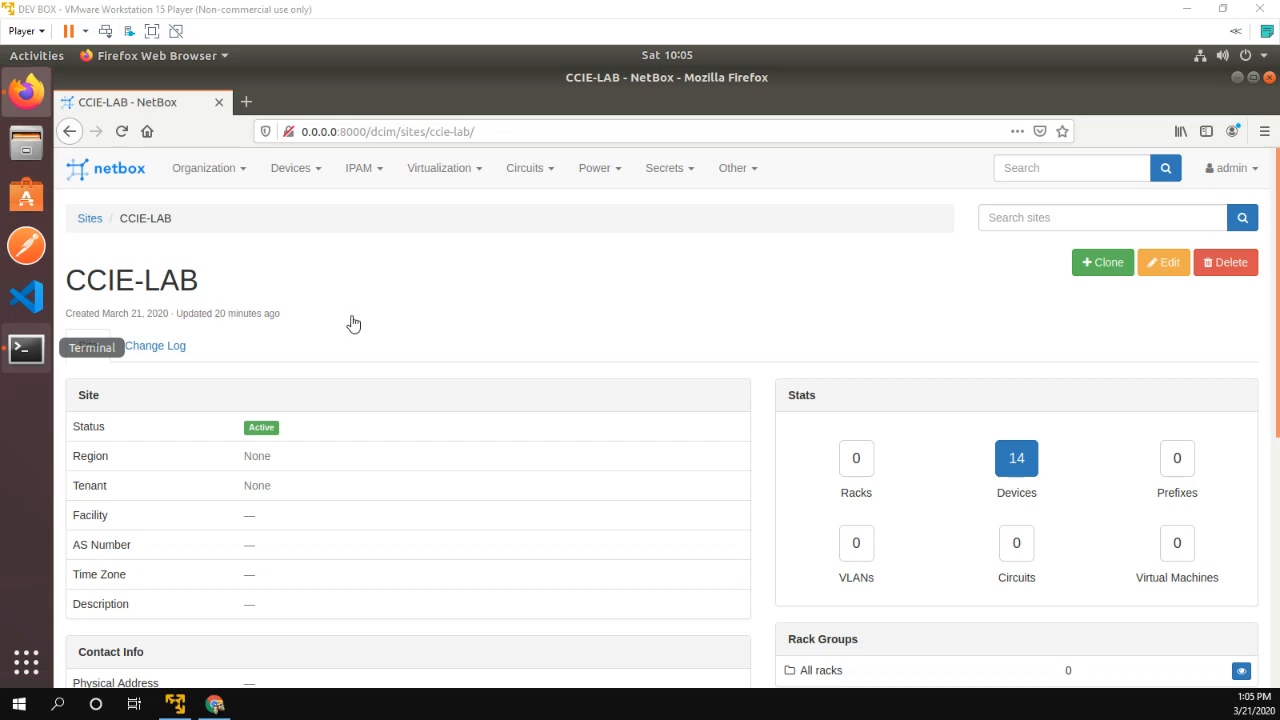
mouse_move(90, 218)
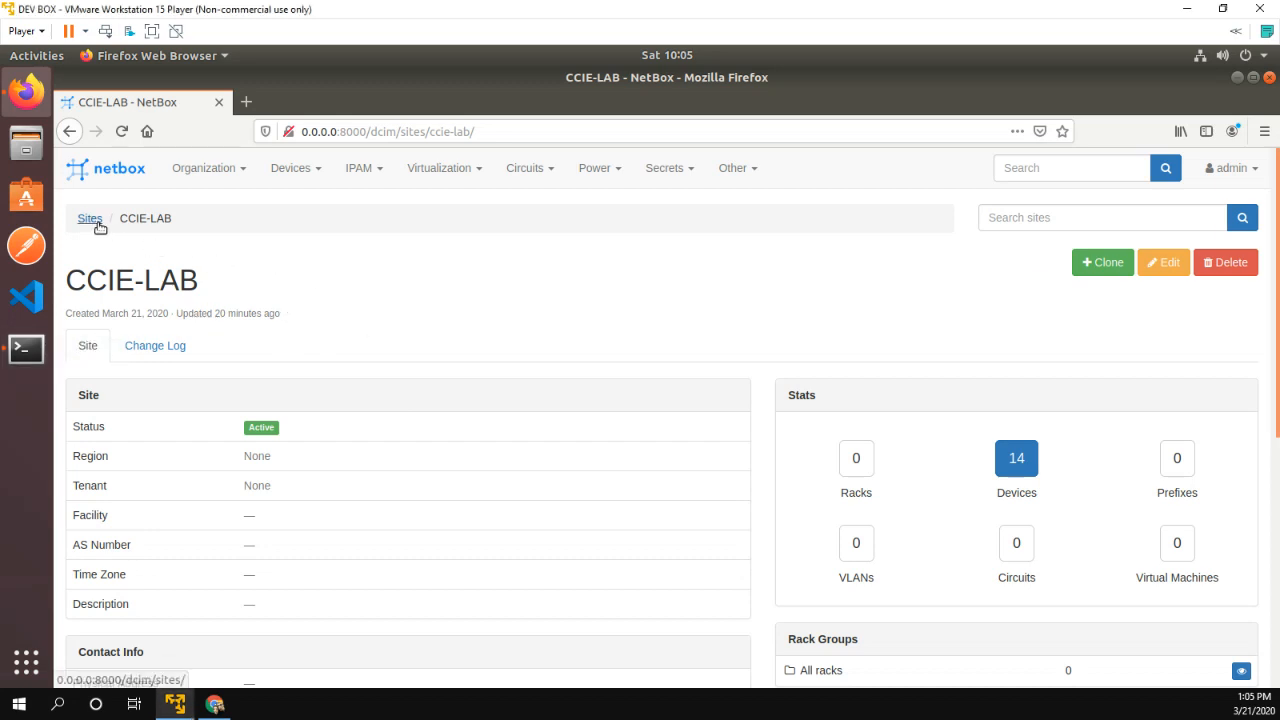
mouse_move(191, 233)
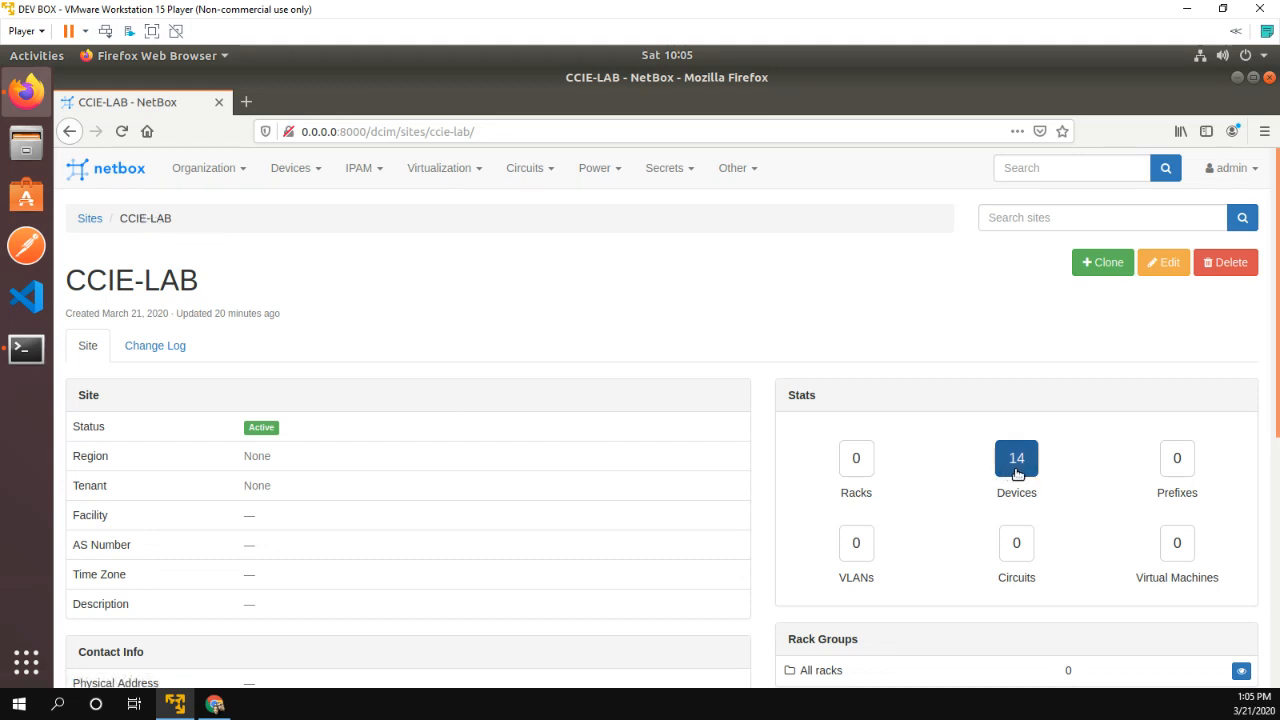
- Open the CCIE-LAB site's device list from its Devices count of 14
left_click(1016, 459)
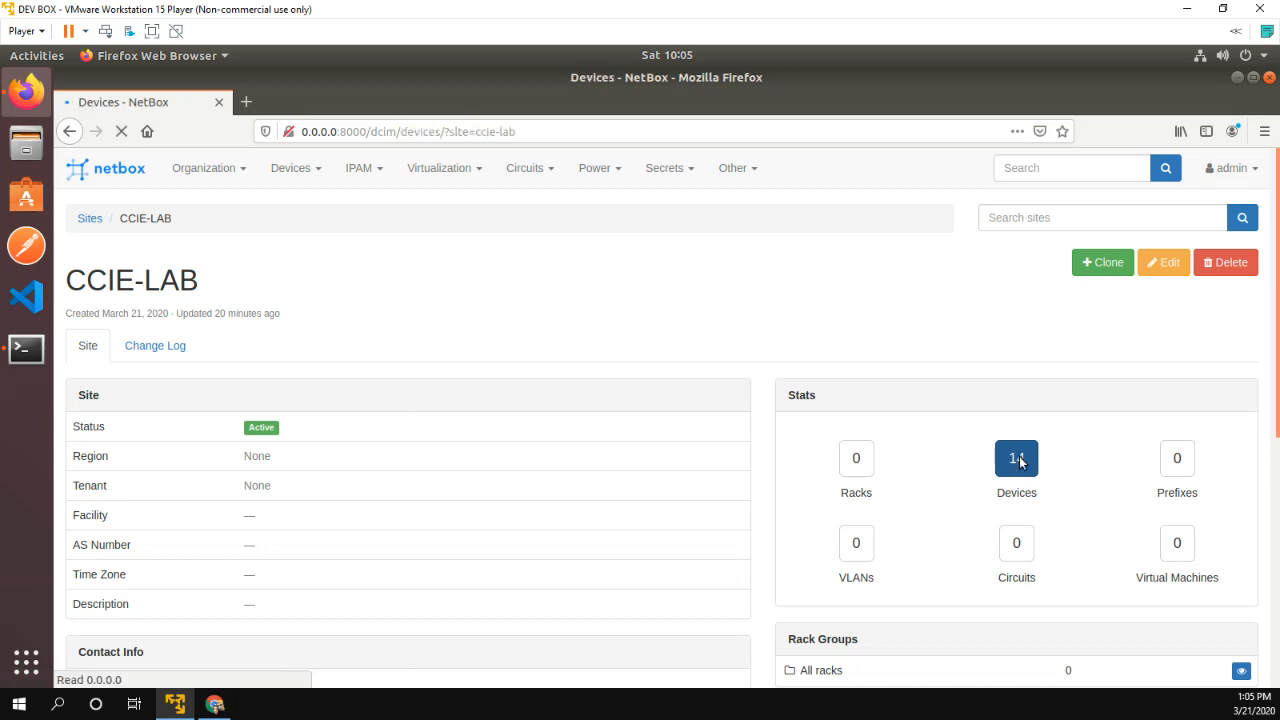
left_click(1016, 458)
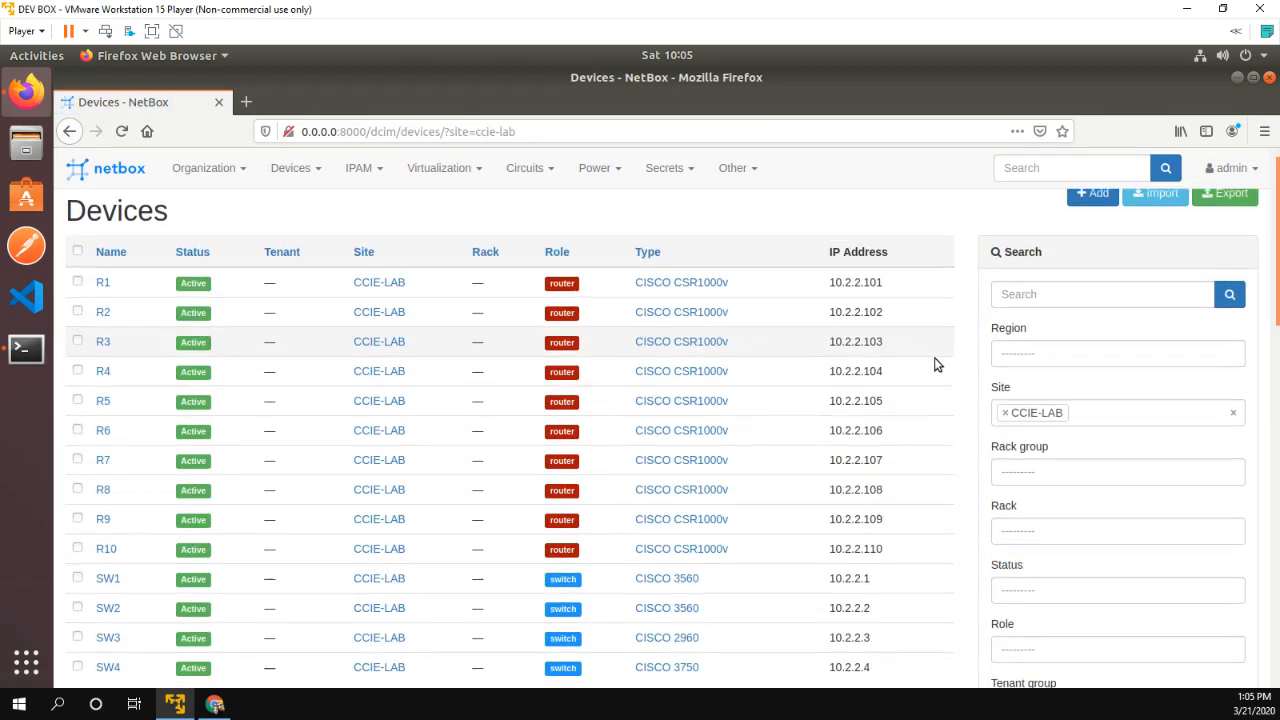
scroll("down", 3)
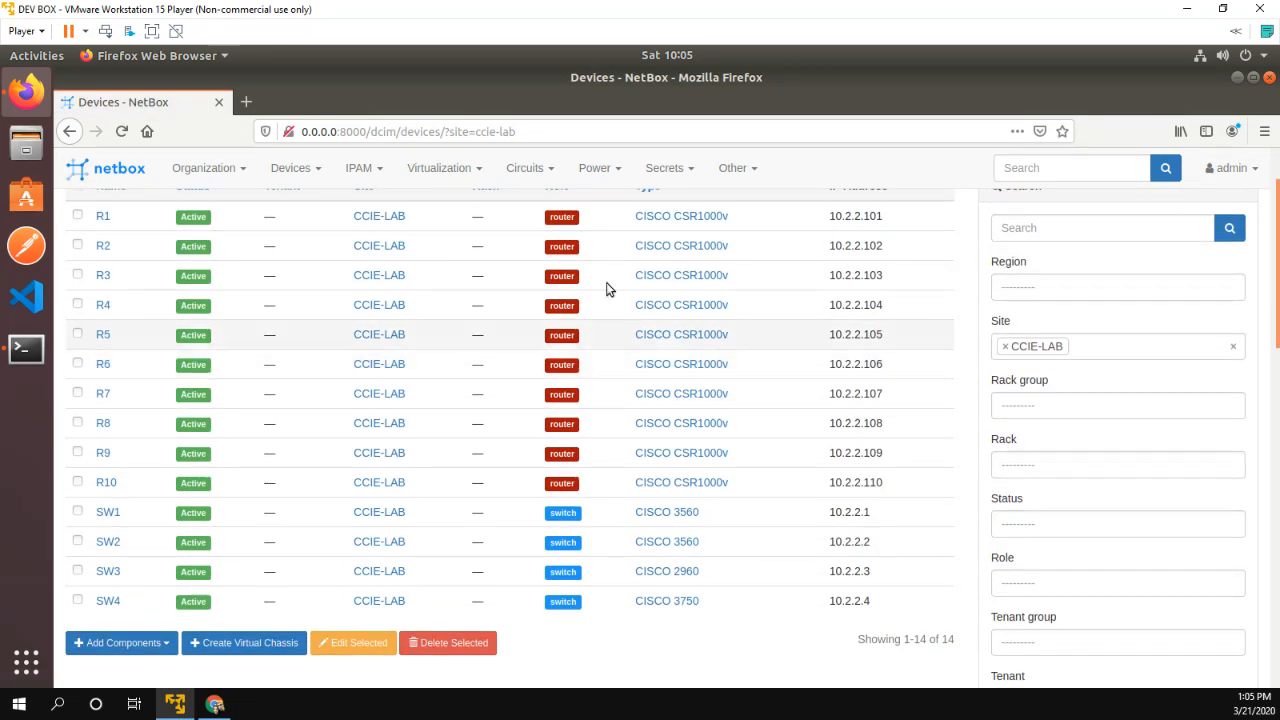
mouse_move(110, 345)
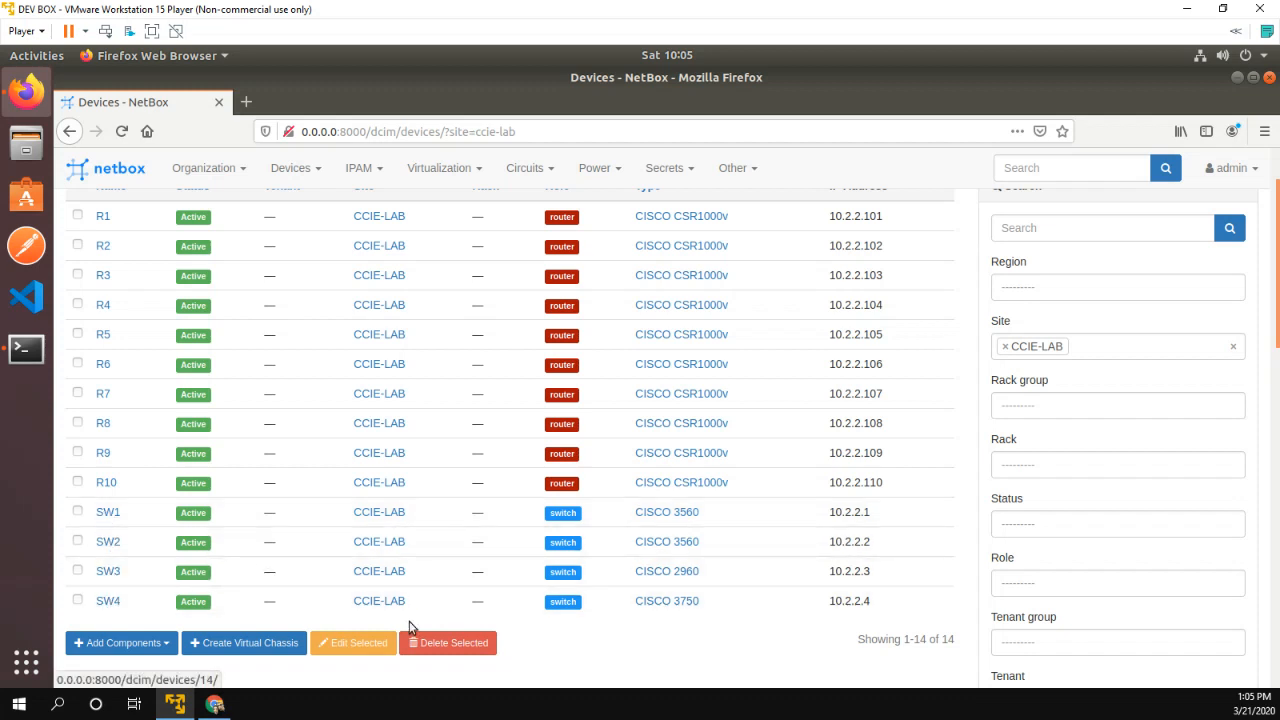
mouse_move(850, 600)
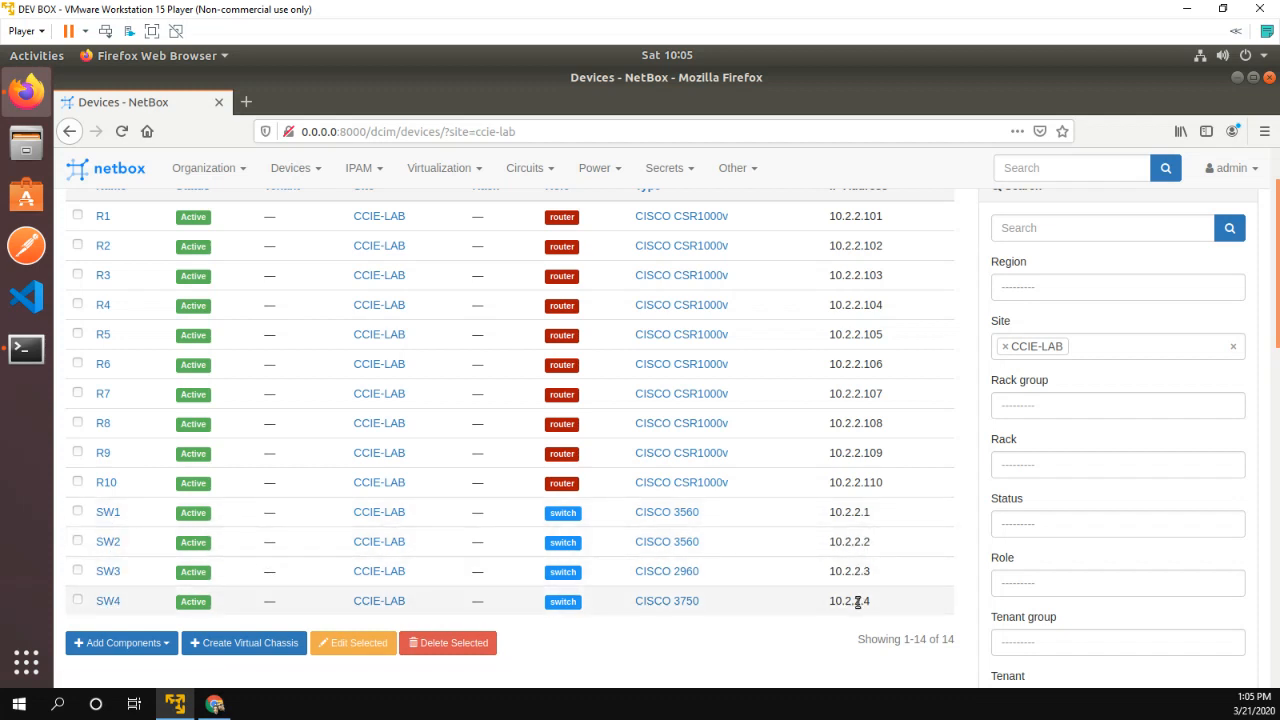
mouse_move(830, 570)
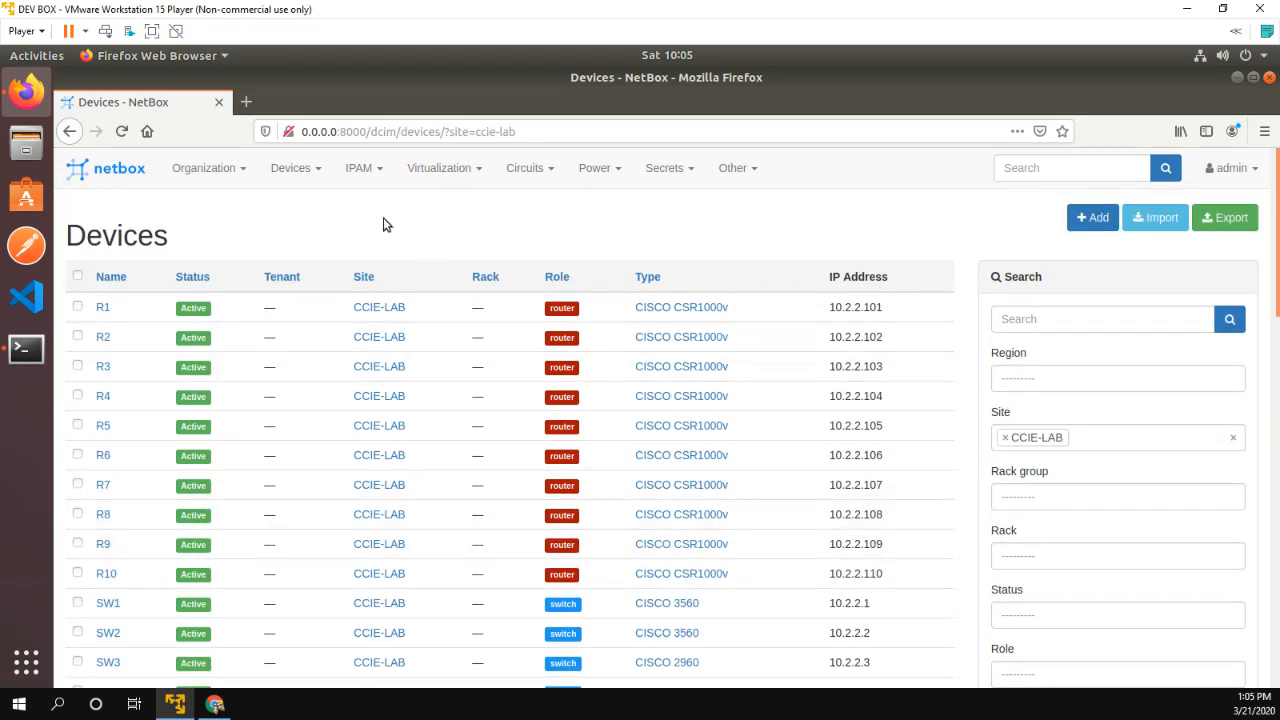
- From Devices > Platforms, show the 14 devices running the IOS platform
left_click(291, 167)
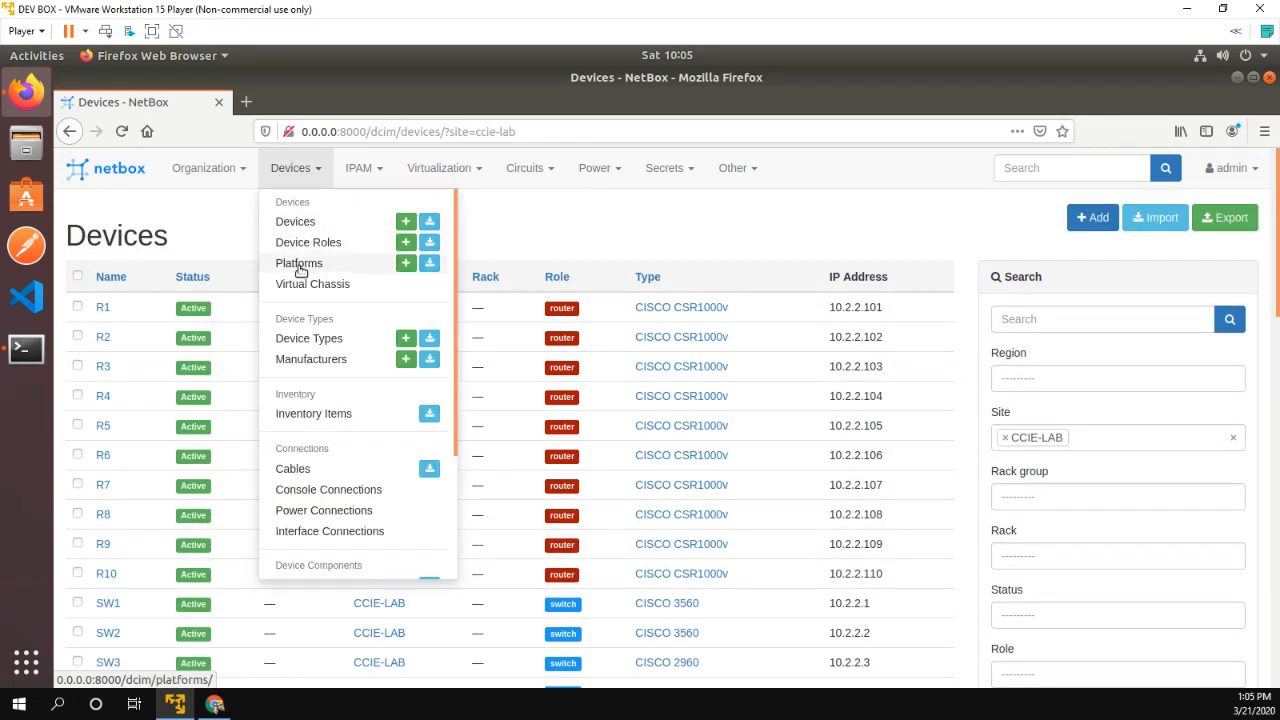
left_click(299, 263)
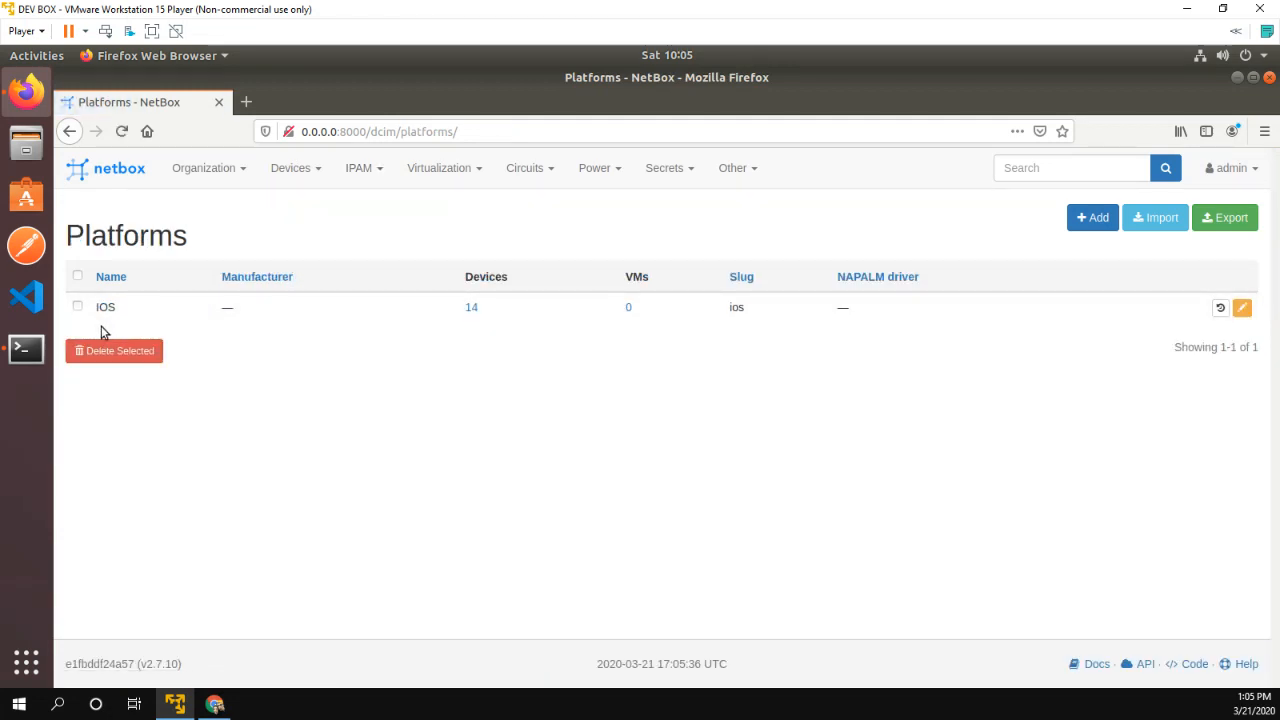
left_click(471, 307)
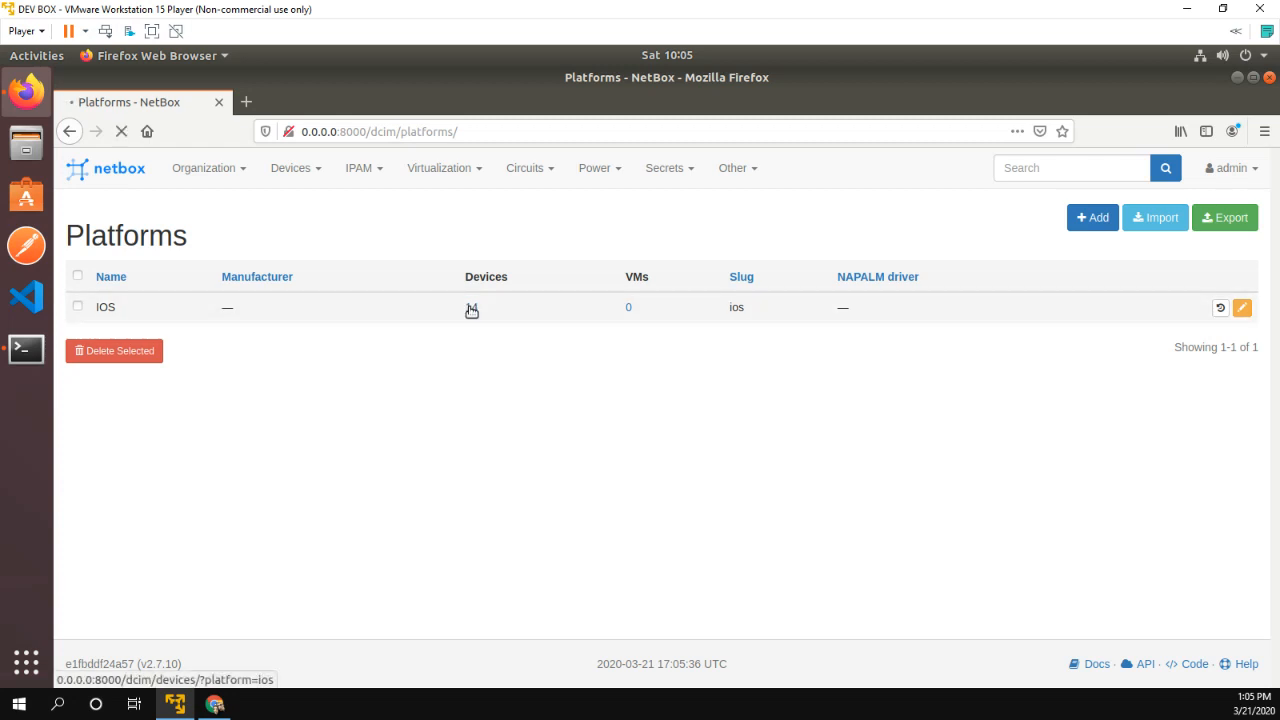
left_click(471, 309)
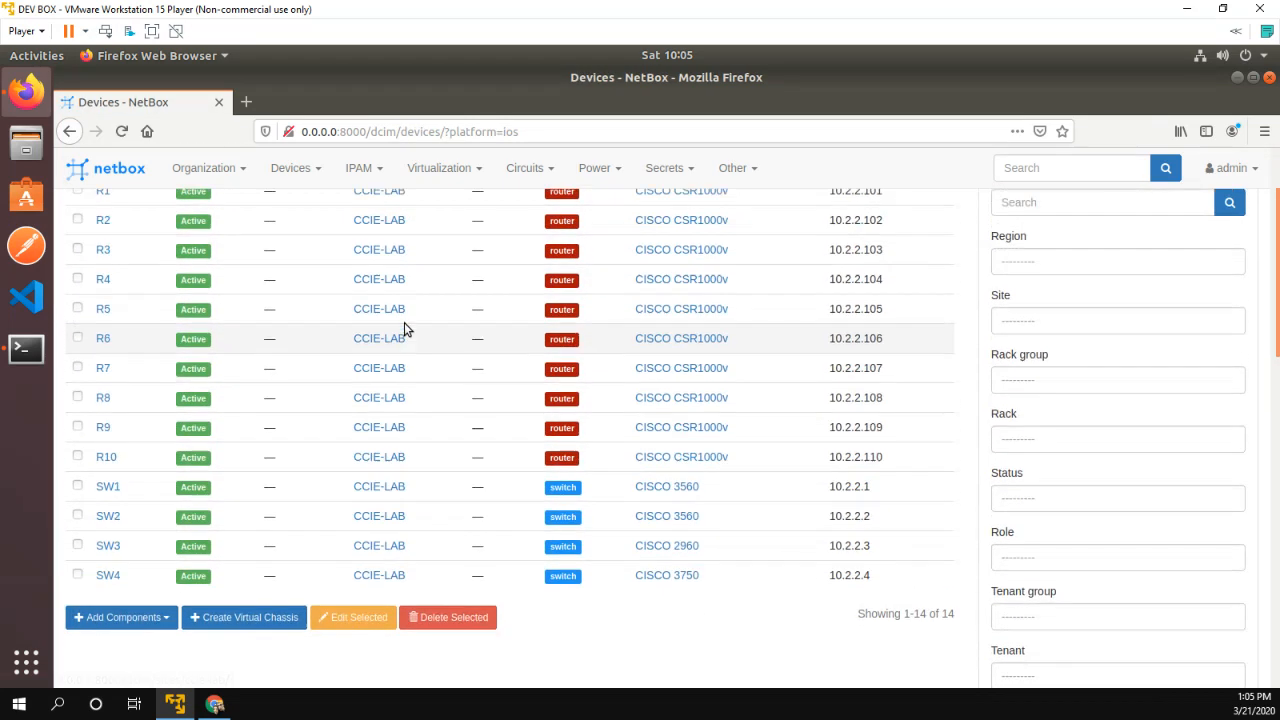
- Open the Devices menu to reach Device Roles, then reopen it afterwards
left_click(291, 167)
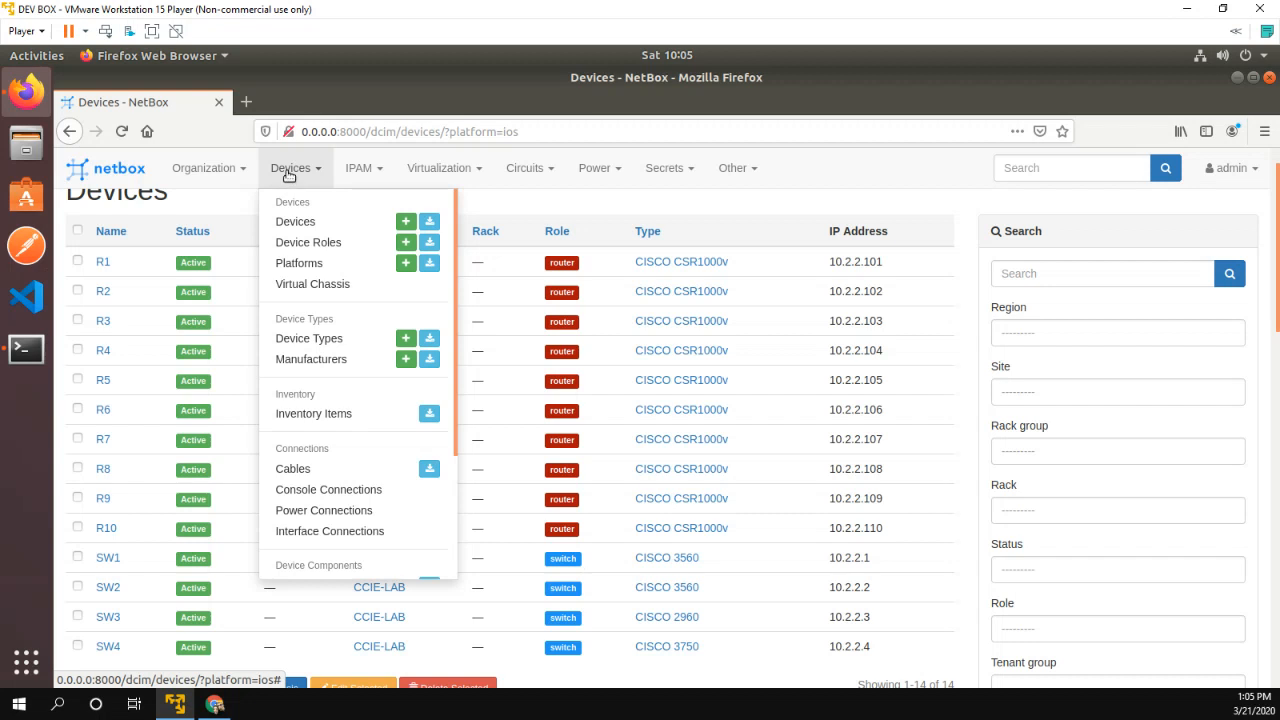
mouse_move(285, 176)
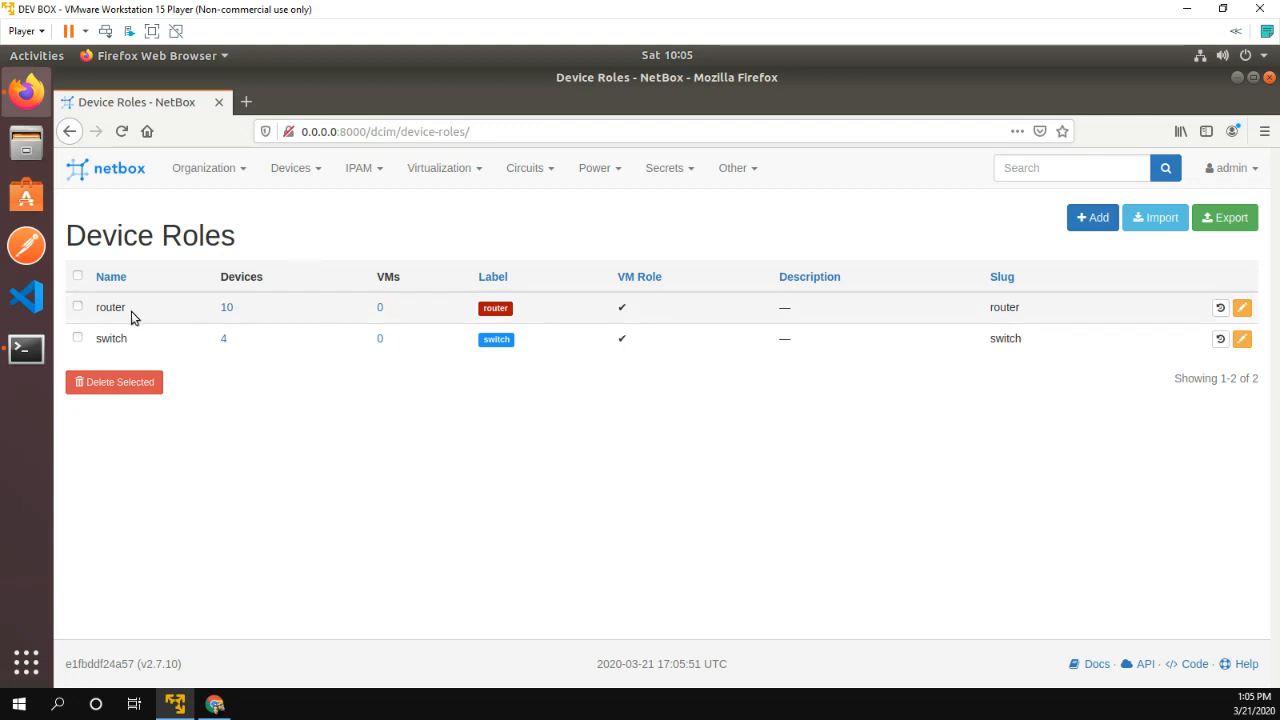
mouse_move(227, 307)
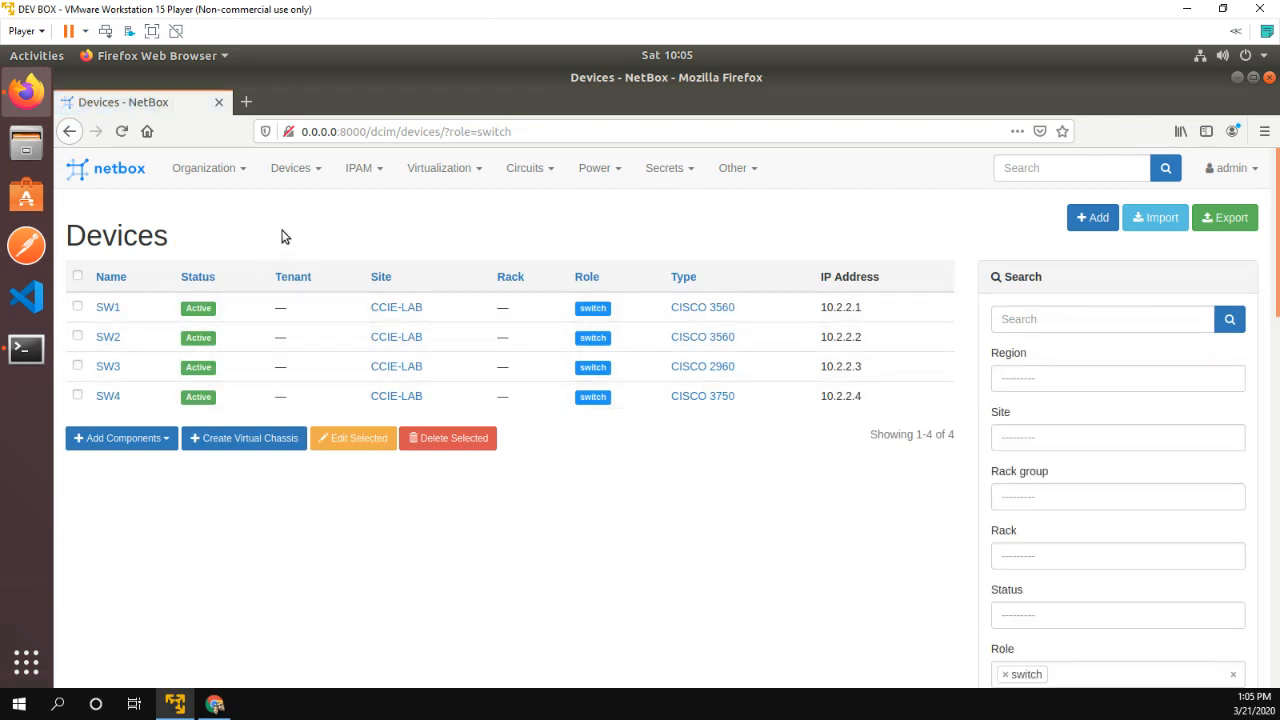
left_click(295, 167)
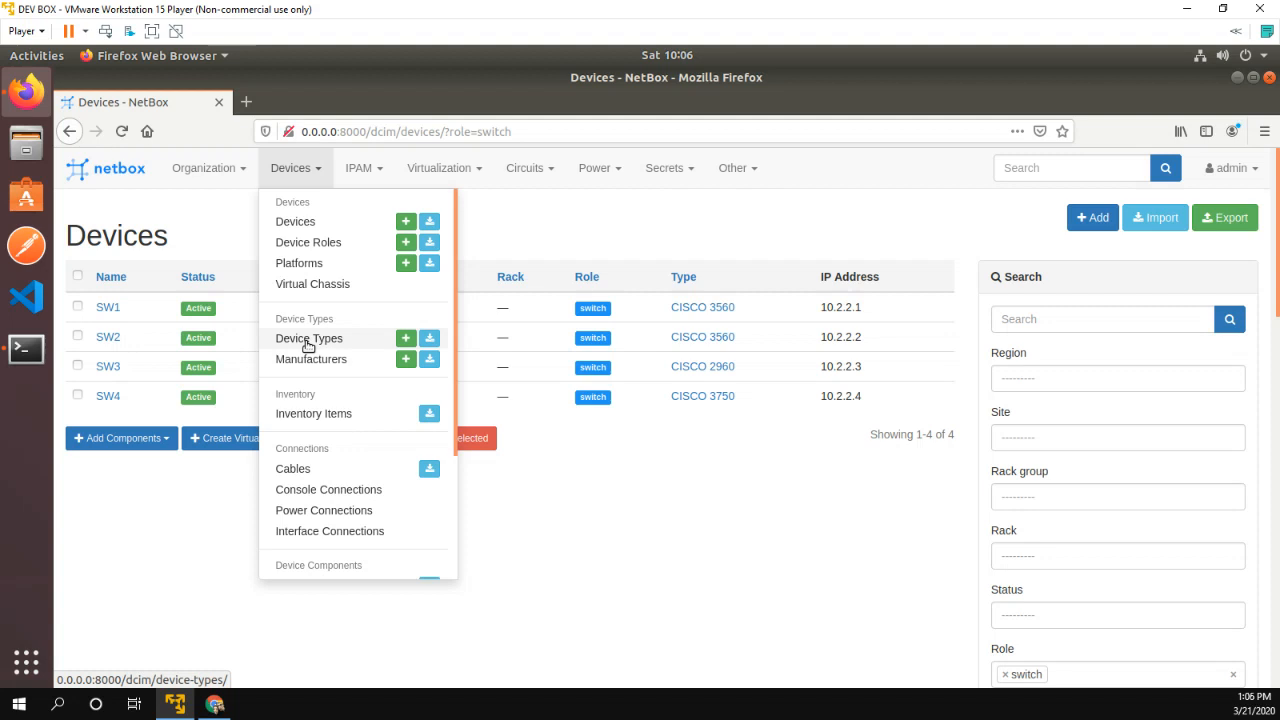
- From Device Types, list the CISCO 3560 devices SW1 and SW2, scrolling the filters
left_click(308, 338)
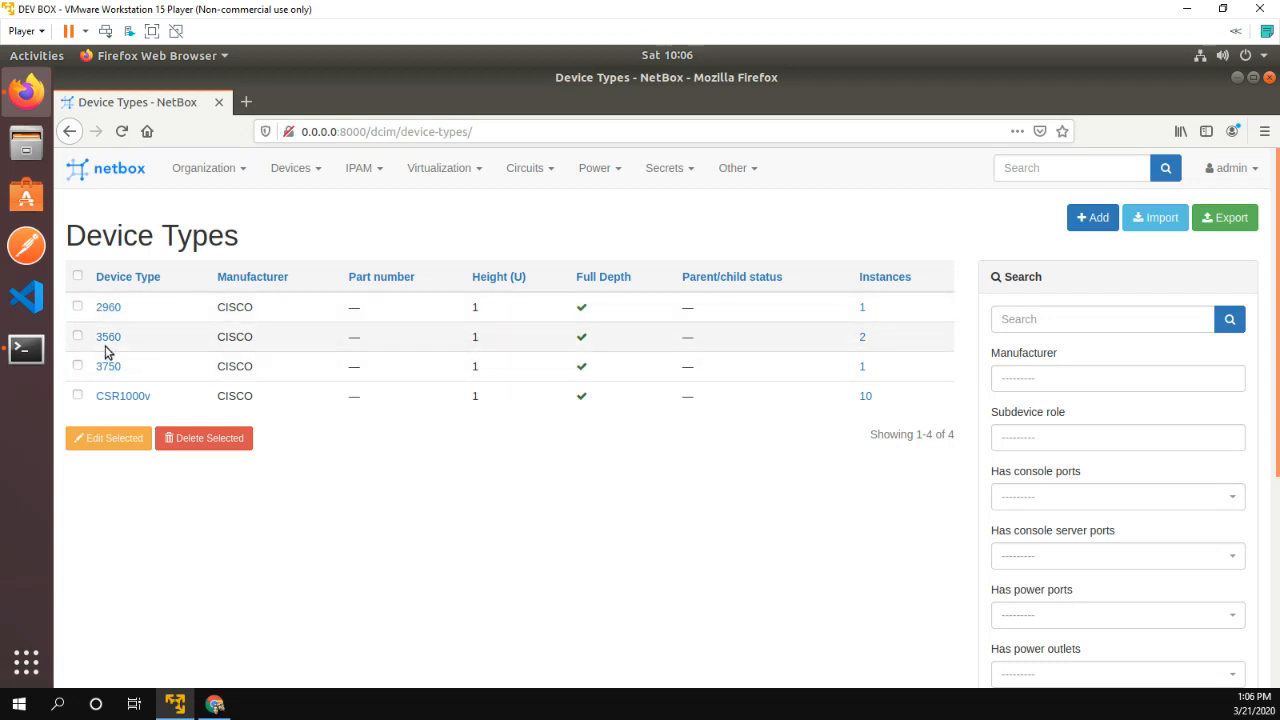
left_click(108, 336)
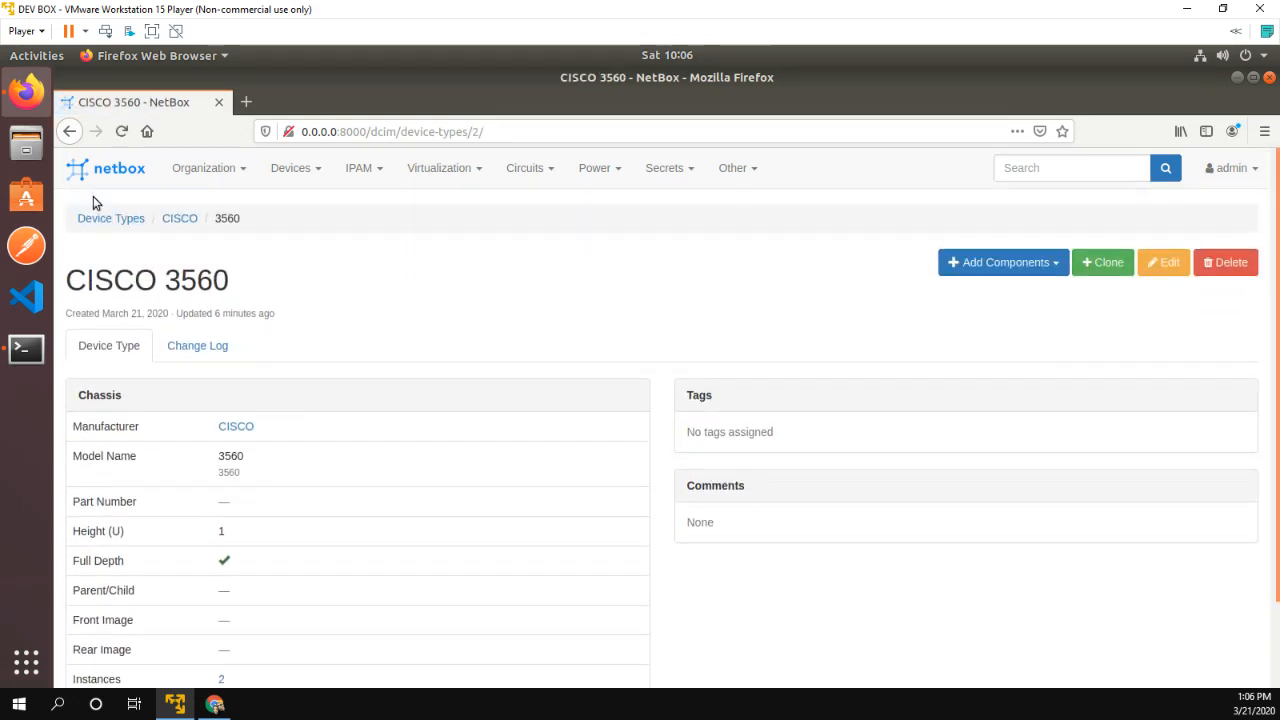
left_click(111, 218)
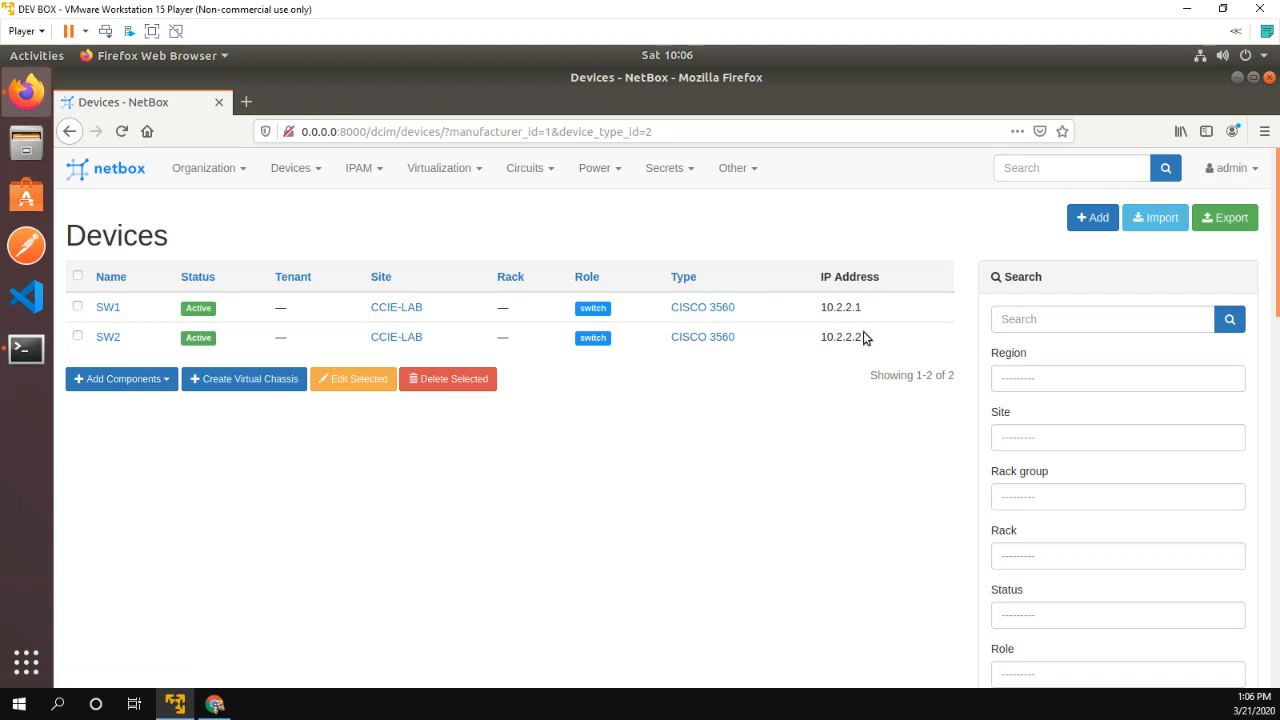
mouse_move(293, 277)
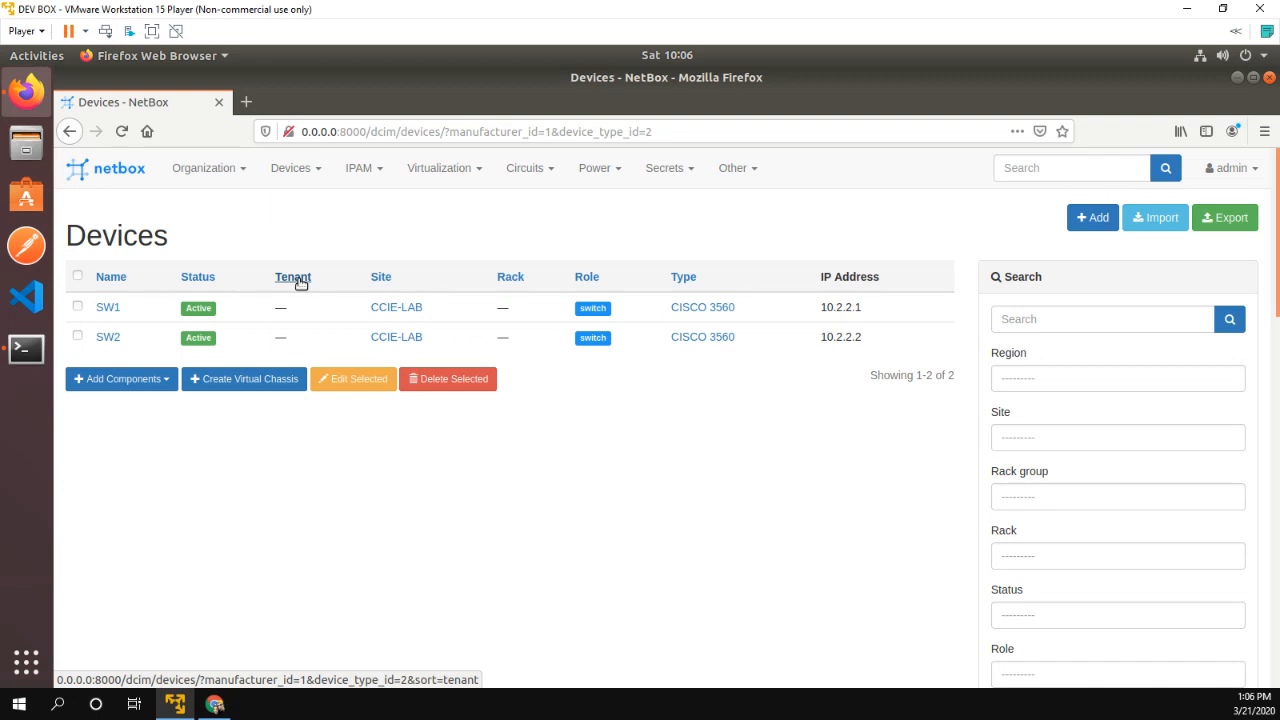
scroll("down", 3)
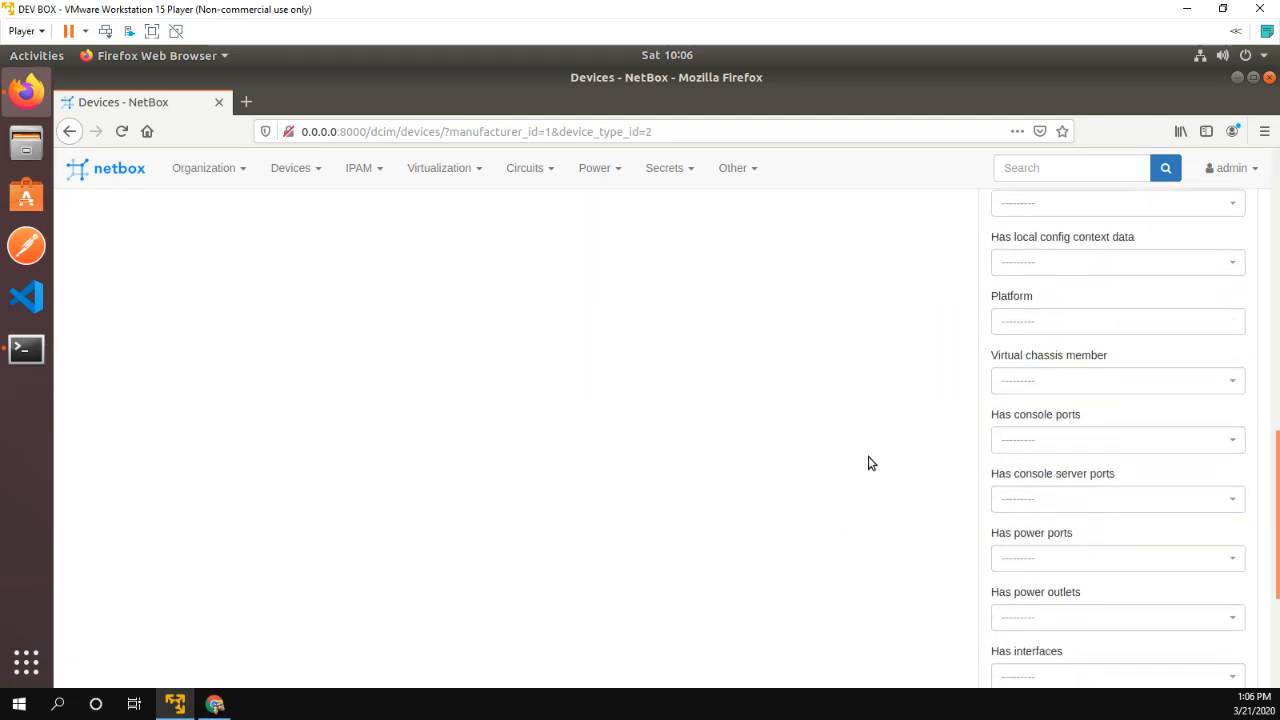
scroll("down", 3)
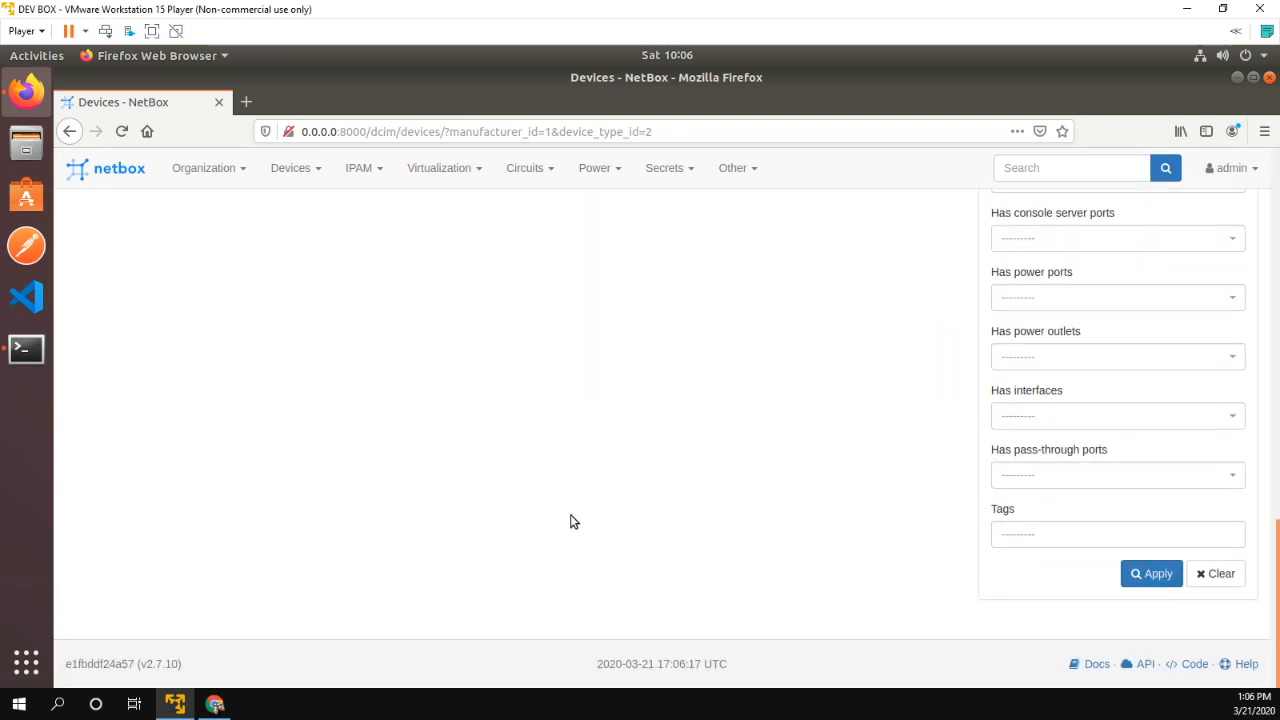
mouse_move(1145, 663)
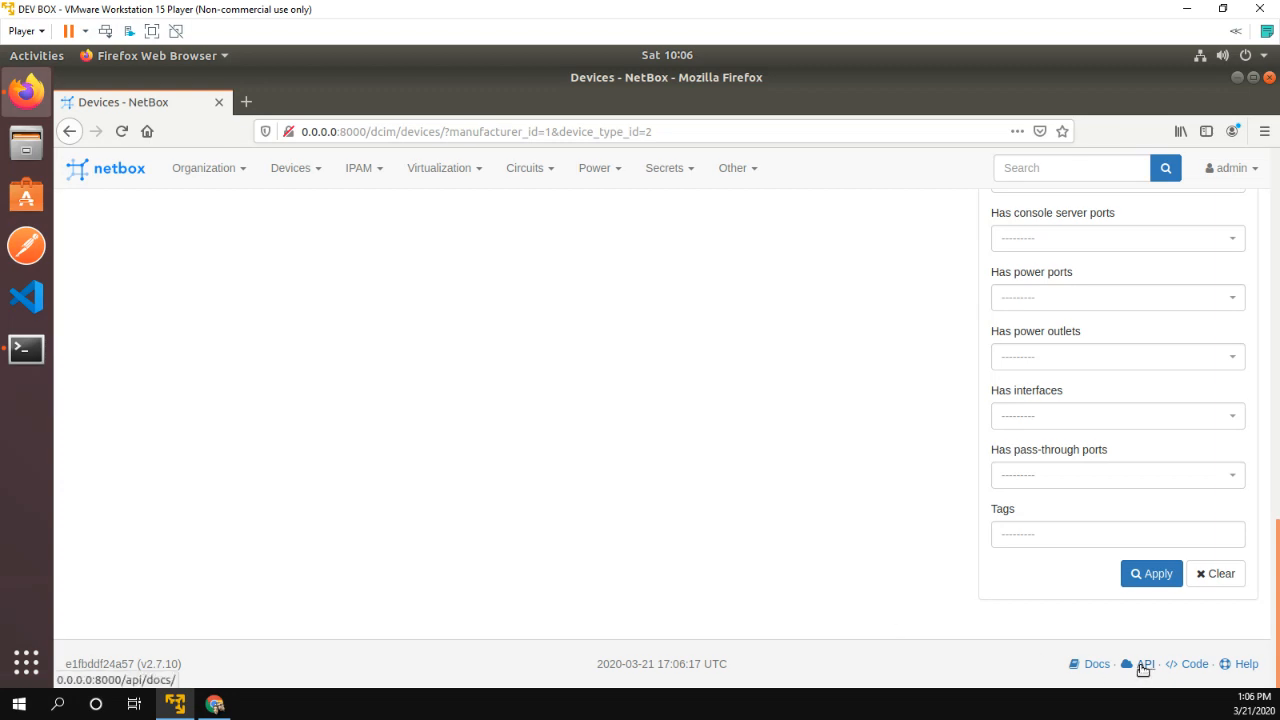
- Open the footer API docs and scroll through circuits and dcim endpoints to device-types
left_click(1146, 664)
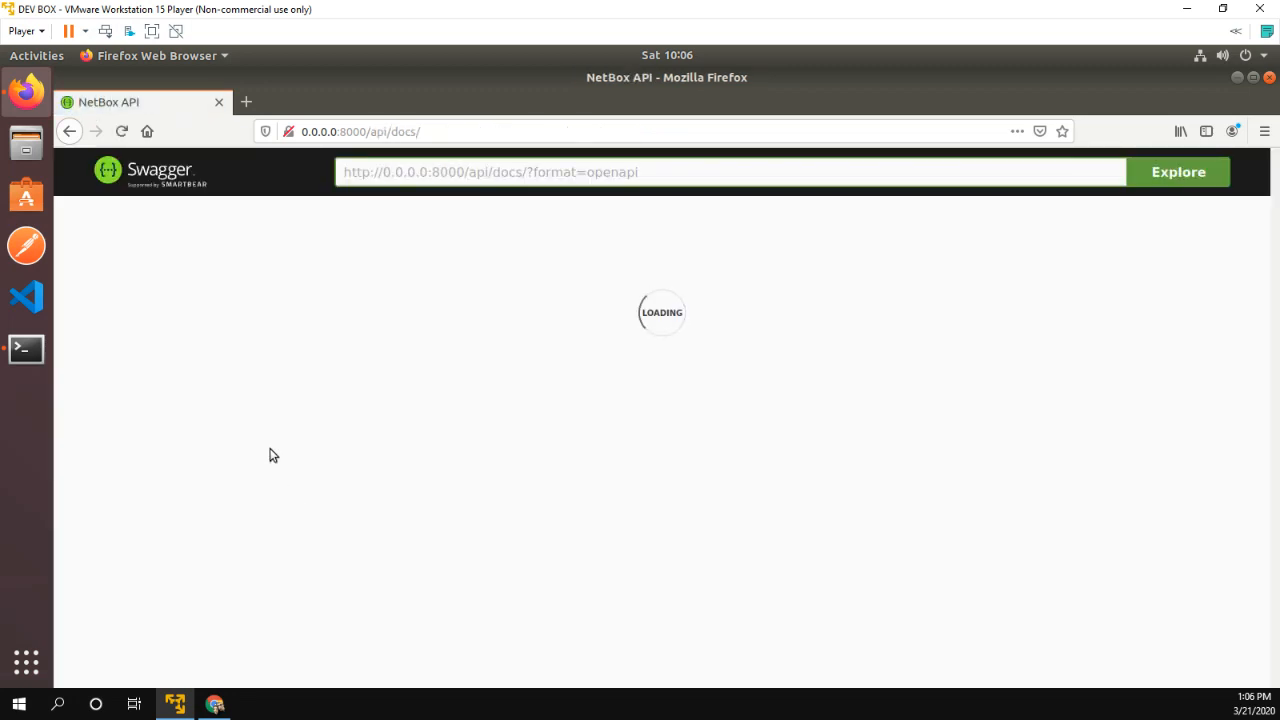
mouse_move(711, 445)
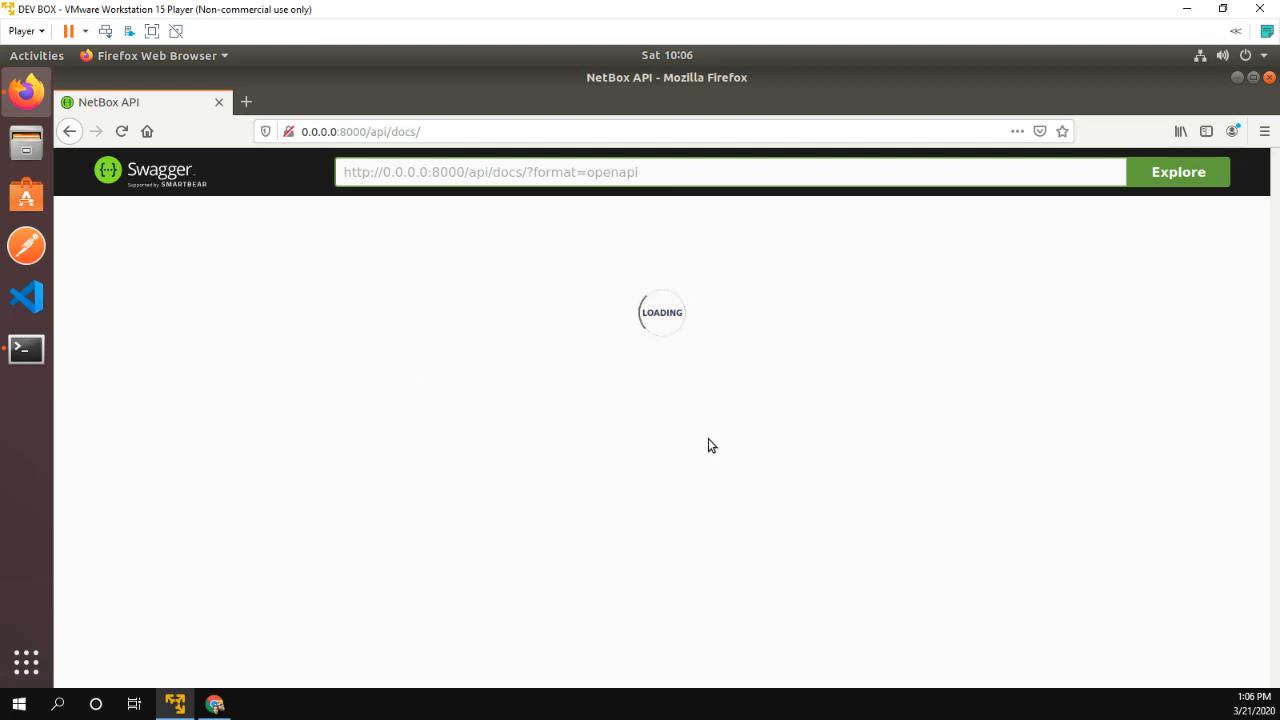
mouse_move(673, 403)
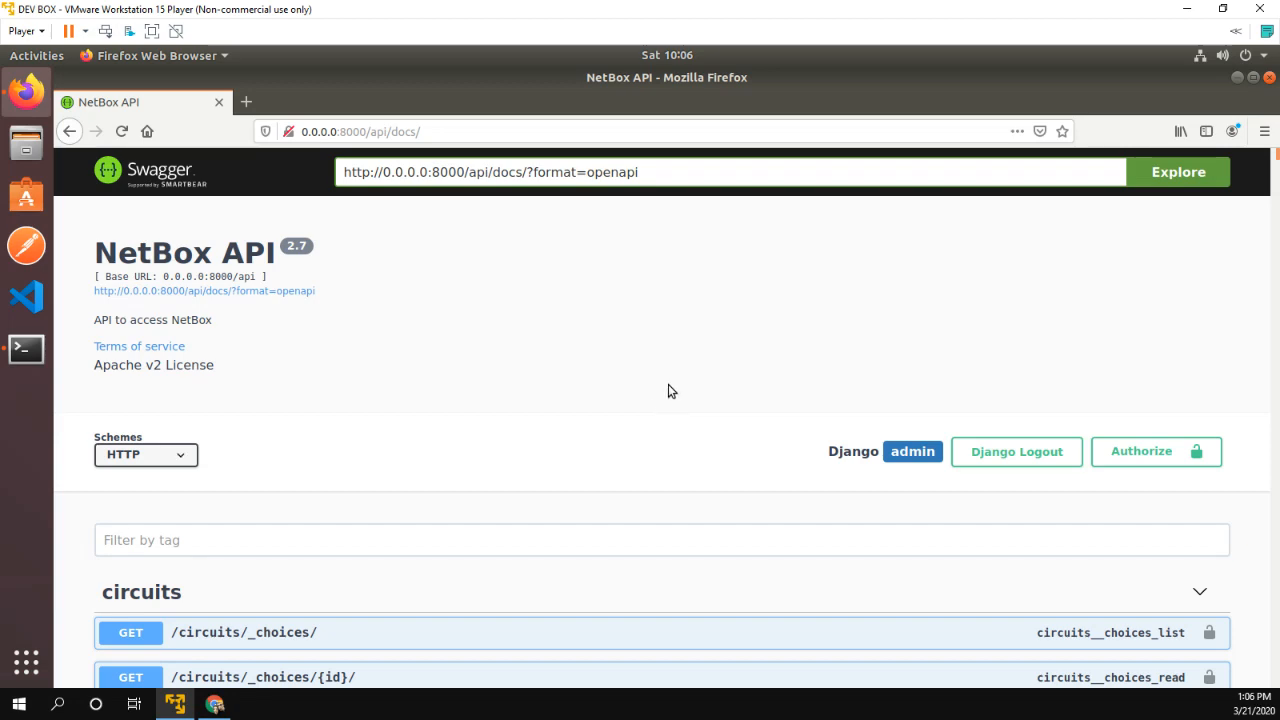
scroll("down", 3)
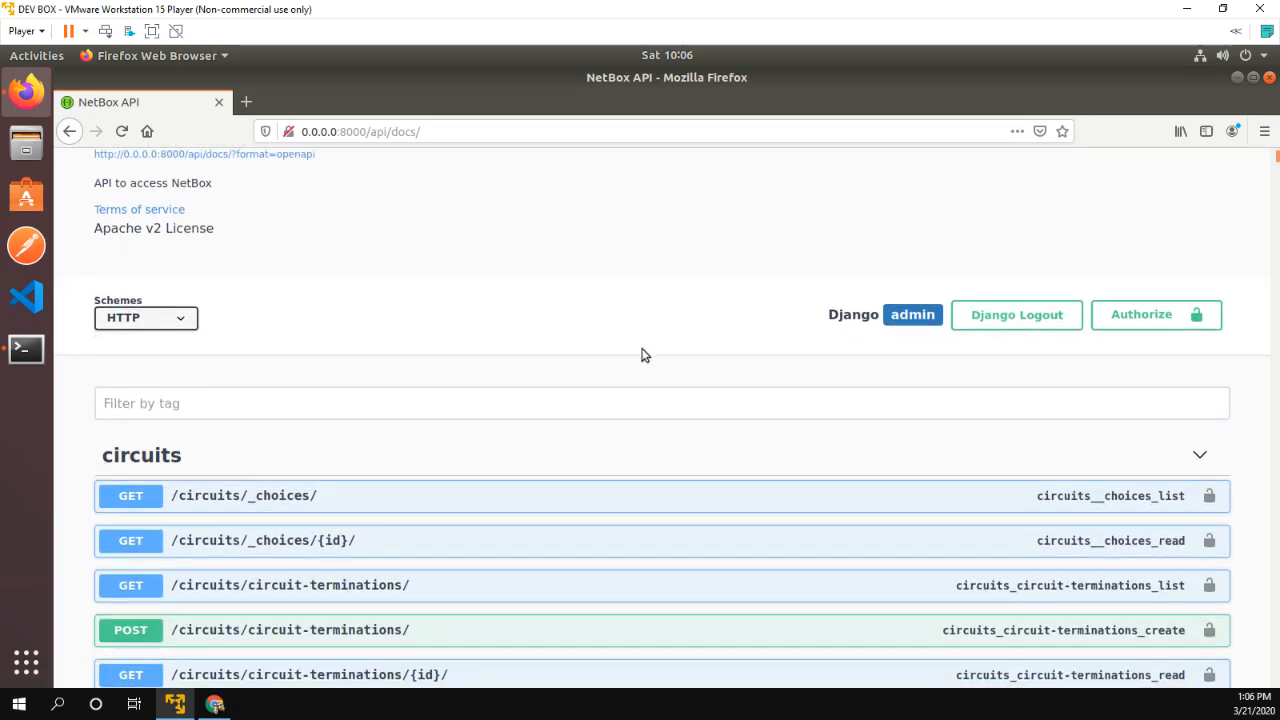
scroll("down", 3)
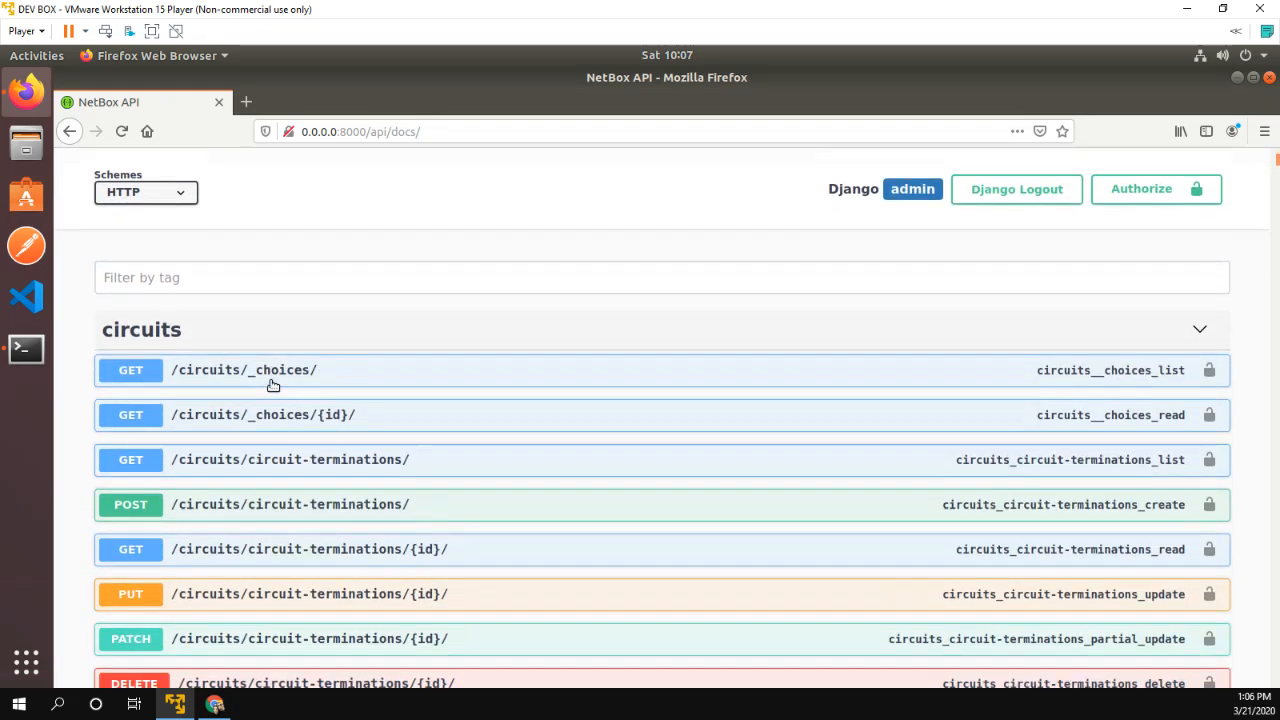
scroll("down", 3)
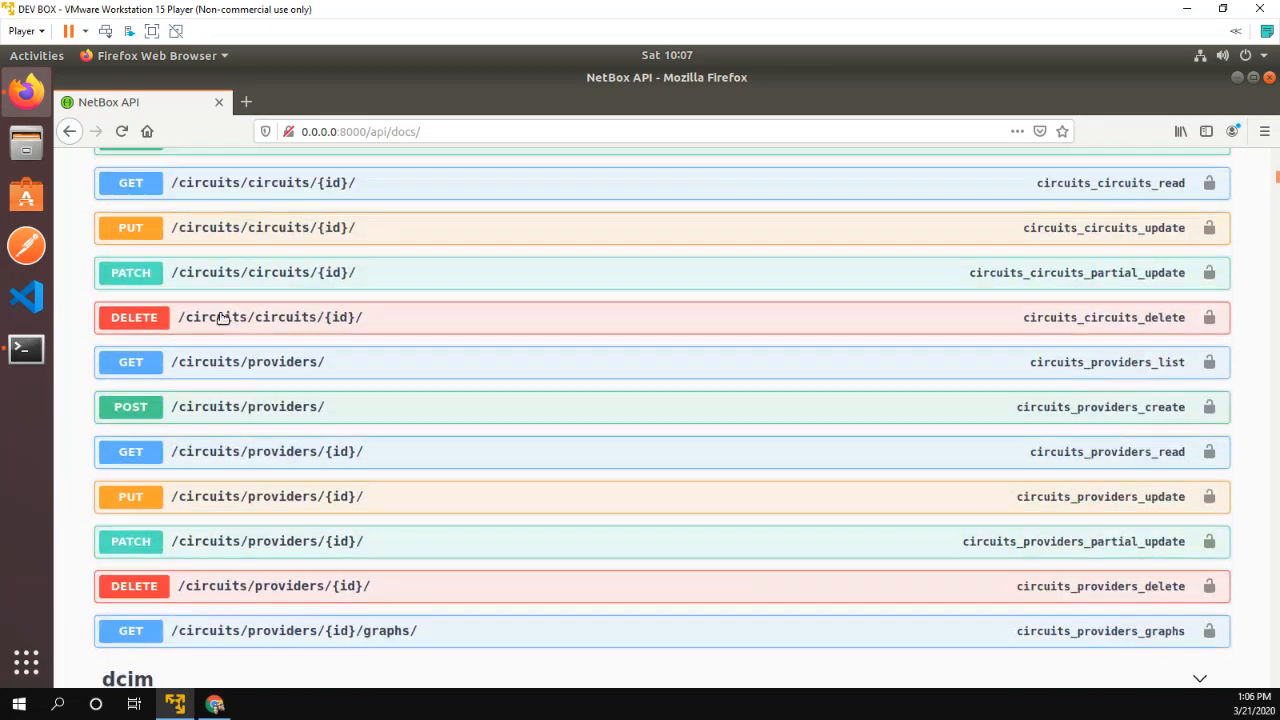
scroll("down", 3)
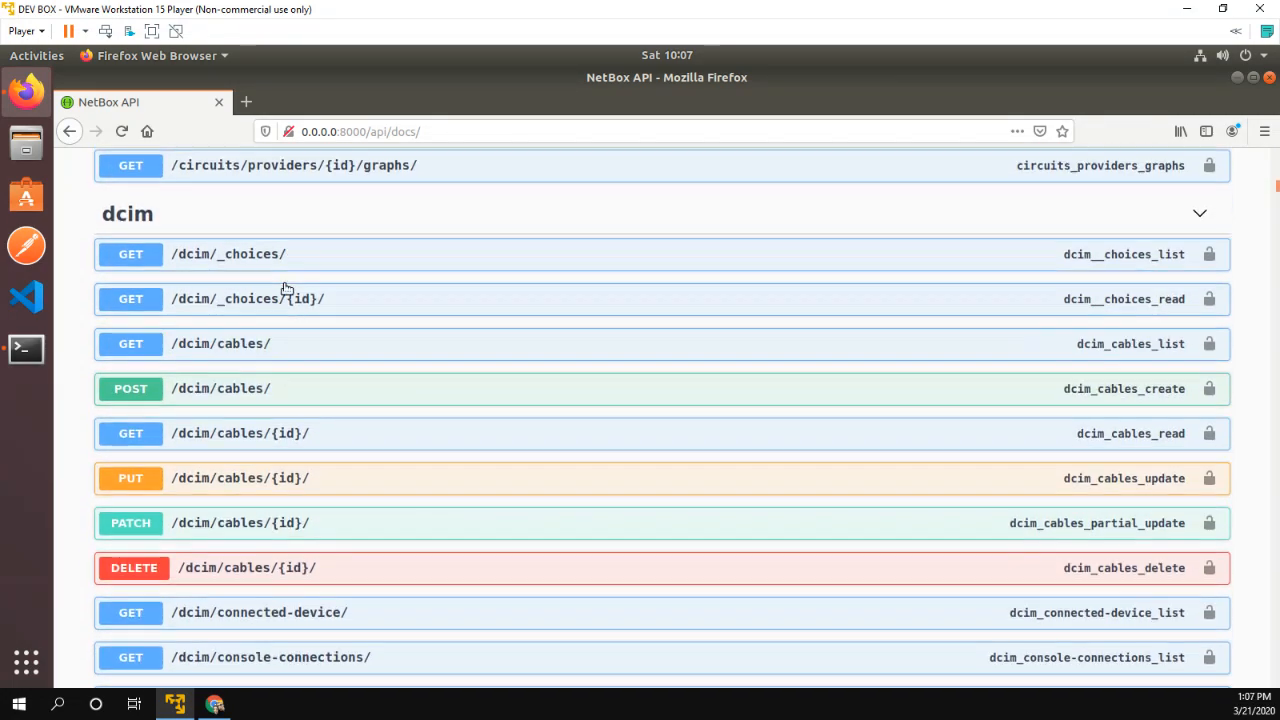
scroll("down", 3)
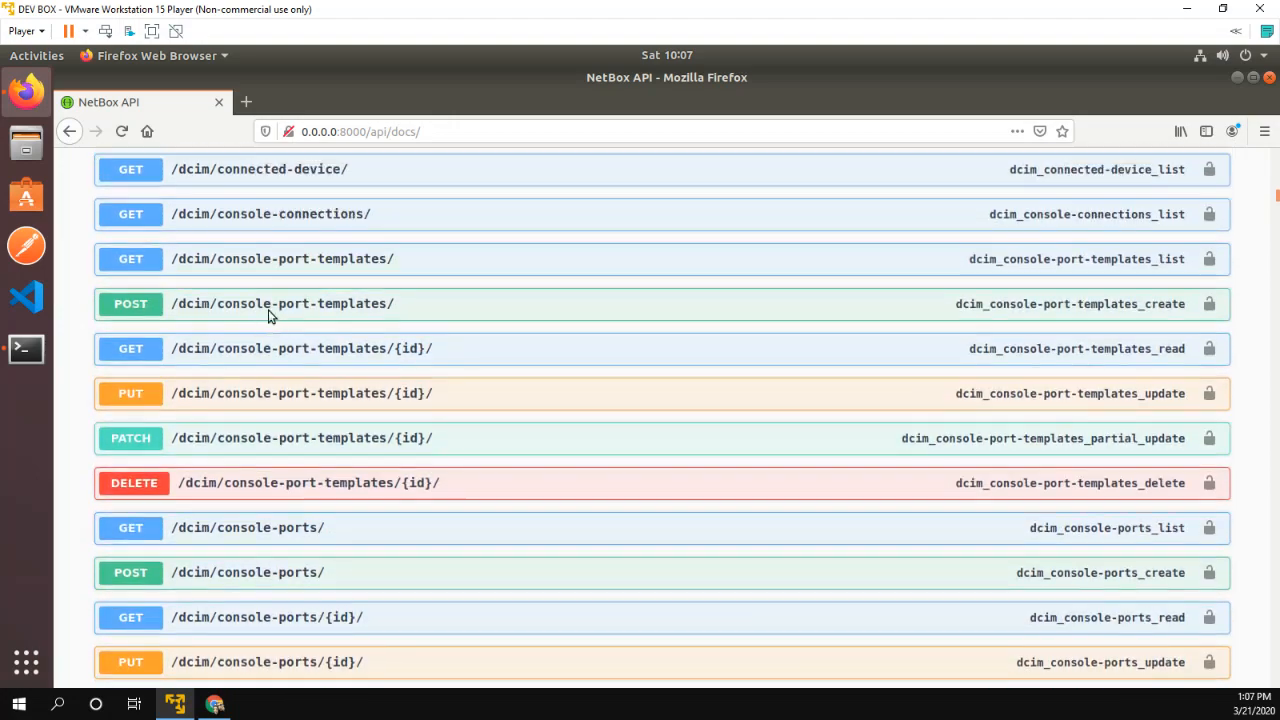
scroll("down", 3)
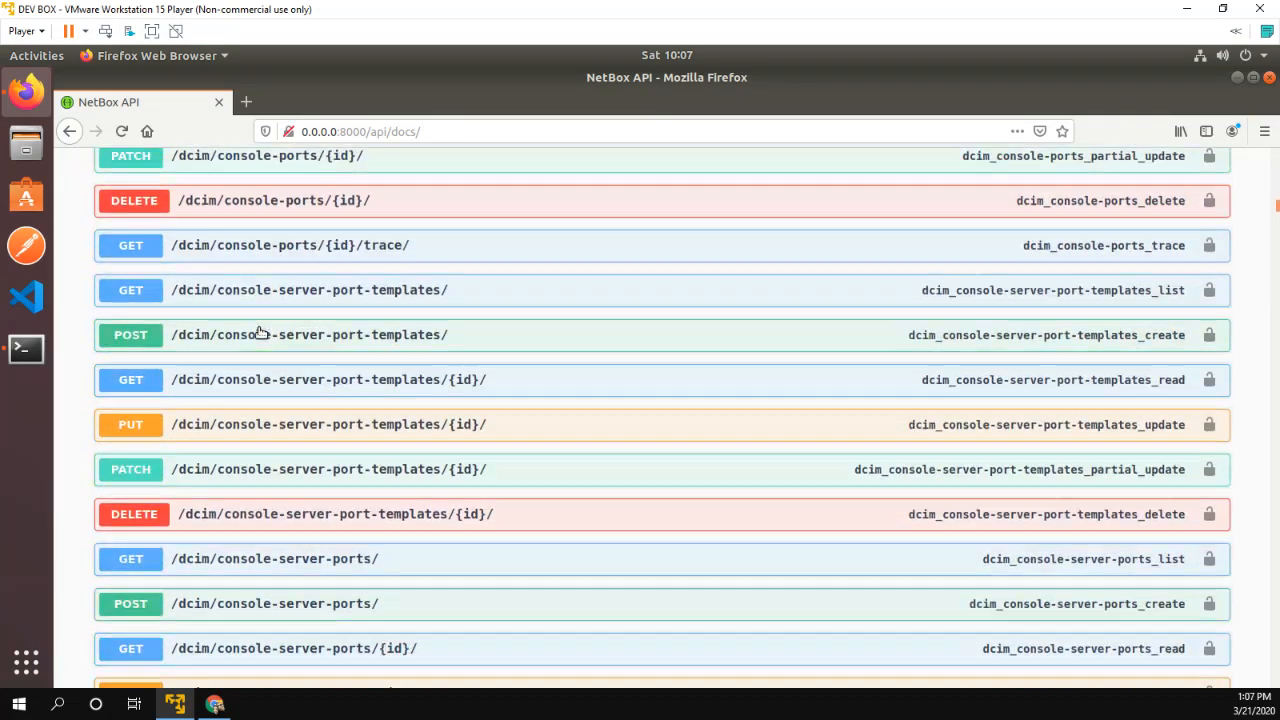
scroll("down", 3)
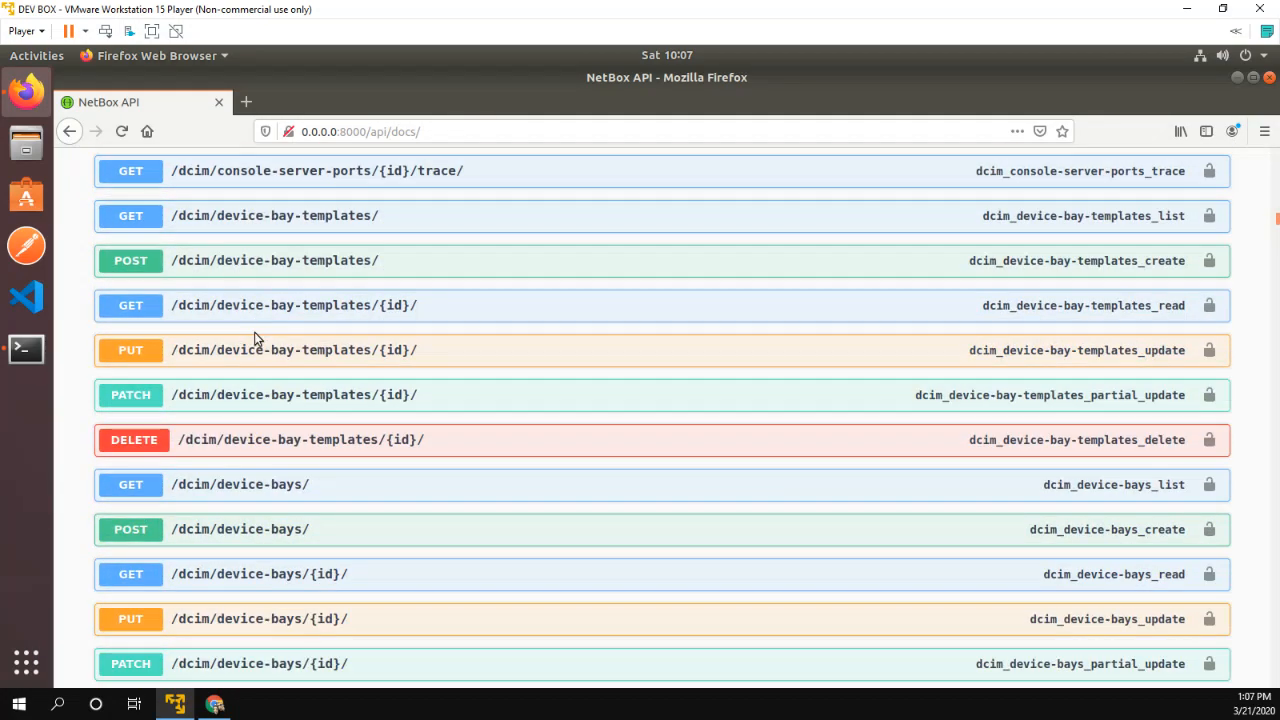
scroll("down", 3)
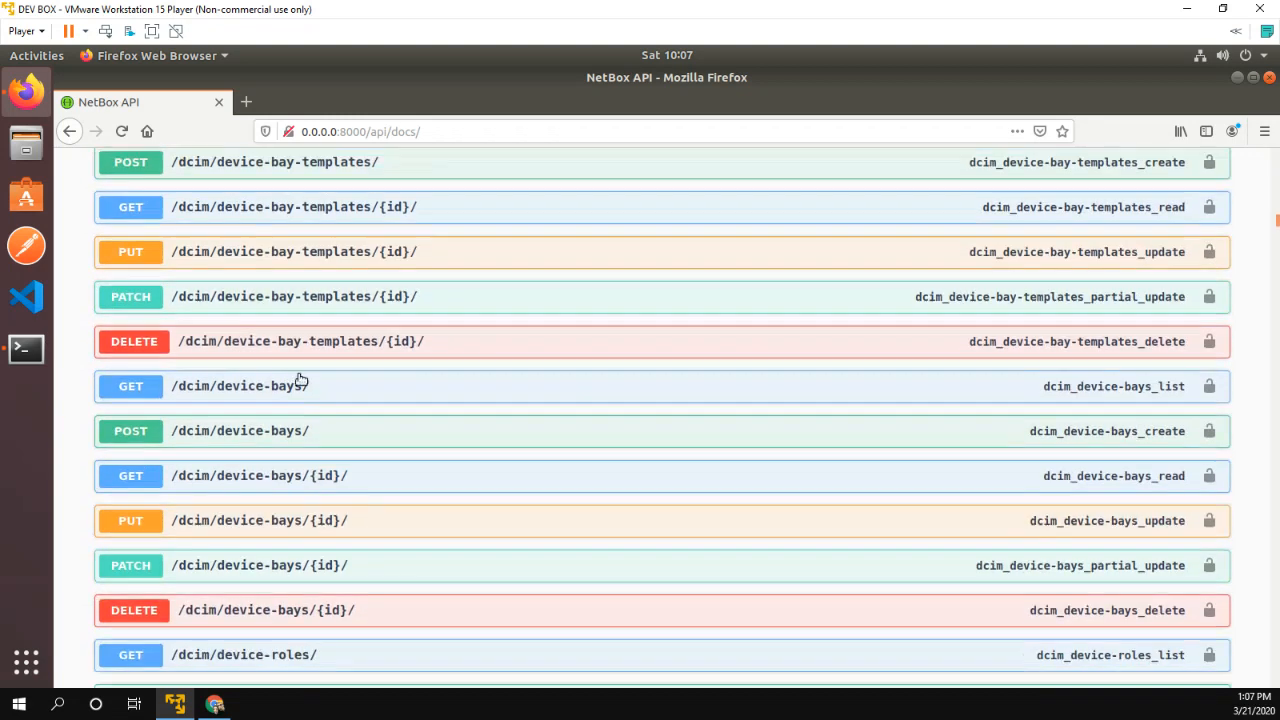
scroll("down", 3)
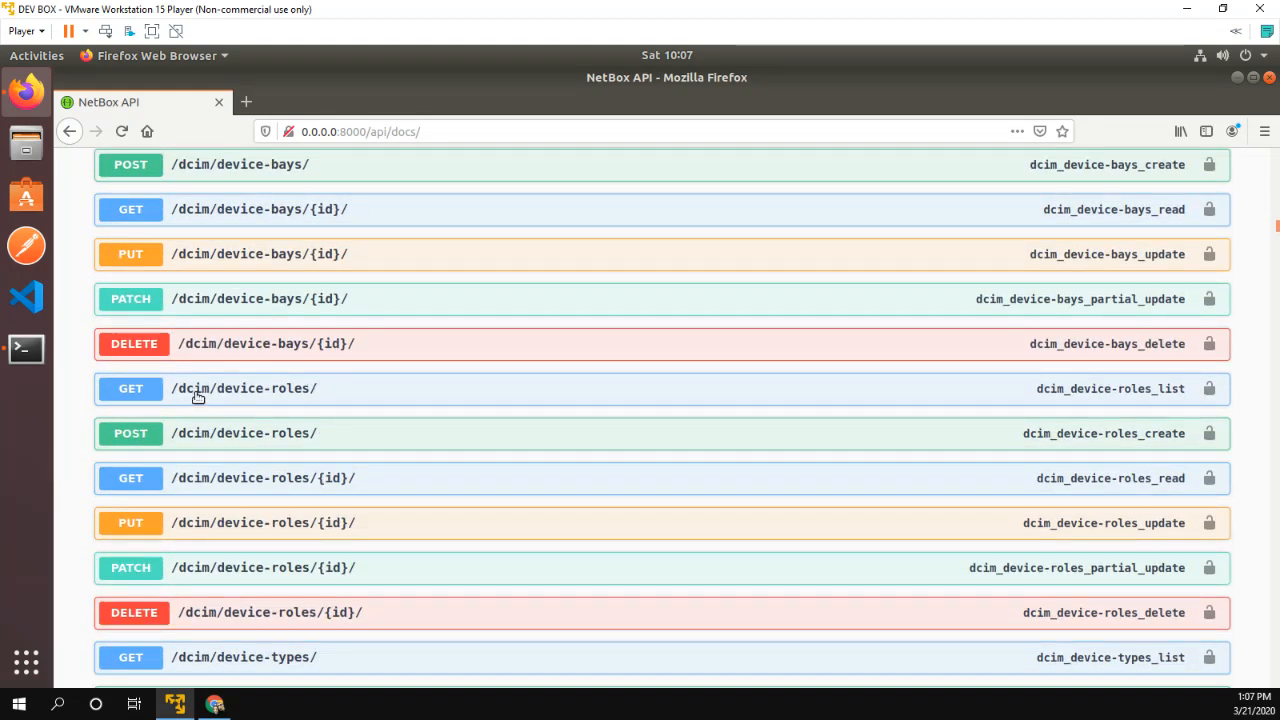
scroll("down", 3)
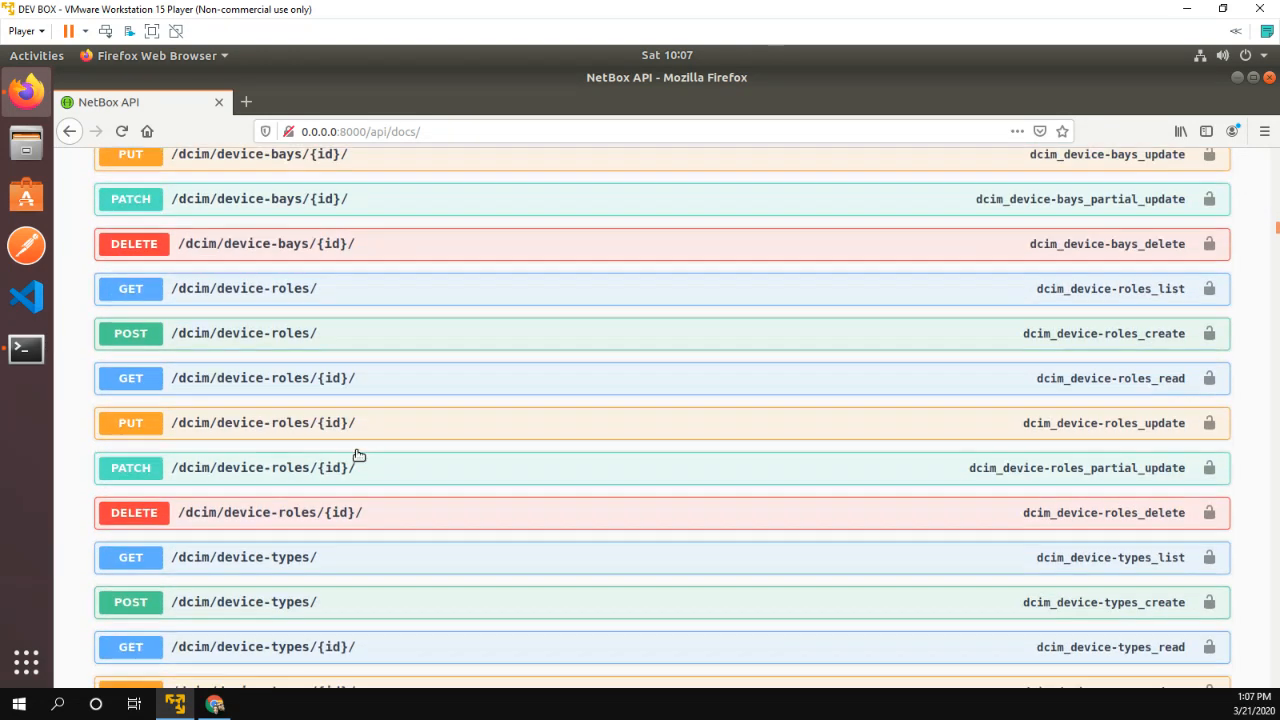
scroll("down", 3)
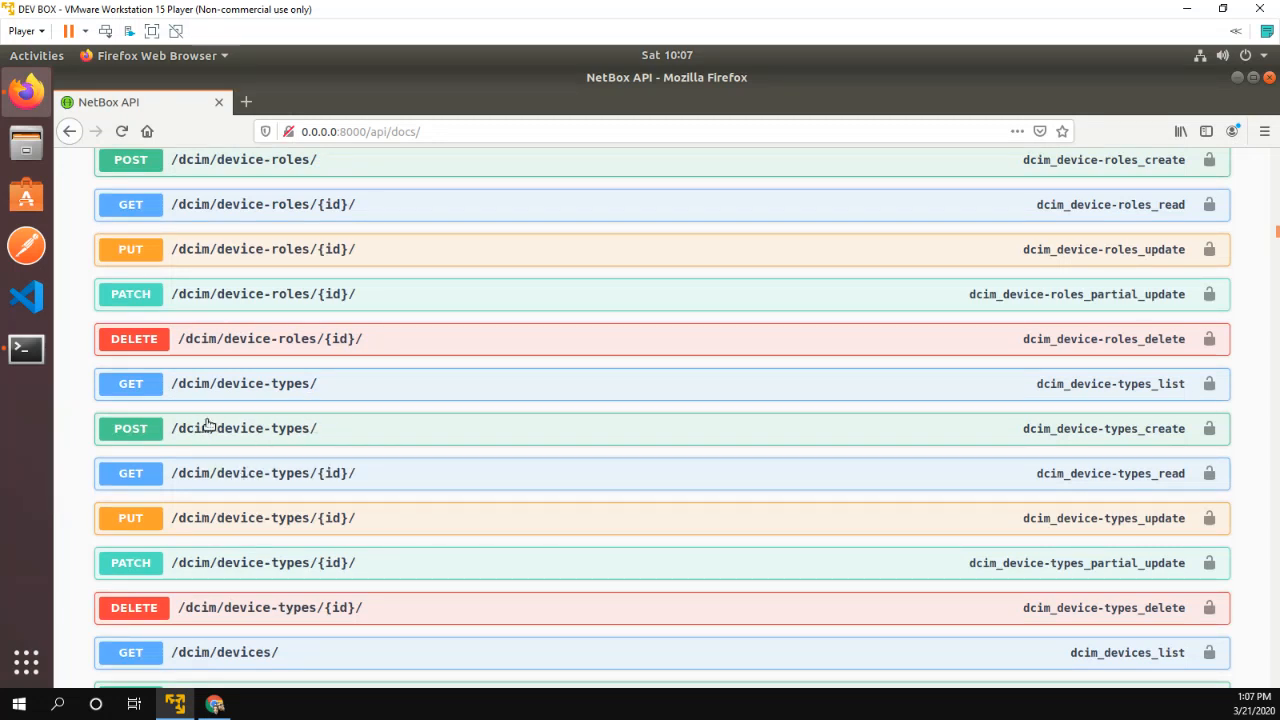
mouse_move(497, 383)
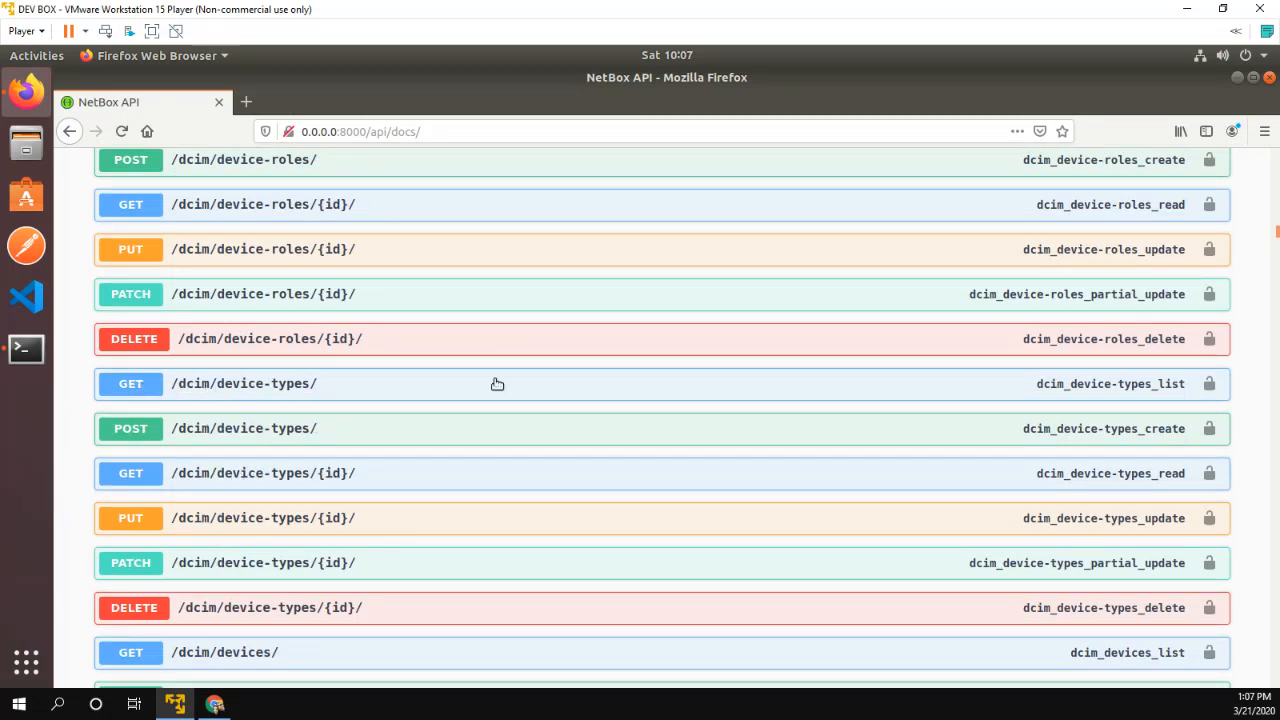
- Expand GET /dcim/device-types/ and scroll through its query parameters
left_click(243, 383)
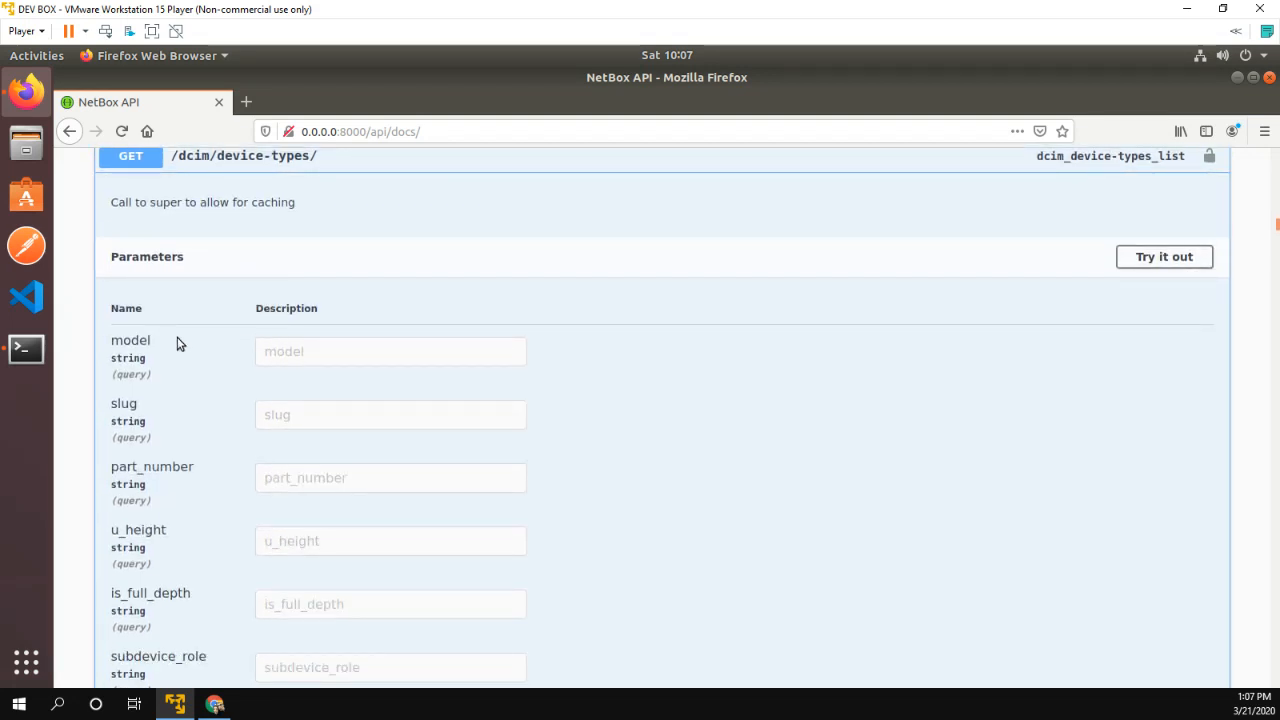
scroll("down", 3)
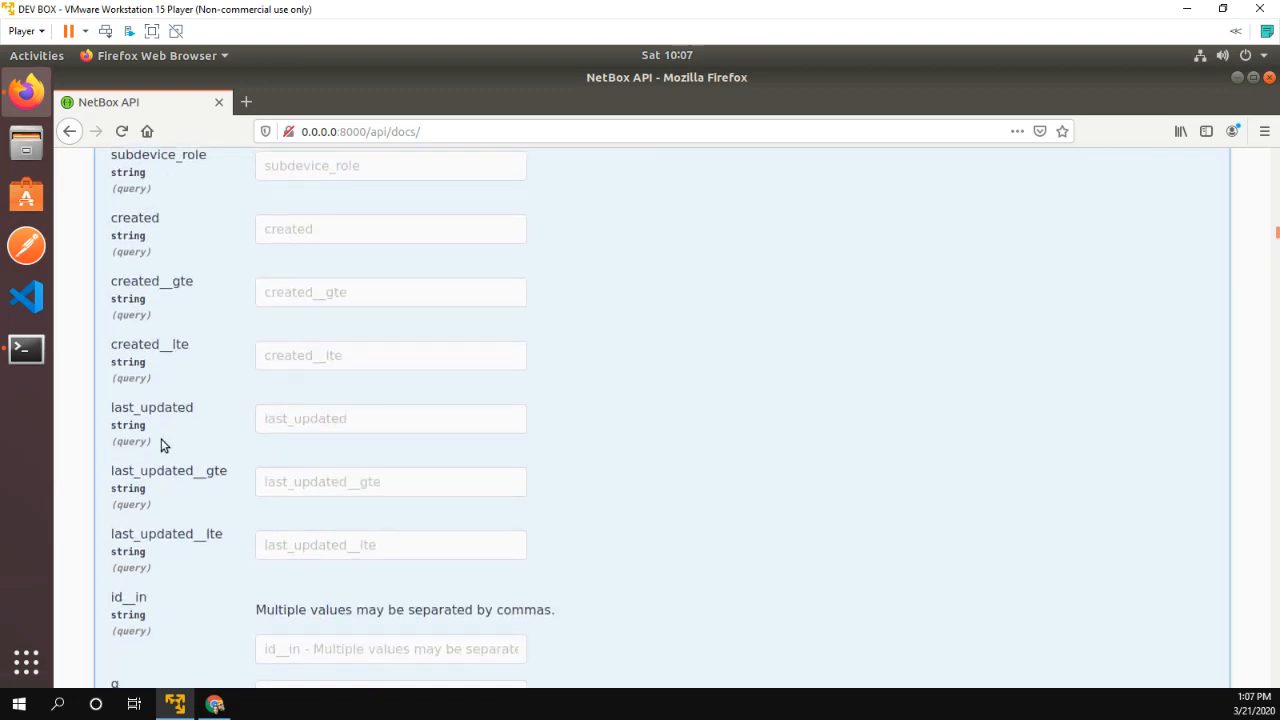
scroll("down", 3)
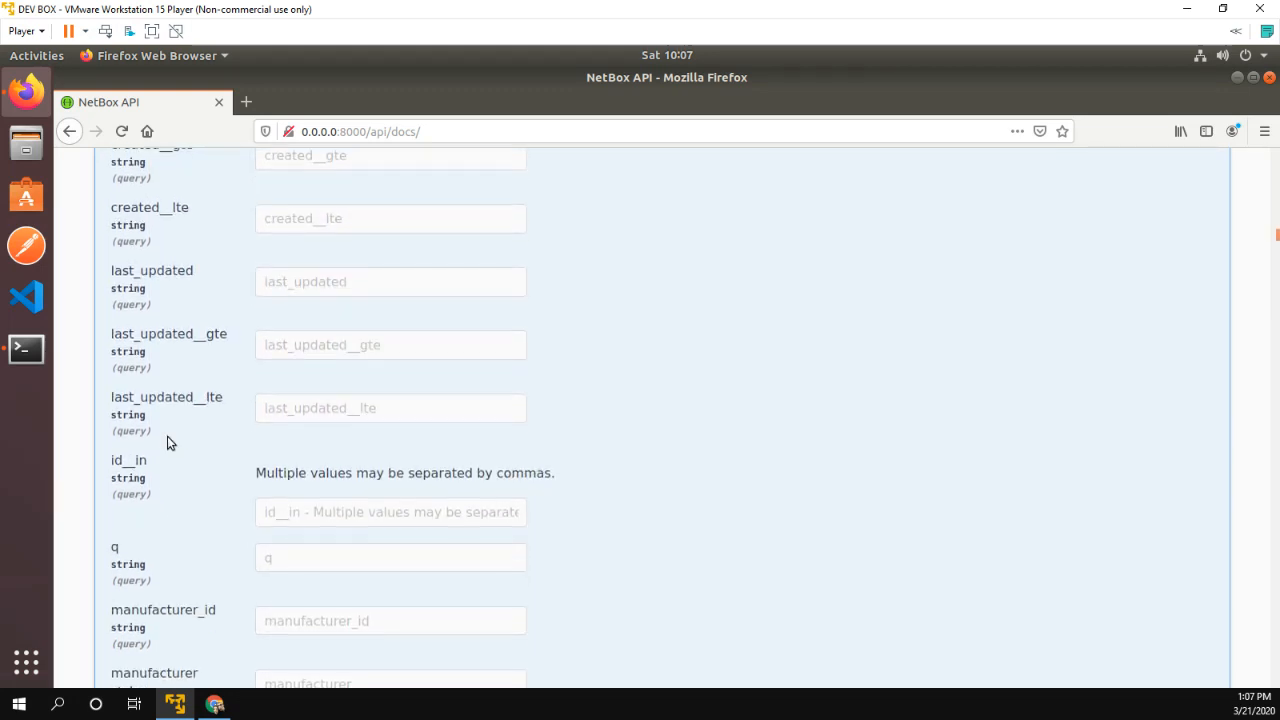
scroll("down", 3)
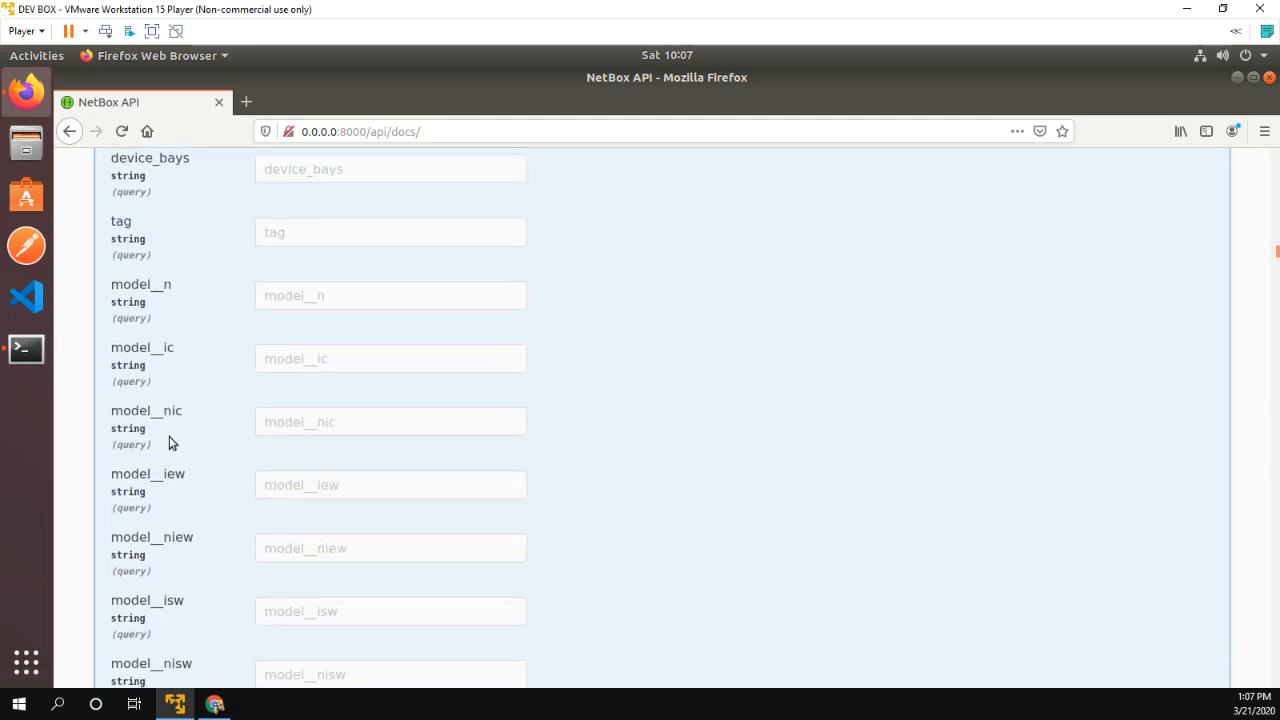
scroll("down", 3)
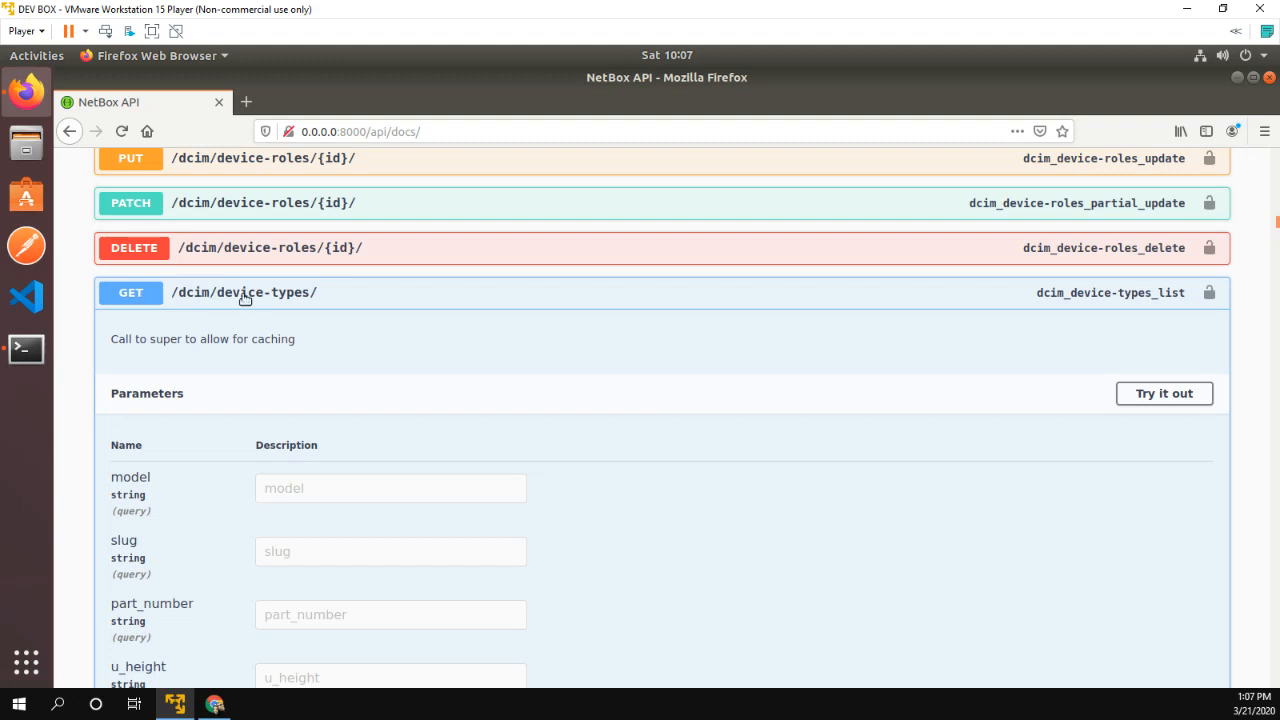
- Collapse the device-types endpoint and return to the NetBox home dashboard
left_click(243, 292)
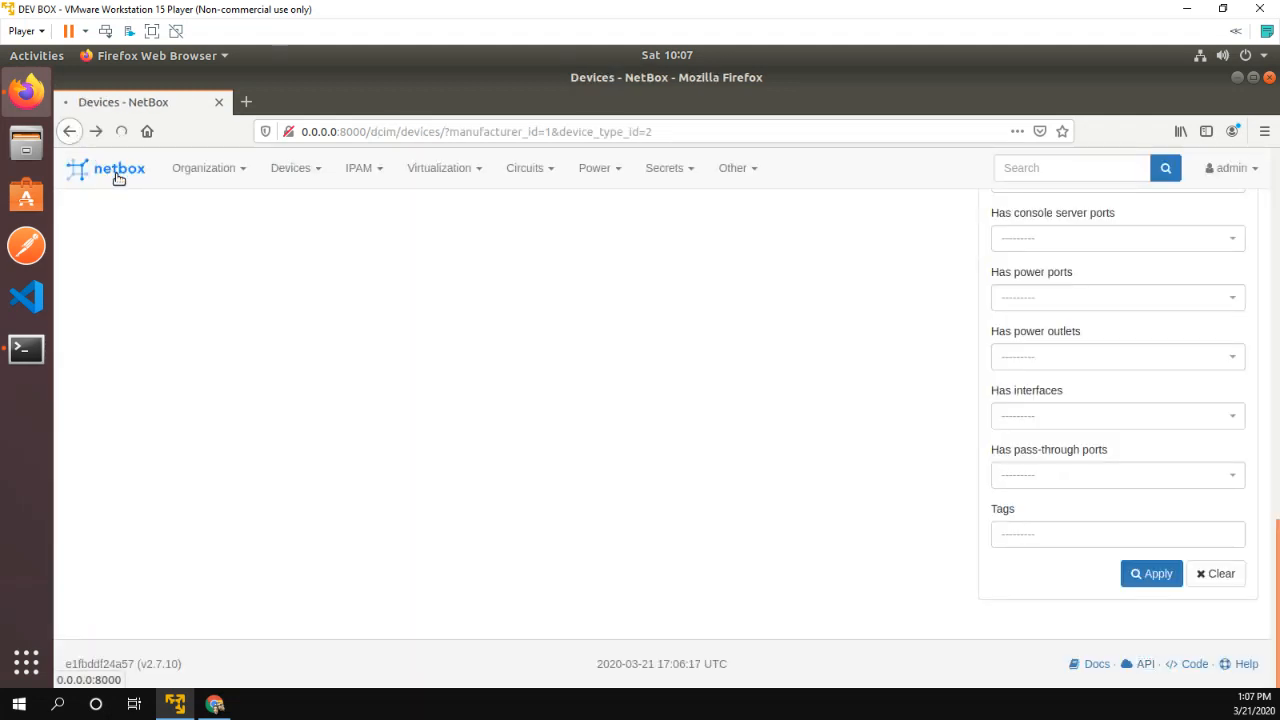
left_click(119, 168)
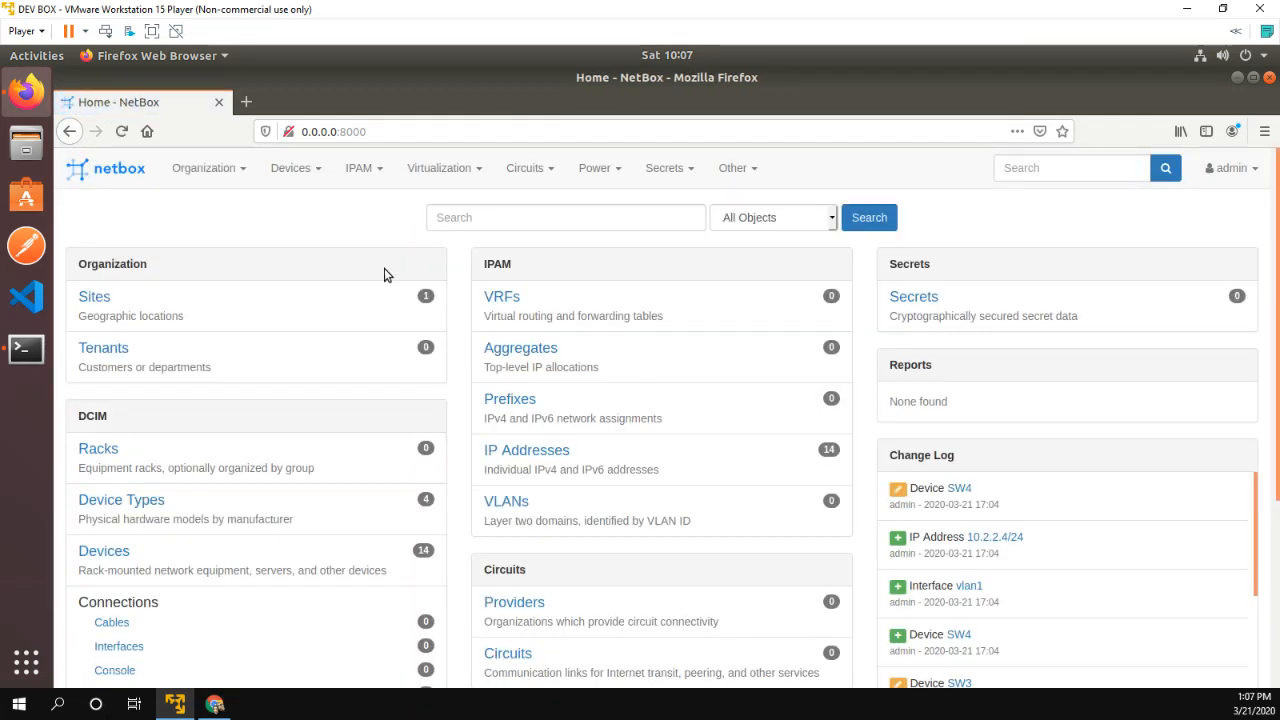